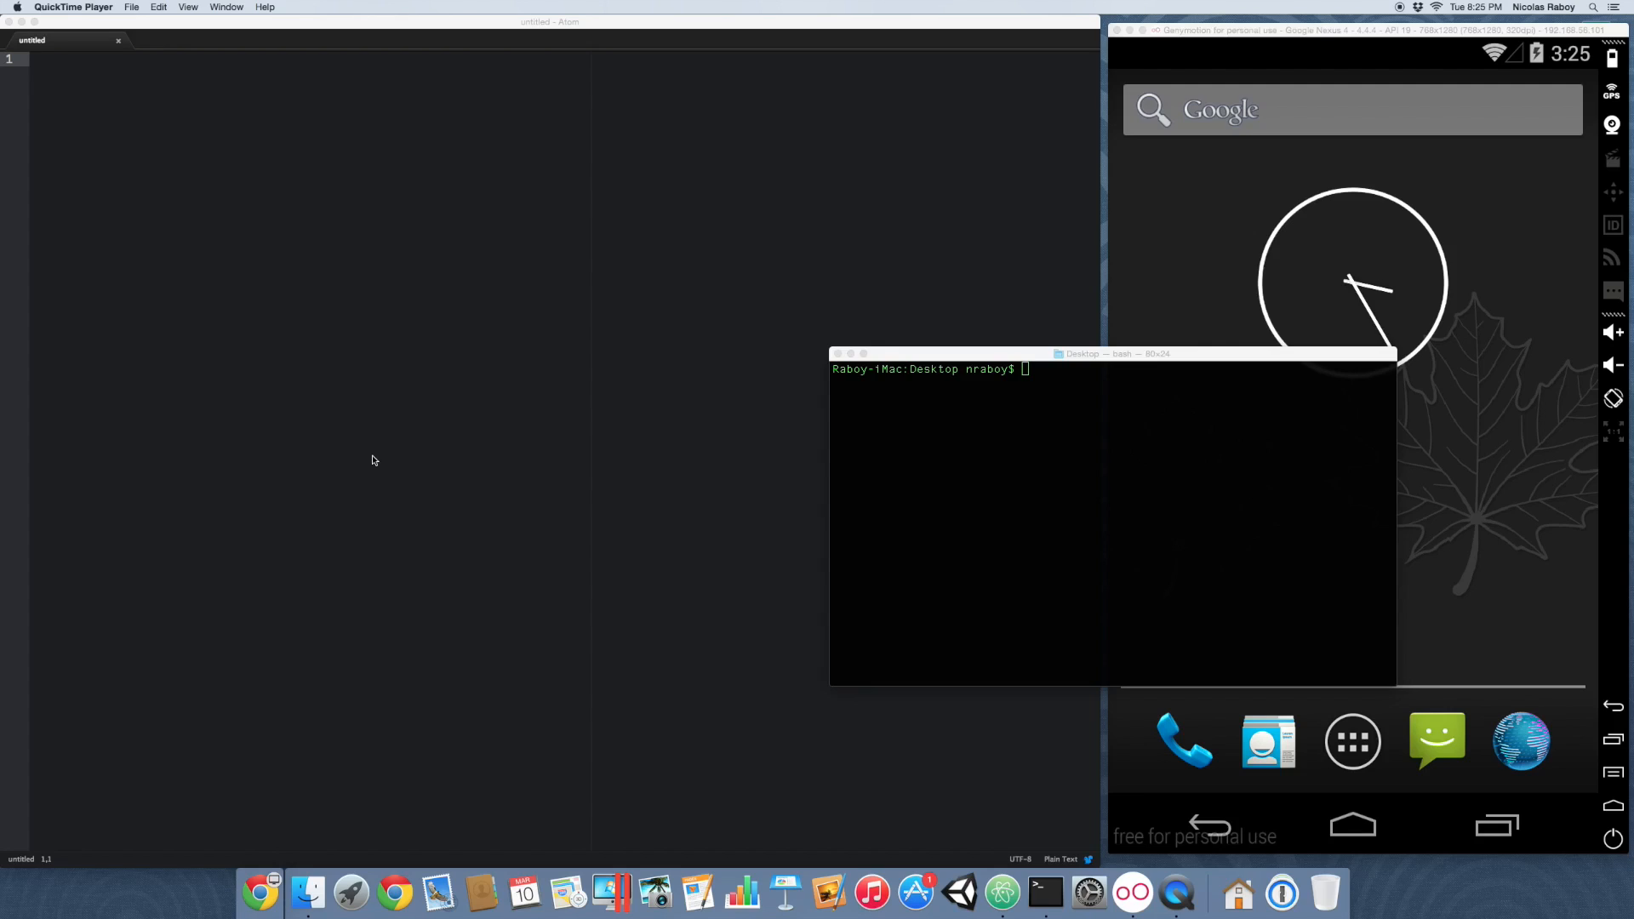
{"action": "mouse_move", "coordinate": [774, 448]}
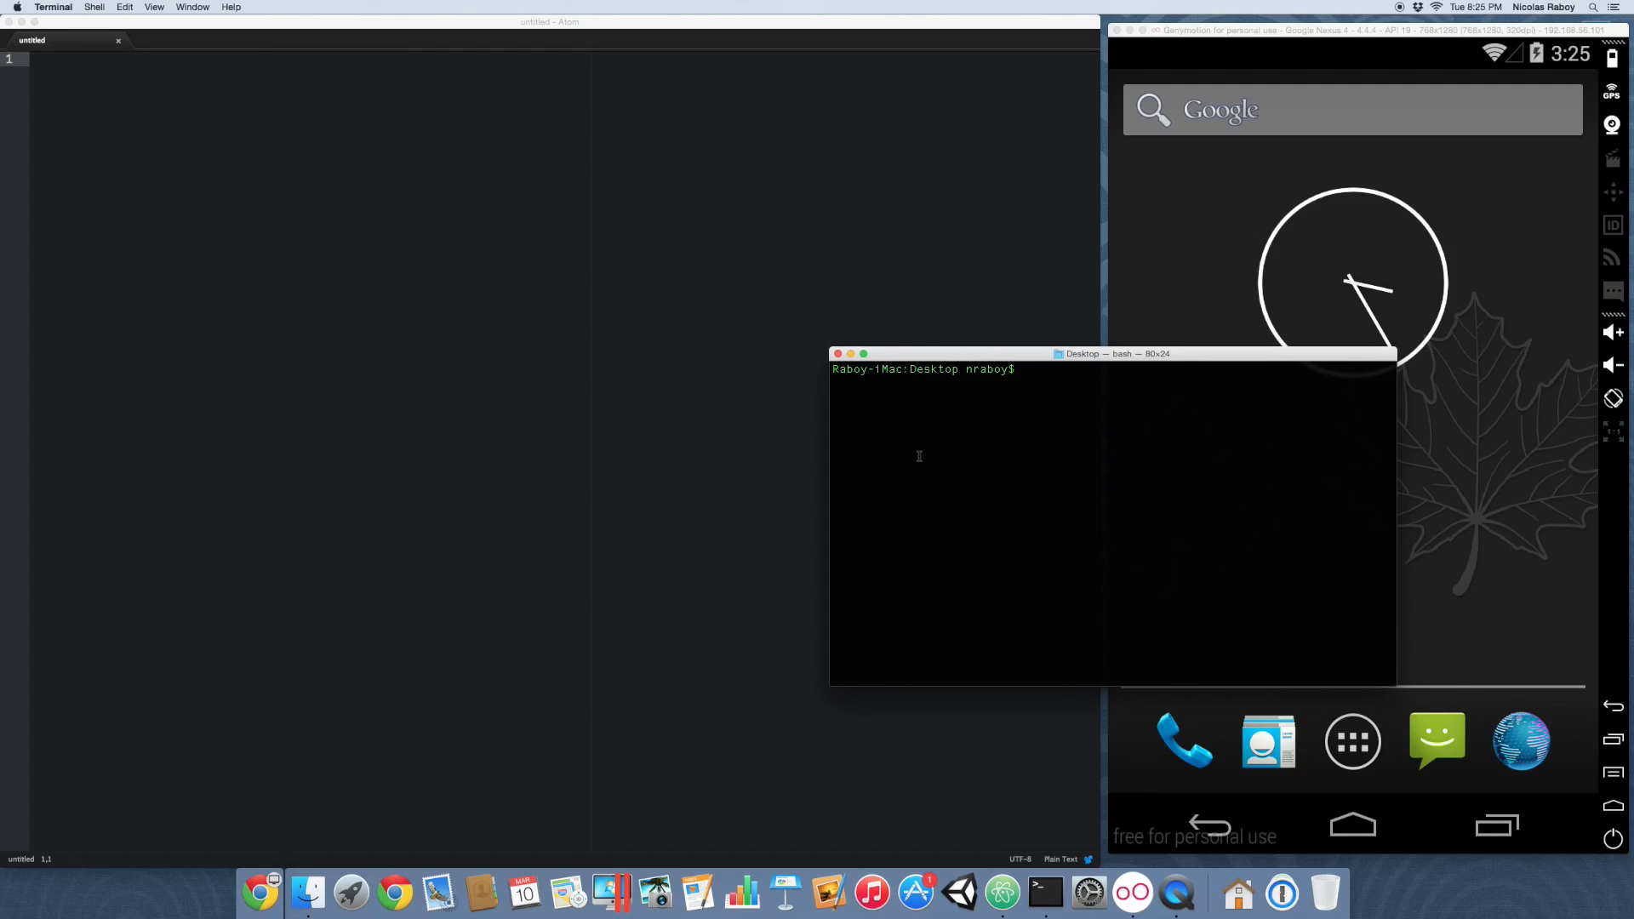
Step: Generate a blank Ionic project named IonicApp and move the shell into its folder
{"action": "type", "text": "ionic start IonicApp blank"}
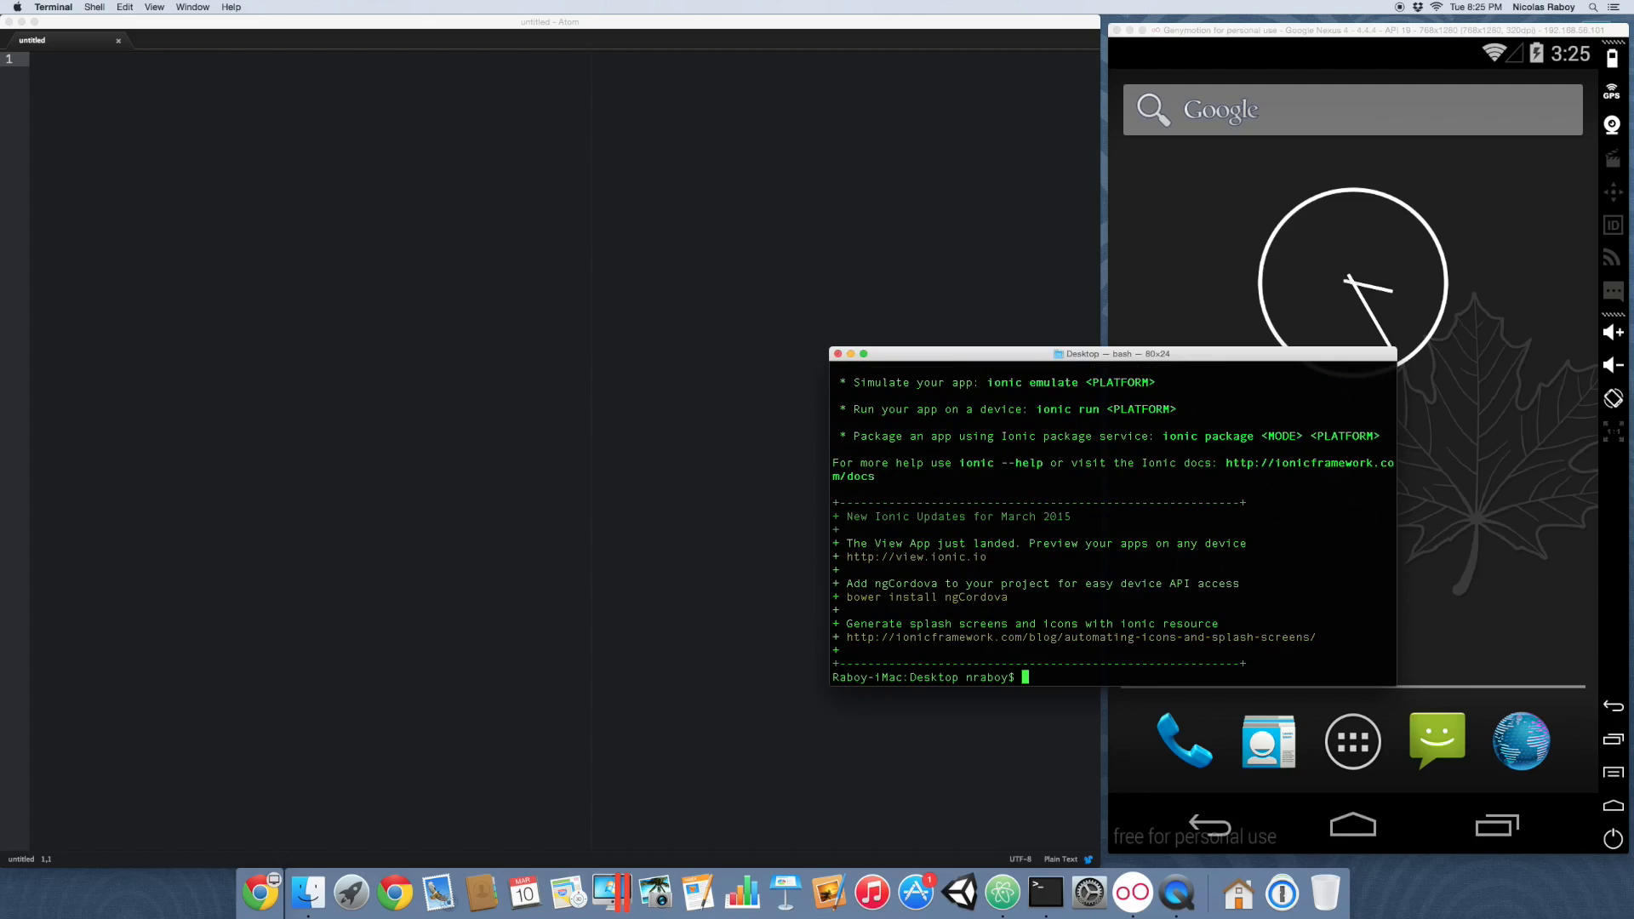
{"action": "type", "text": "cd"}
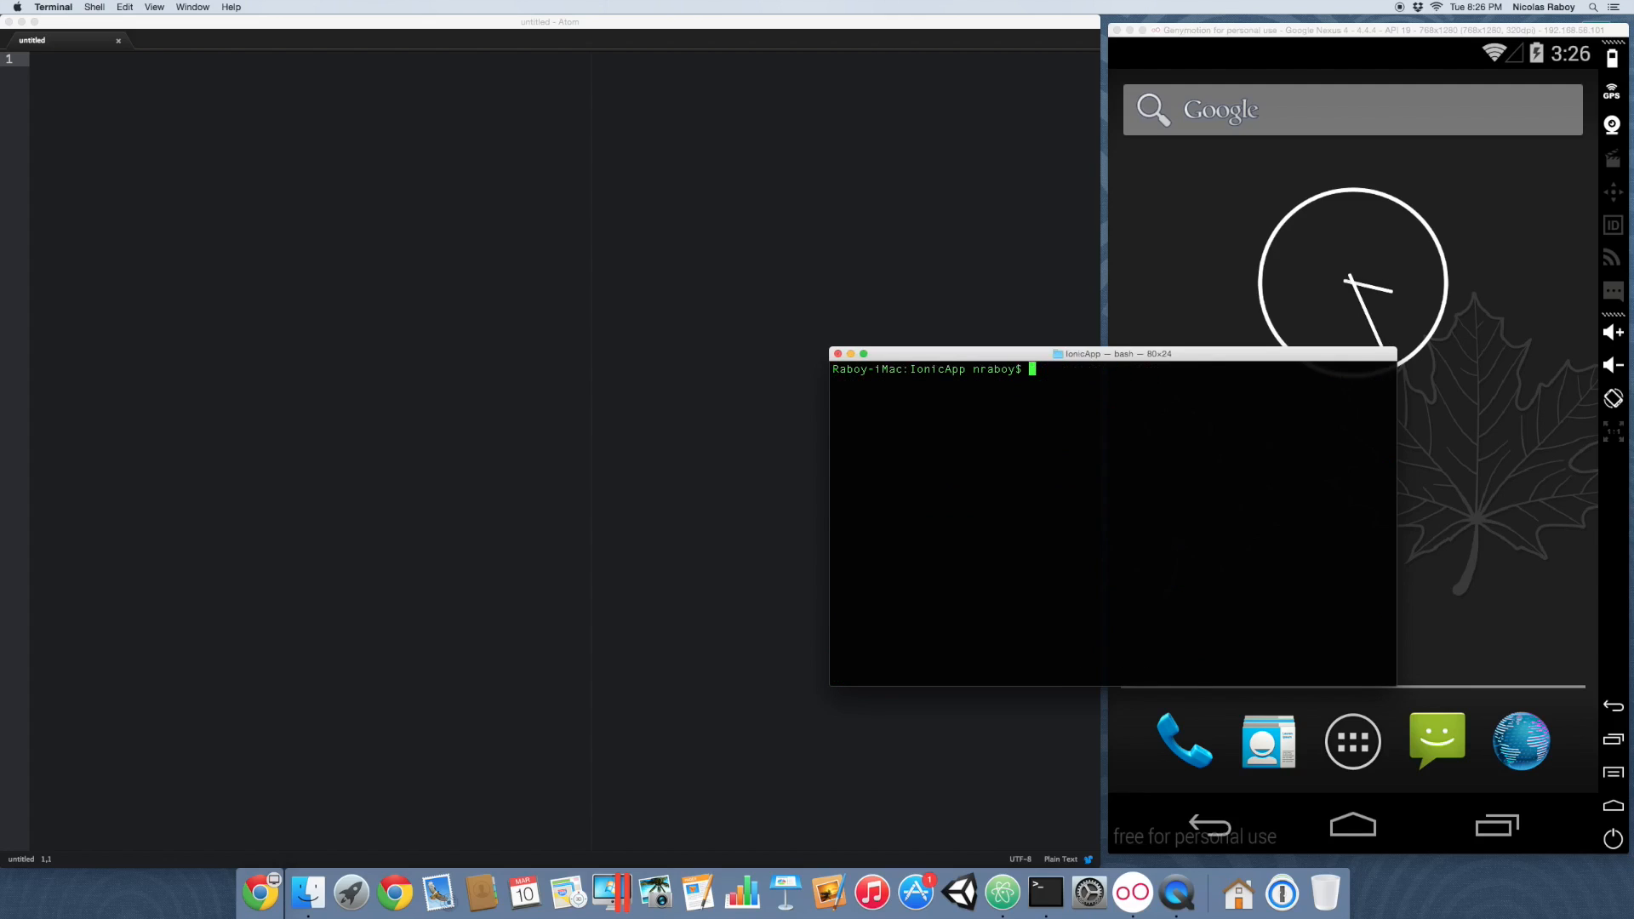
Step: Add the Android platform to IonicApp and clear the terminal output
{"action": "type", "text": "ionic platform add android"}
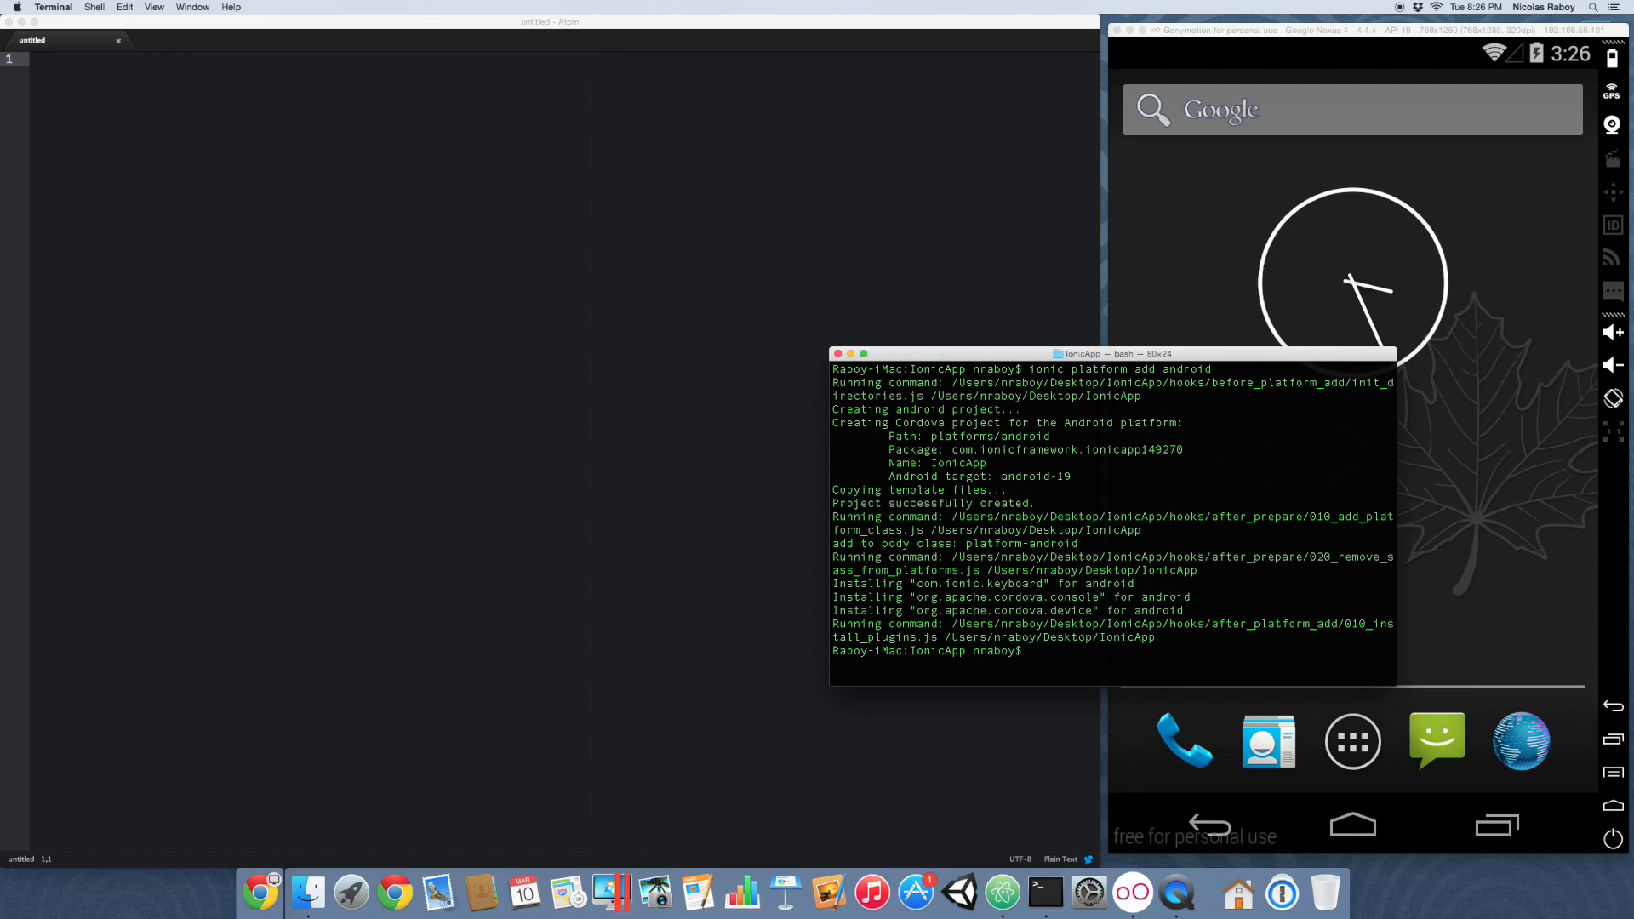
{"action": "type", "text": "clear"}
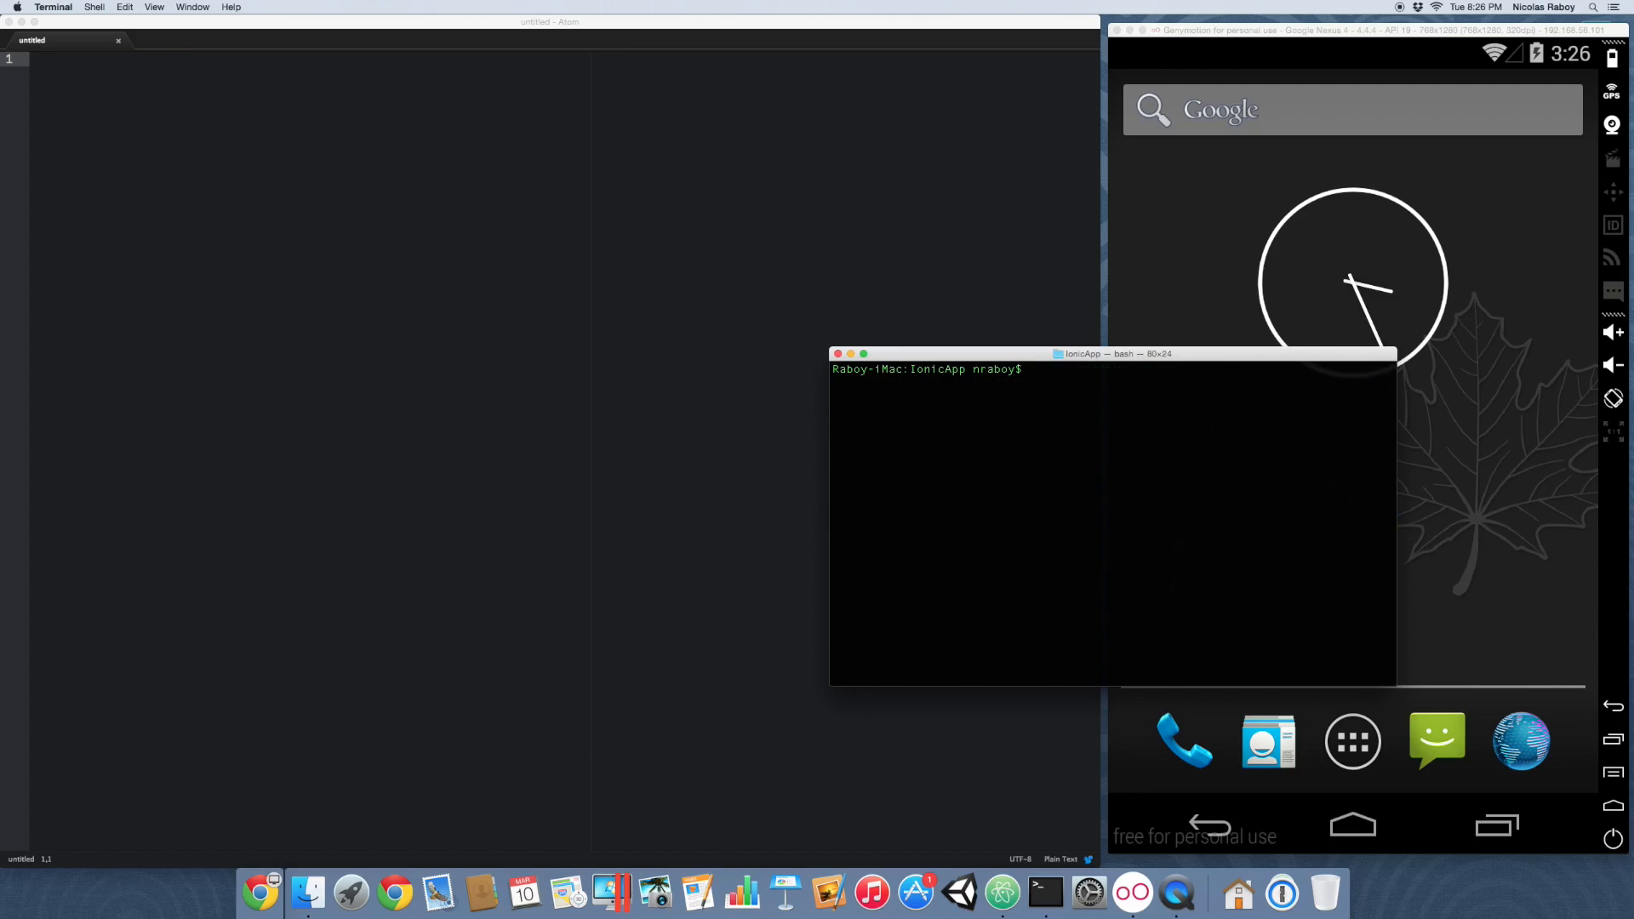
{"action": "mouse_move", "coordinate": [291, 263]}
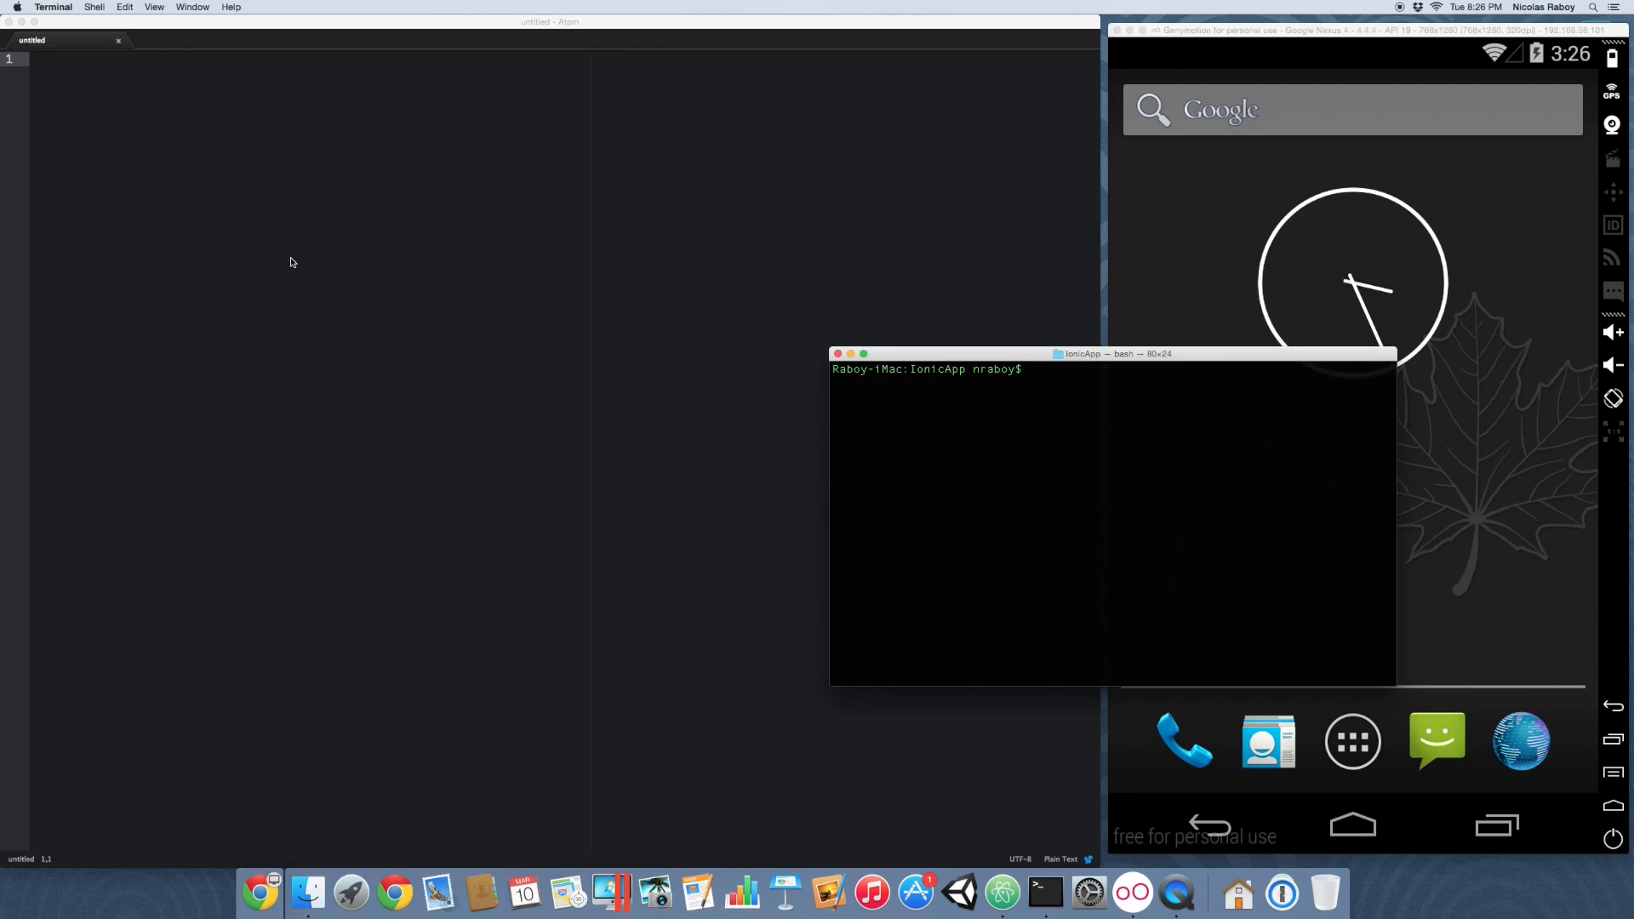
Step: Load the IonicApp project folder from the Desktop into Atom
{"action": "left_click", "coordinate": [77, 7]}
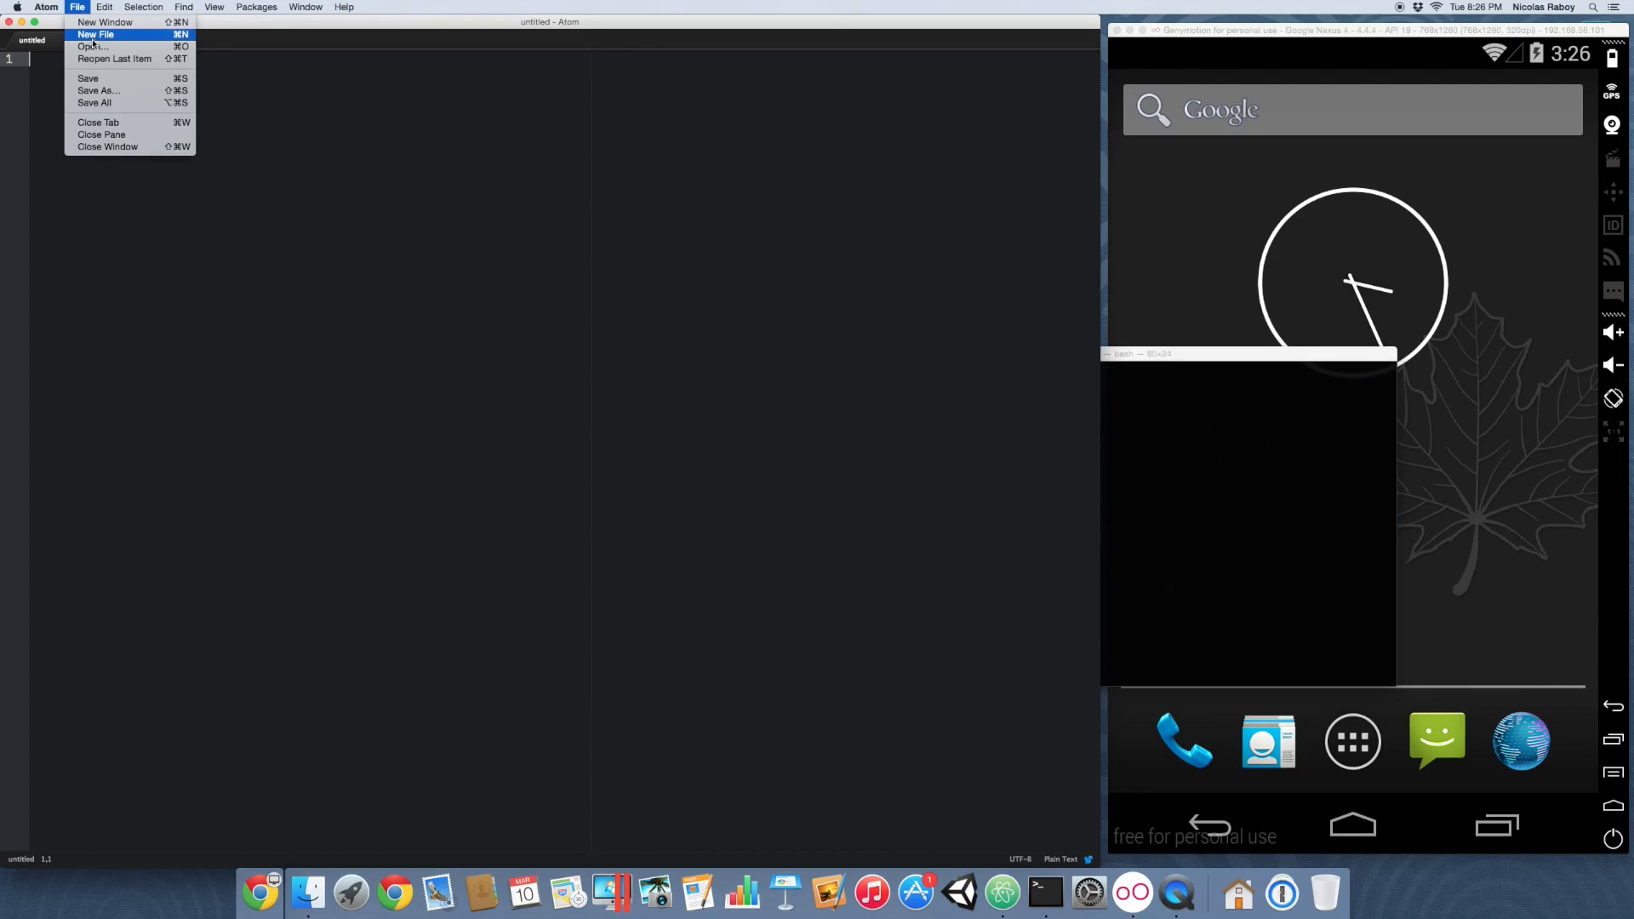
{"action": "left_click", "coordinate": [92, 46]}
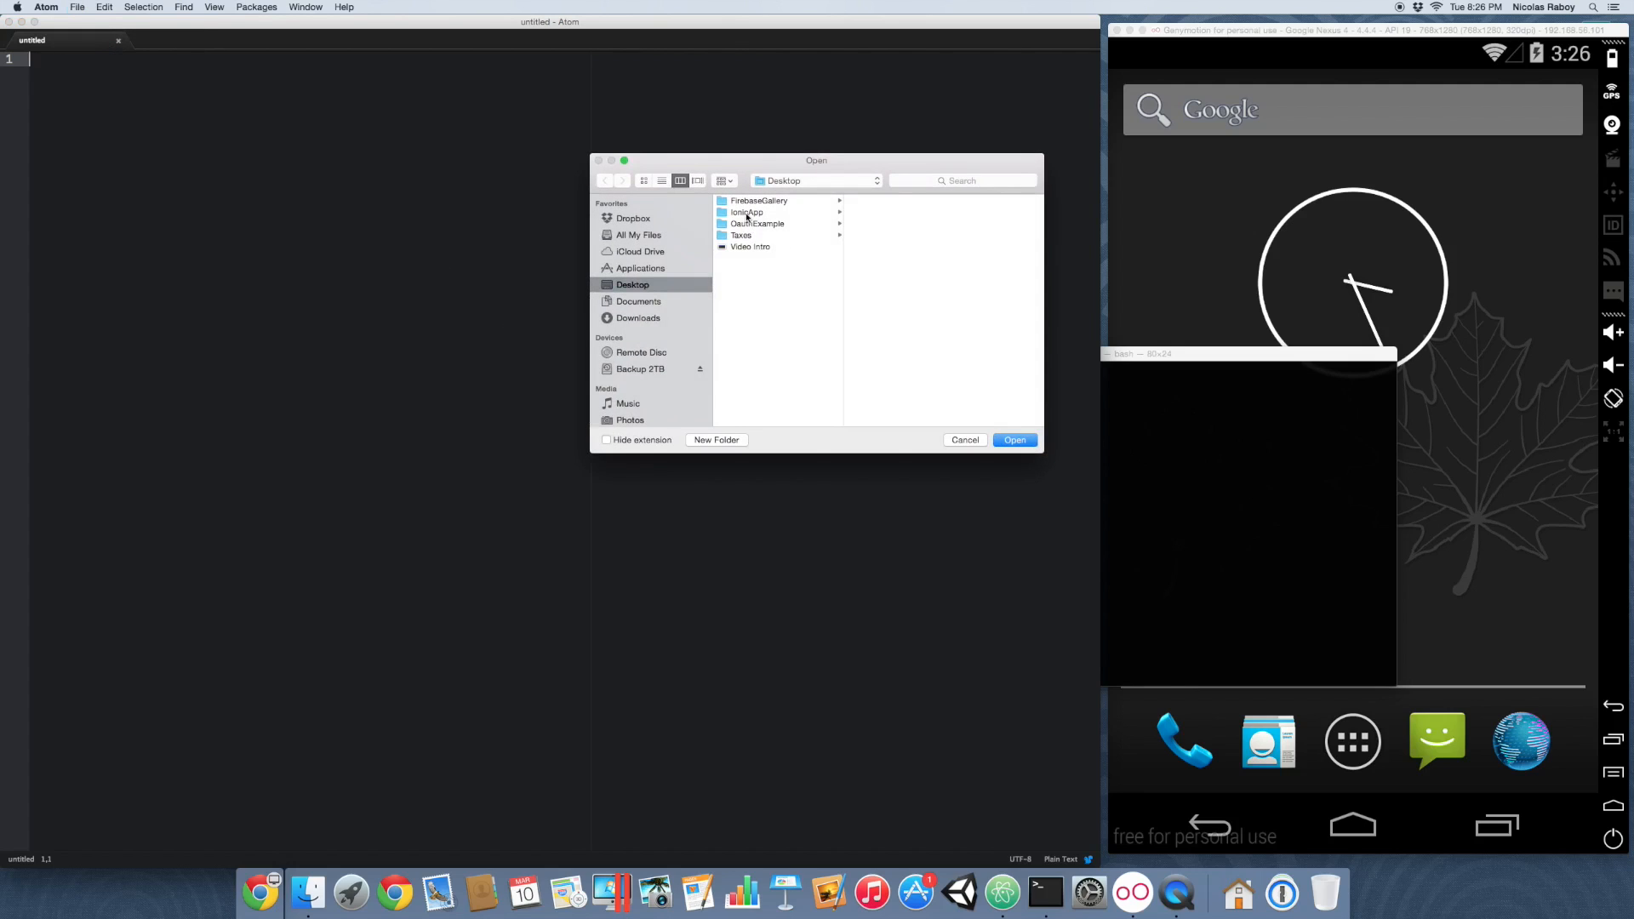
{"action": "left_click", "coordinate": [1013, 439]}
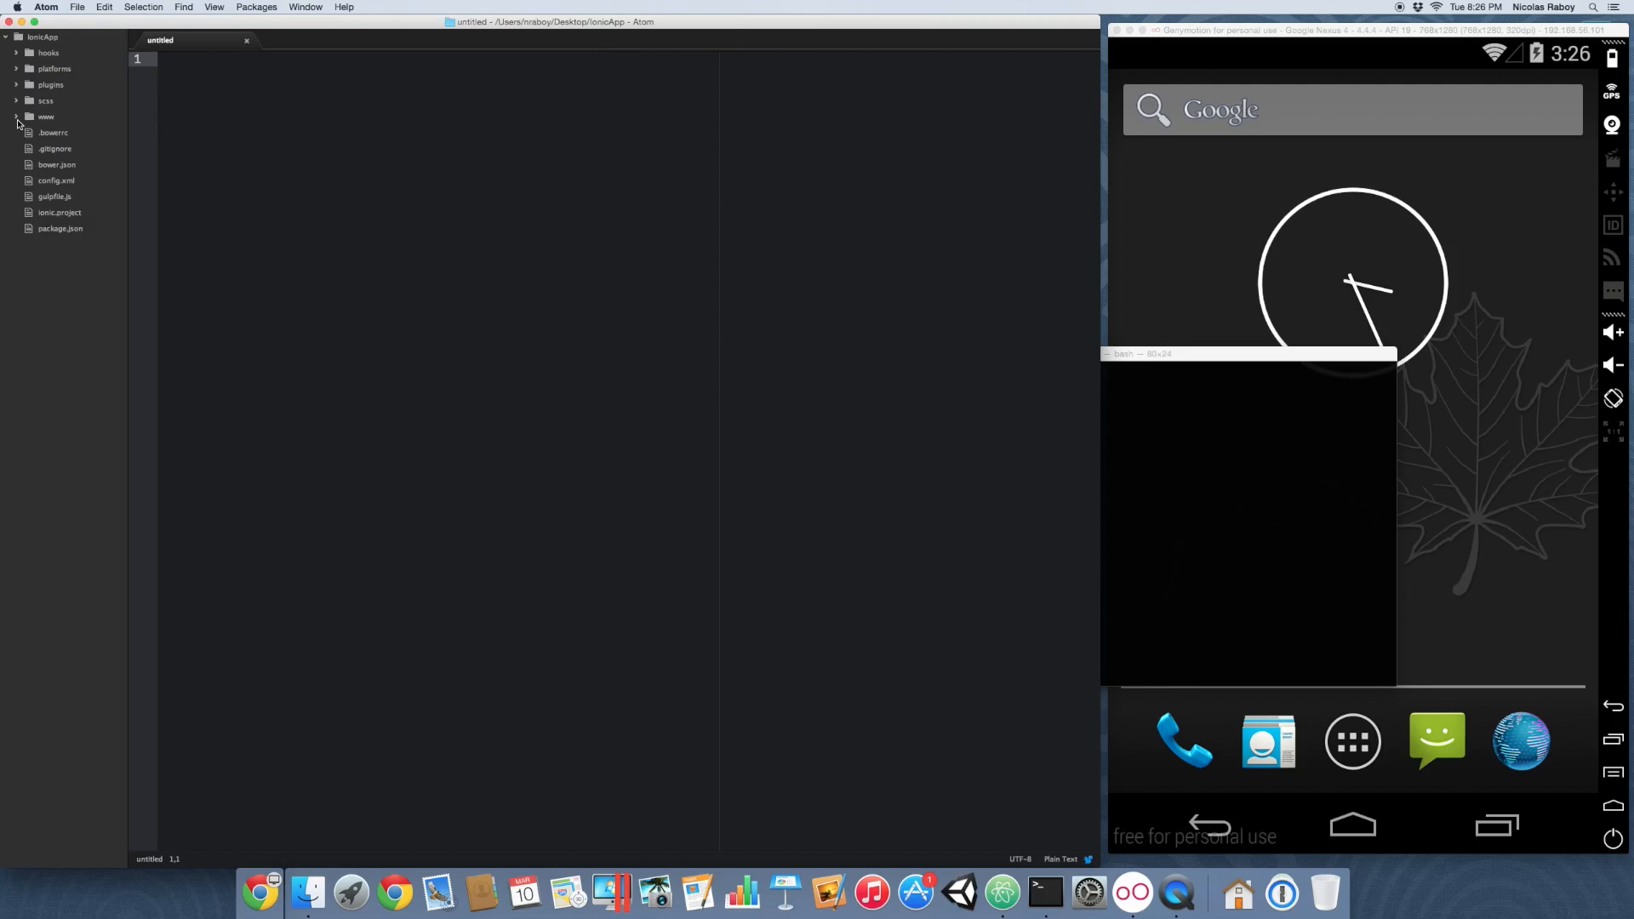
Step: Expand www and js in the tree and bring up app.js for editing
{"action": "left_click", "coordinate": [44, 118]}
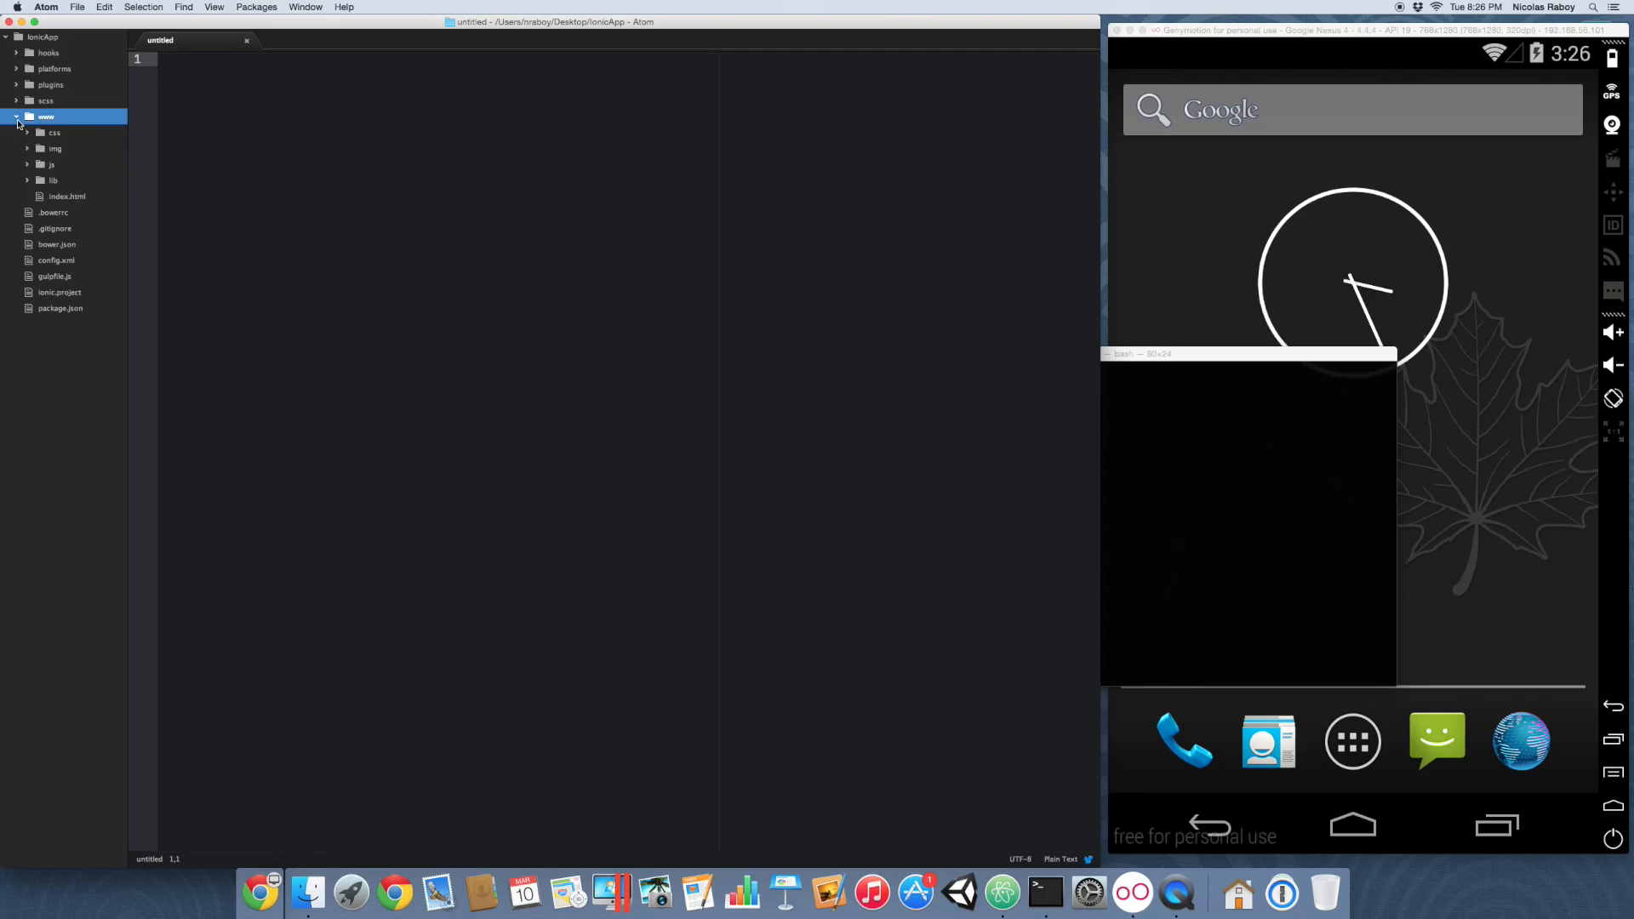
{"action": "mouse_move", "coordinate": [29, 171]}
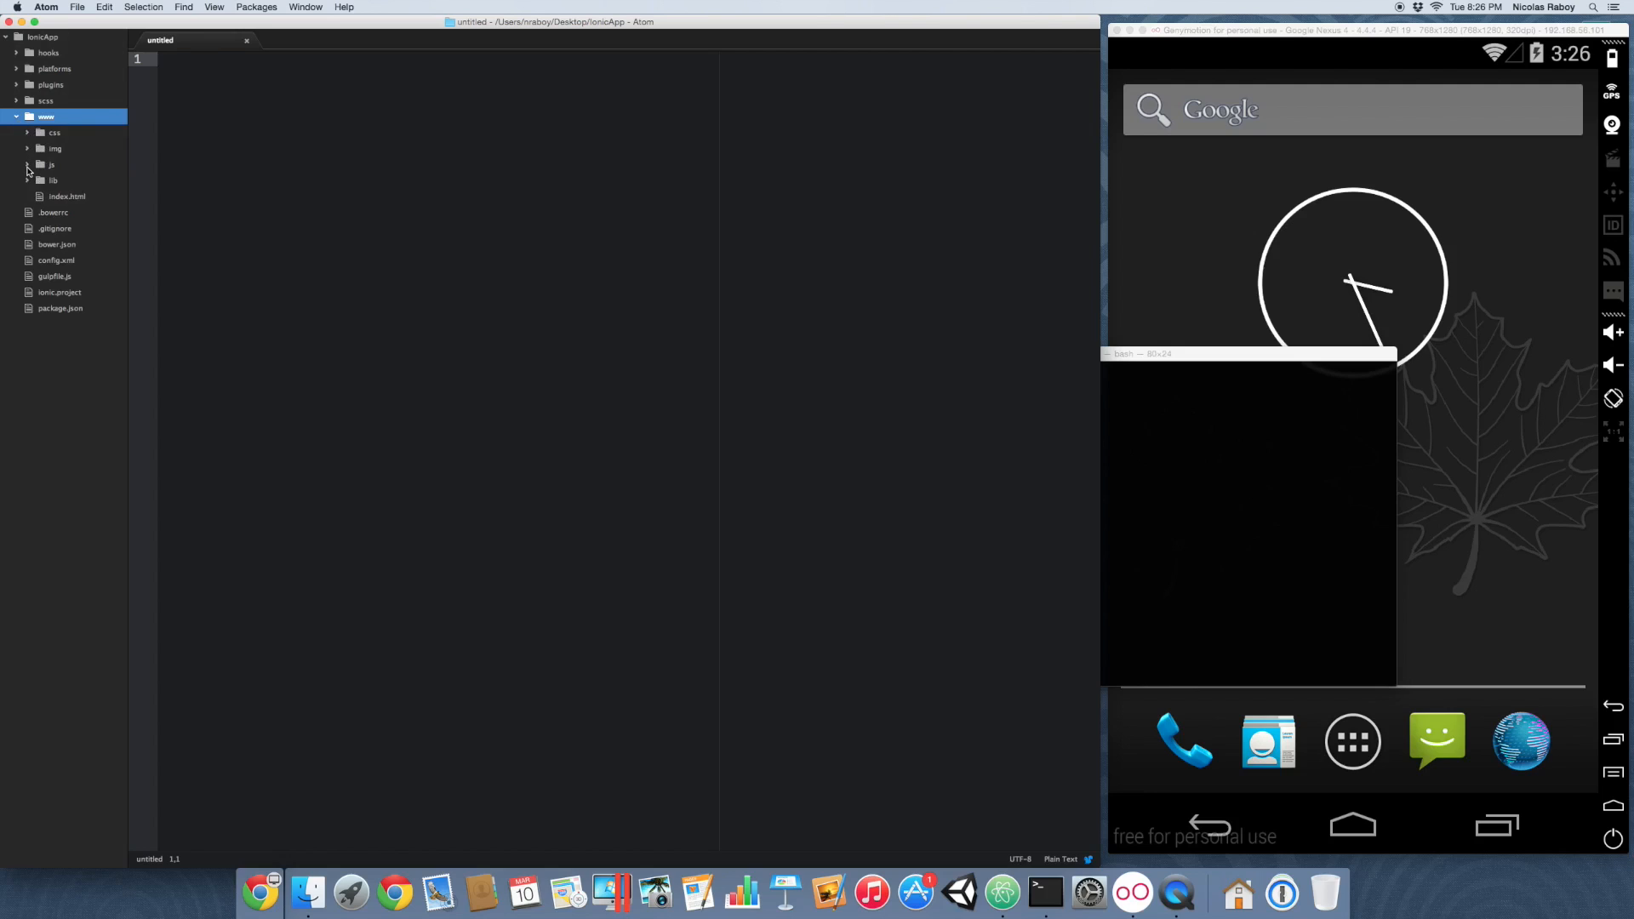
{"action": "left_click", "coordinate": [50, 165]}
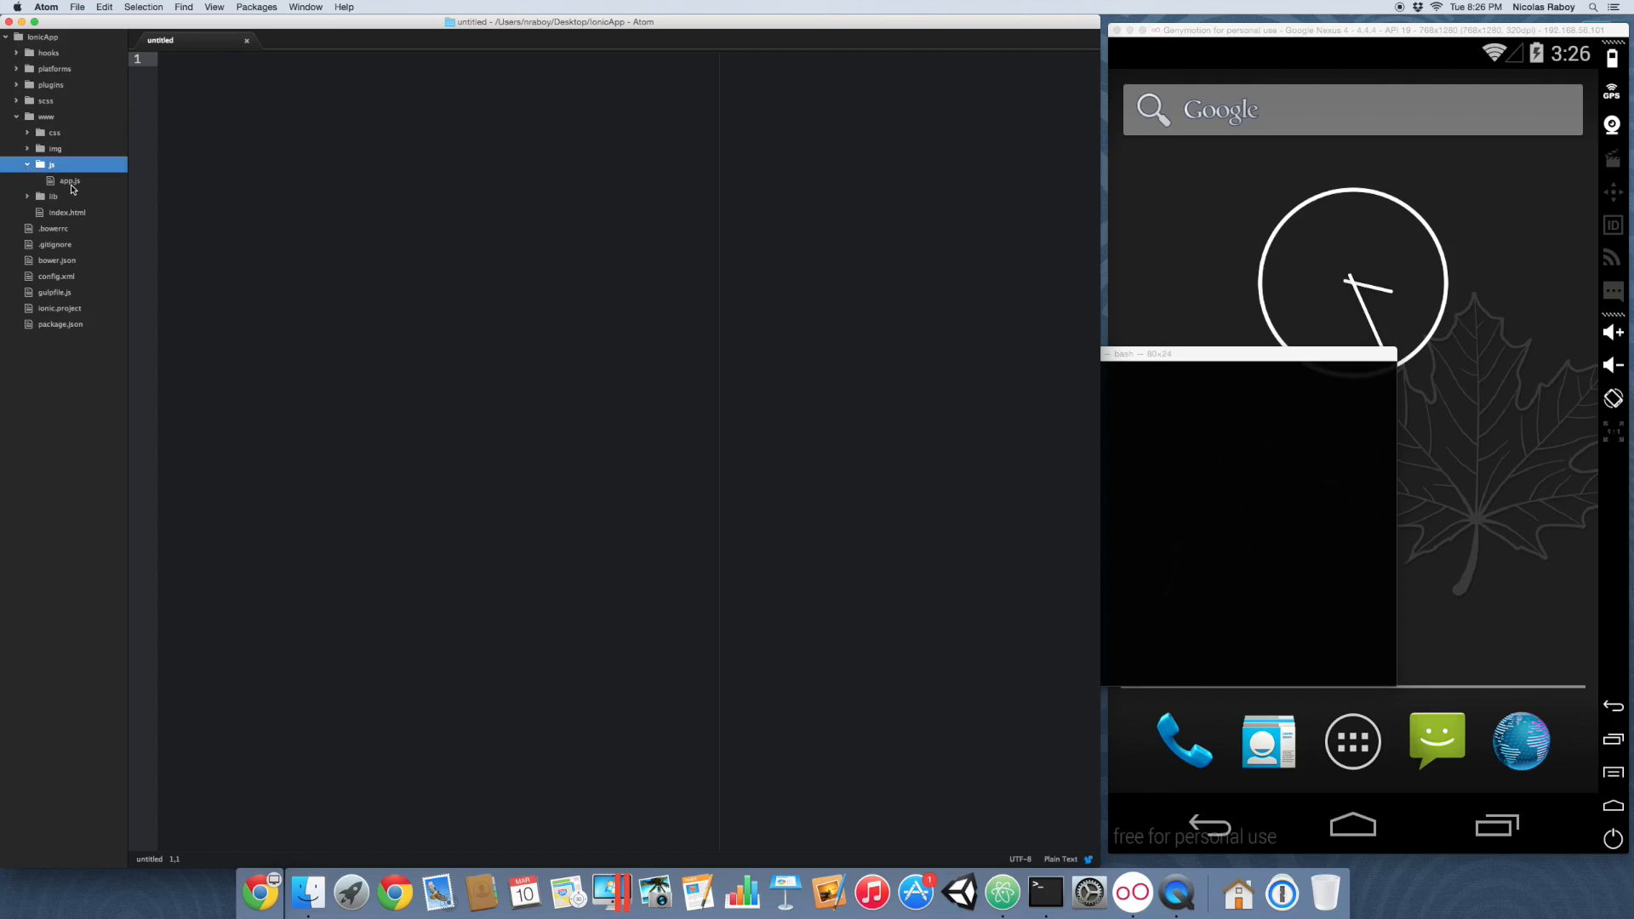
{"action": "left_click", "coordinate": [68, 181]}
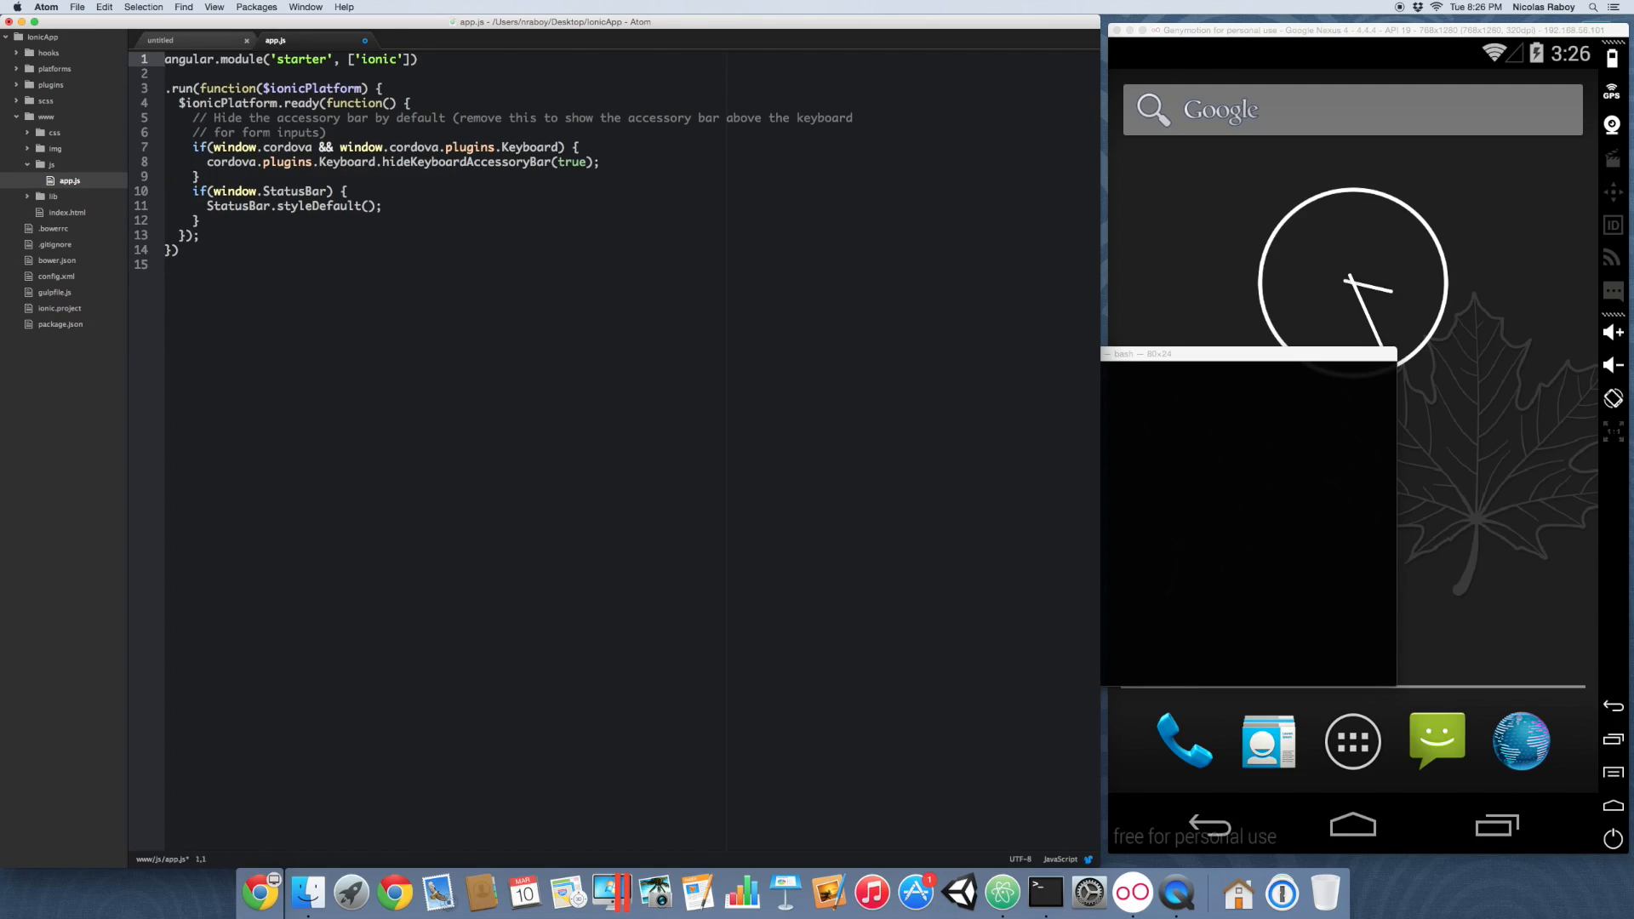
Step: Store the starter module in 'var ionicApp' with semicolons and chain run on ionicApp
{"action": "left_click", "coordinate": [187, 117]}
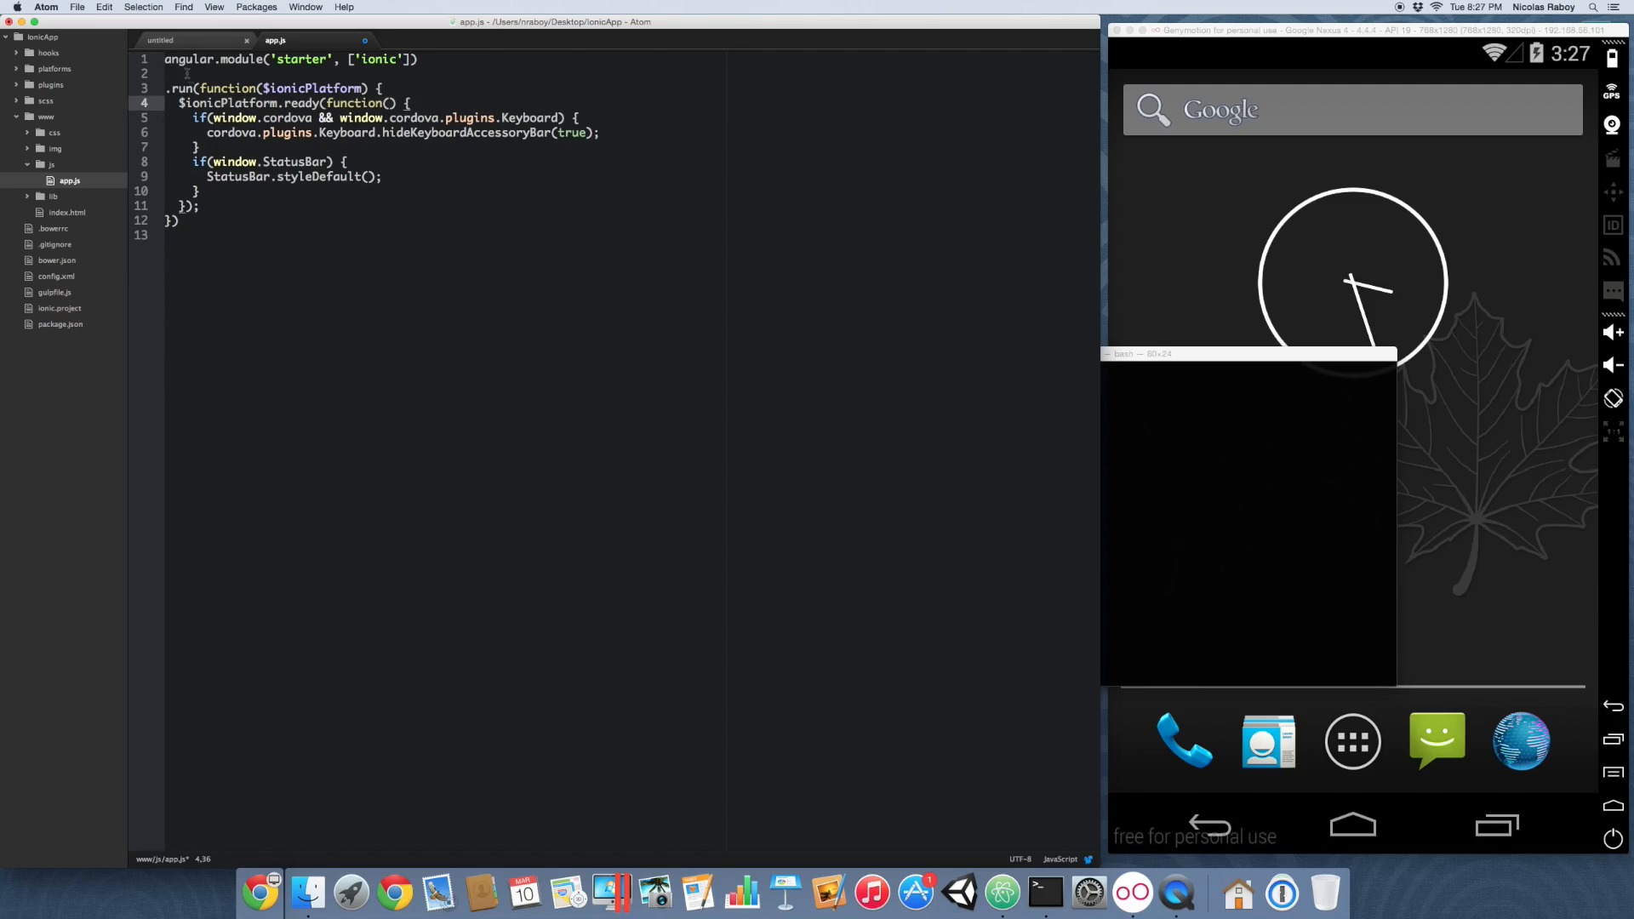
{"action": "type", "text": "var ionicApp ="}
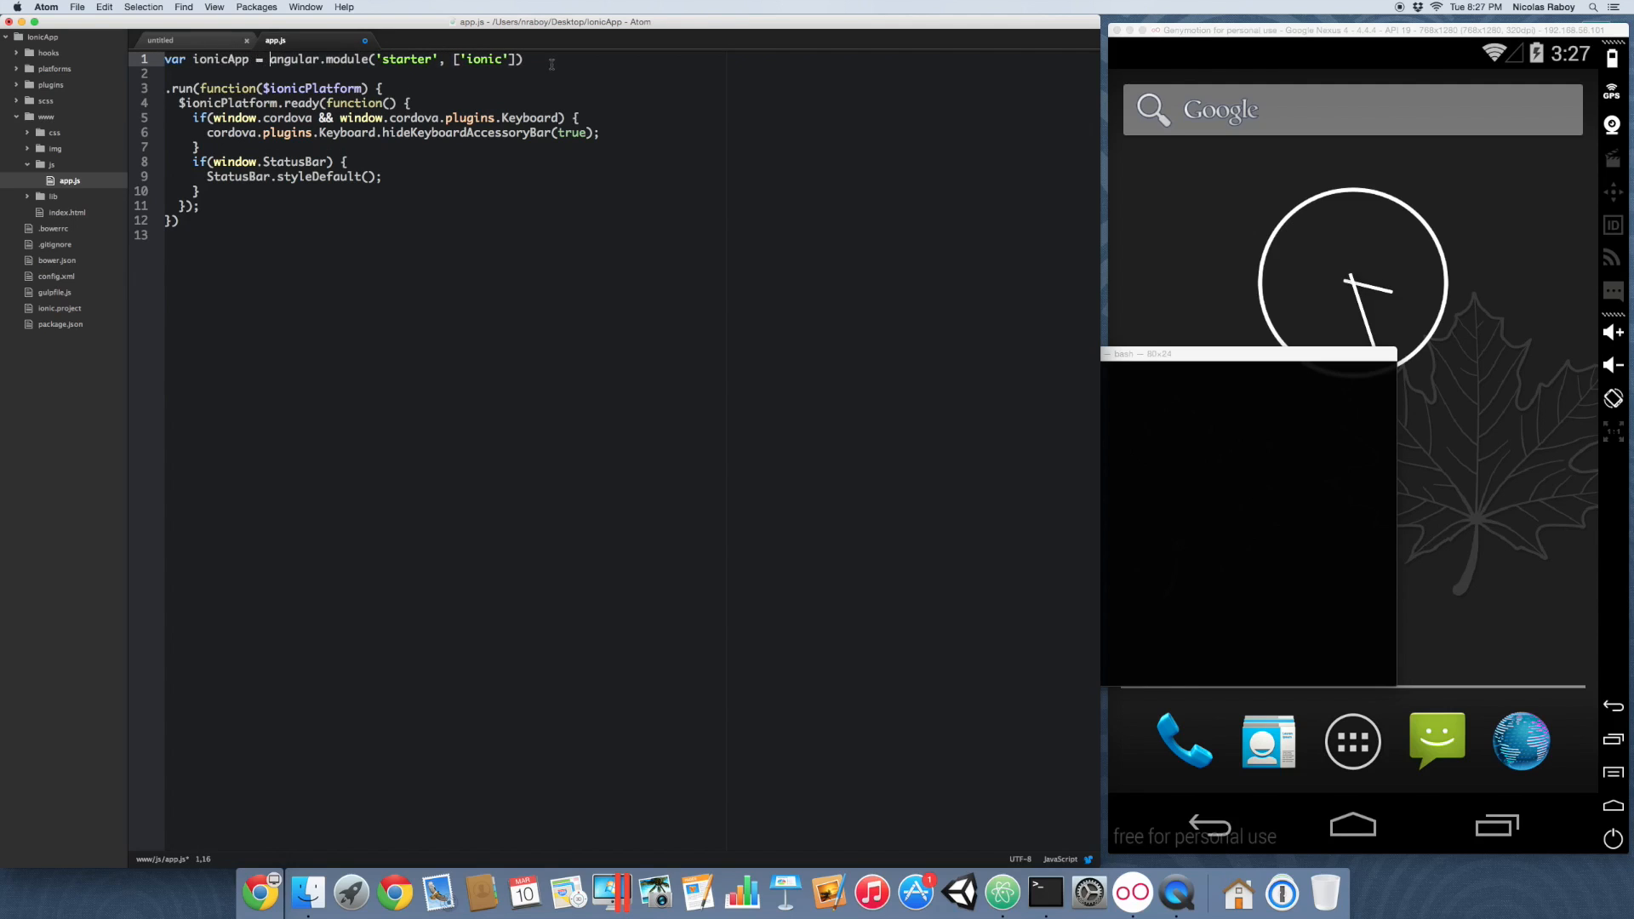
{"action": "type", "text": ";"}
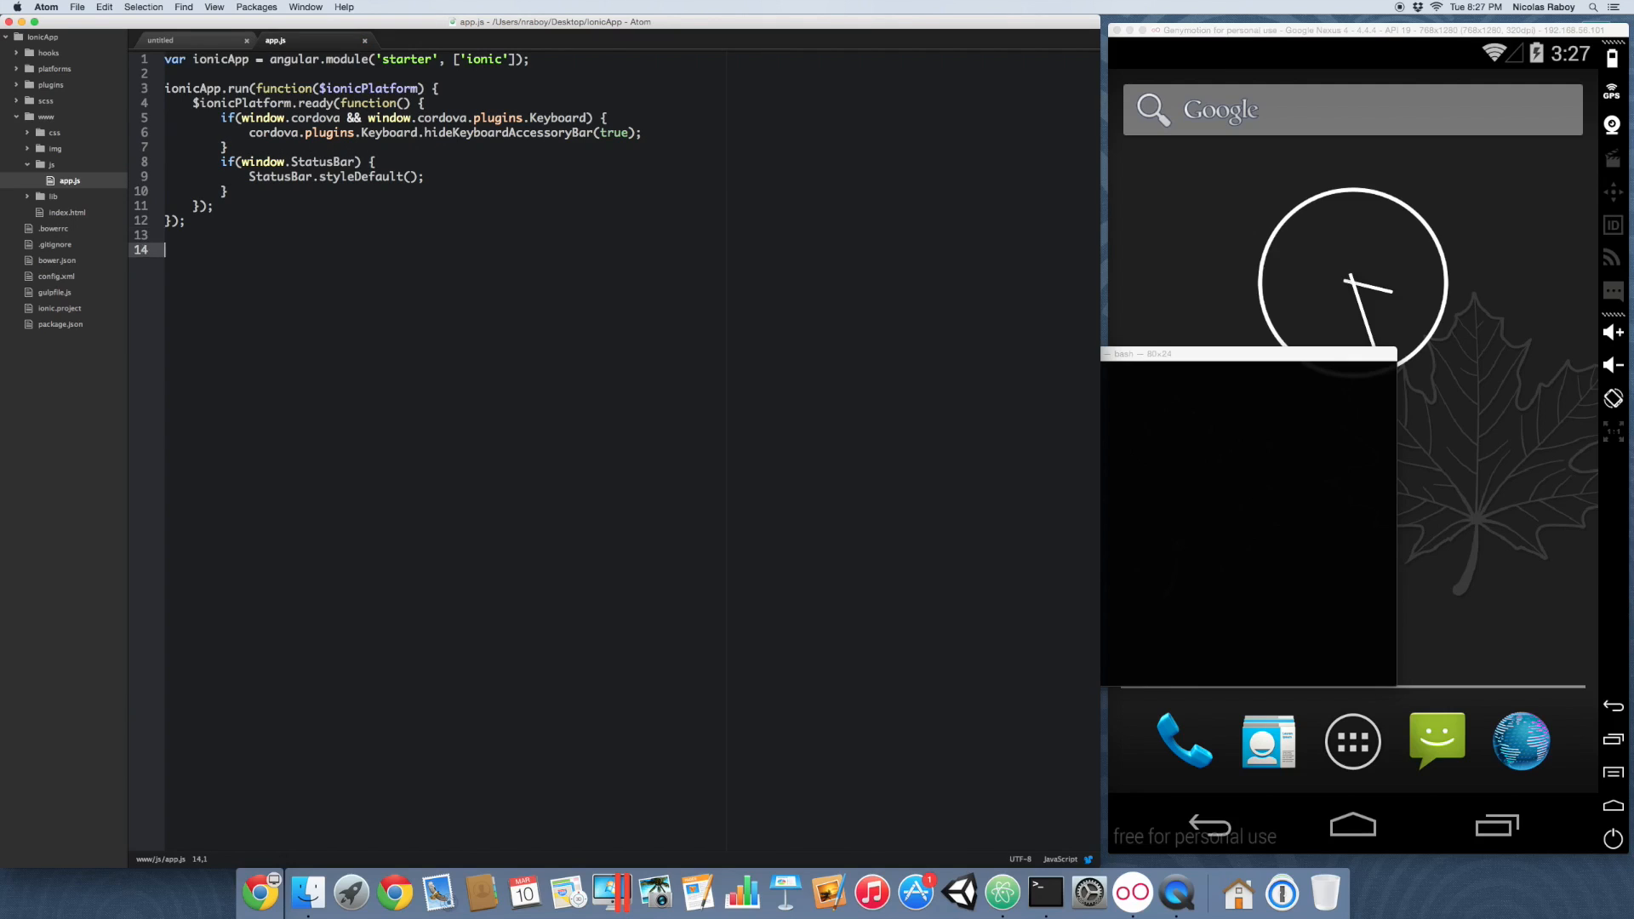
Step: Define an empty ionicApp.controller "ExampleController" taking $scope, with blank lines in its body
{"action": "type", "text": "ionicApp."}
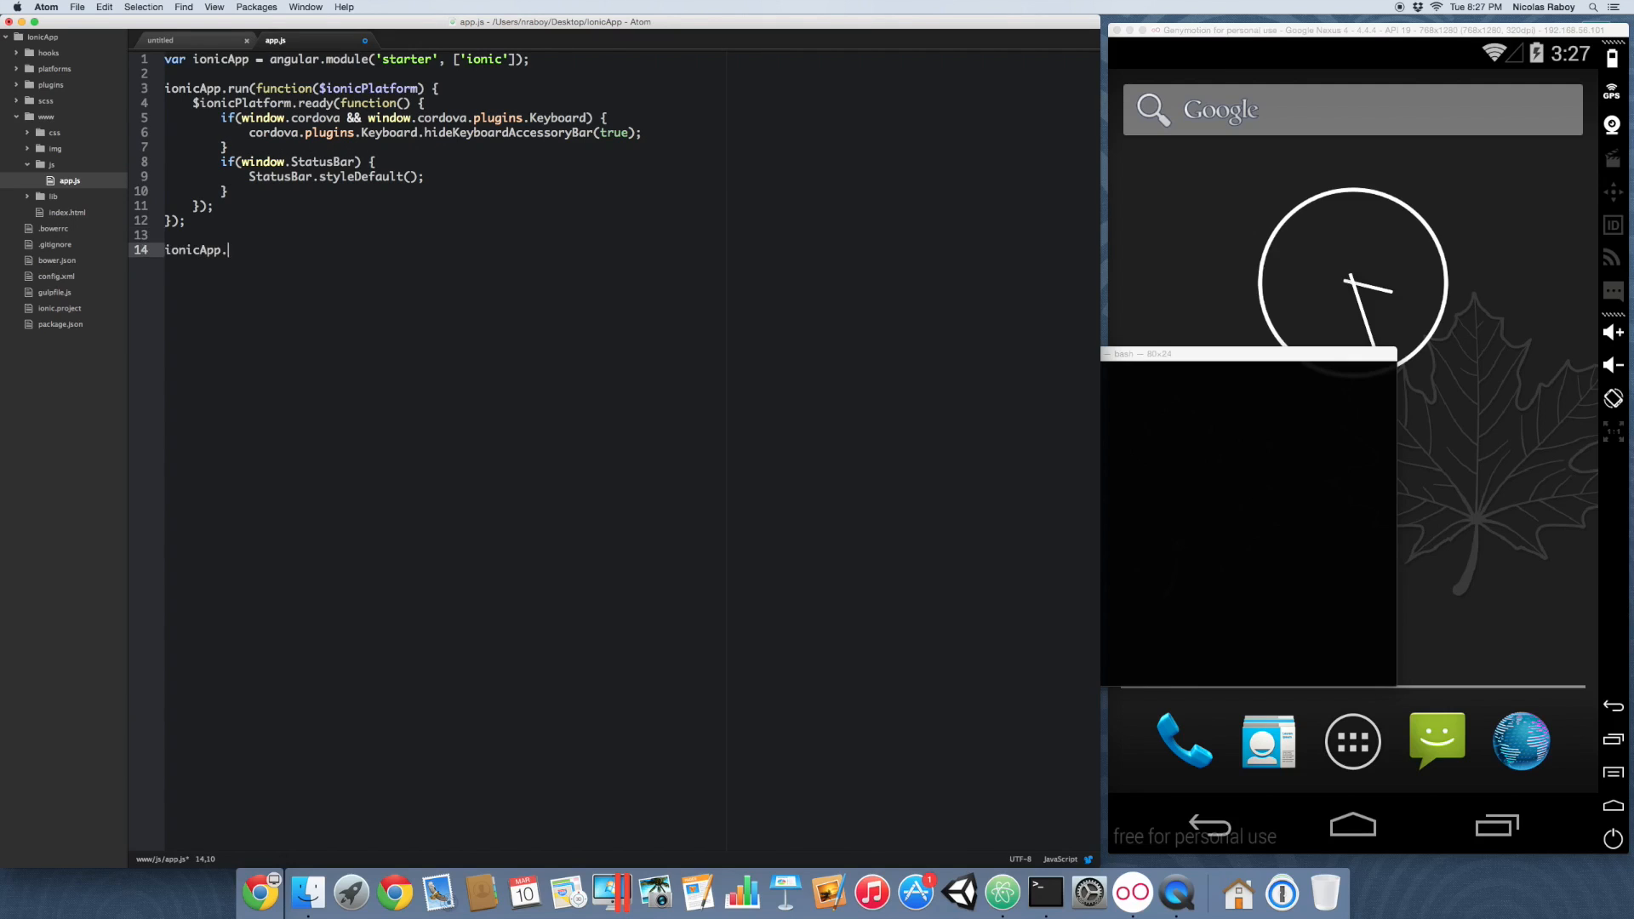
{"action": "type", "text": "controller(\"\")"}
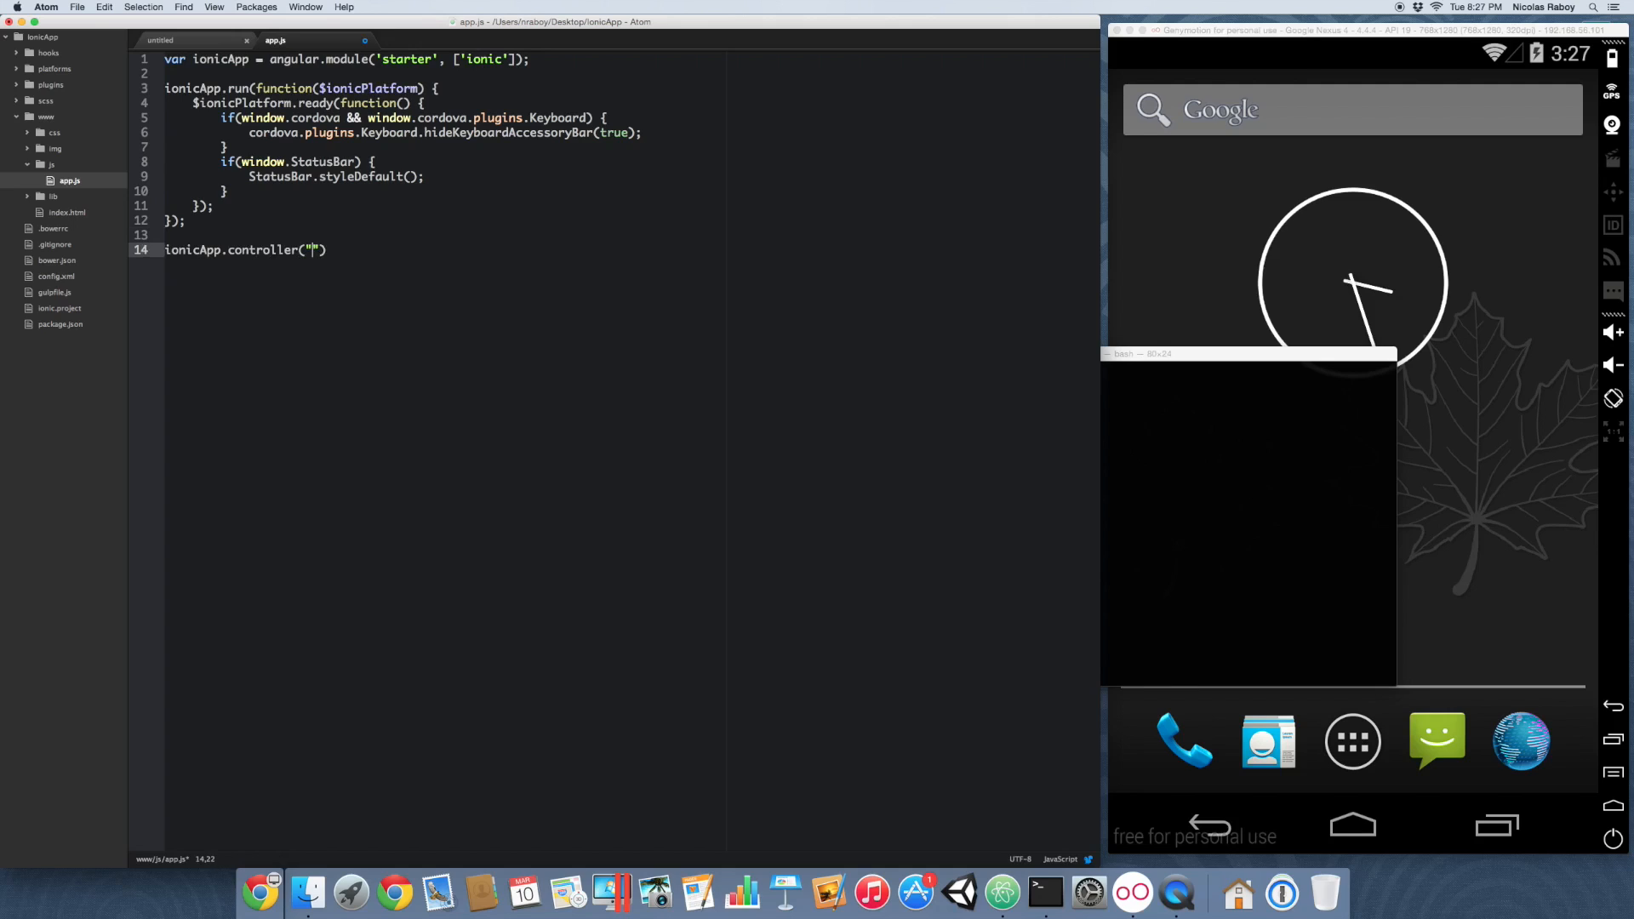
{"action": "type", "text": "ExampleController"}
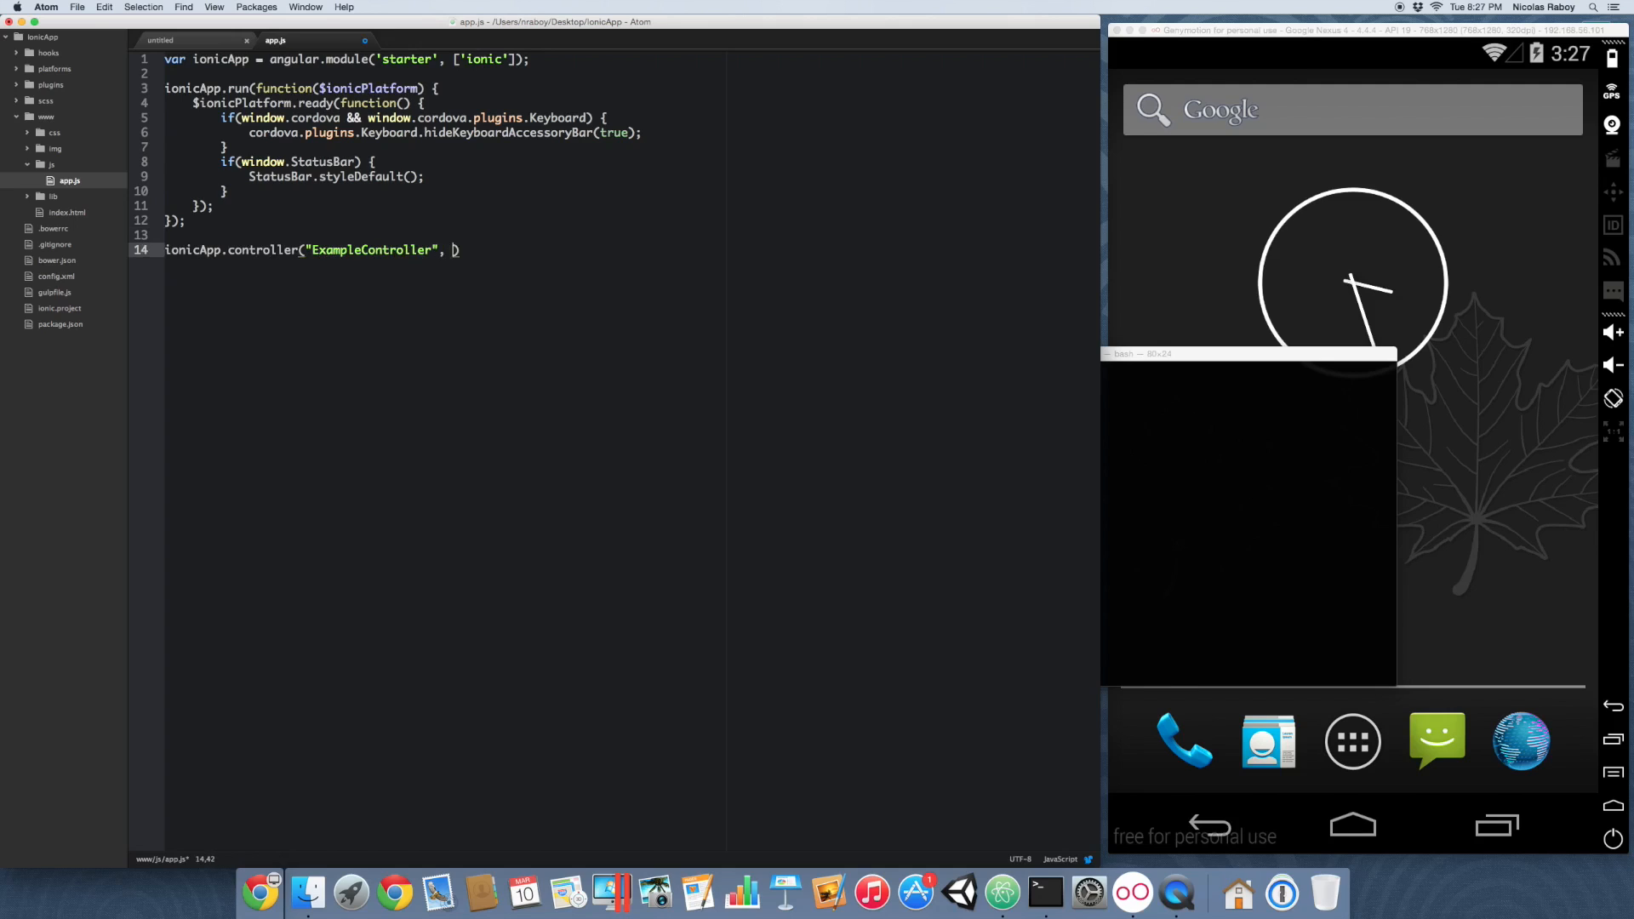
{"action": "type", "text": "function()"}
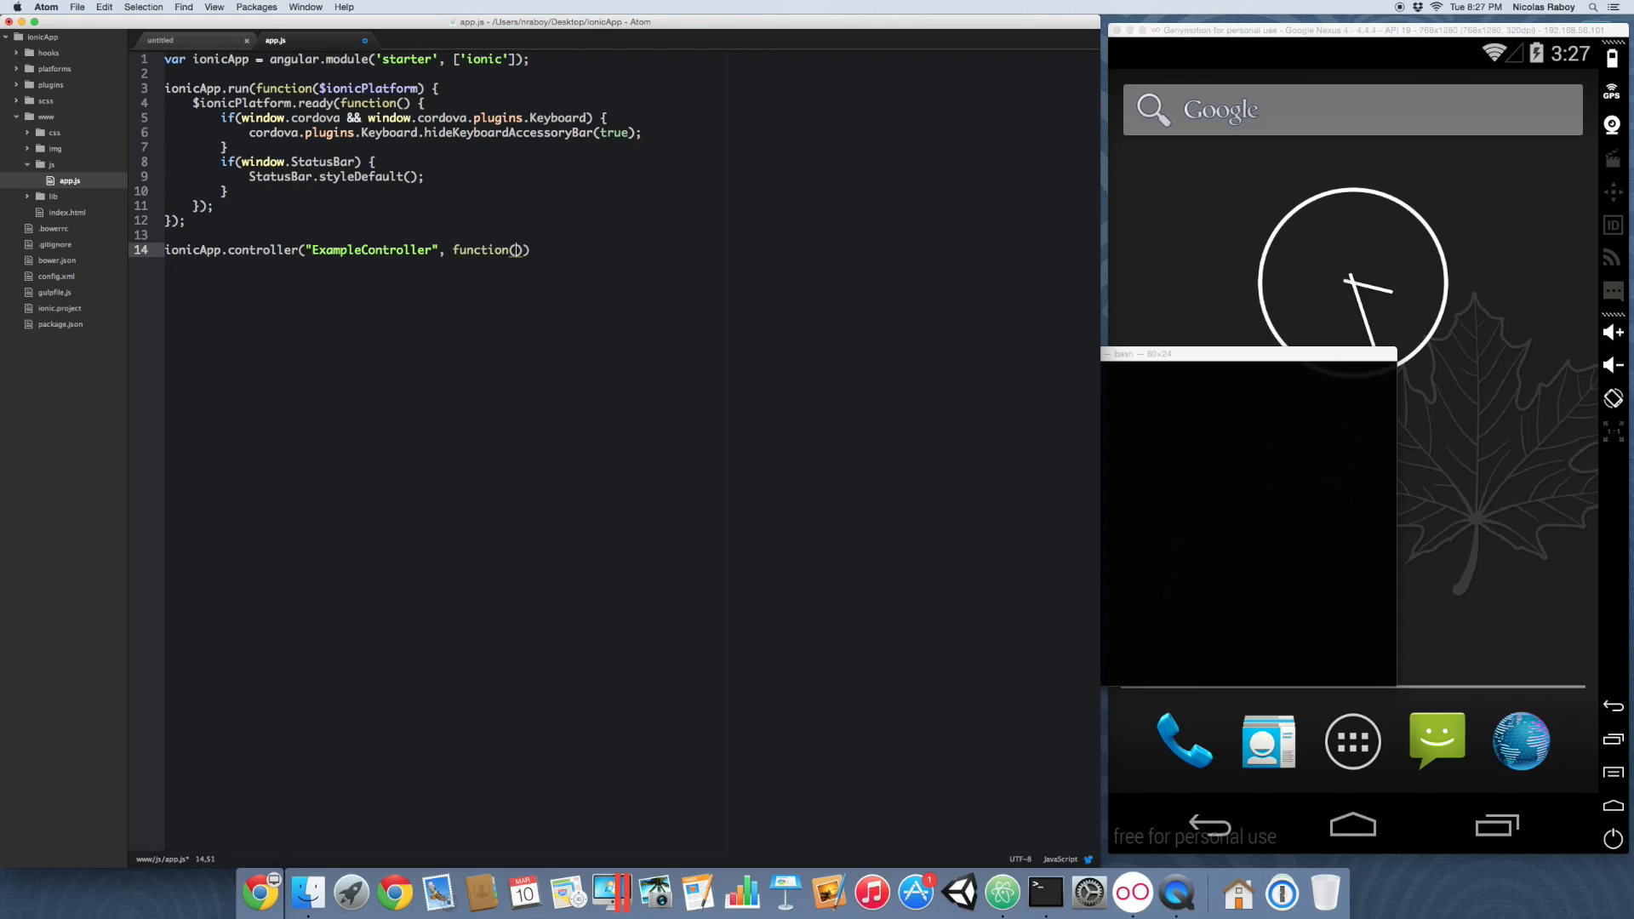
{"action": "type", "text": "$scope) {"}
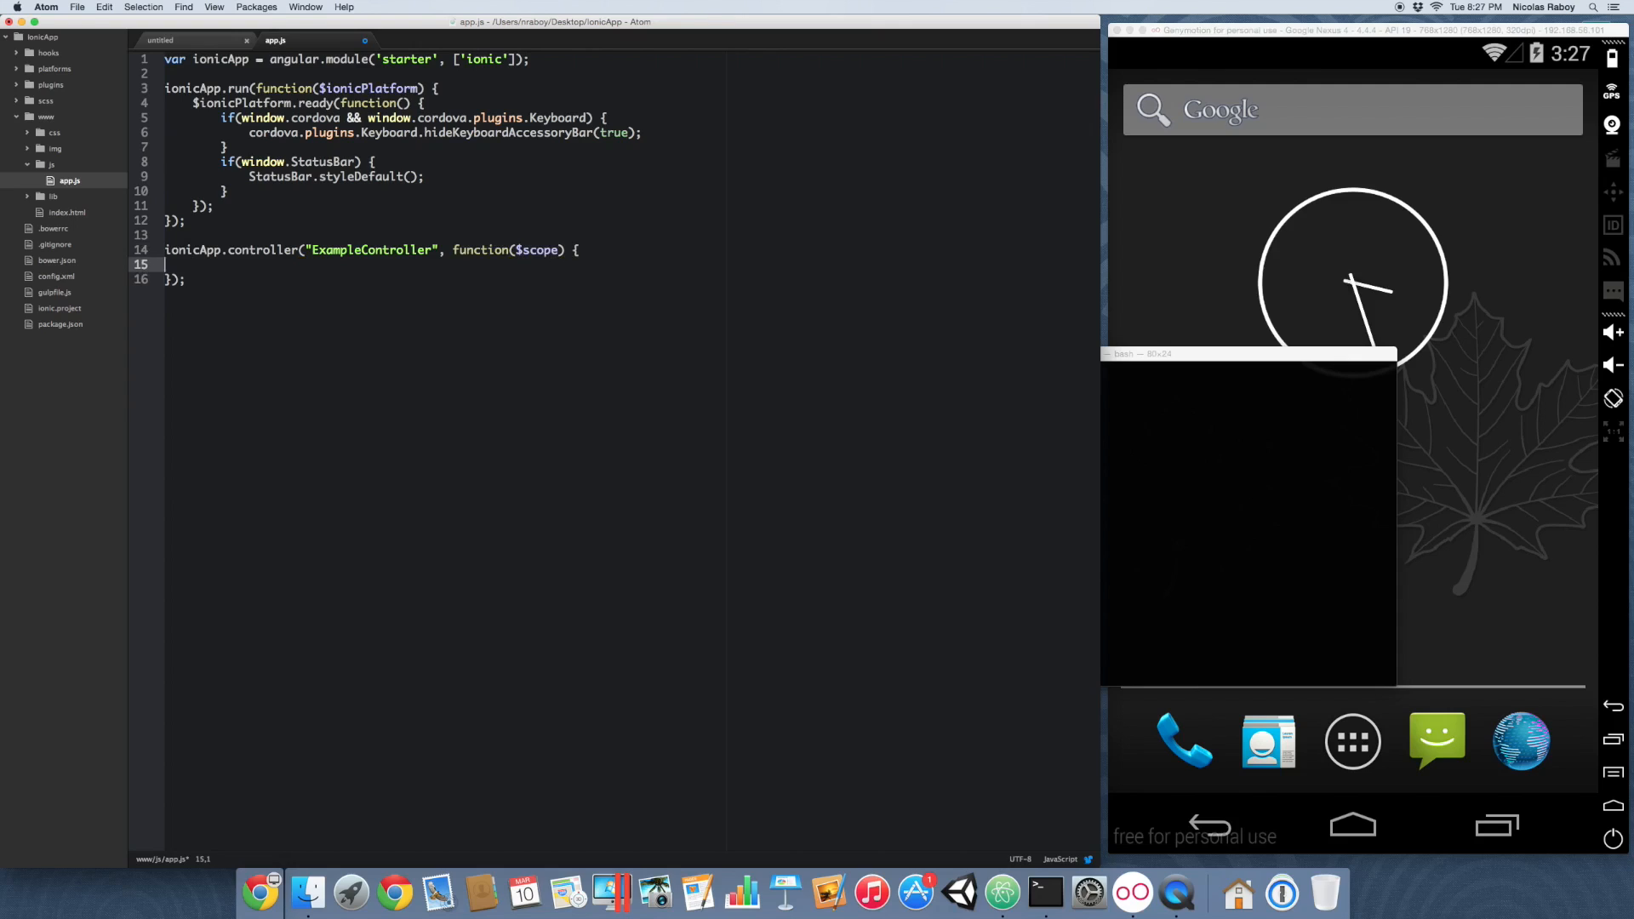
{"action": "key", "text": "enter"}
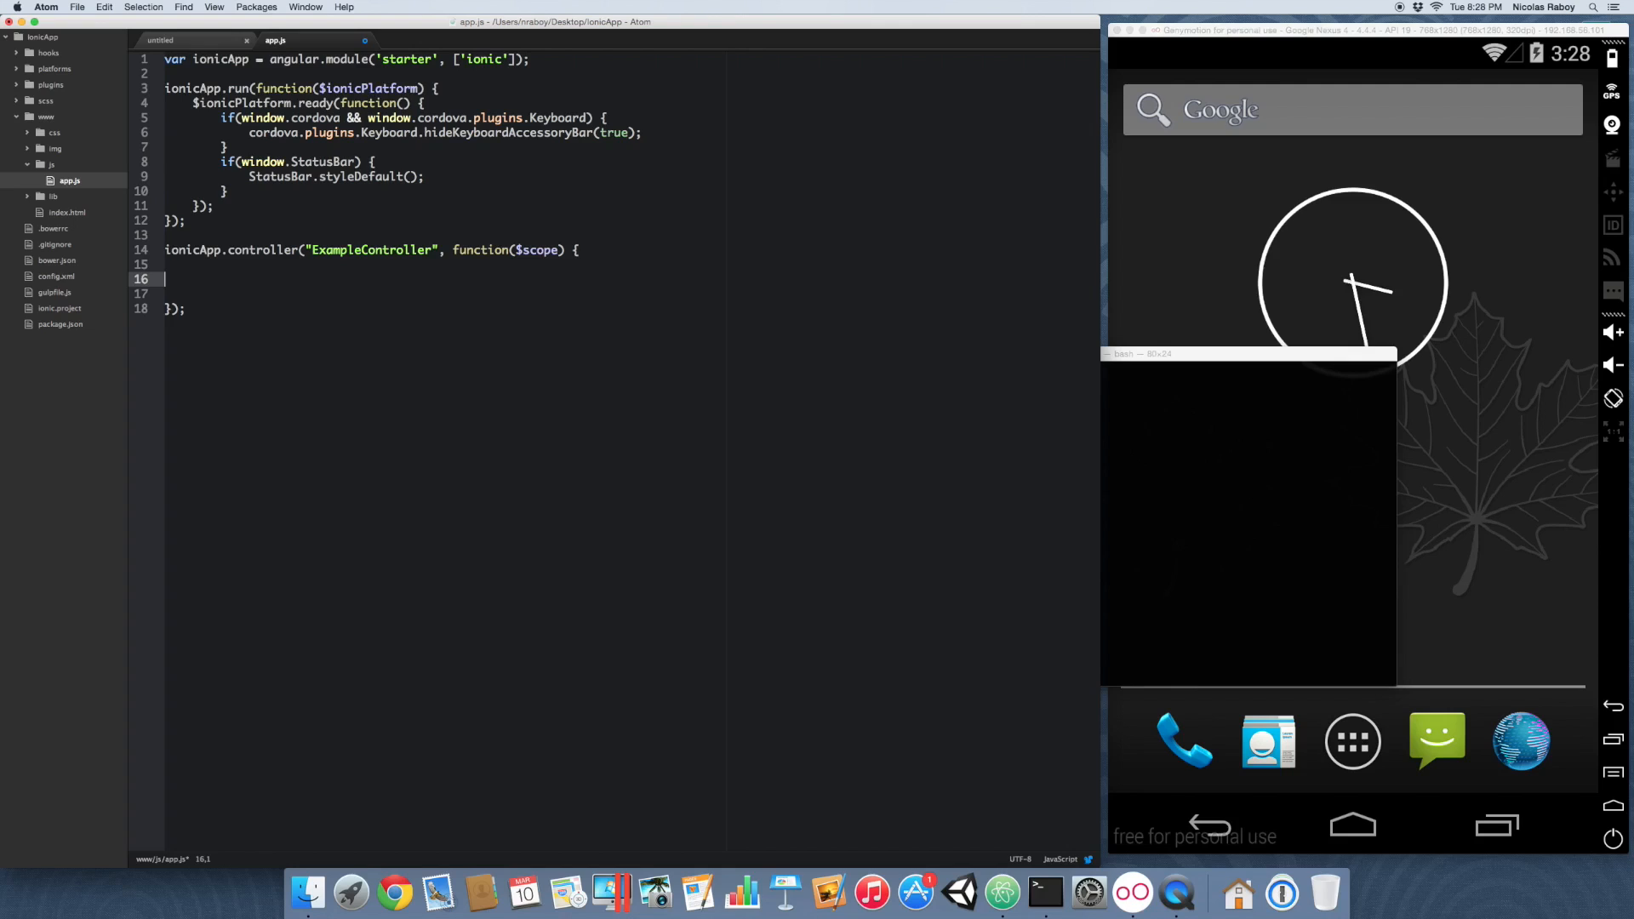
Step: Add $scope.images and a $scope.loadImages function with a for loop counting i from 0
{"action": "type", "text": "$scope.images = [];"}
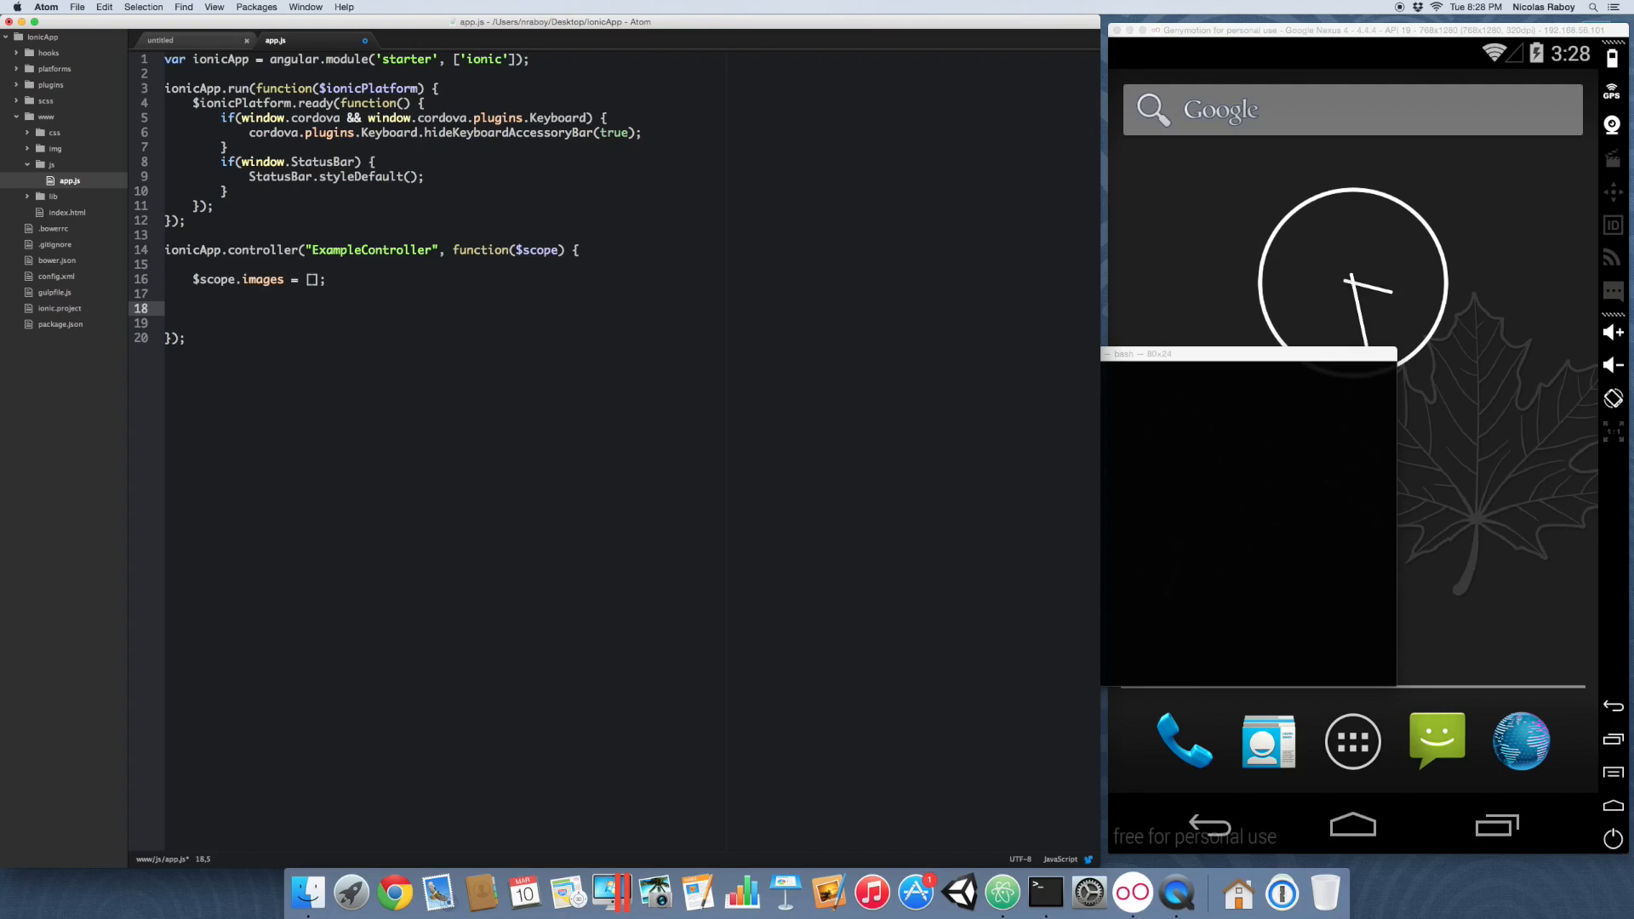
{"action": "type", "text": "$scope."}
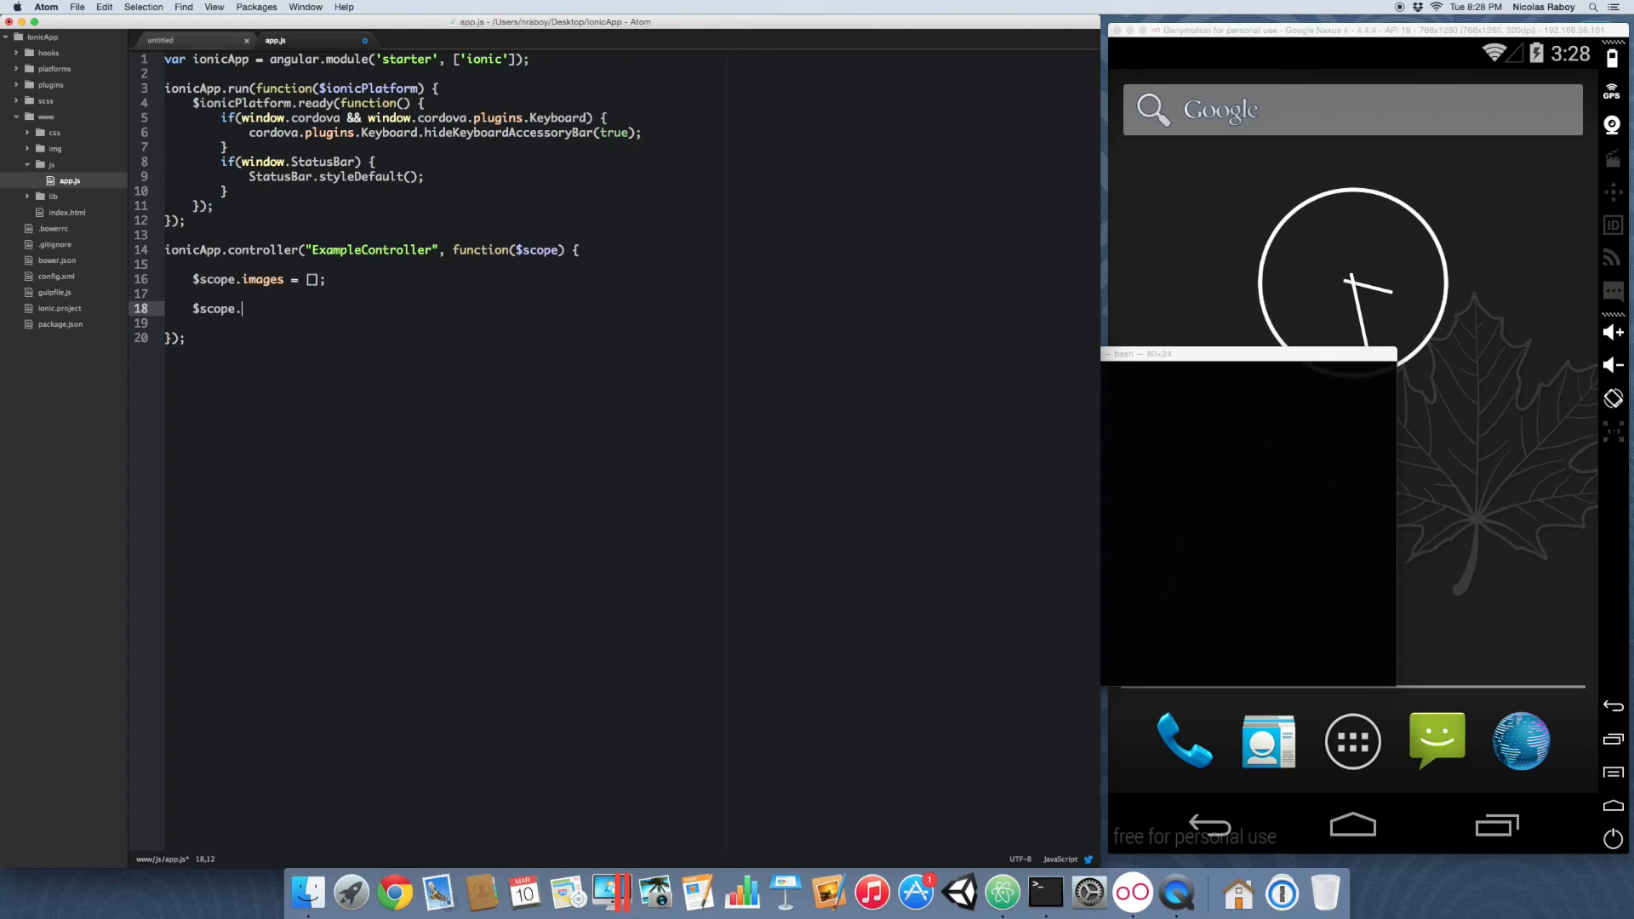
{"action": "type", "text": "loadImages ="}
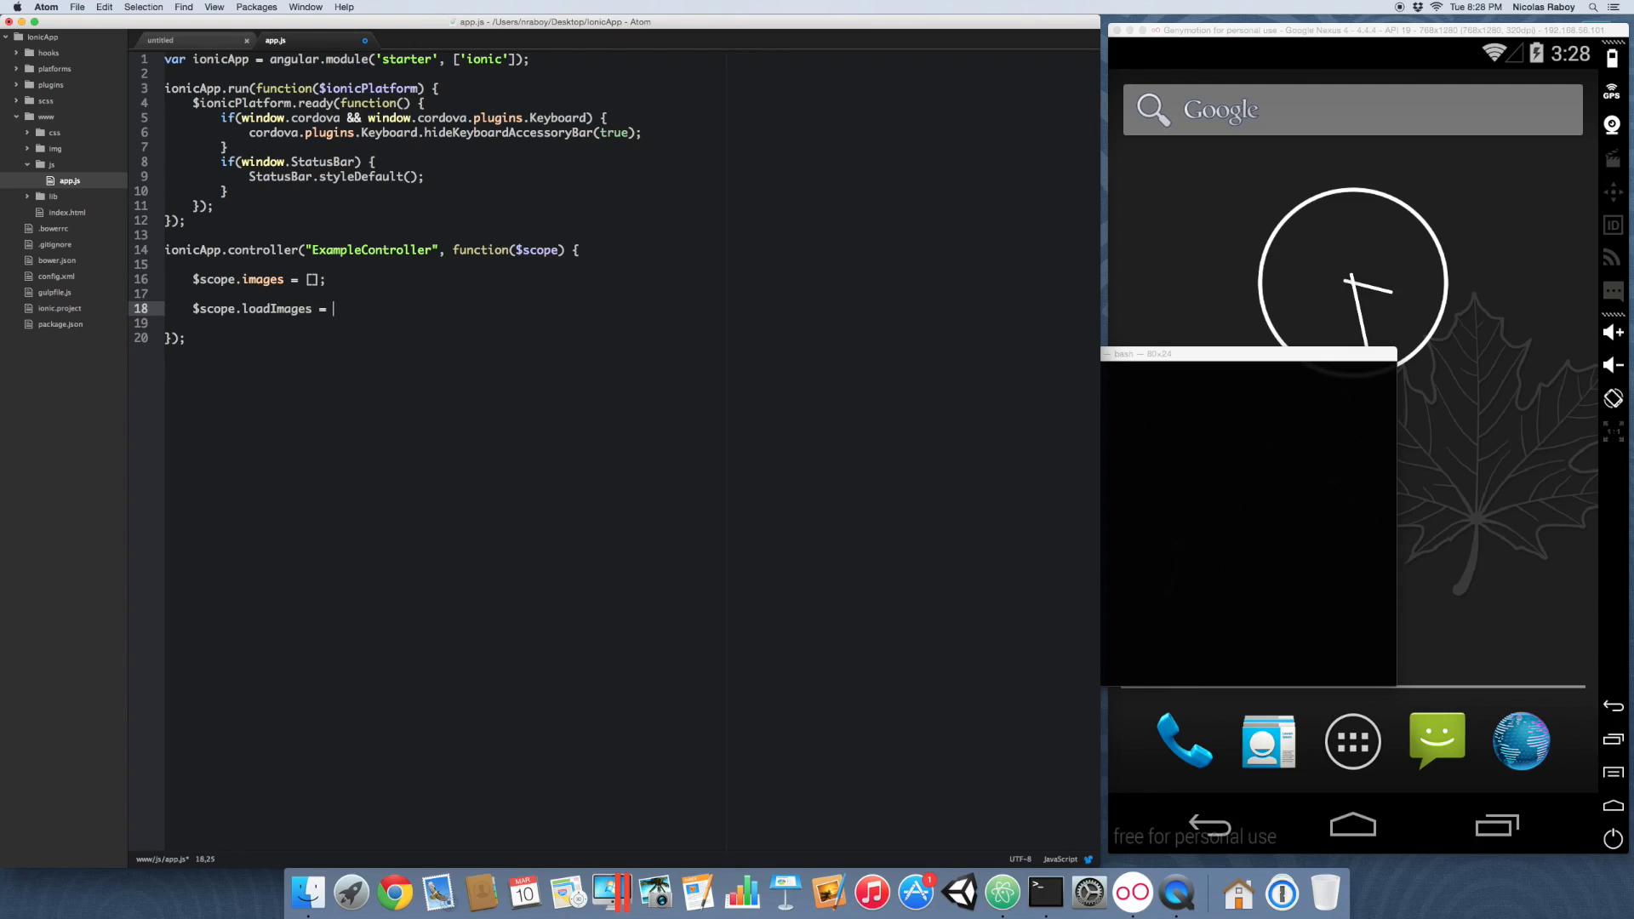
{"action": "type", "text": "function() {"}
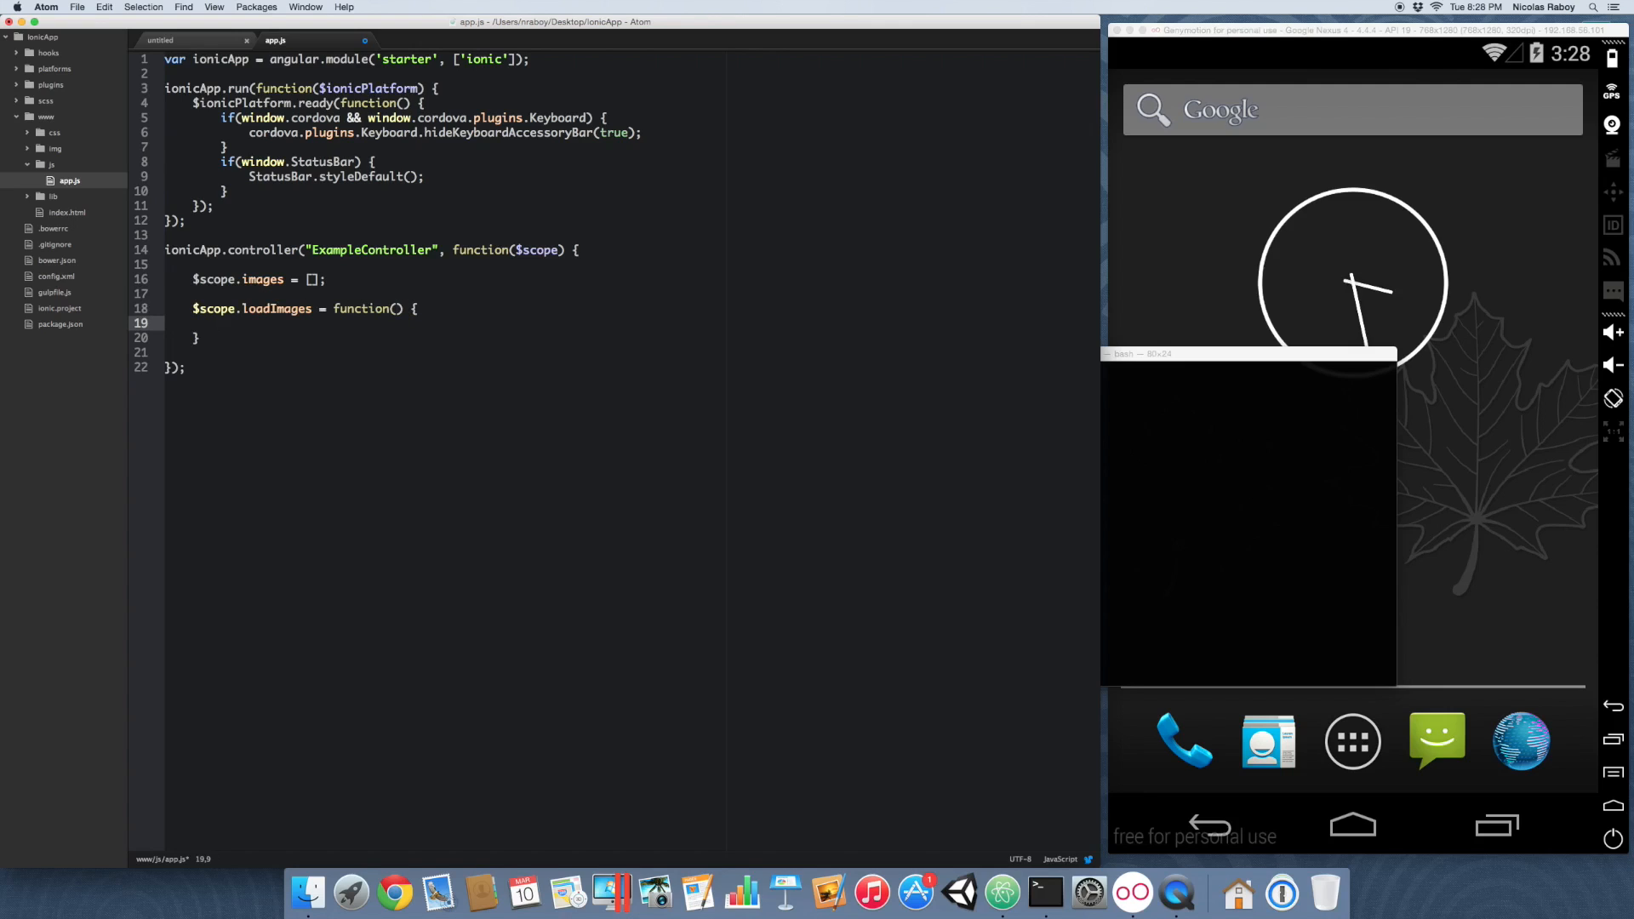
{"action": "type", "text": "for(var)"}
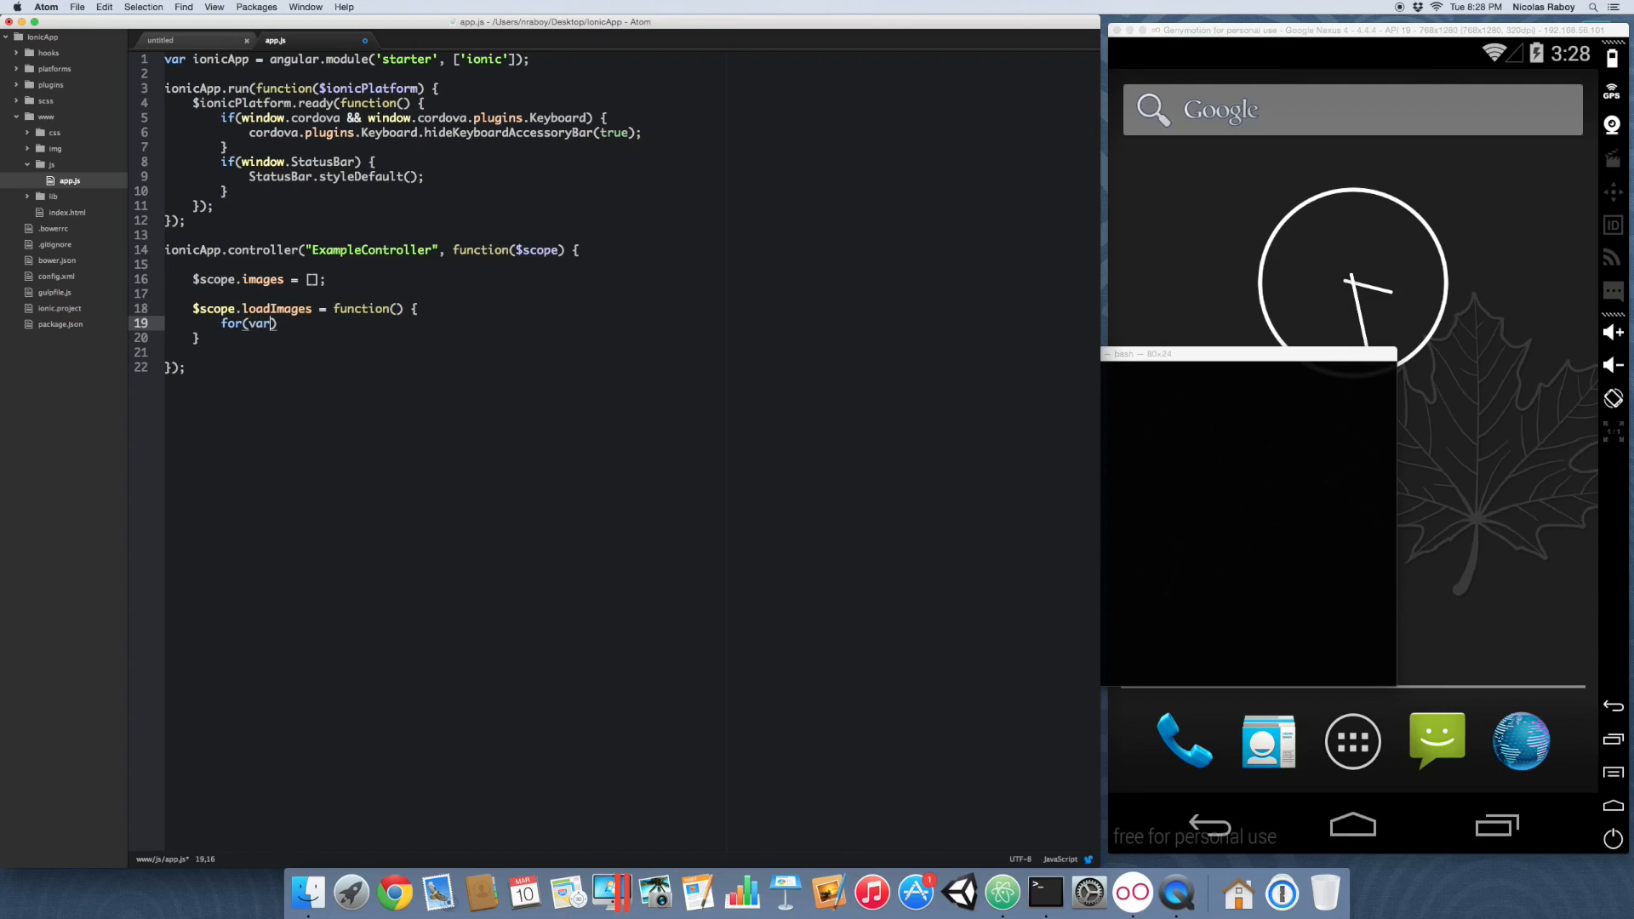
{"action": "type", "text": "i = 0"}
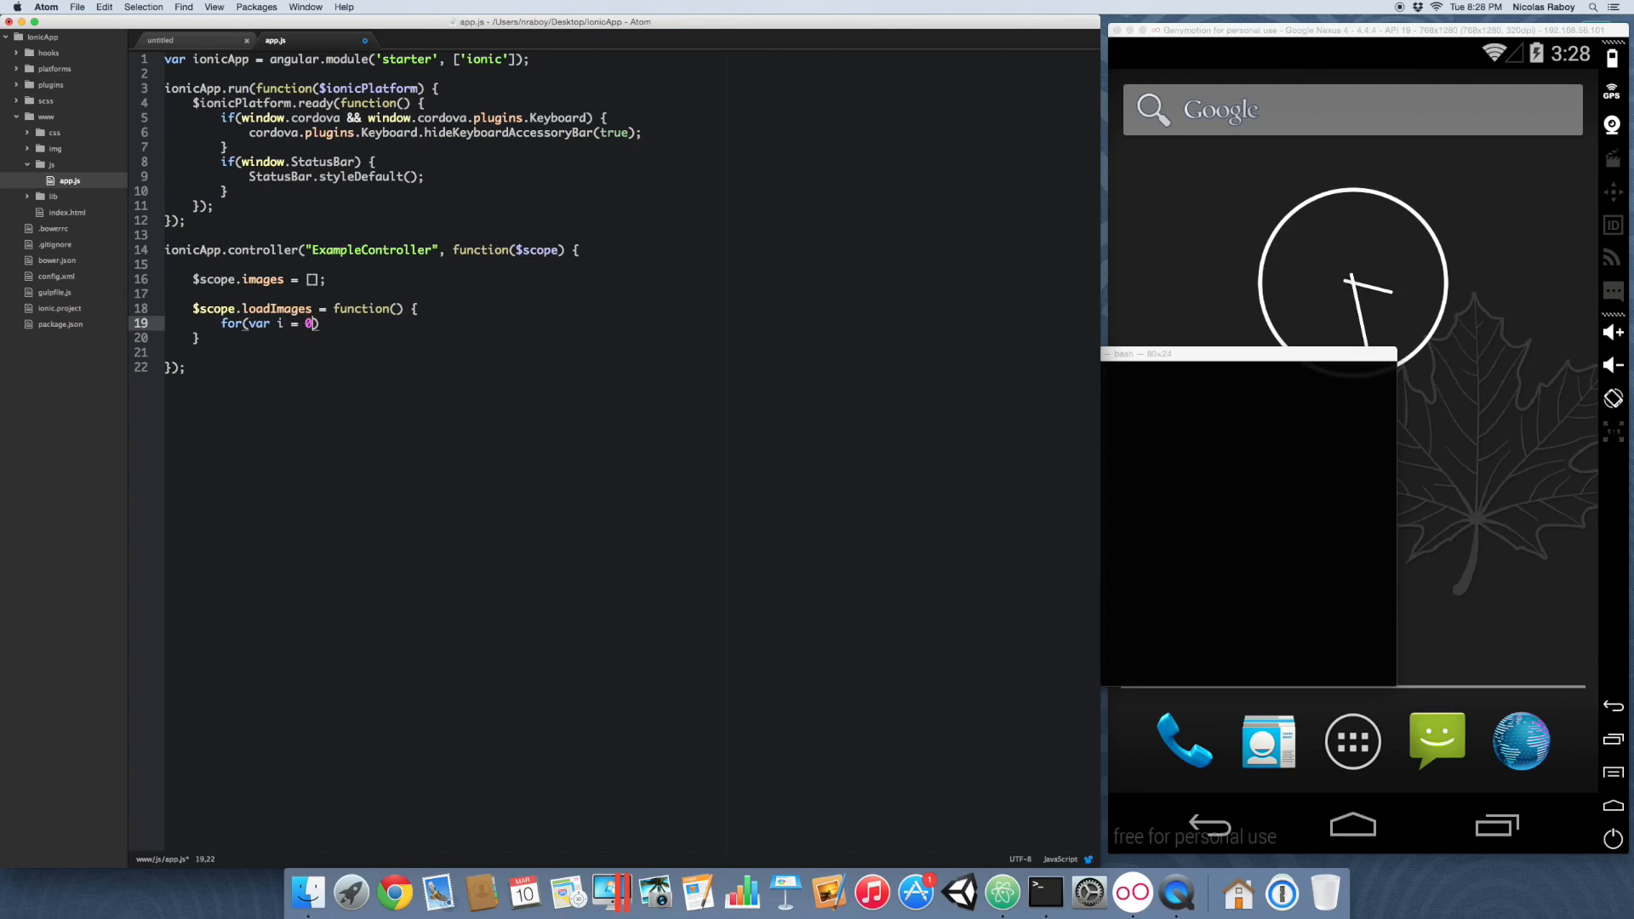
{"action": "type", "text": "; i < 100; i"}
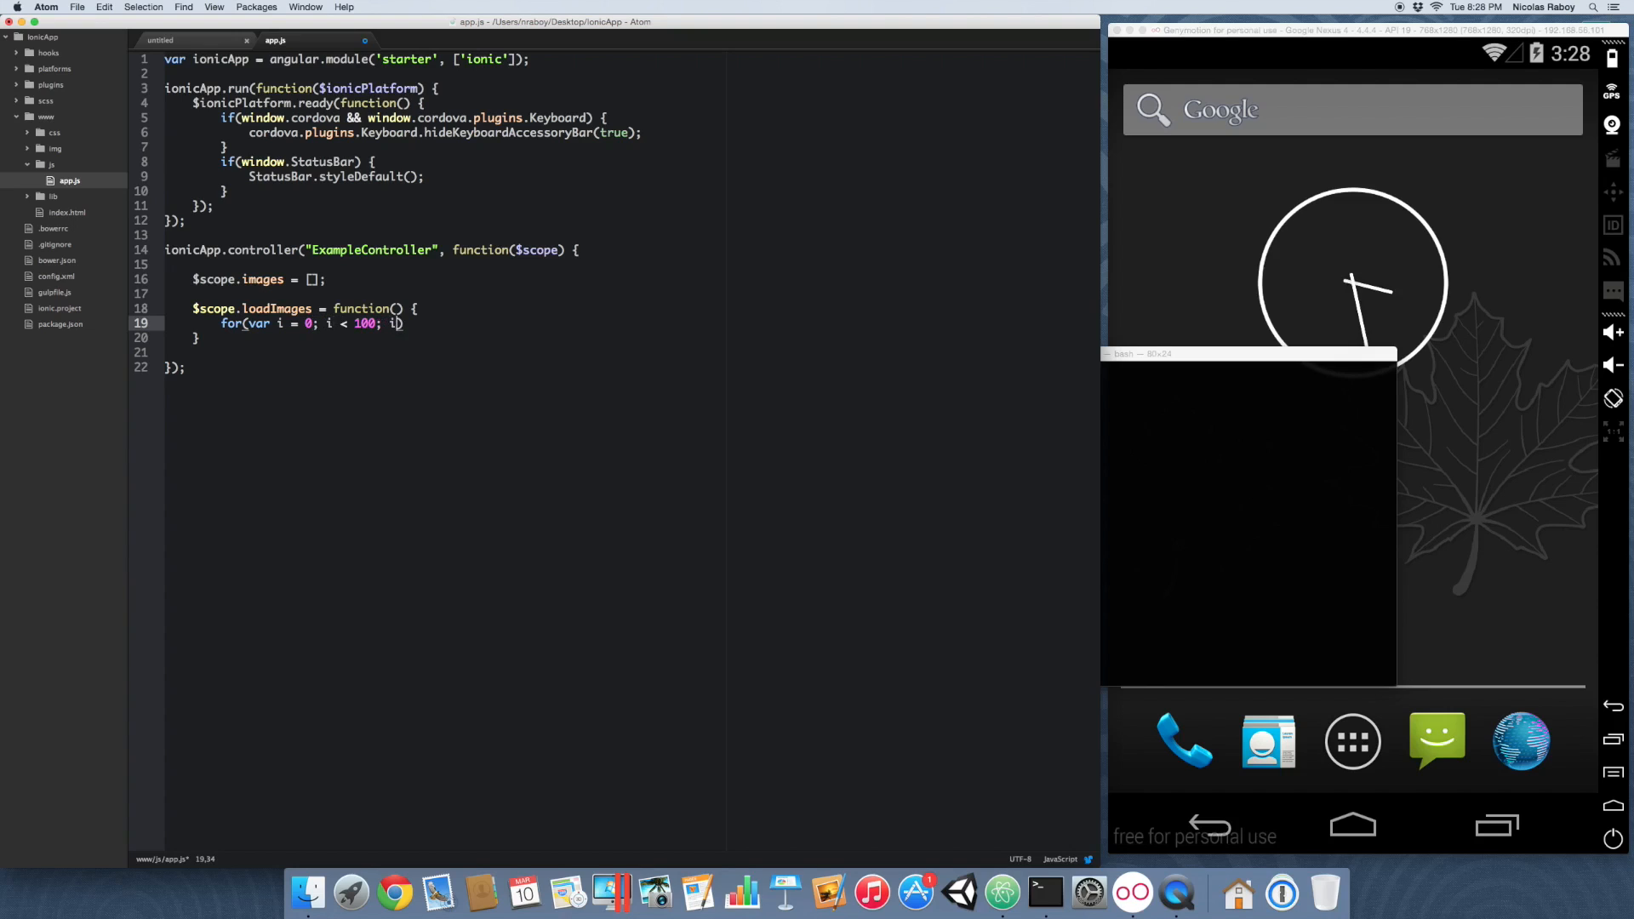
{"action": "type", "text": "++) {"}
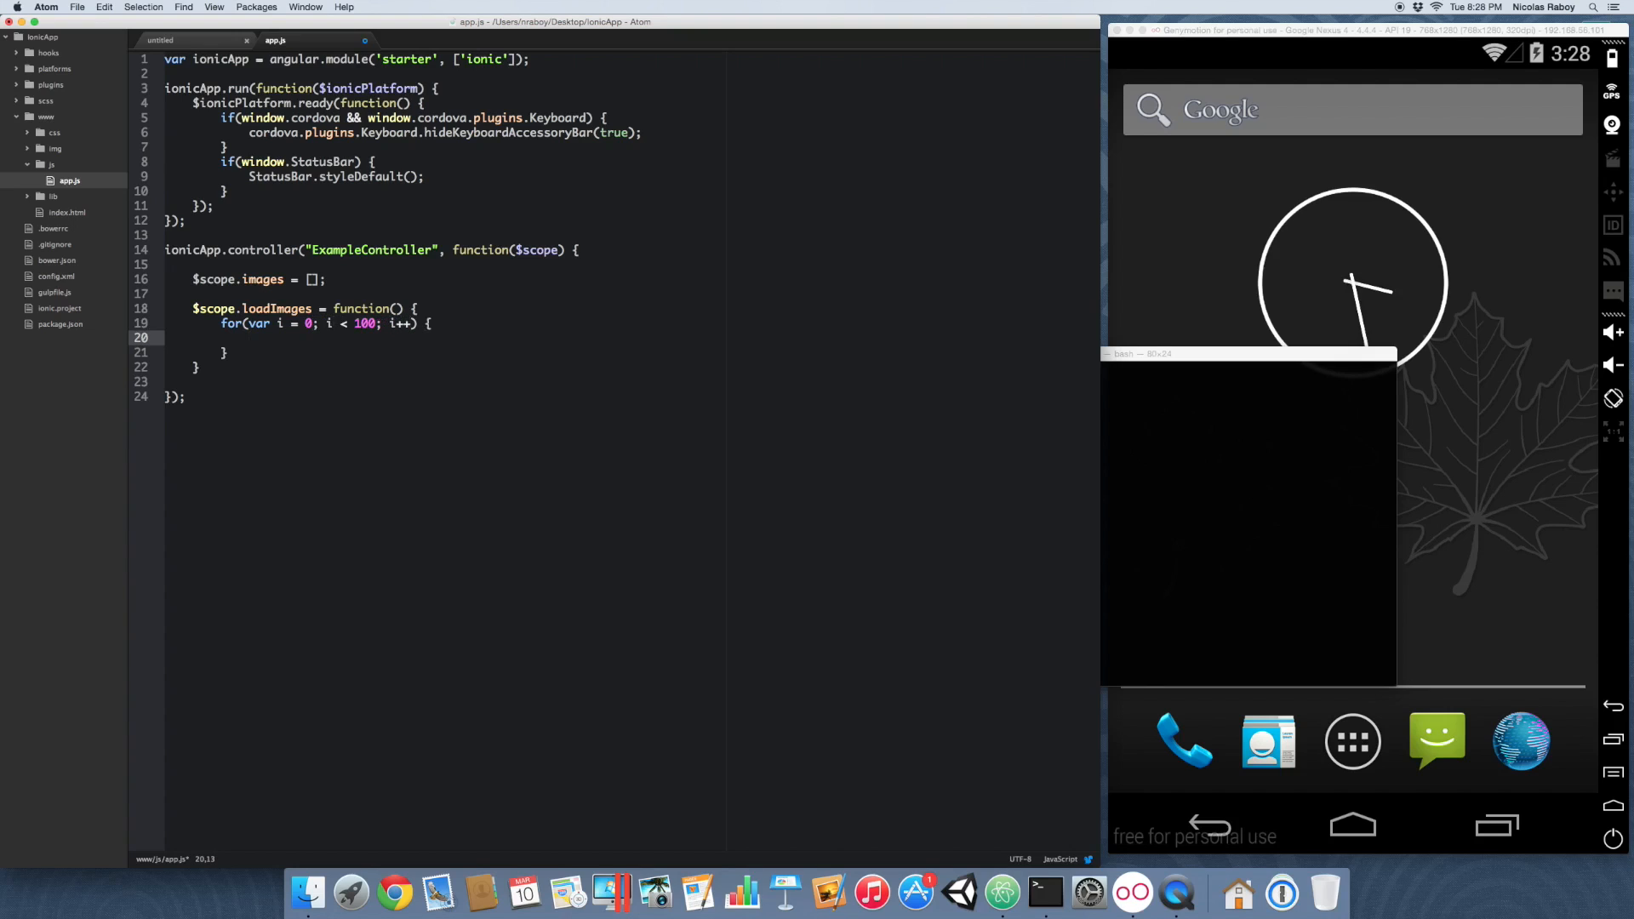
{"action": "left_click", "coordinate": [250, 337]}
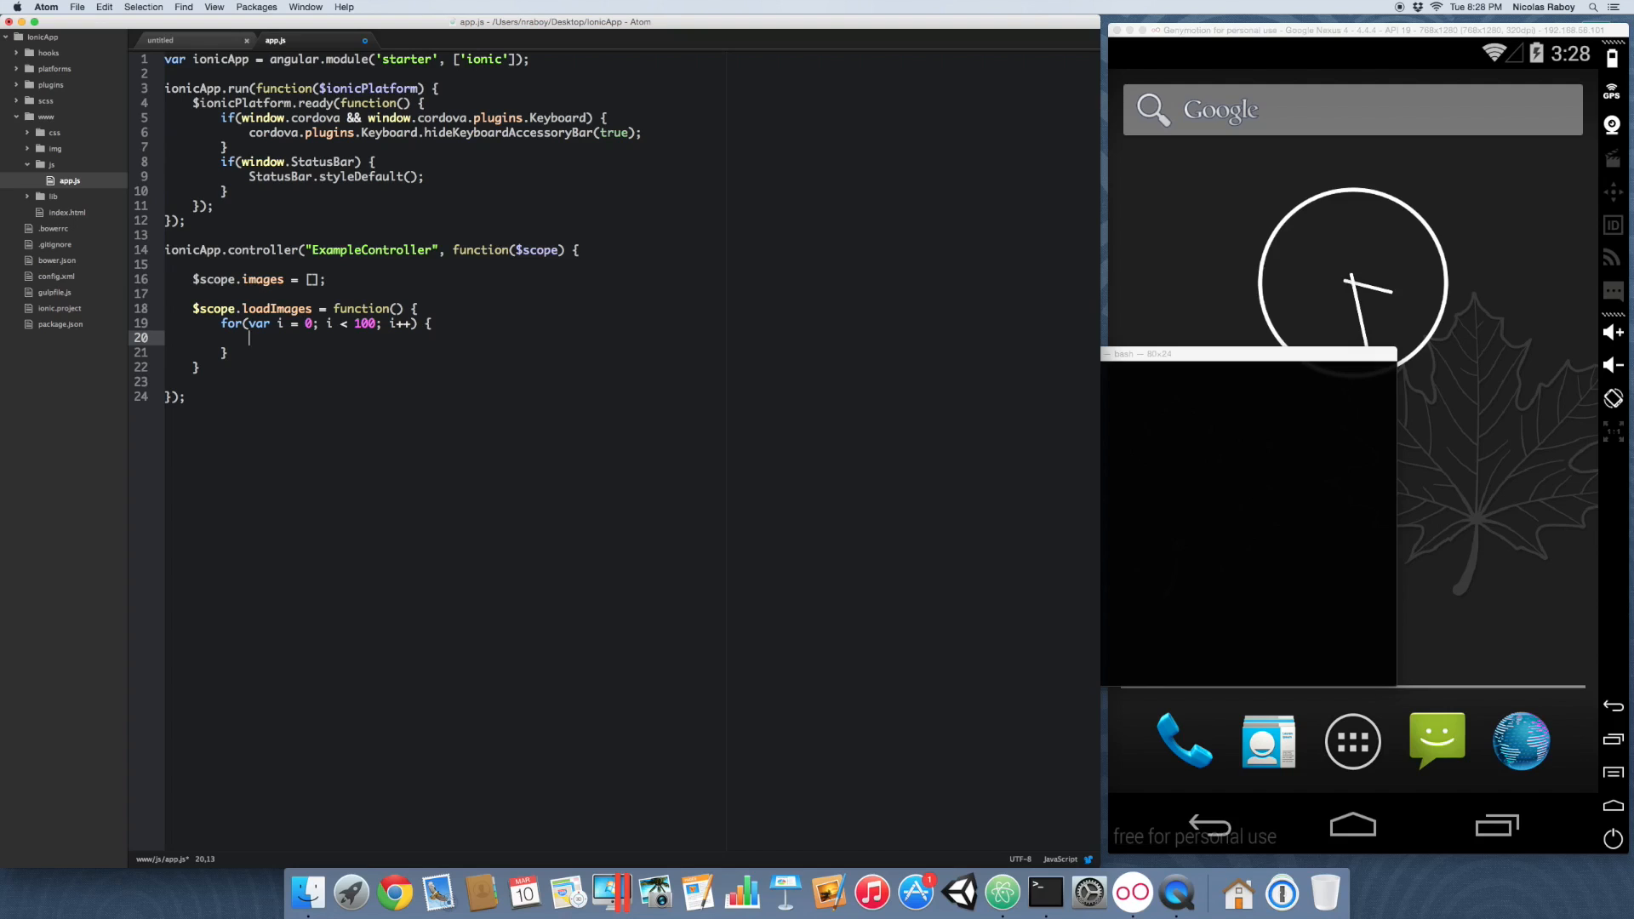
{"action": "type", "text": "$scope.images"}
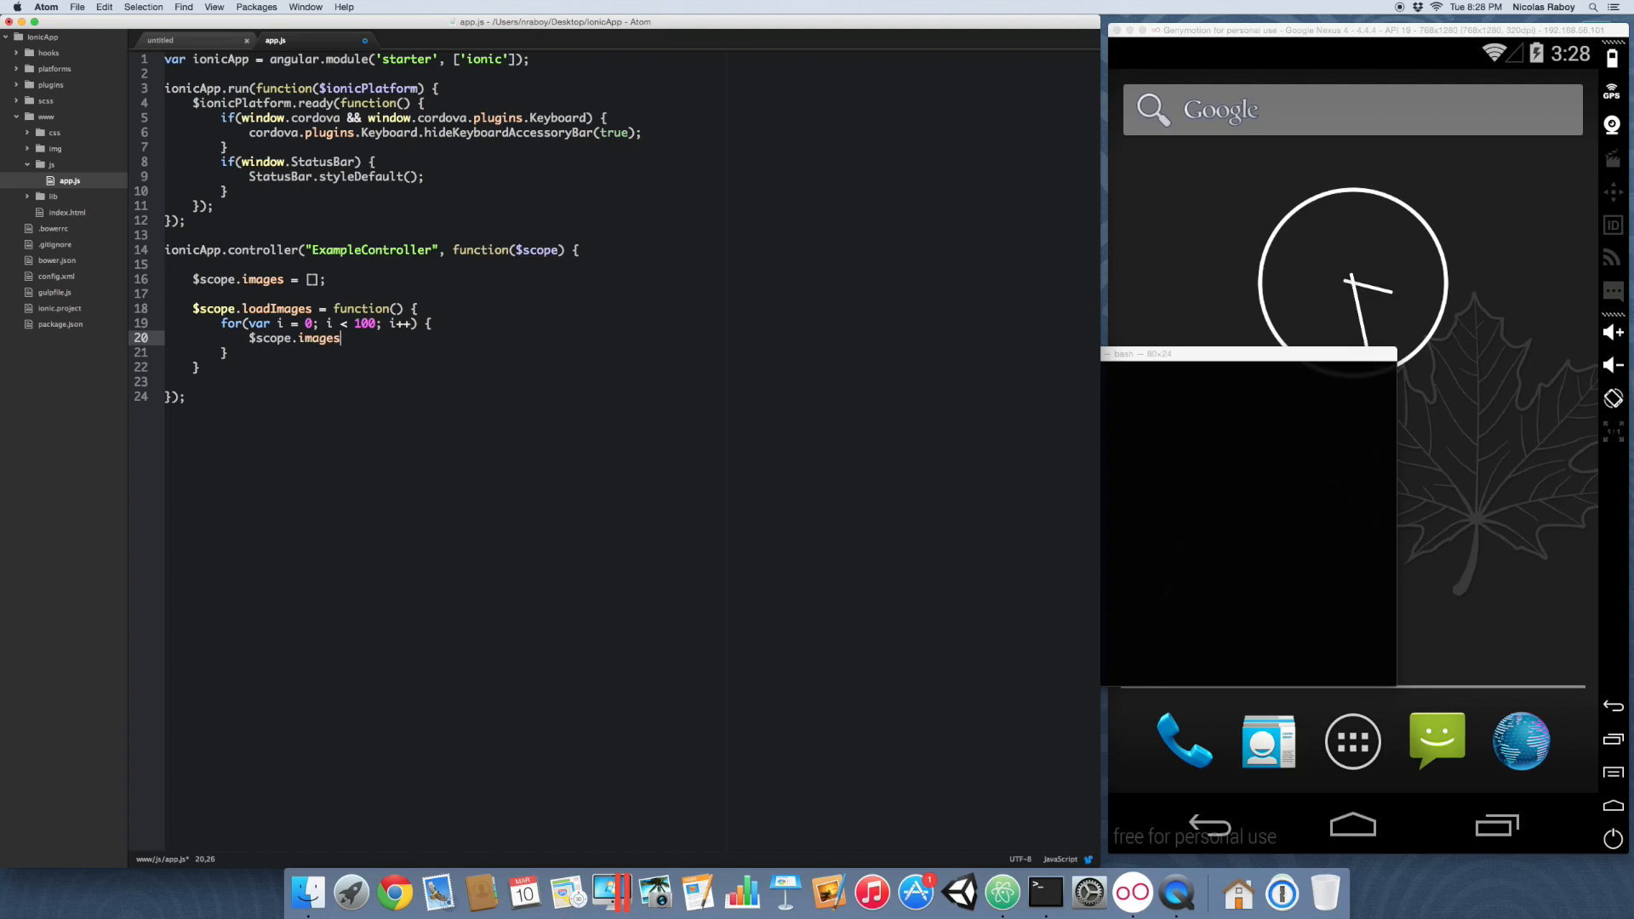
{"action": "type", "text": ".push({})"}
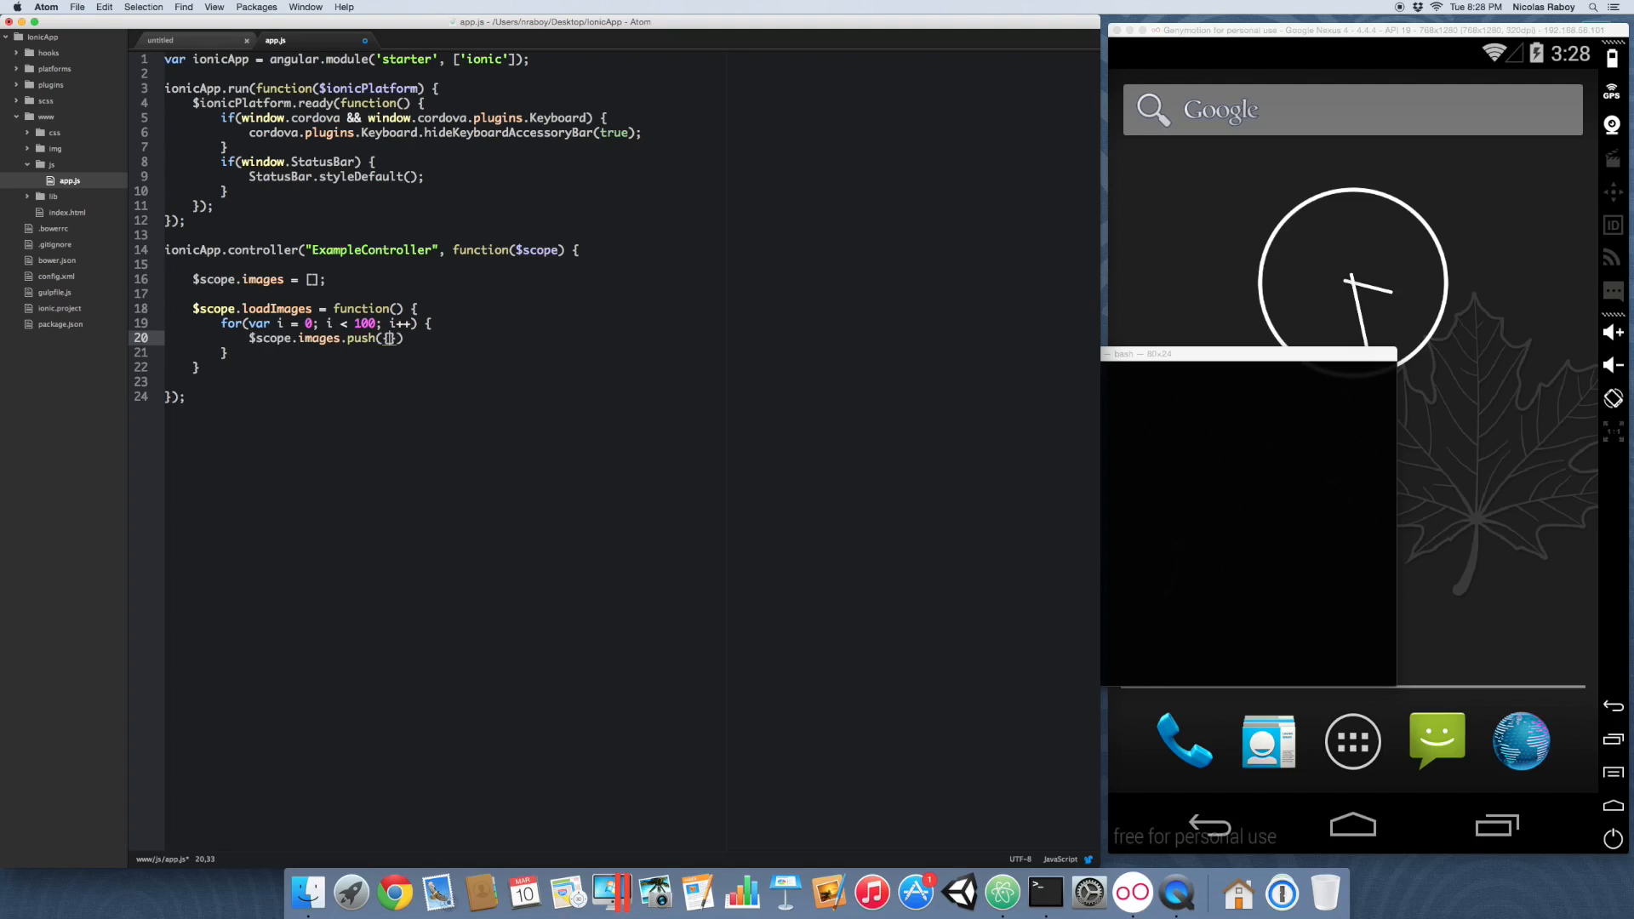
{"action": "type", "text": "id: i,"}
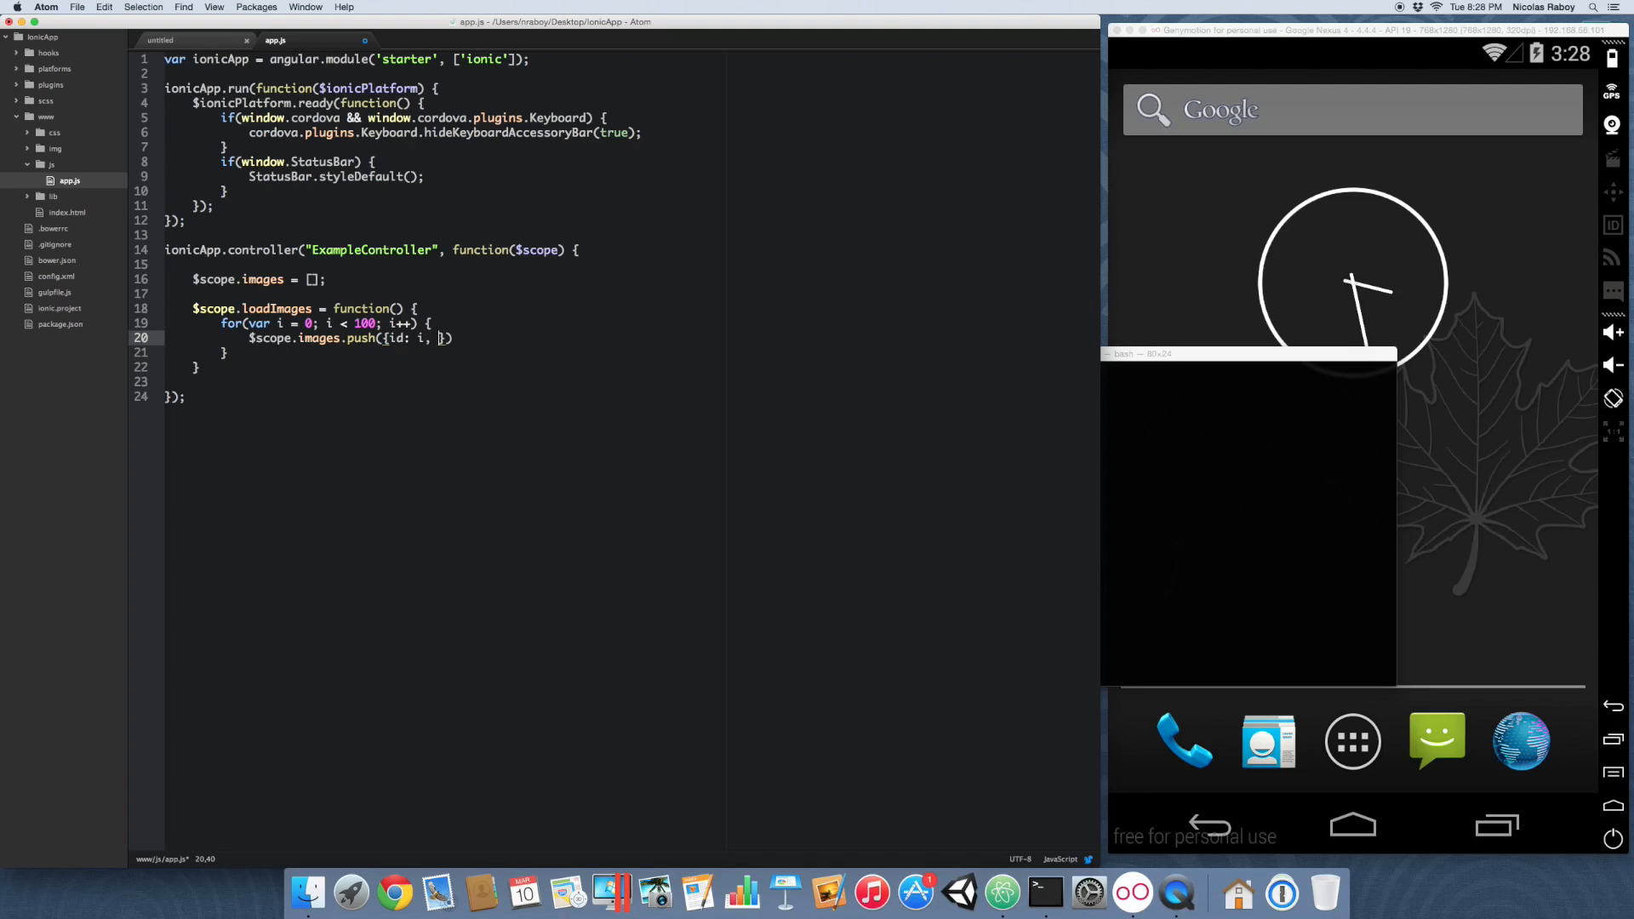
{"action": "type", "text": "src"}
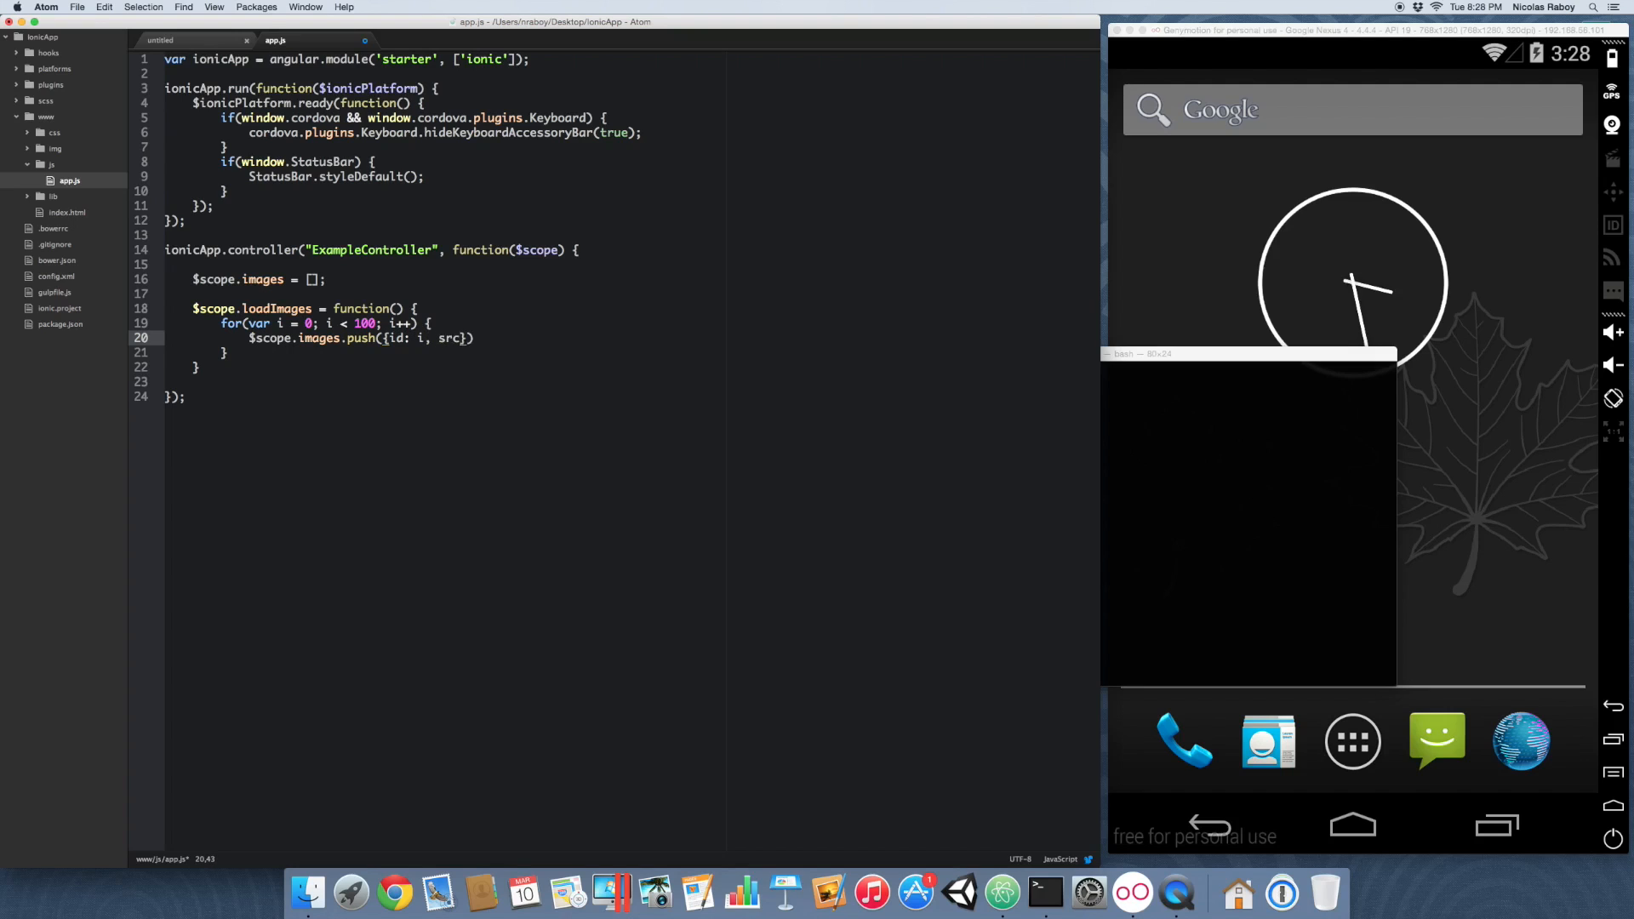
{"action": "type", "text": "\"http://placehold.it"}
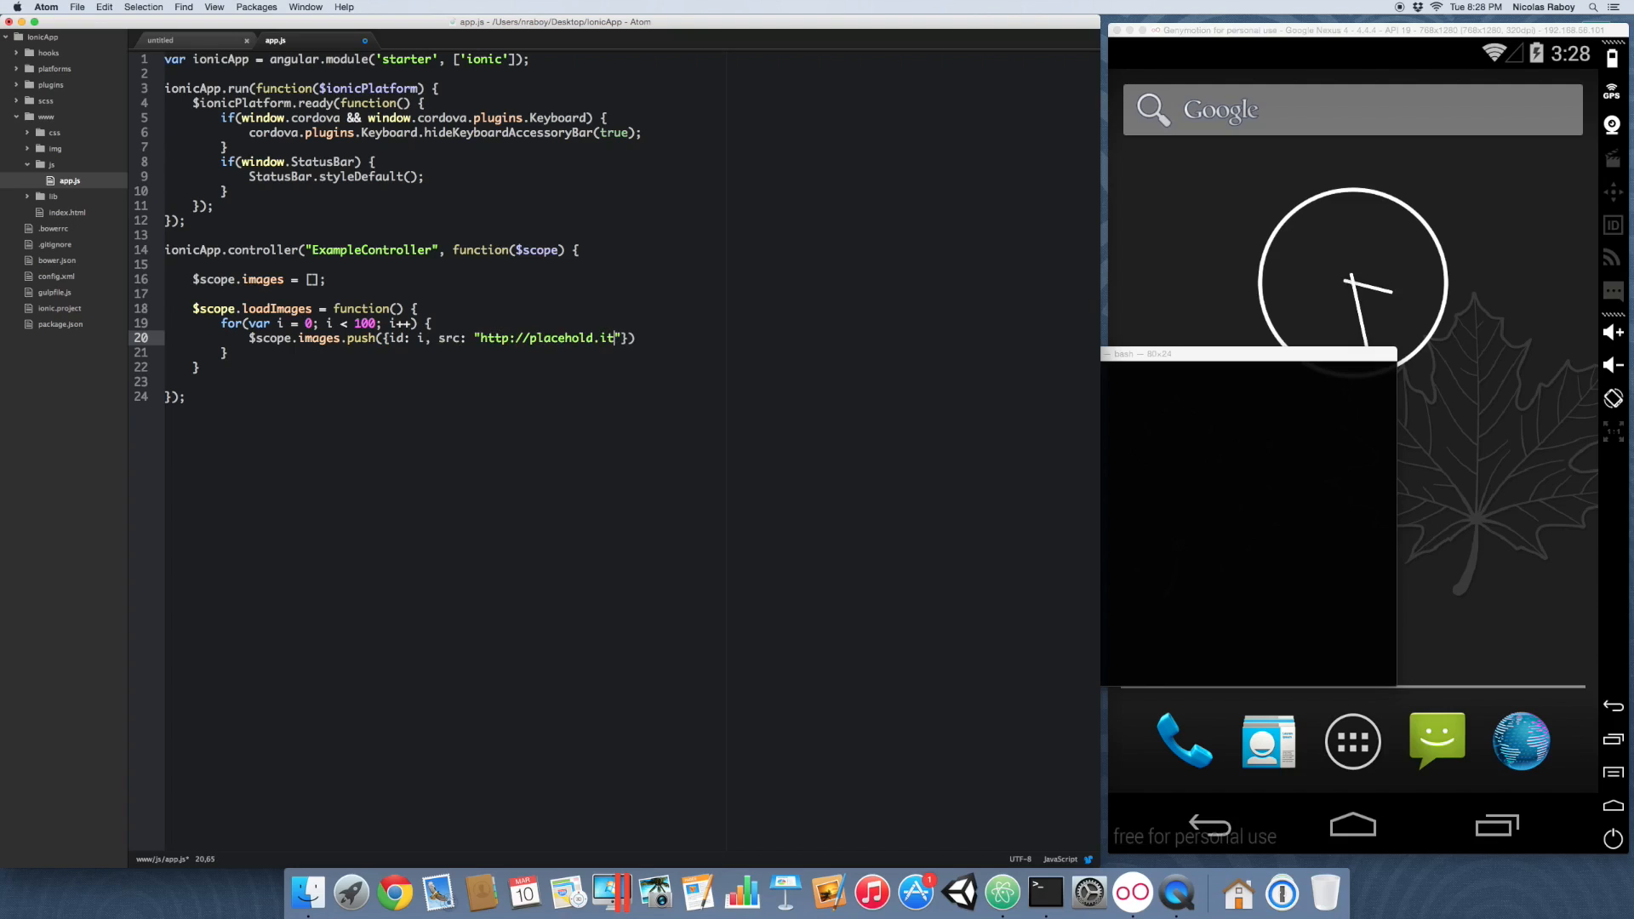
{"action": "type", "text": "/50"}
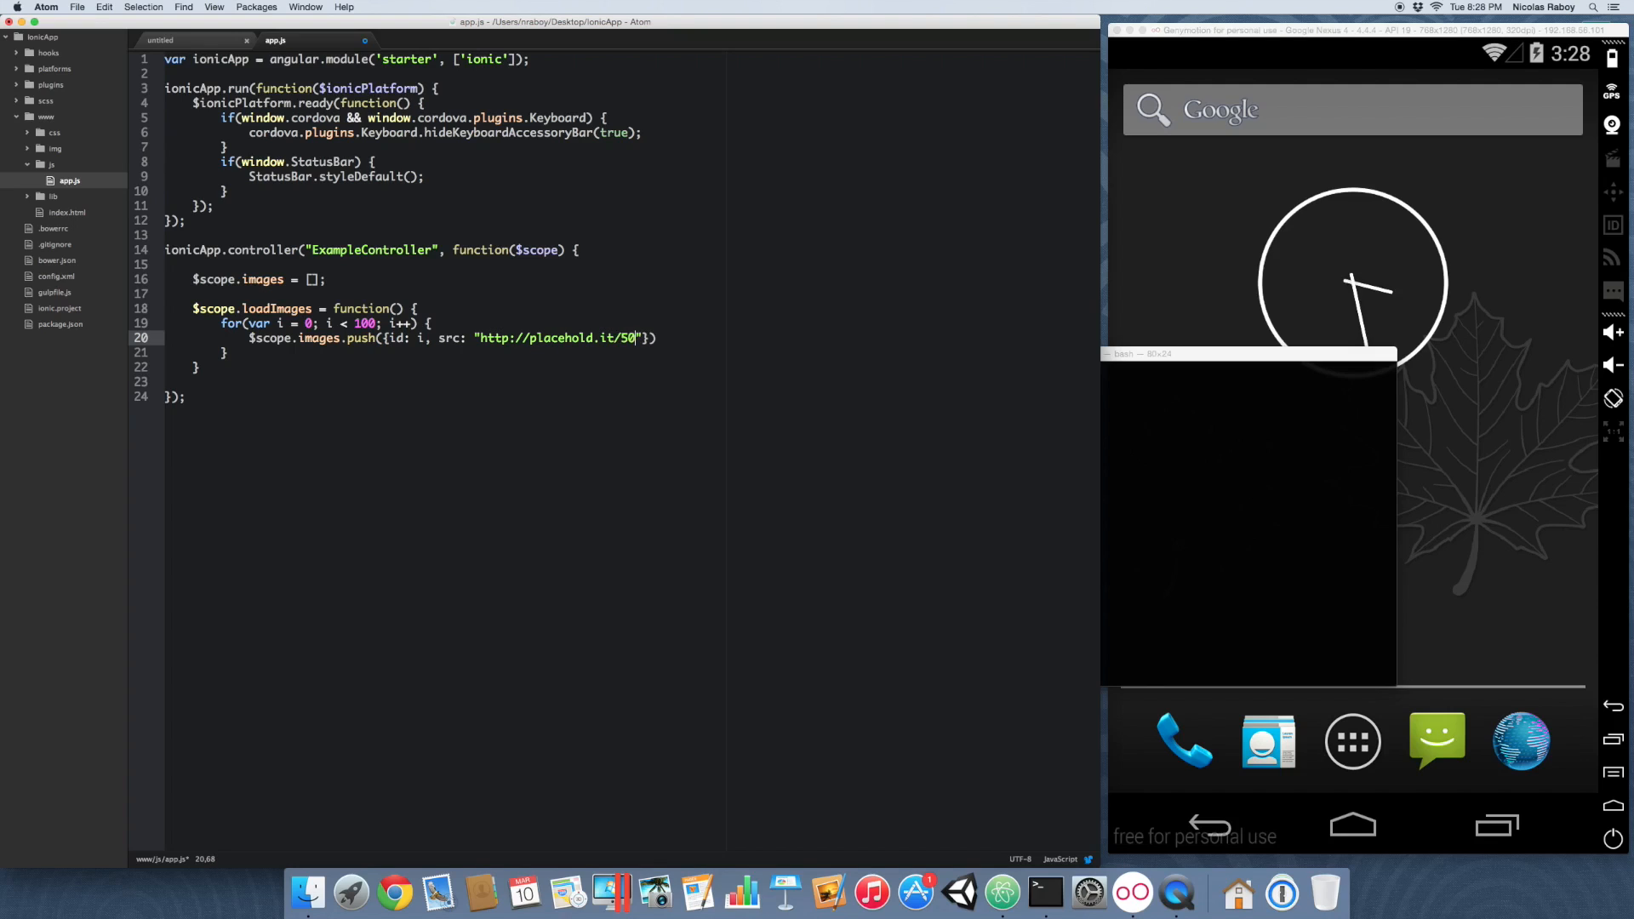
{"action": "type", "text": "x50"}
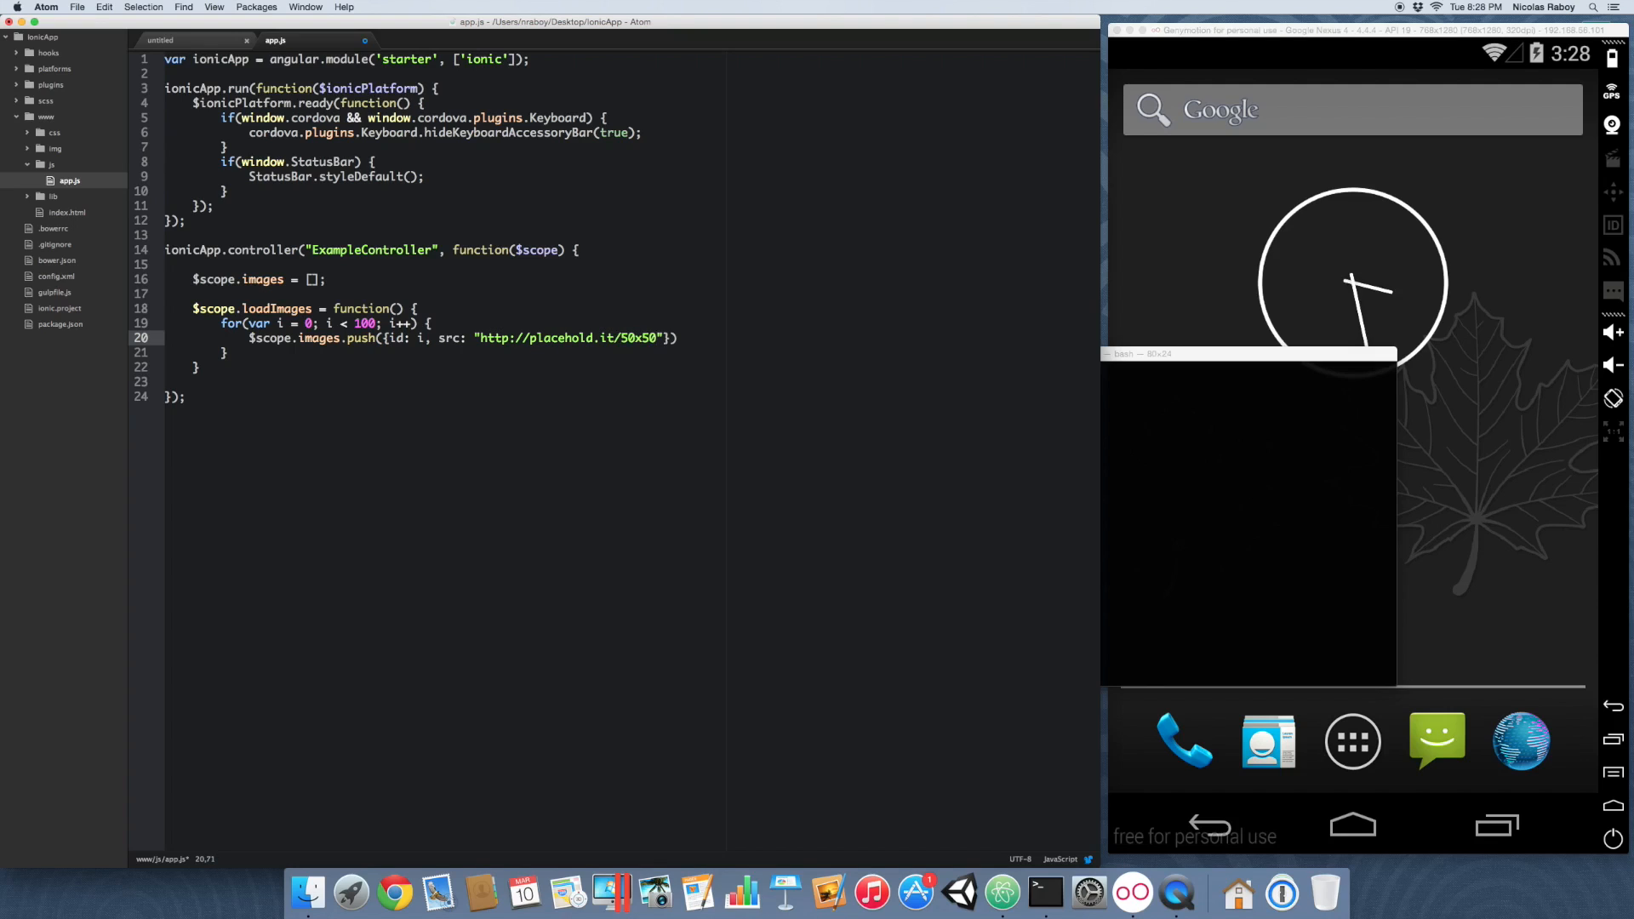
{"action": "type", "text": "\" \""}
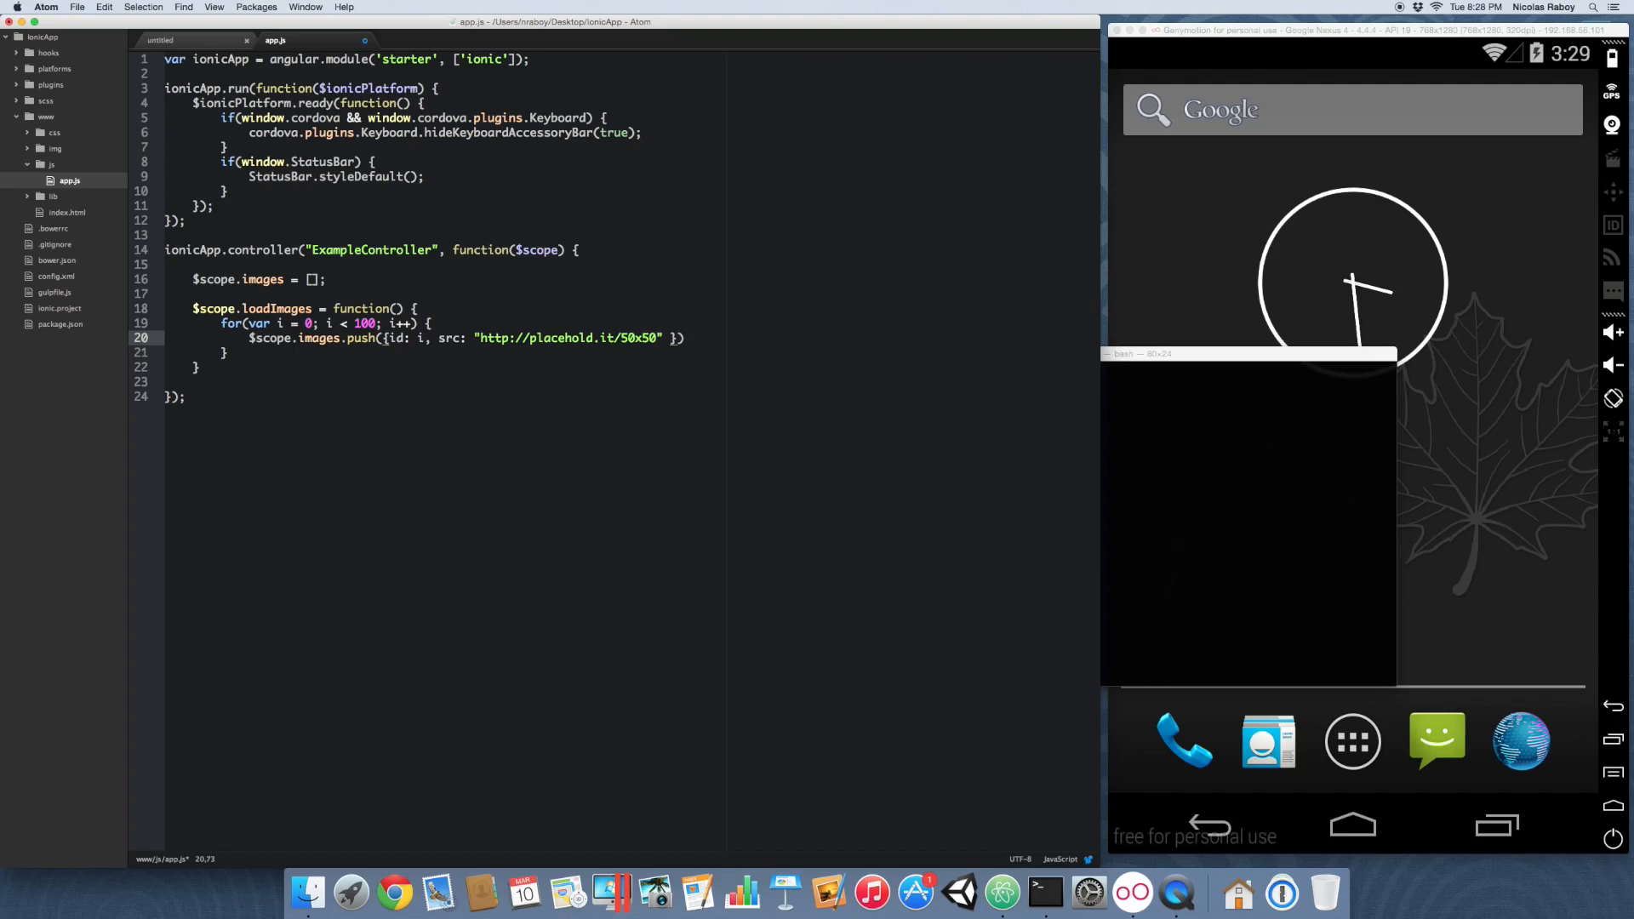
{"action": "type", "text": ";"}
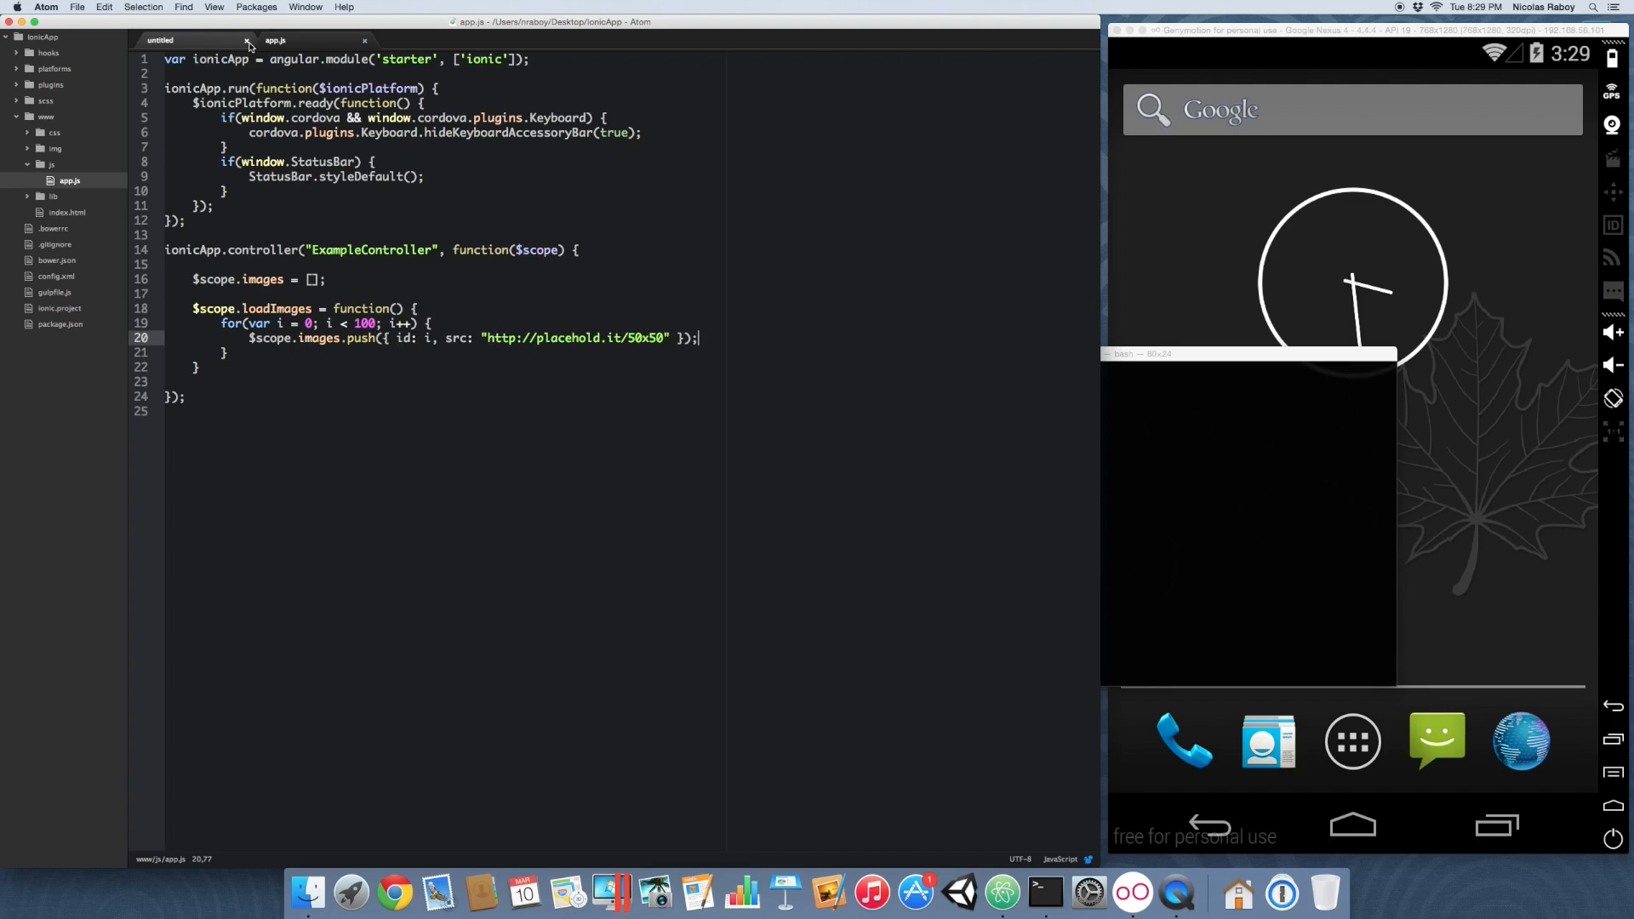
{"action": "left_click", "coordinate": [245, 39]}
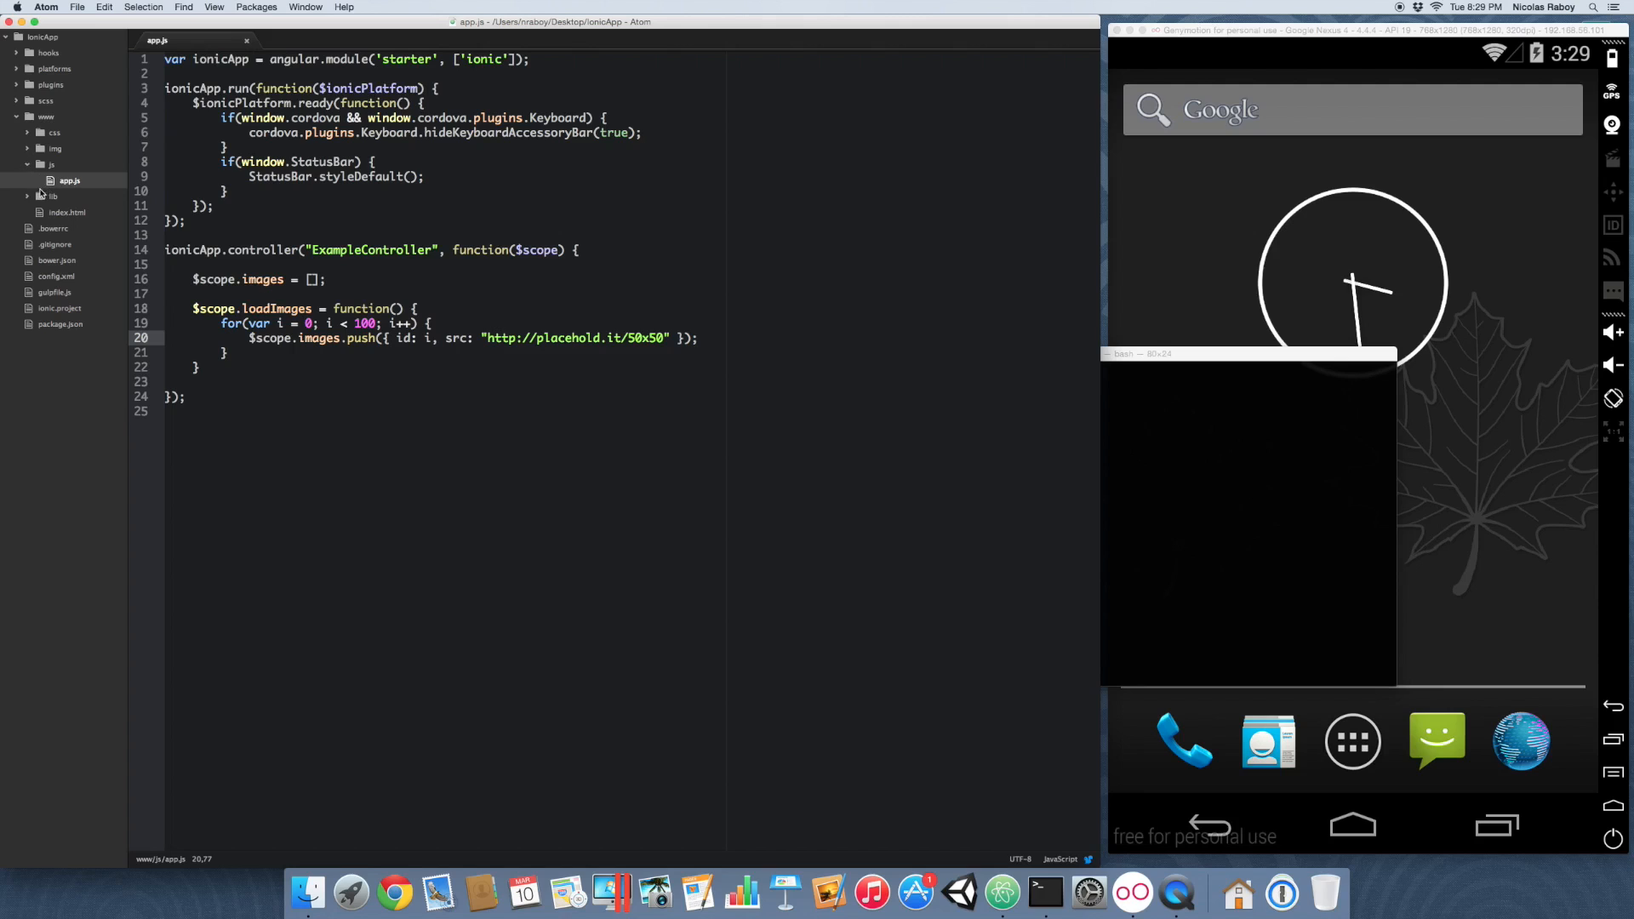
Step: Bring up www/index.html showing the Ionic starter body with its empty ion-content
{"action": "left_click", "coordinate": [68, 213]}
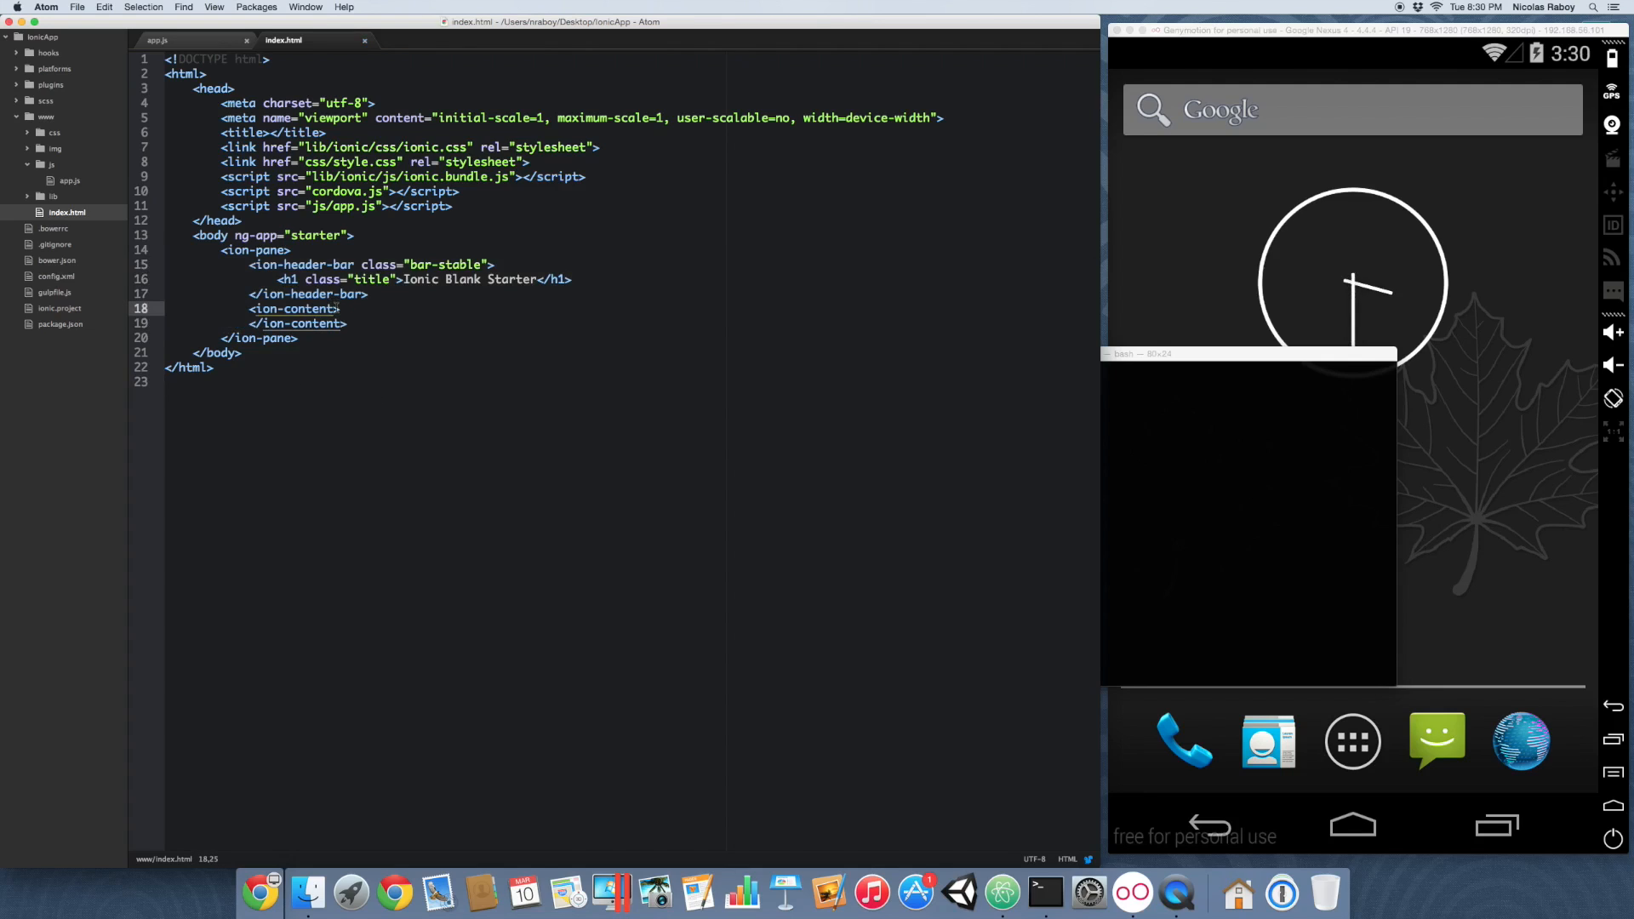
Step: Give ion-content ng-controller="ExampleController" and ng-init="loadImages()"
{"action": "type", "text": "ng-controller=\""}
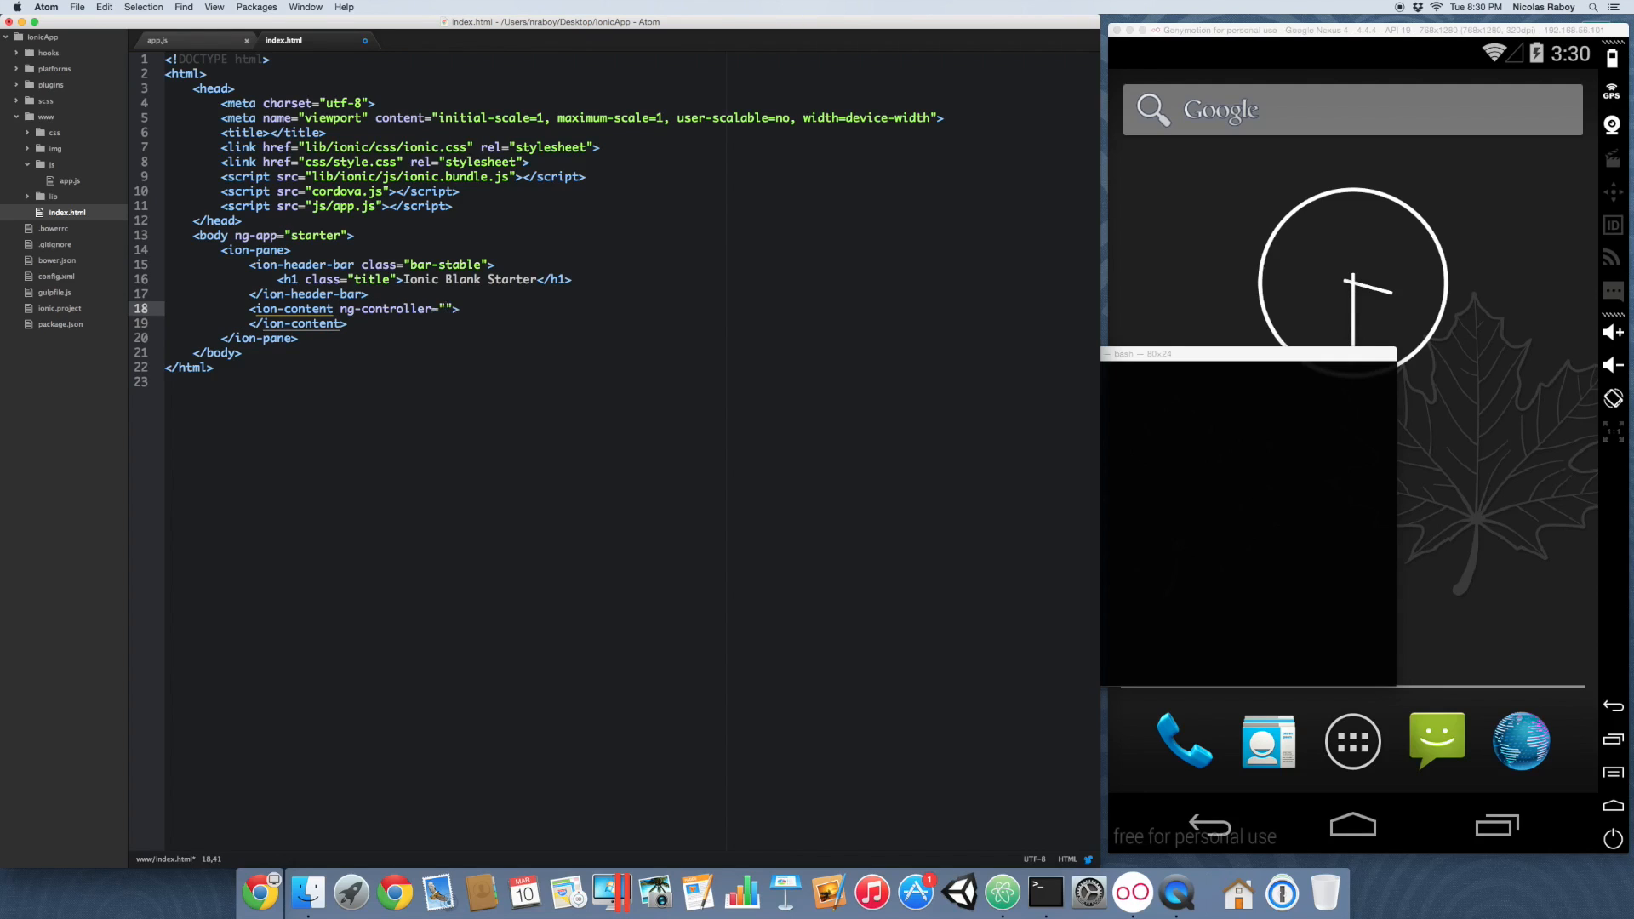
{"action": "type", "text": "ExampleControl"}
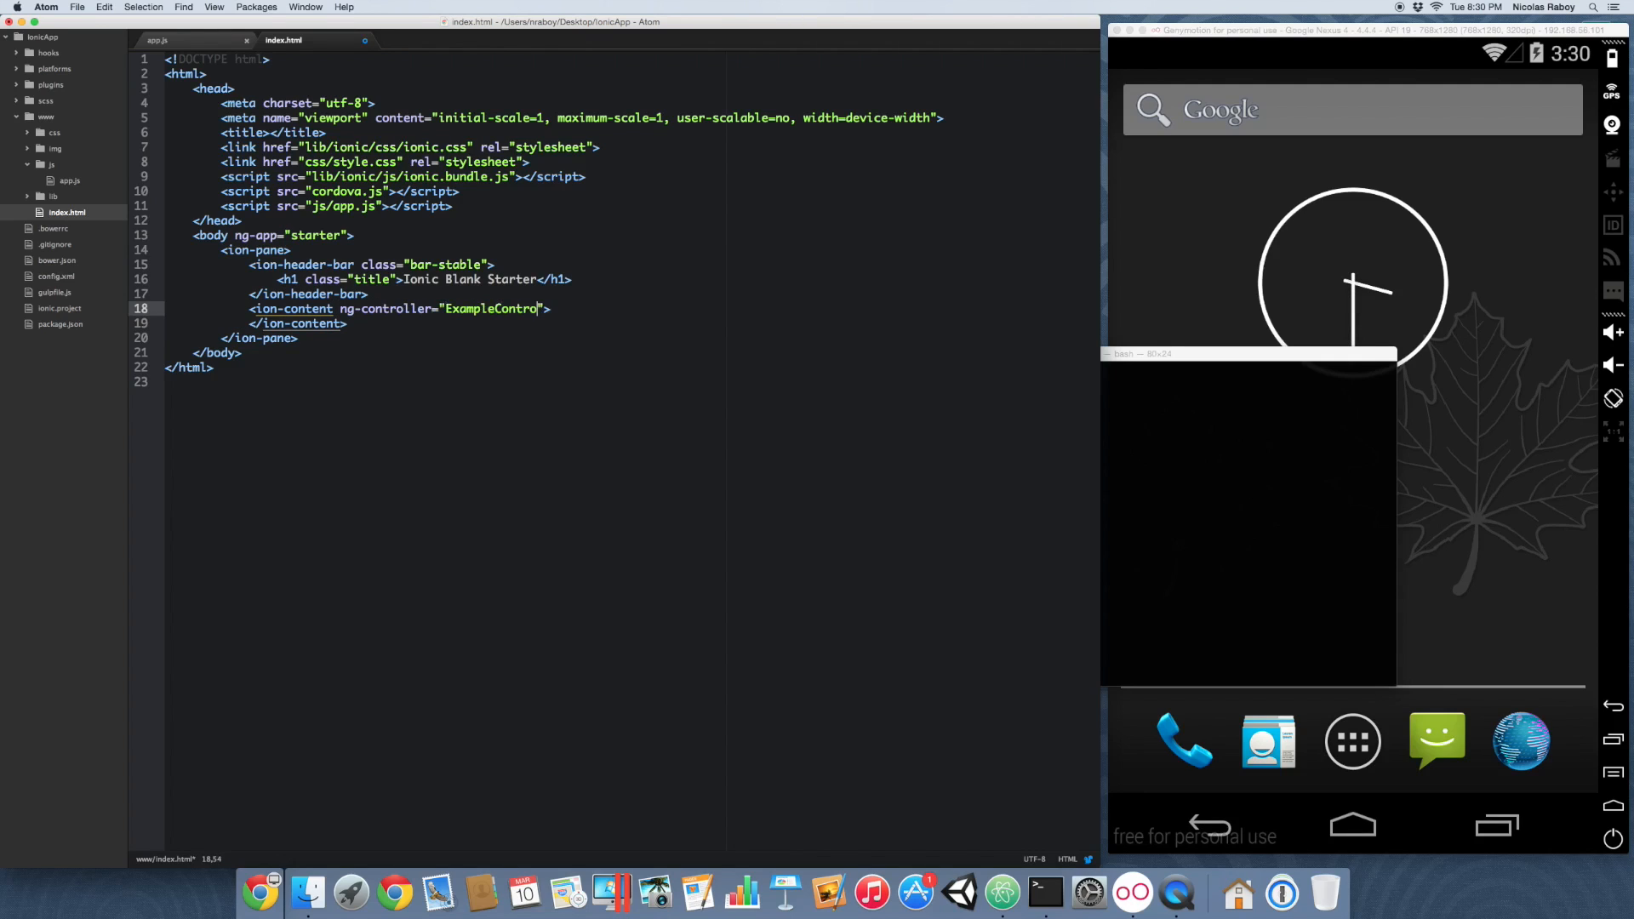
{"action": "type", "text": "ller"}
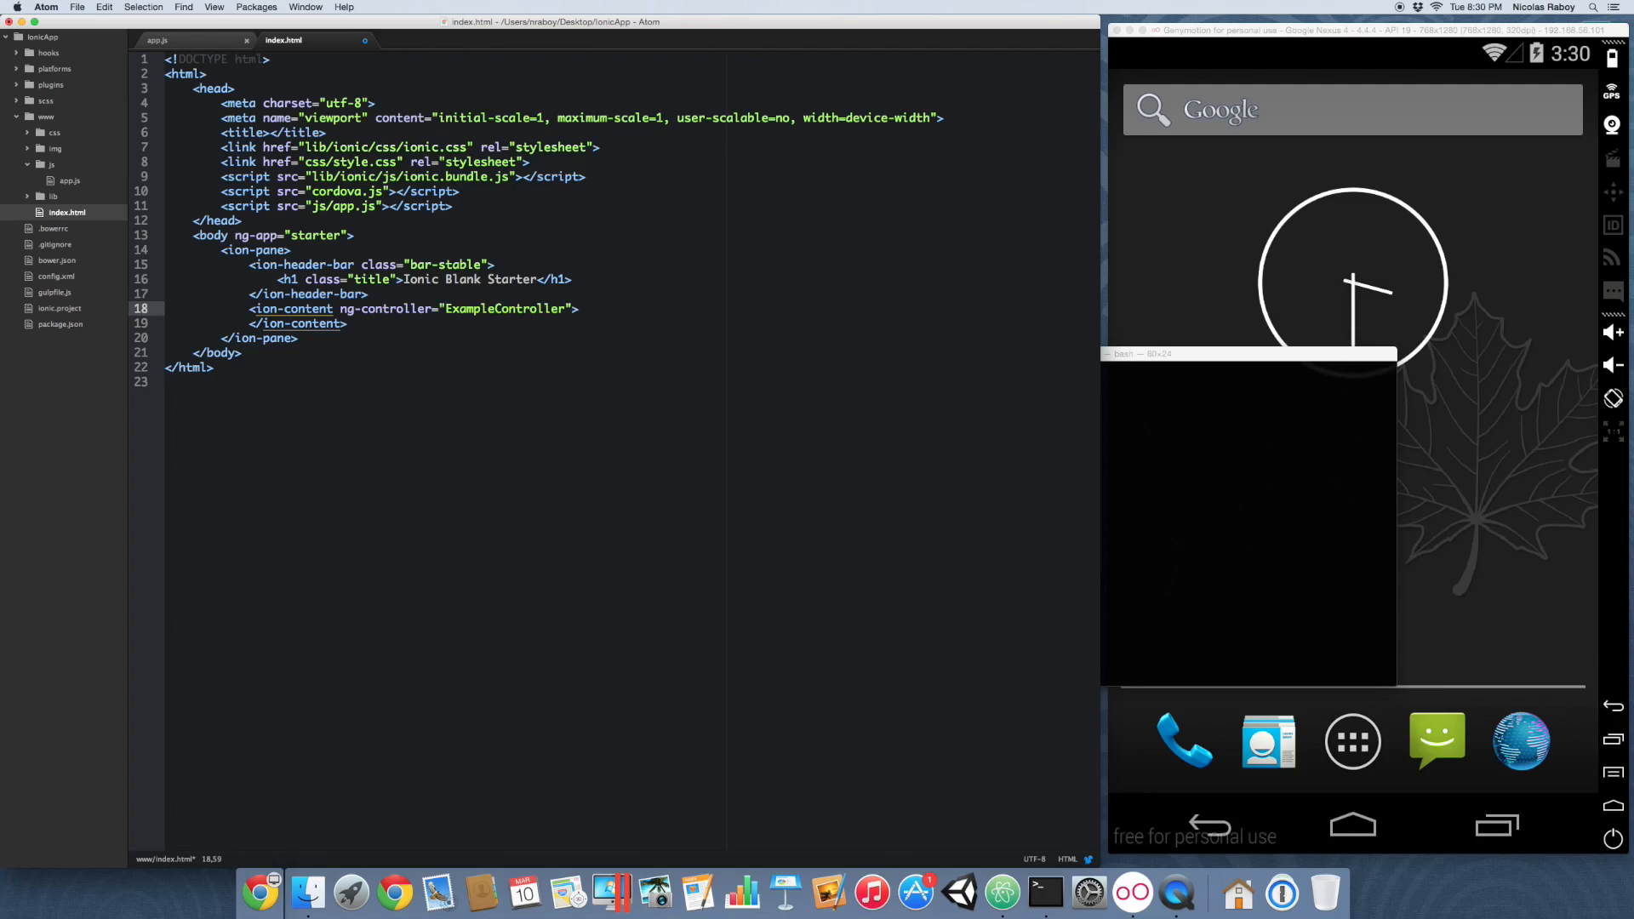
{"action": "type", "text": "ng-init=\"\""}
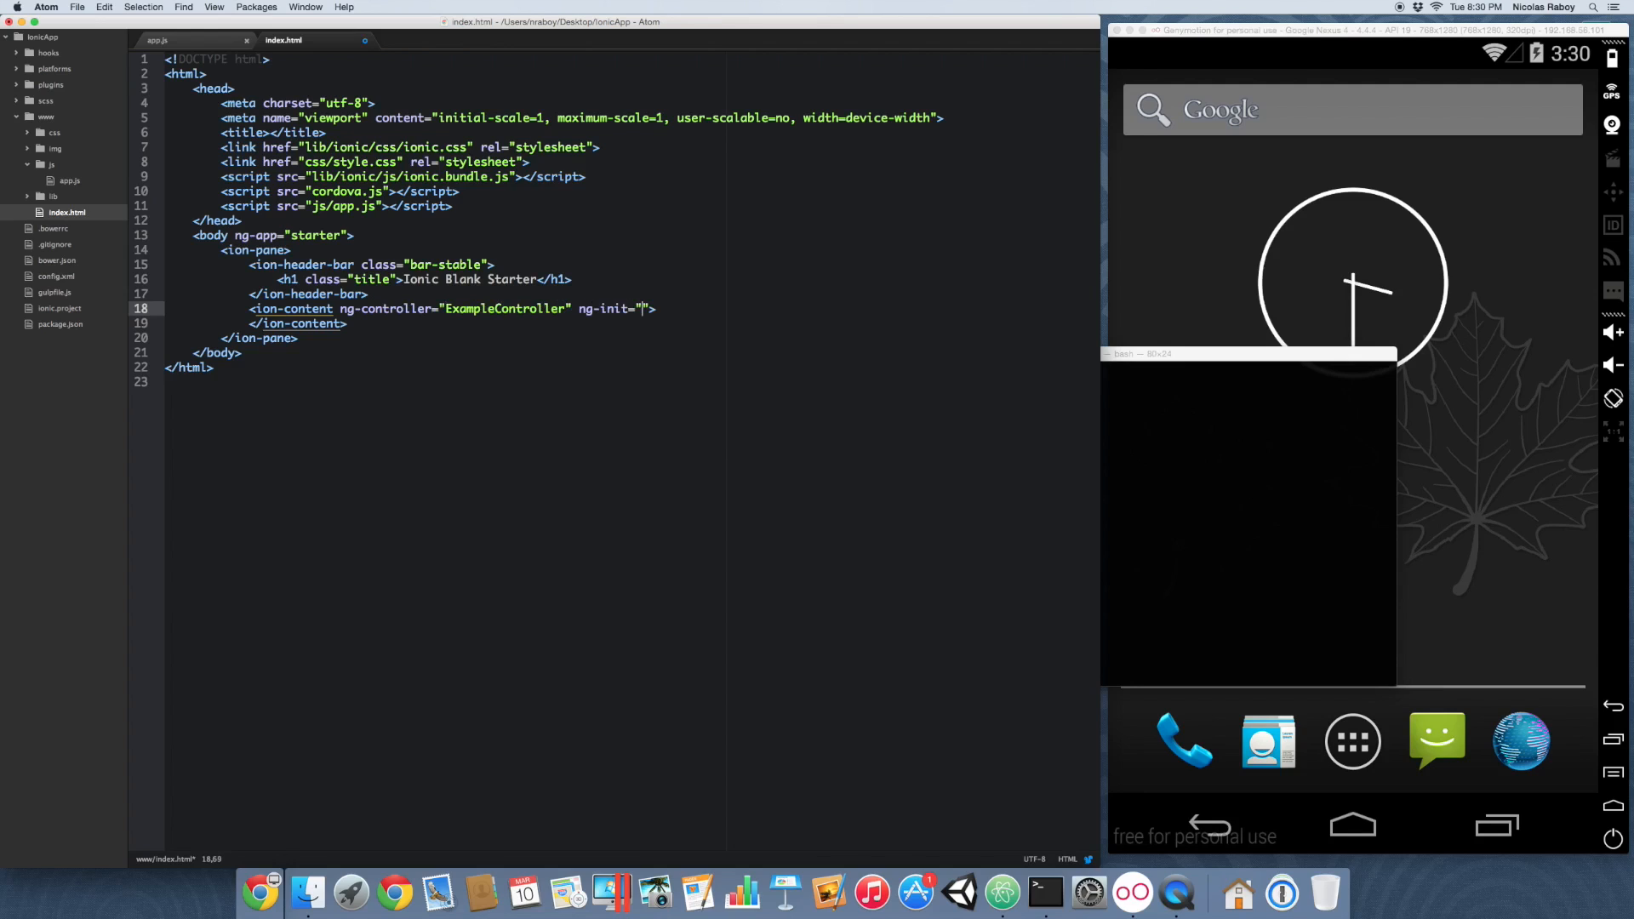
{"action": "type", "text": "loadImages"}
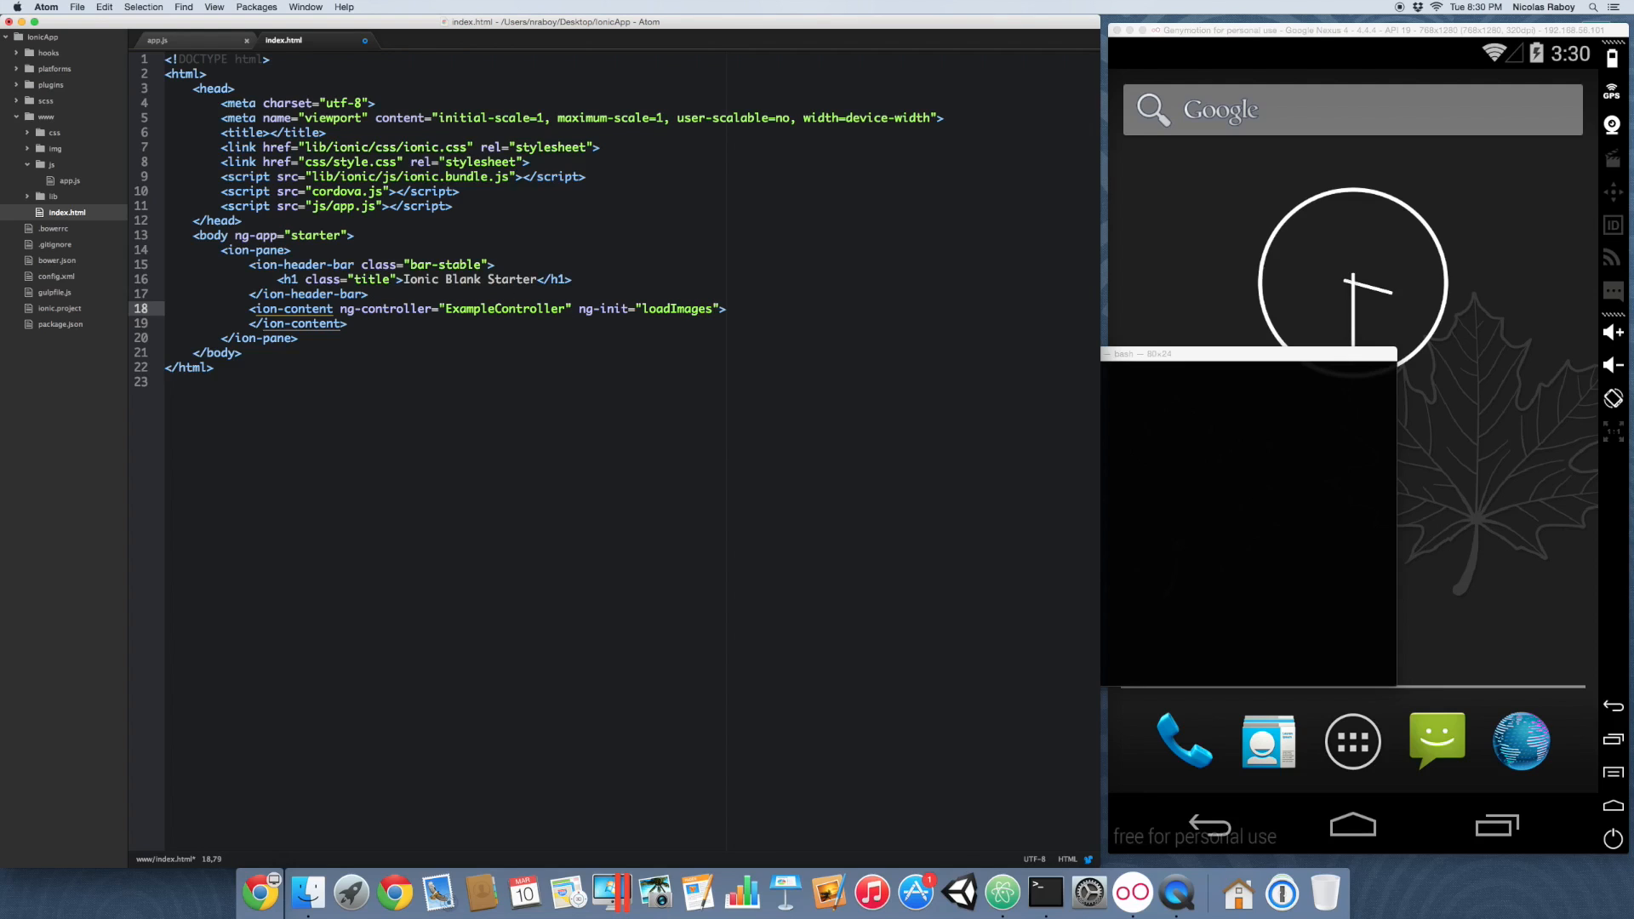
{"action": "type", "text": "()"}
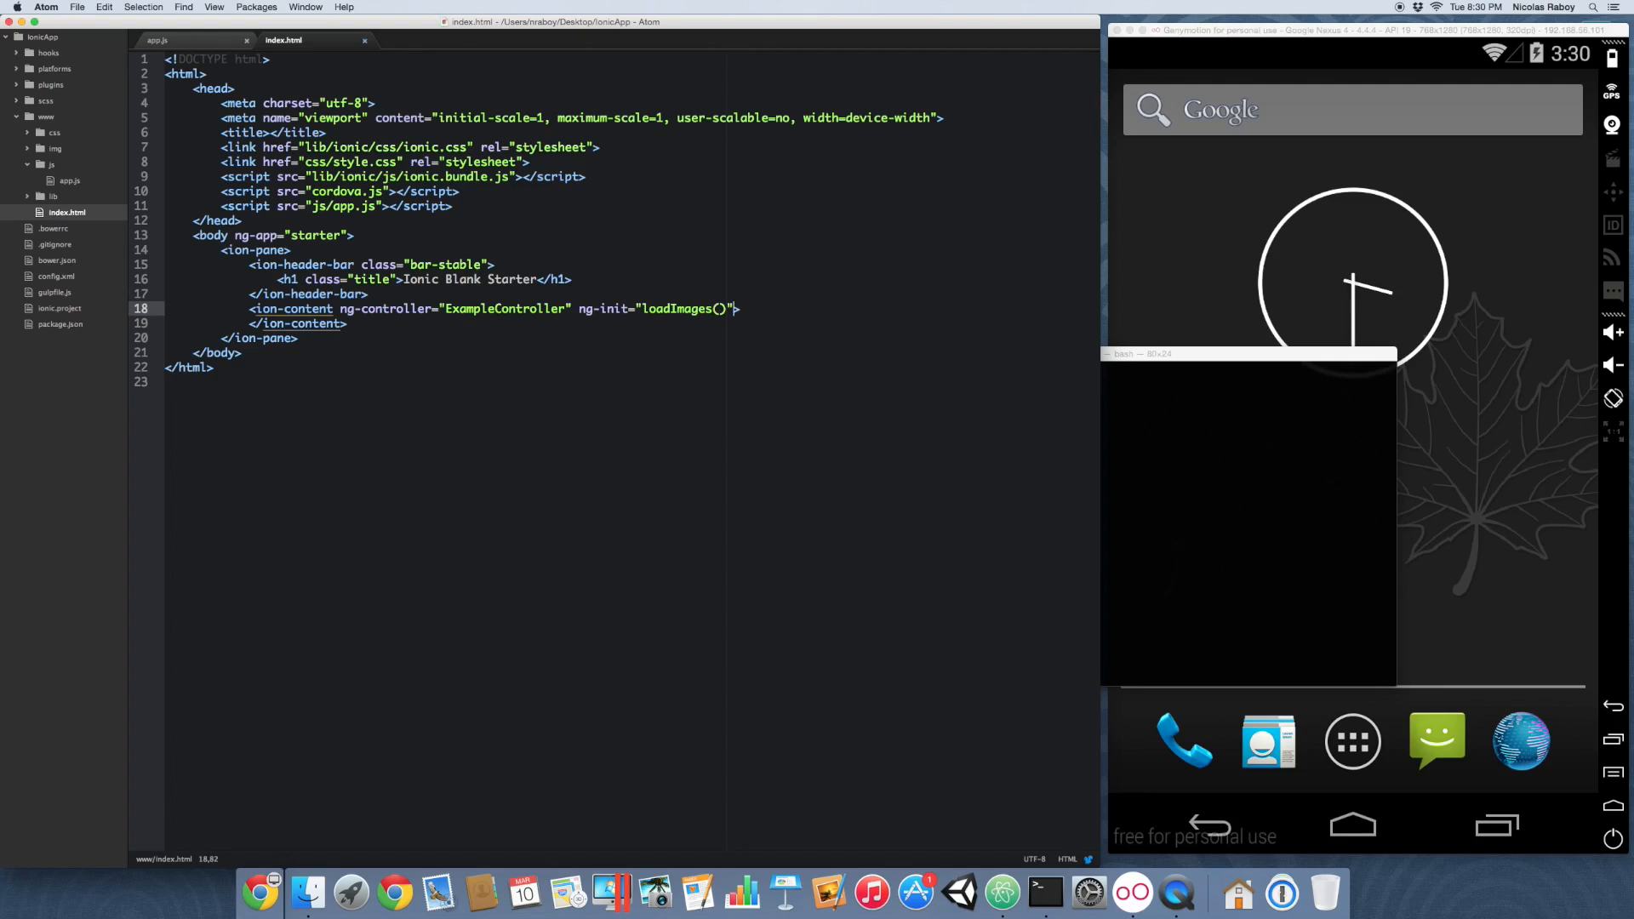
Step: Start a new blank line inside the ion-content section after its opening tag
{"action": "left_click", "coordinate": [783, 310]}
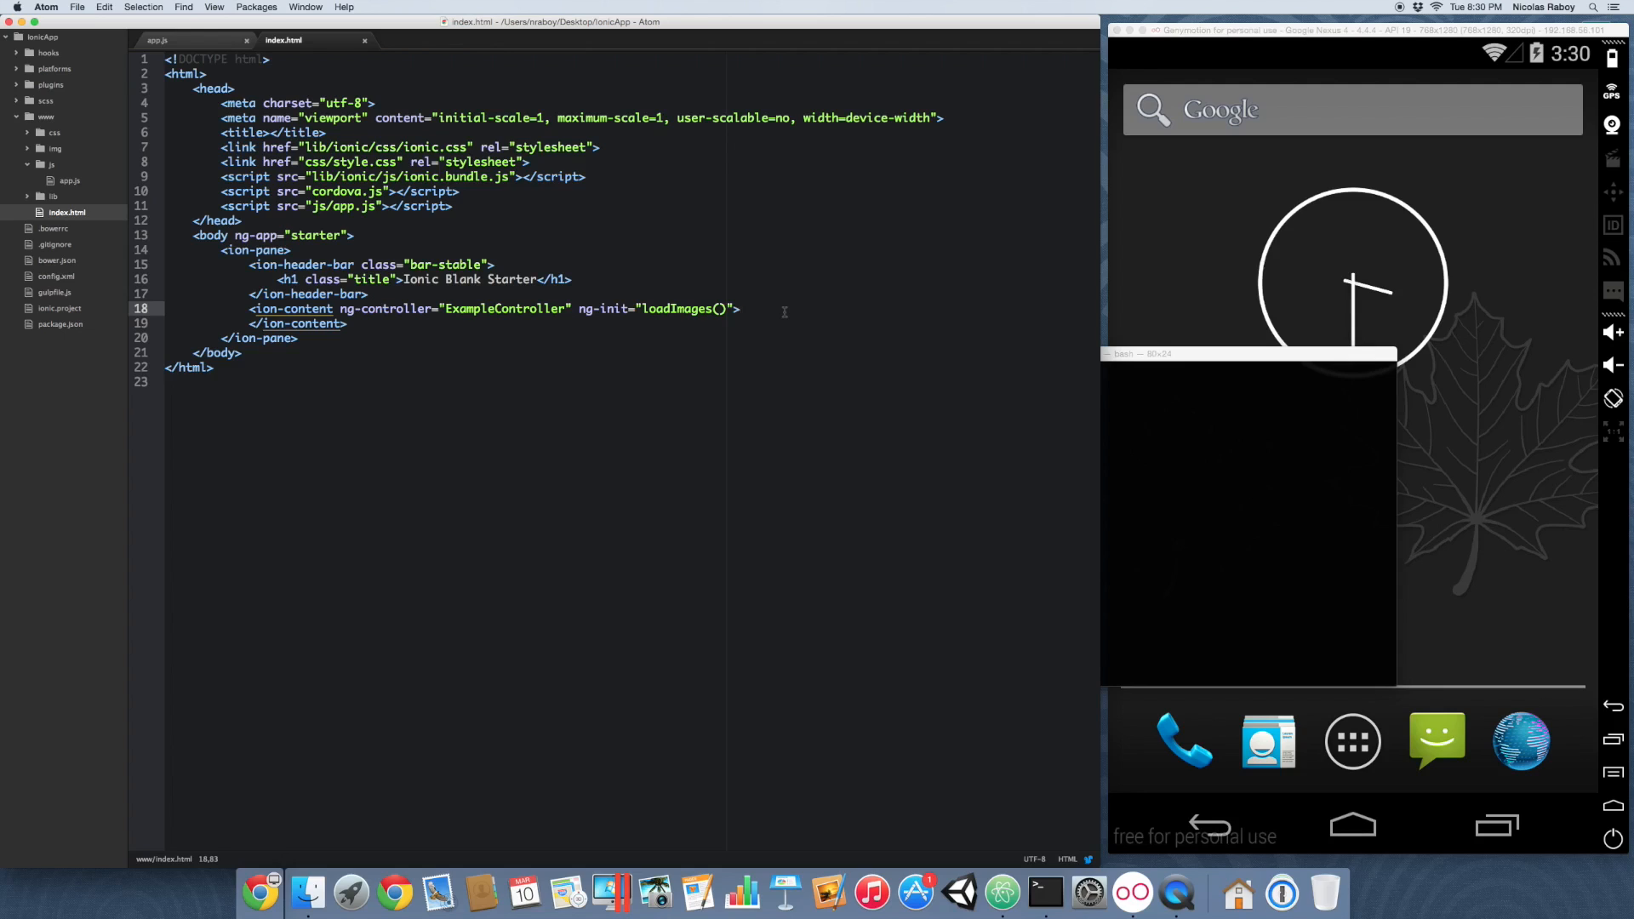
{"action": "left_click", "coordinate": [741, 309]}
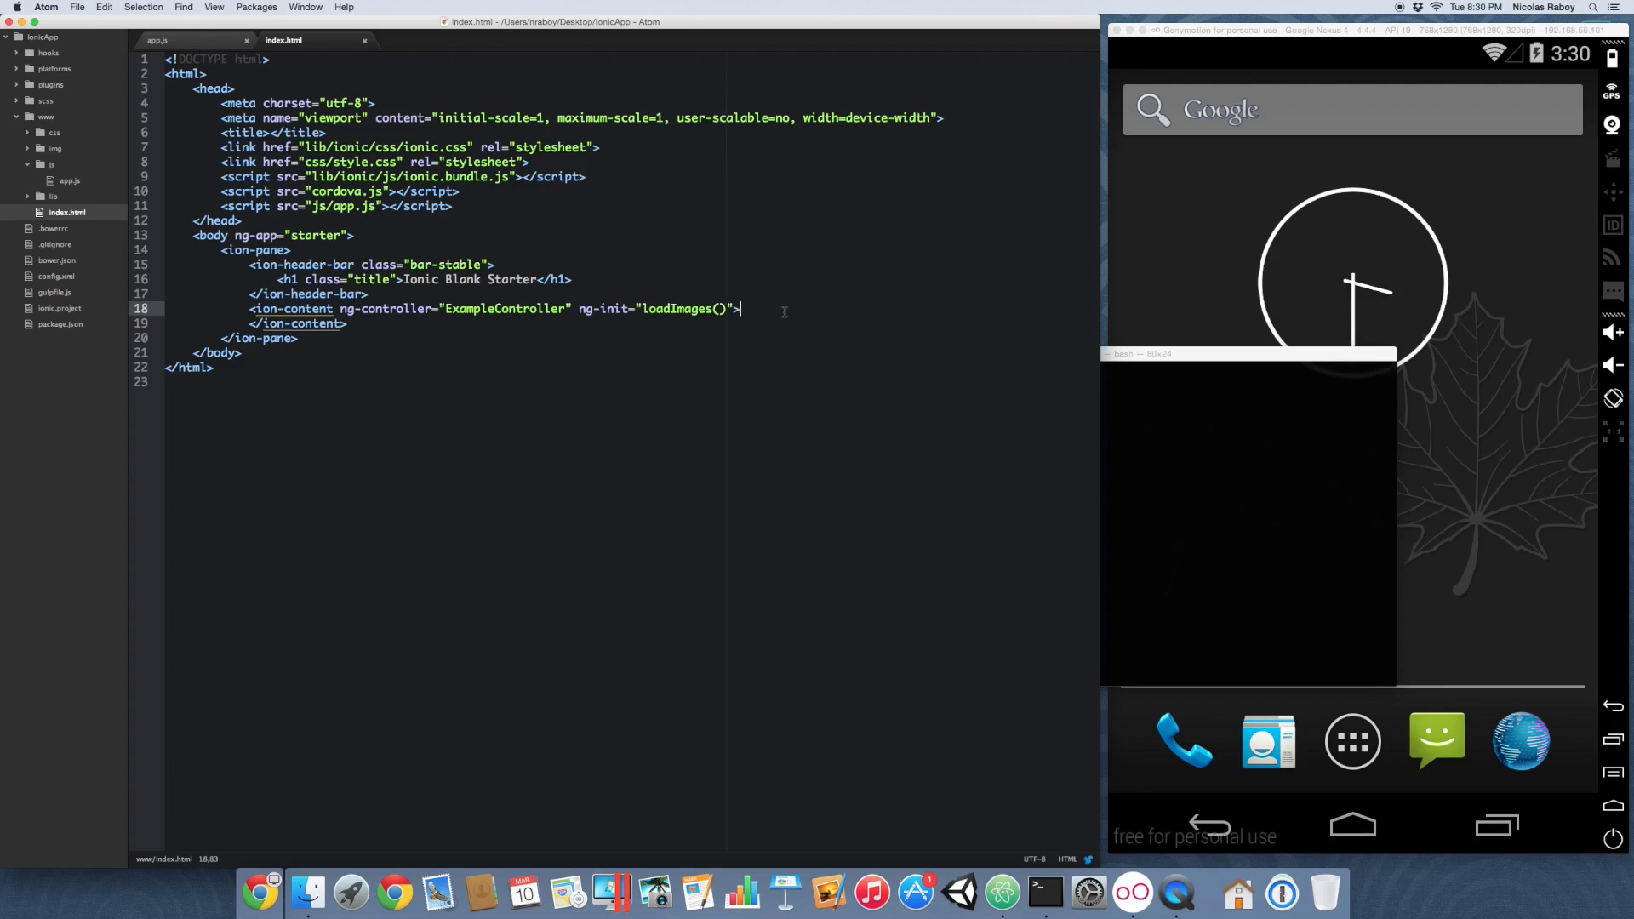
{"action": "key", "text": "enter"}
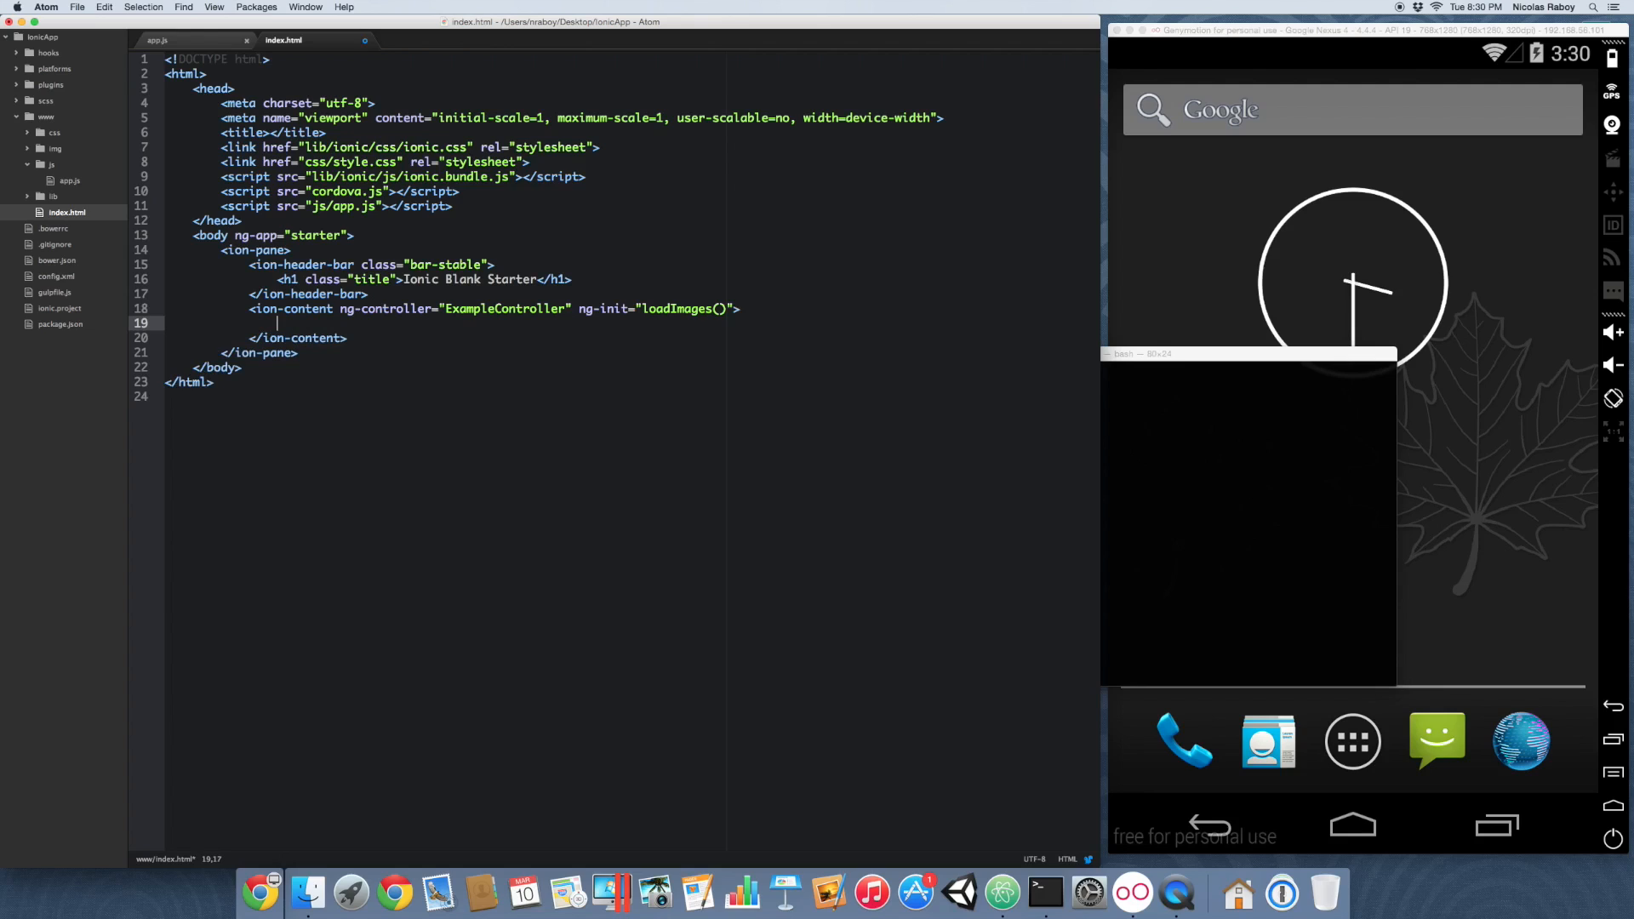
Step: Add a div with class "row responsive-md" inside ion-content
{"action": "type", "text": "<div c"}
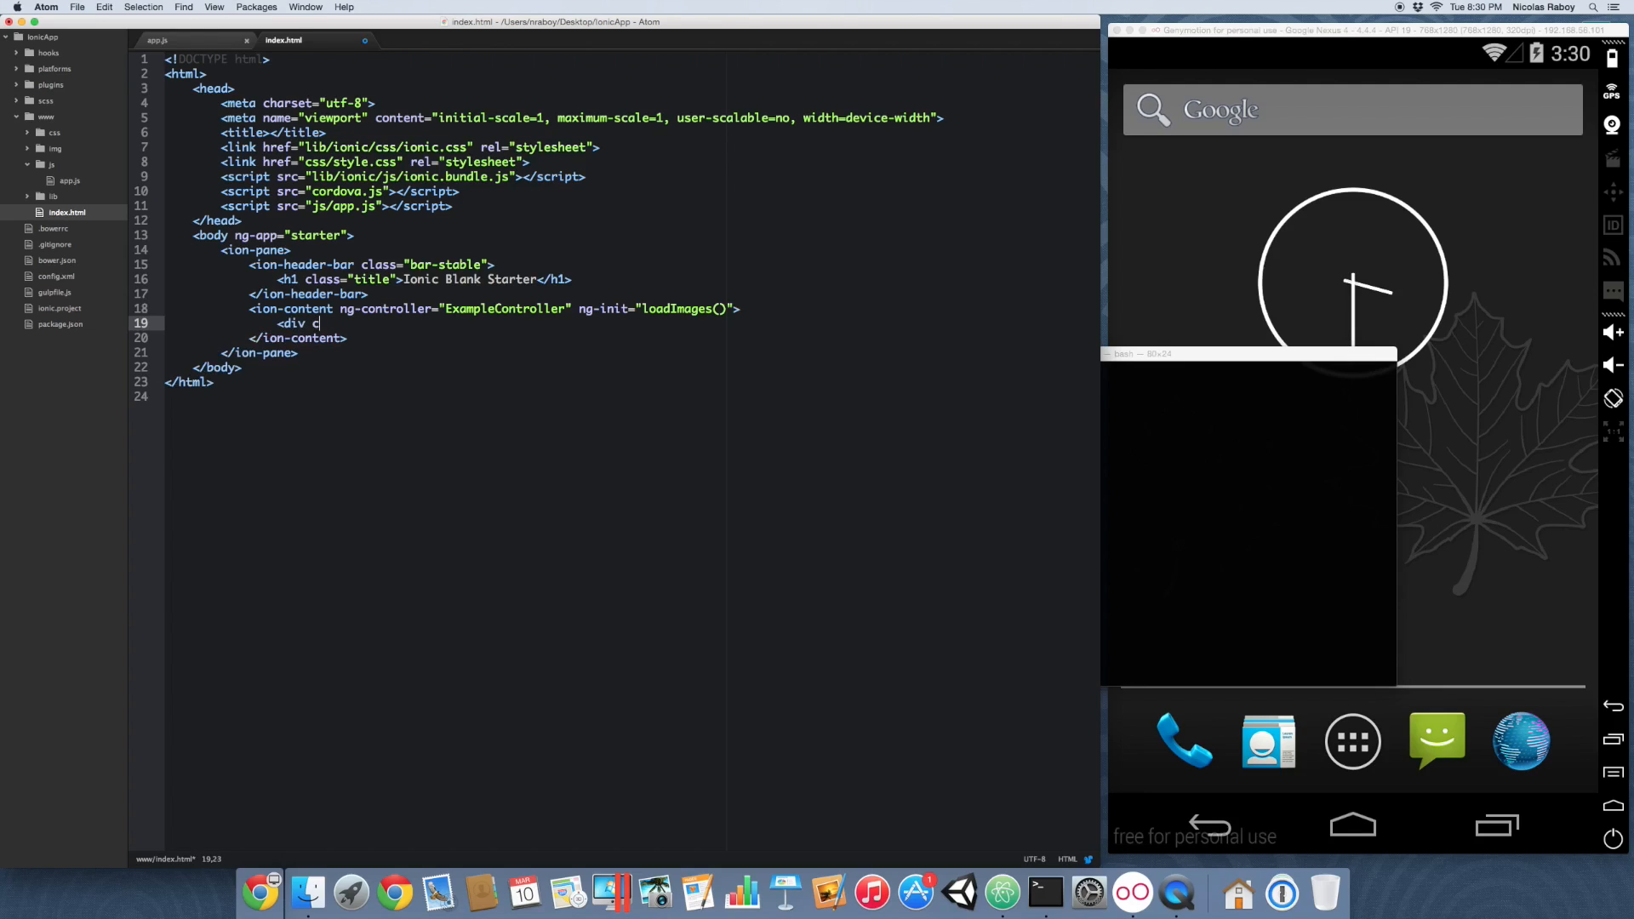
{"action": "type", "text": "lass=\"\""}
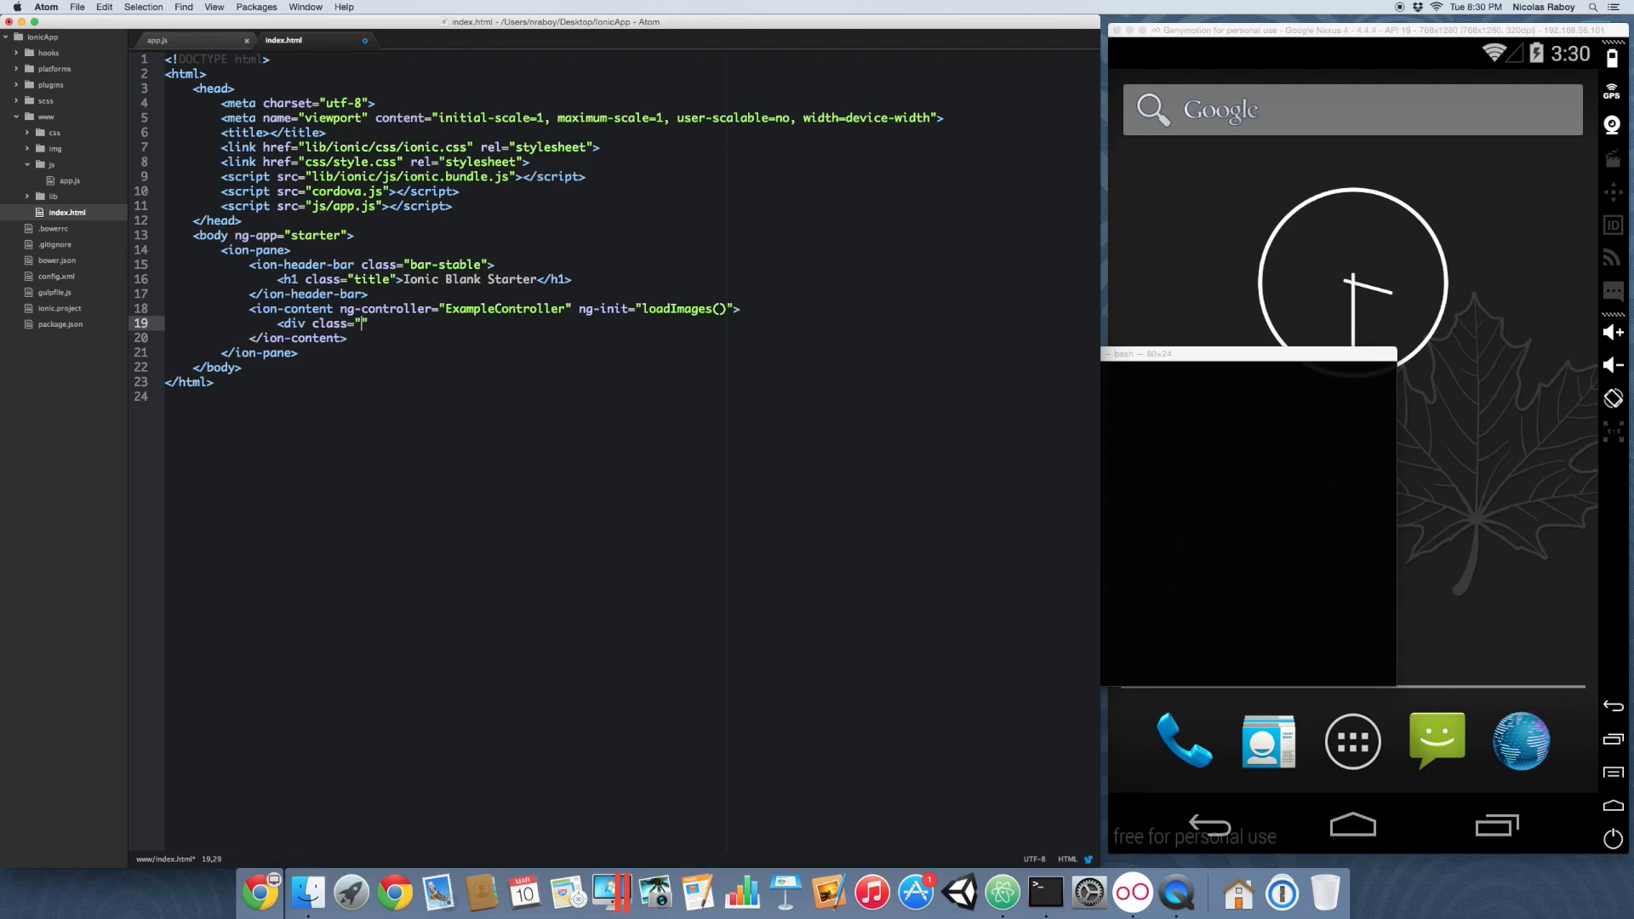
{"action": "type", "text": "row responsive"}
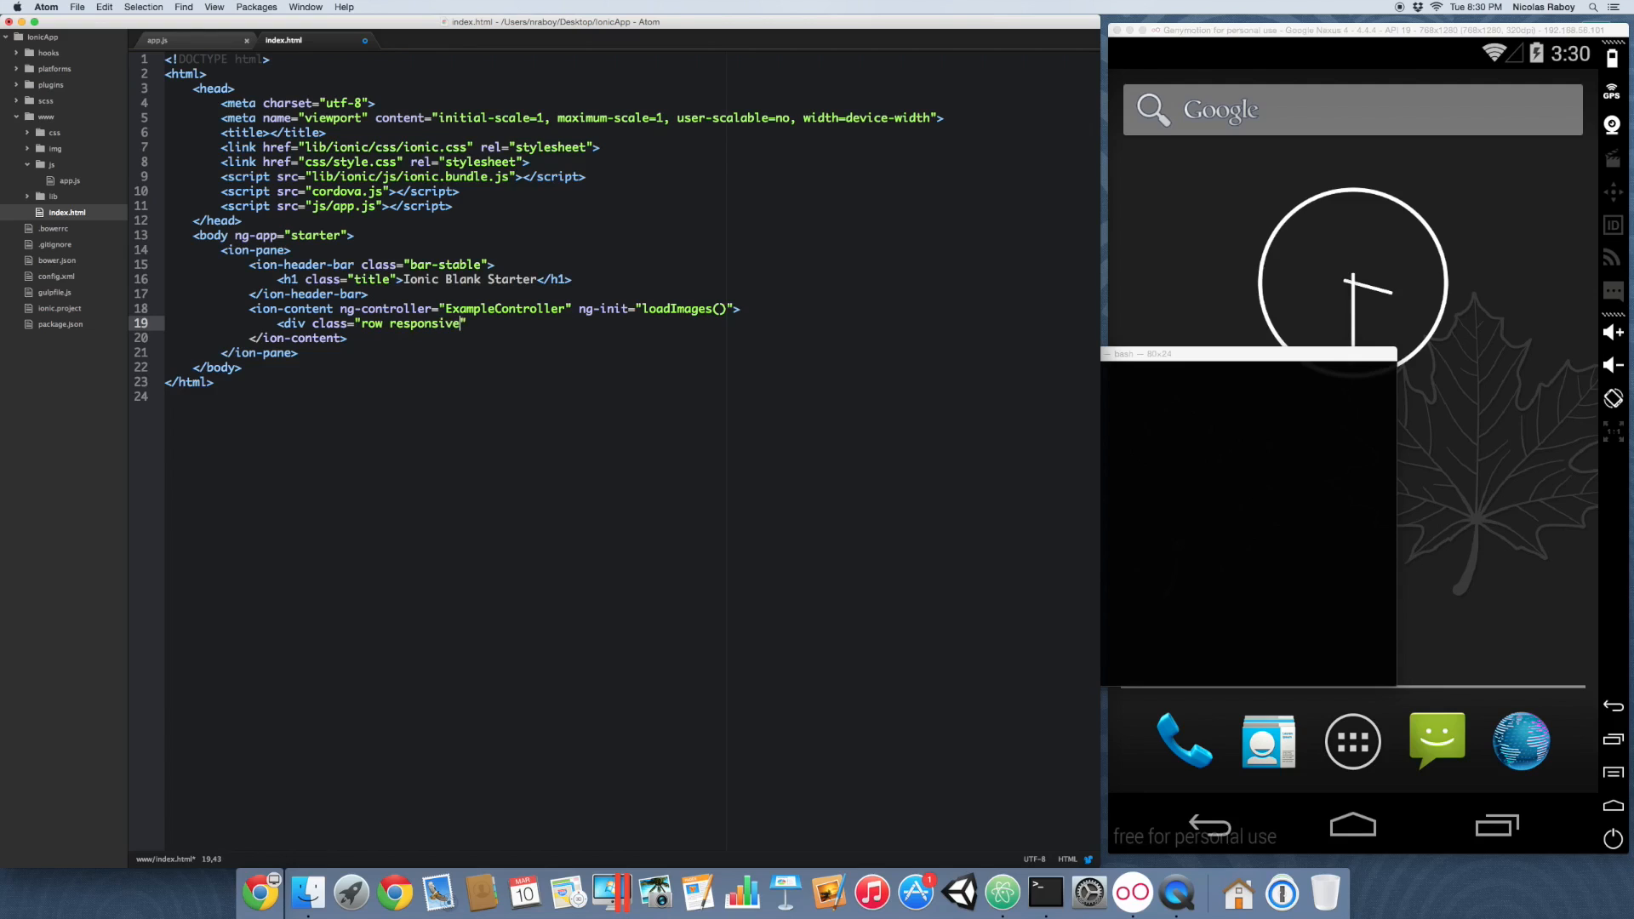
{"action": "type", "text": "-md"}
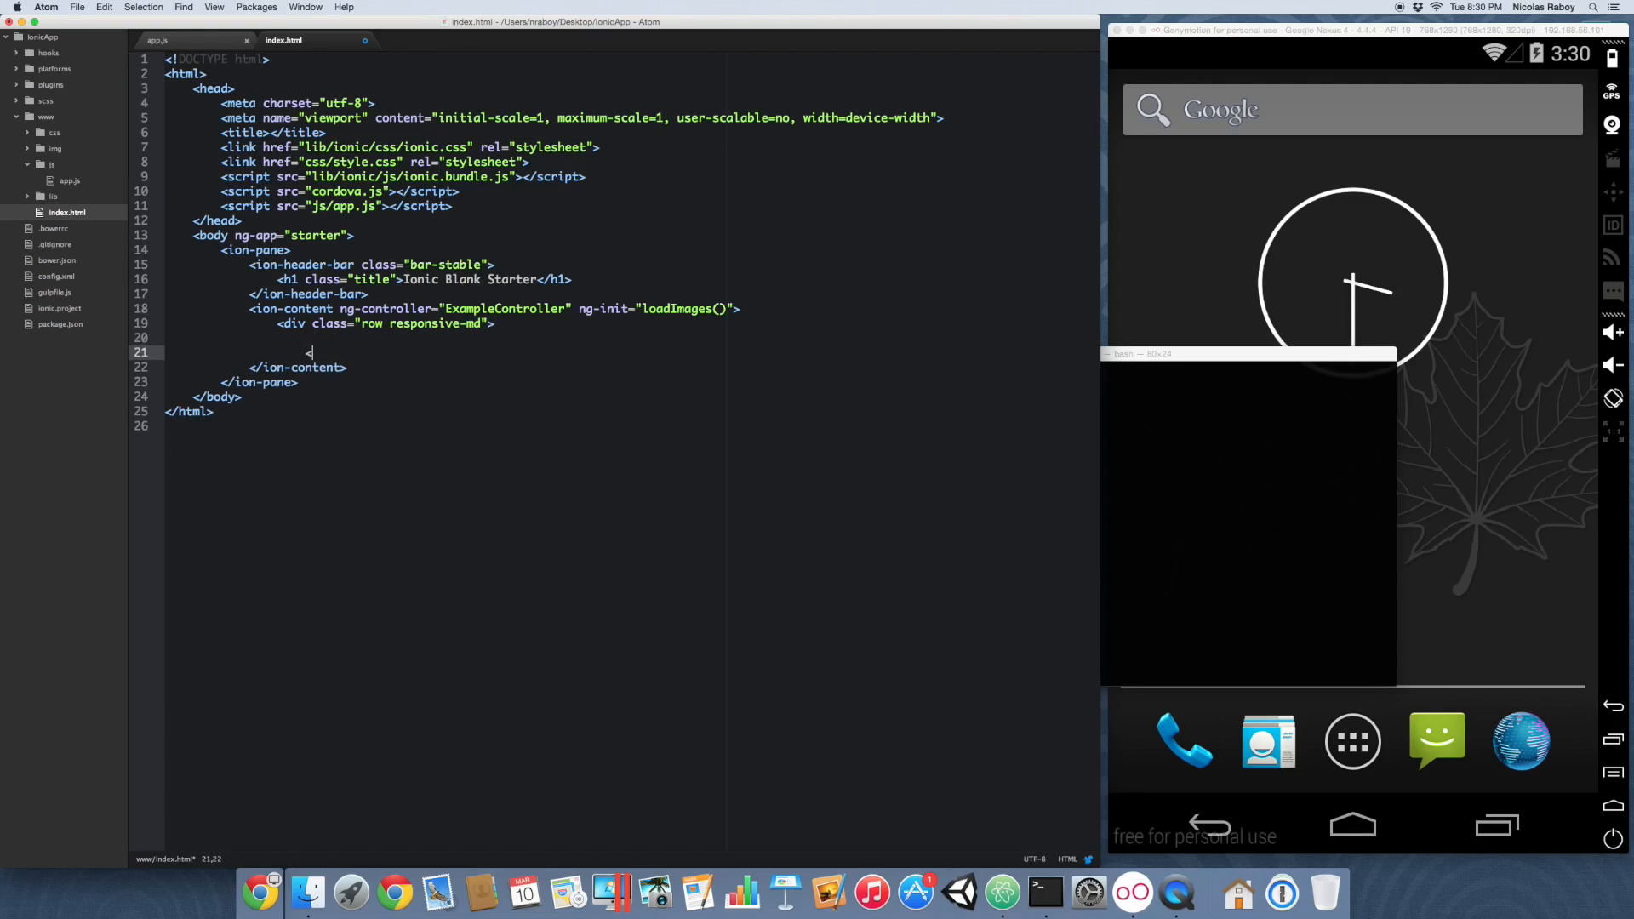
{"action": "type", "text": "</div>"}
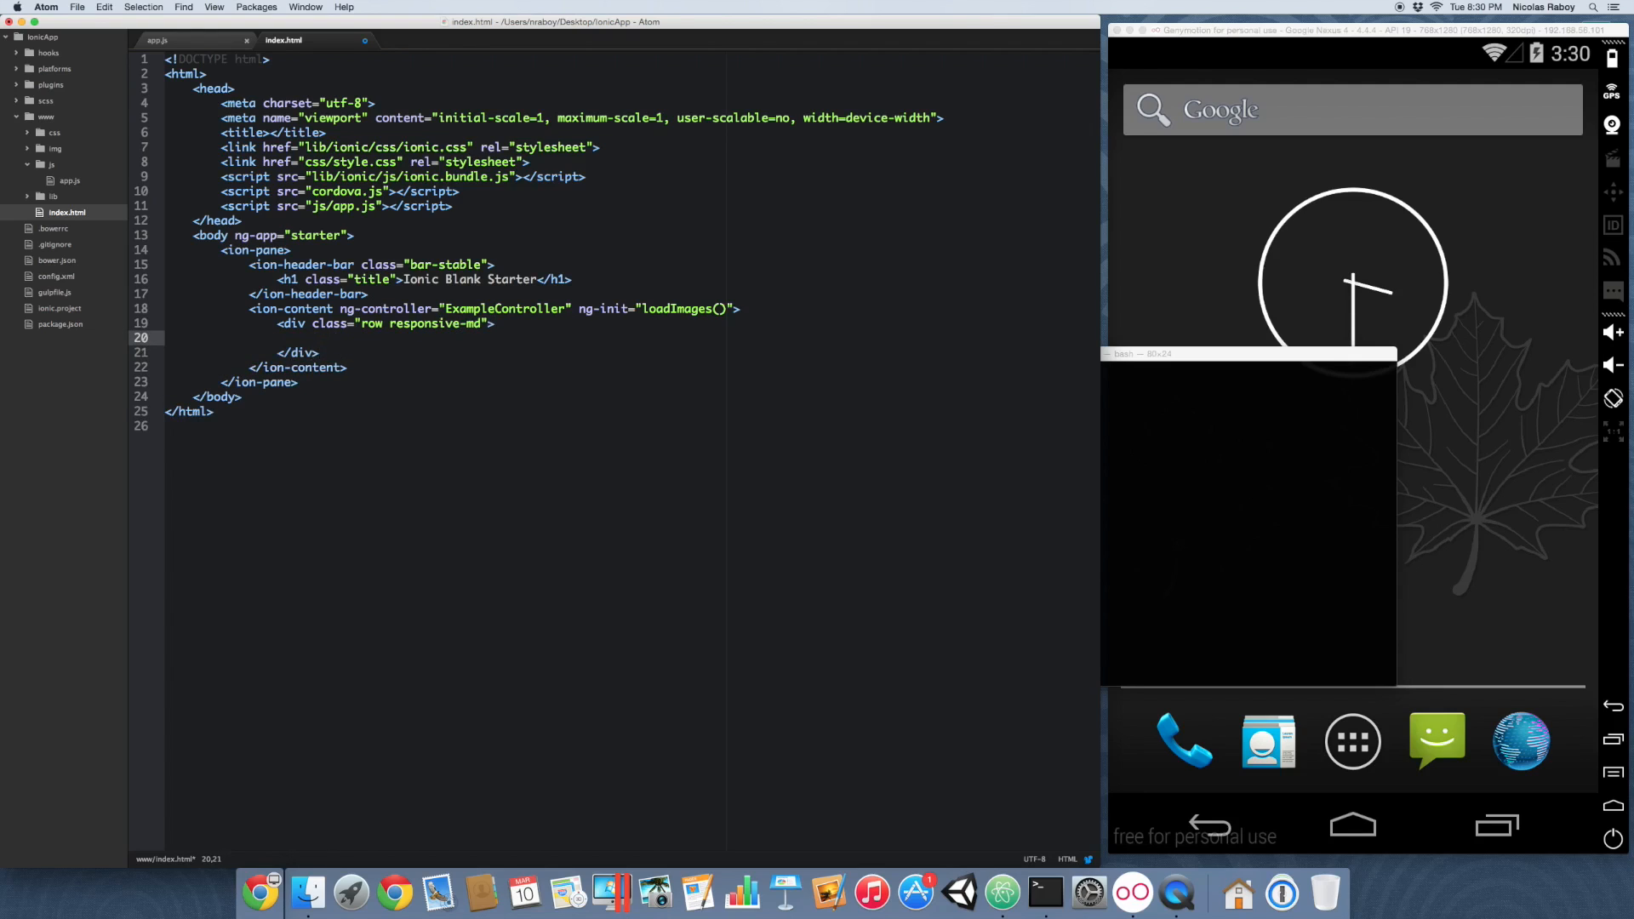
Step: Nest a col col-25 div repeating with ng-repeat="image in images"
{"action": "type", "text": "<div c"}
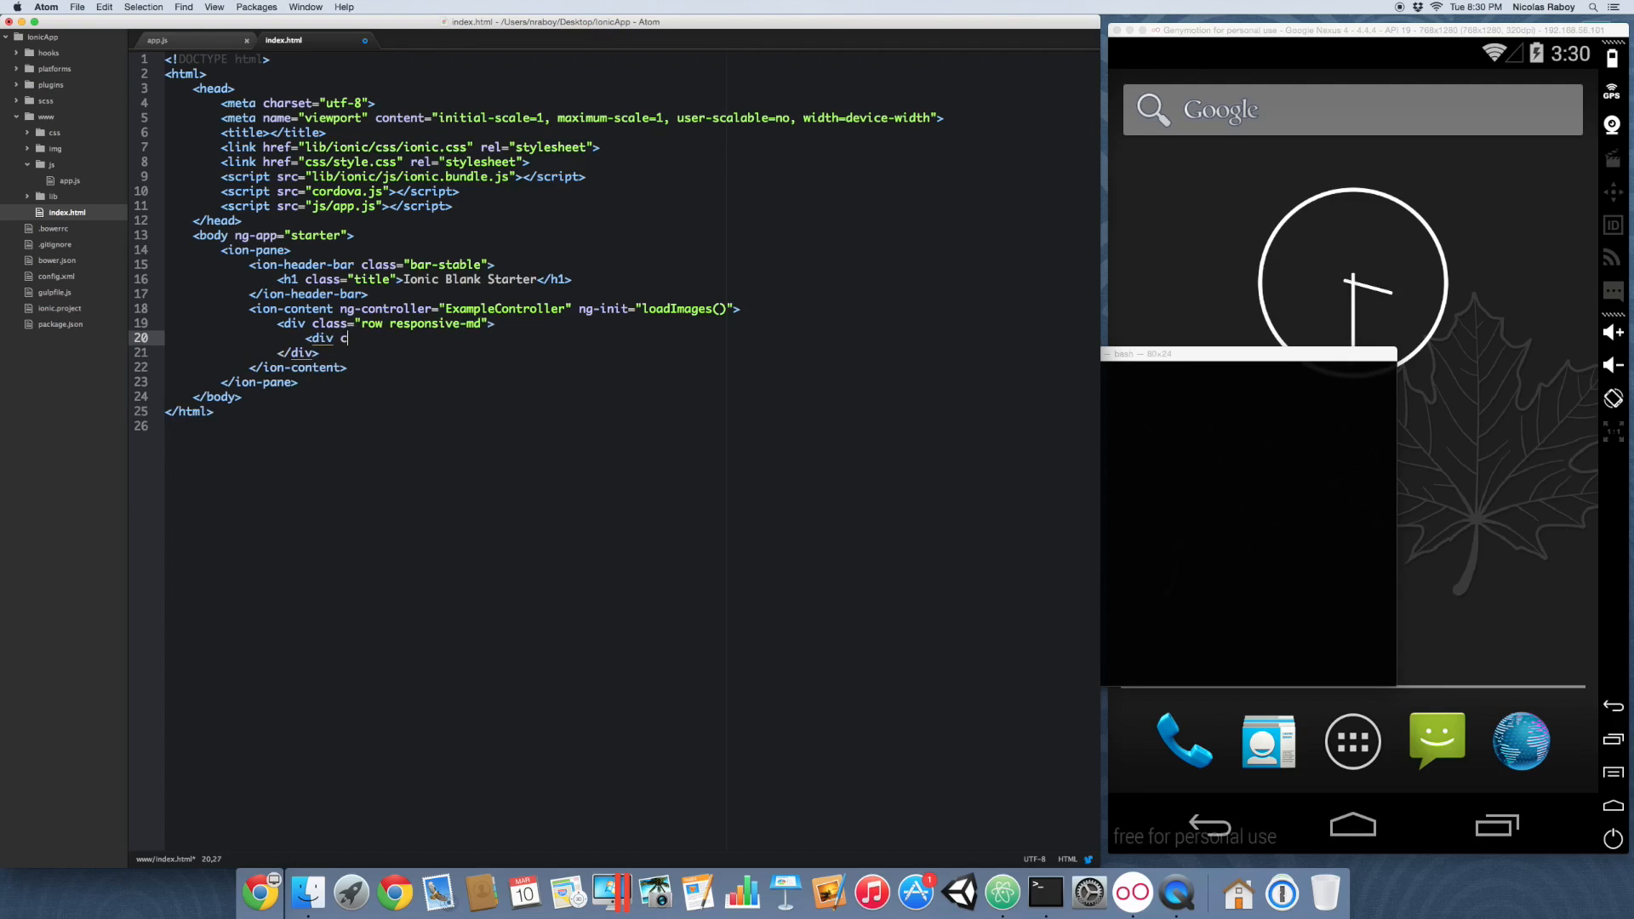
{"action": "type", "text": "lass=\"col\""}
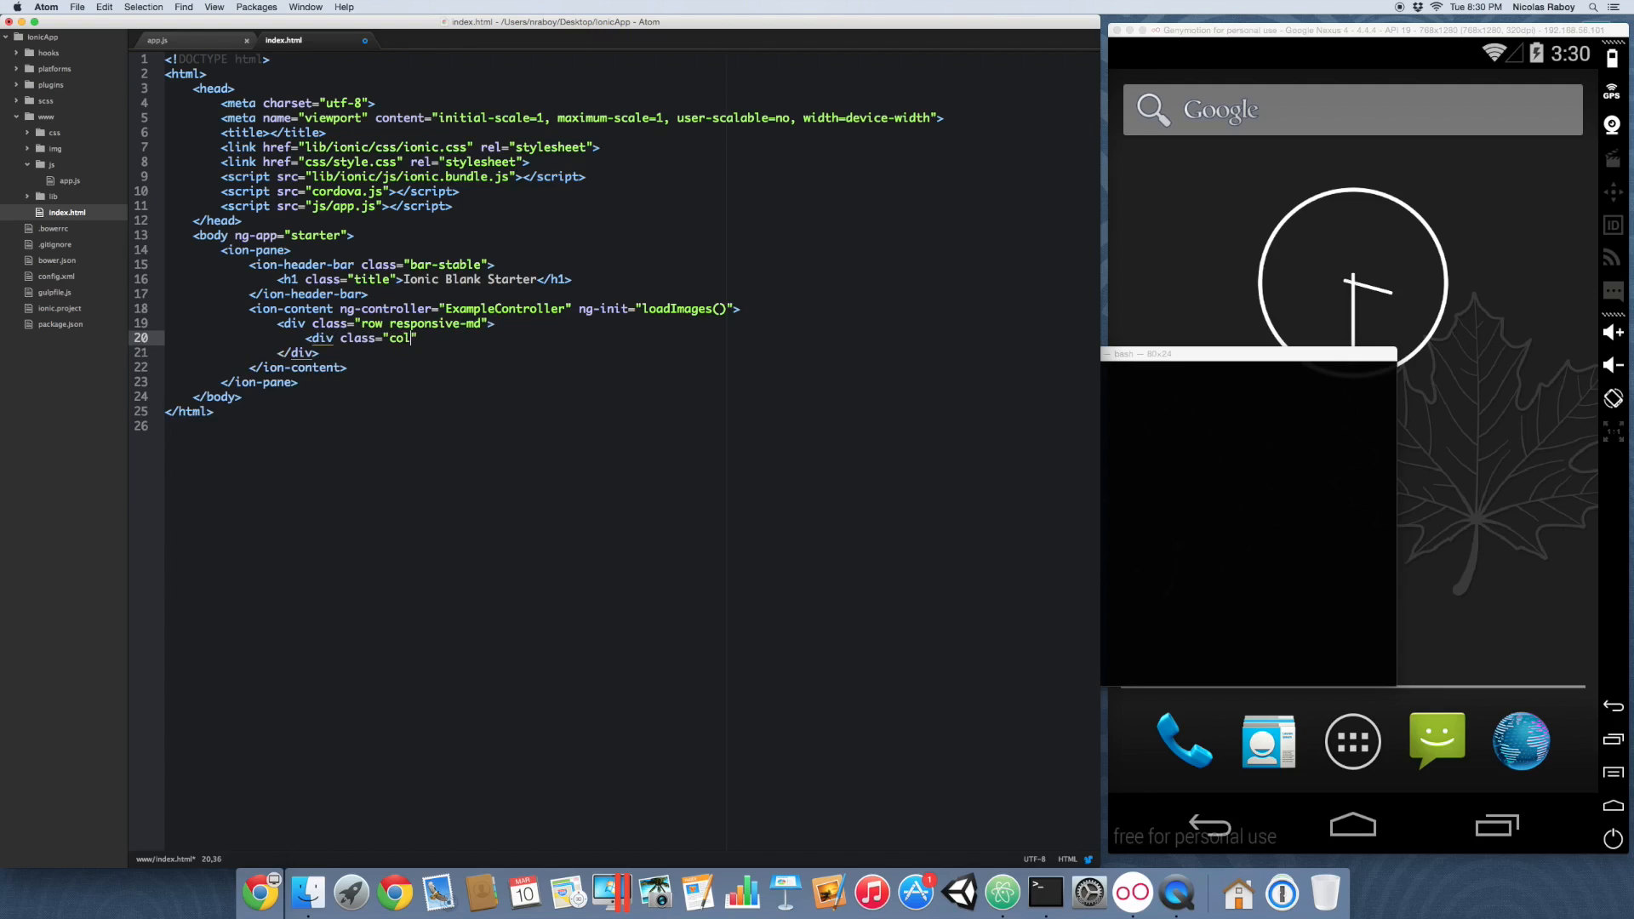
{"action": "type", "text": "col-25"}
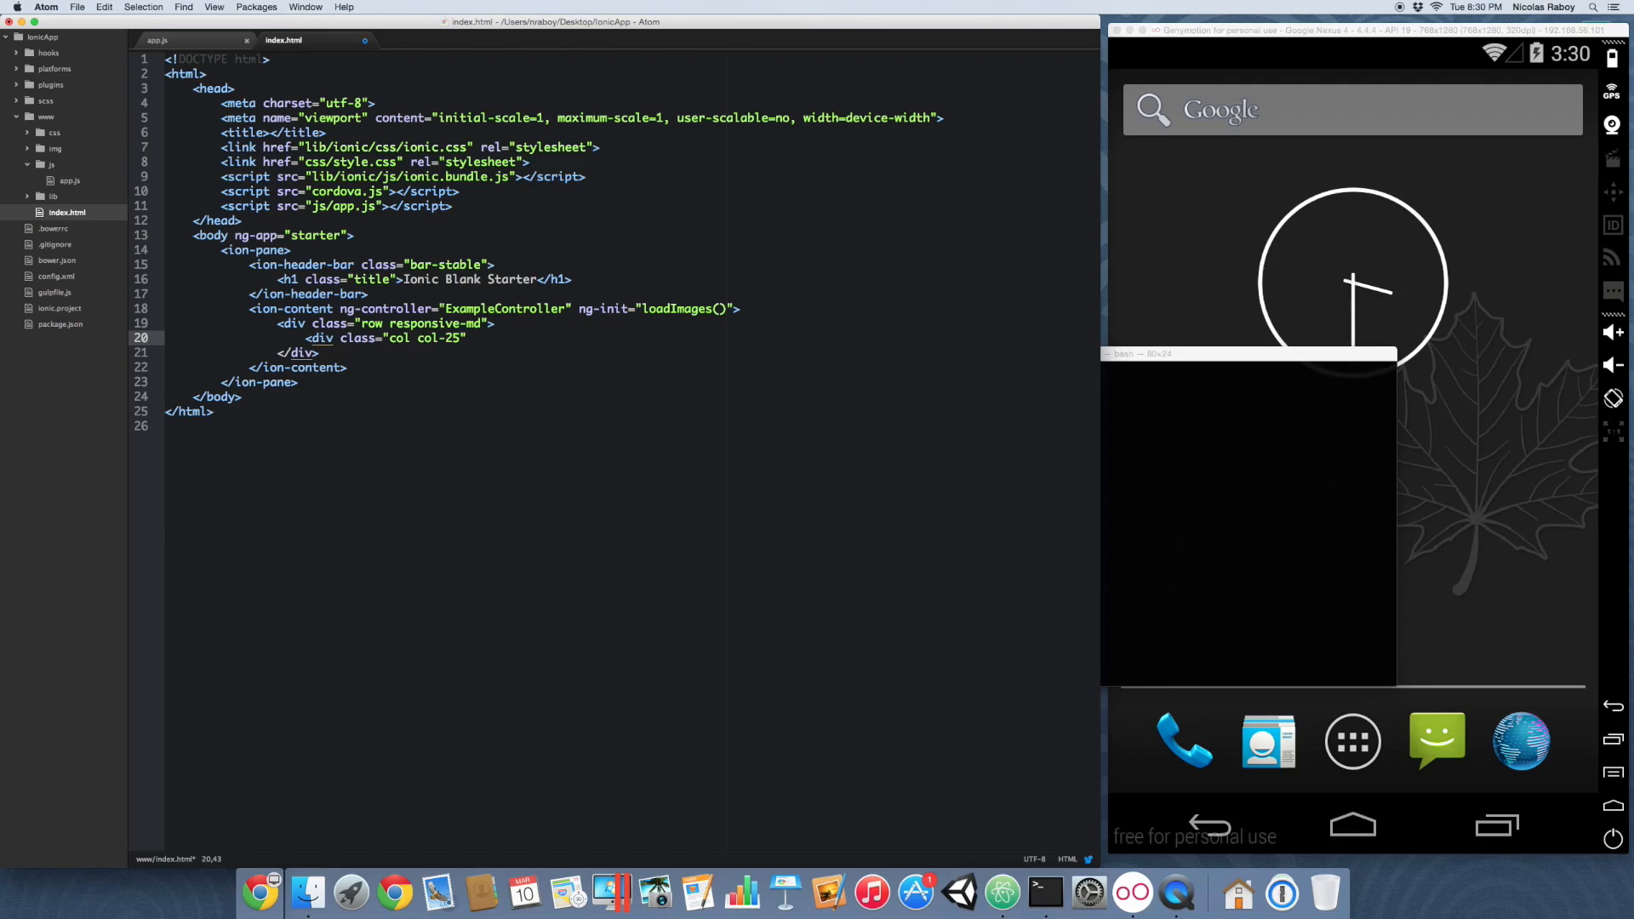
{"action": "type", "text": "ng-repeat"}
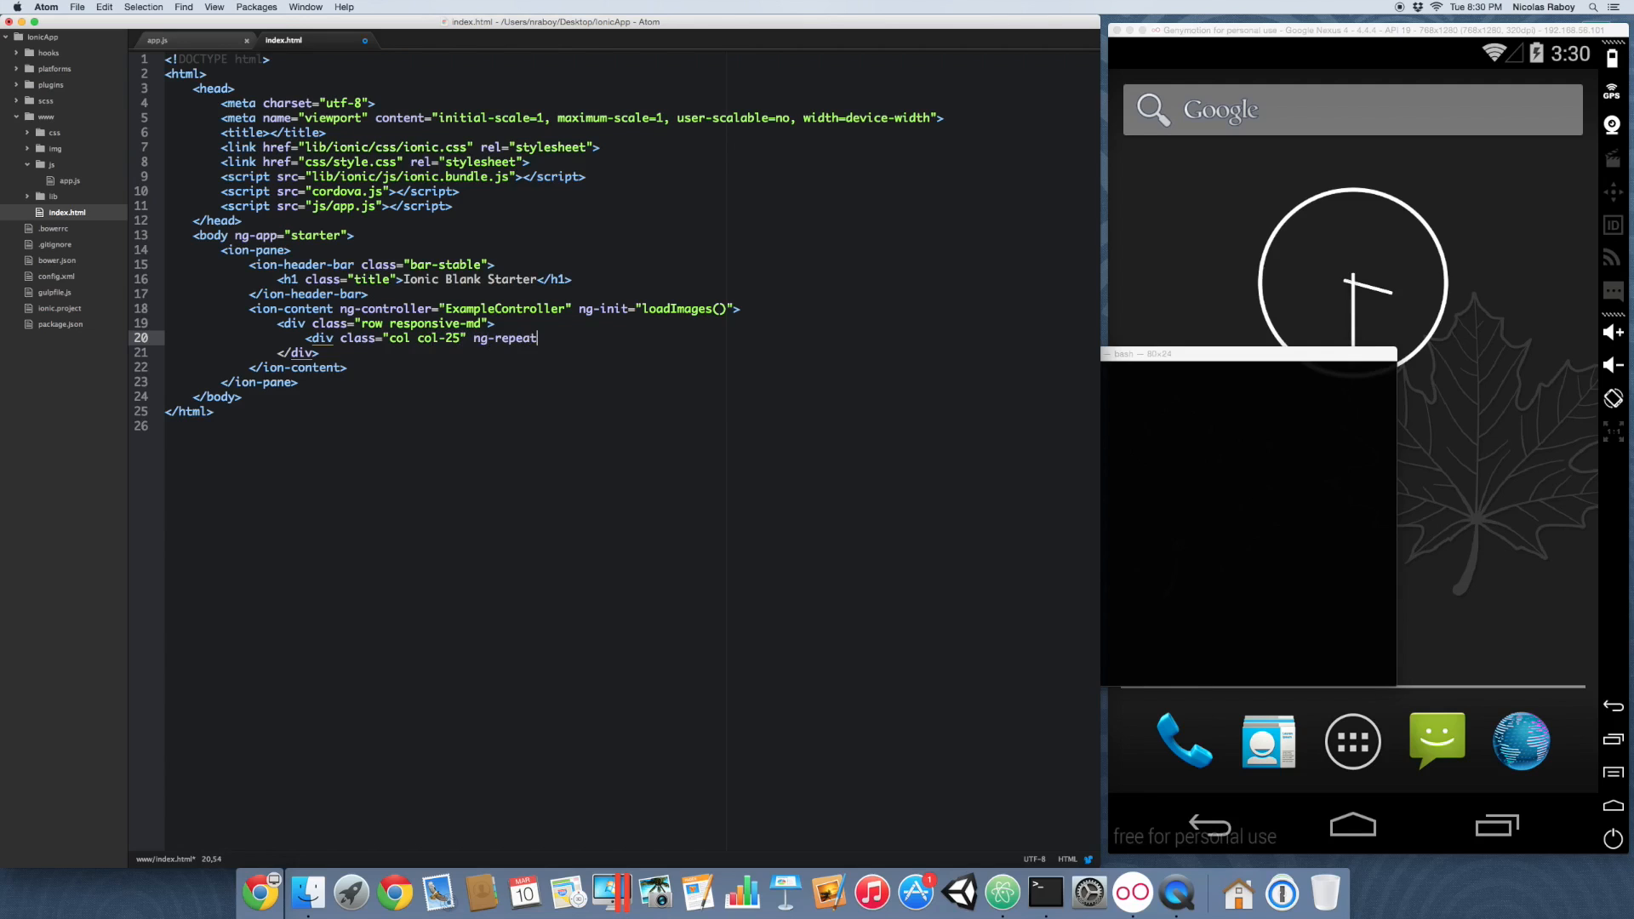
{"action": "type", "text": "=\"image in \""}
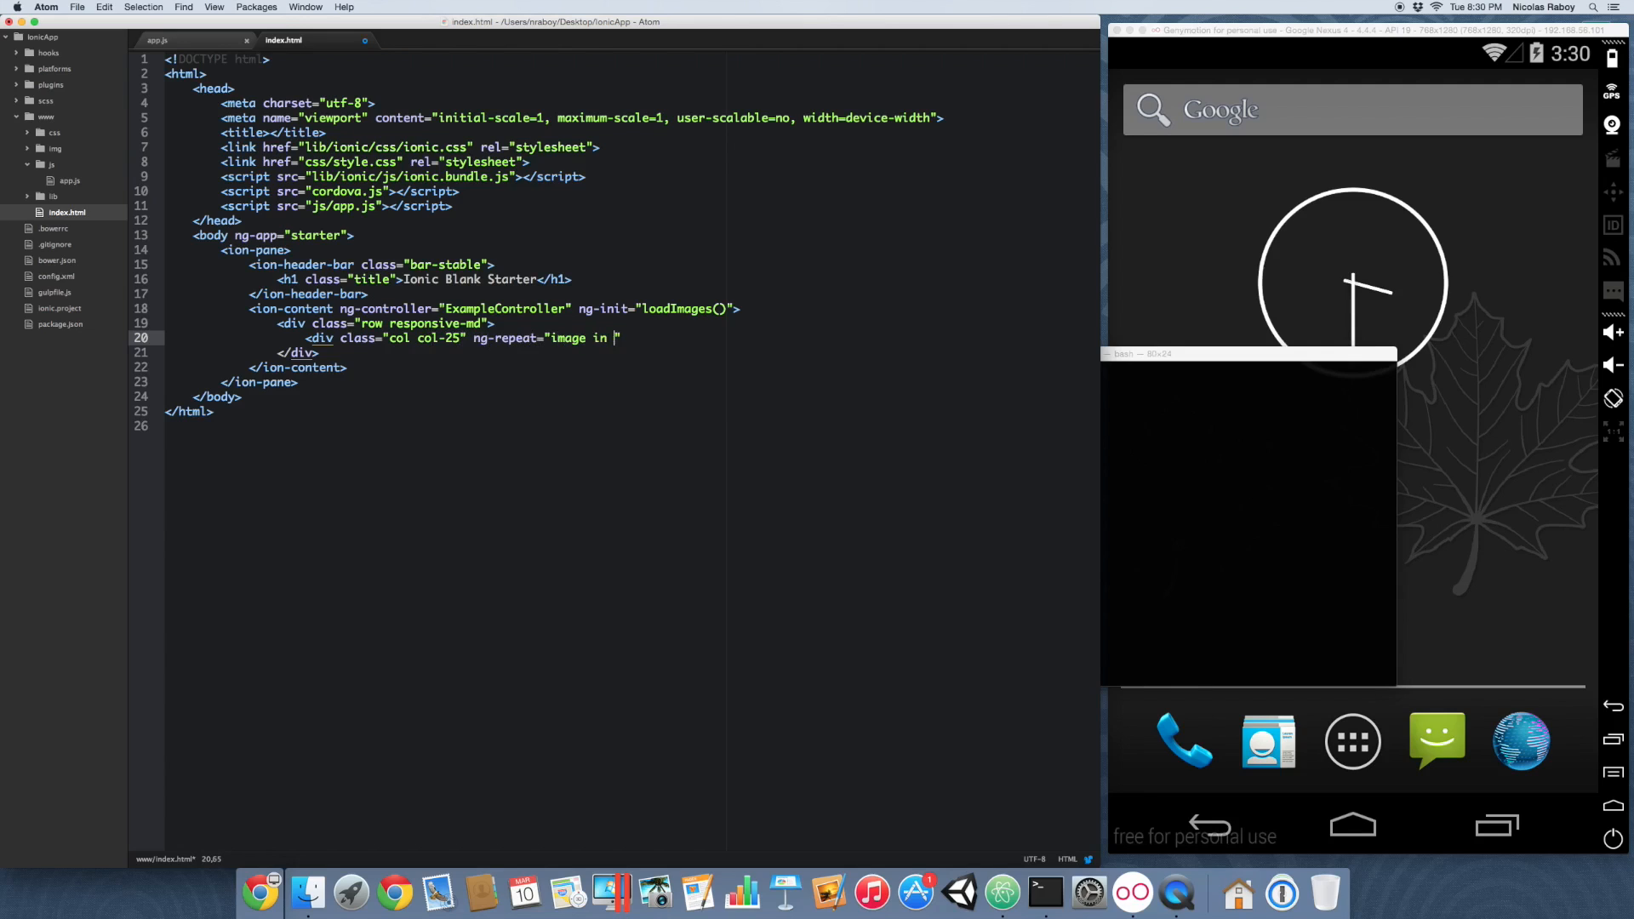
{"action": "type", "text": "images\""}
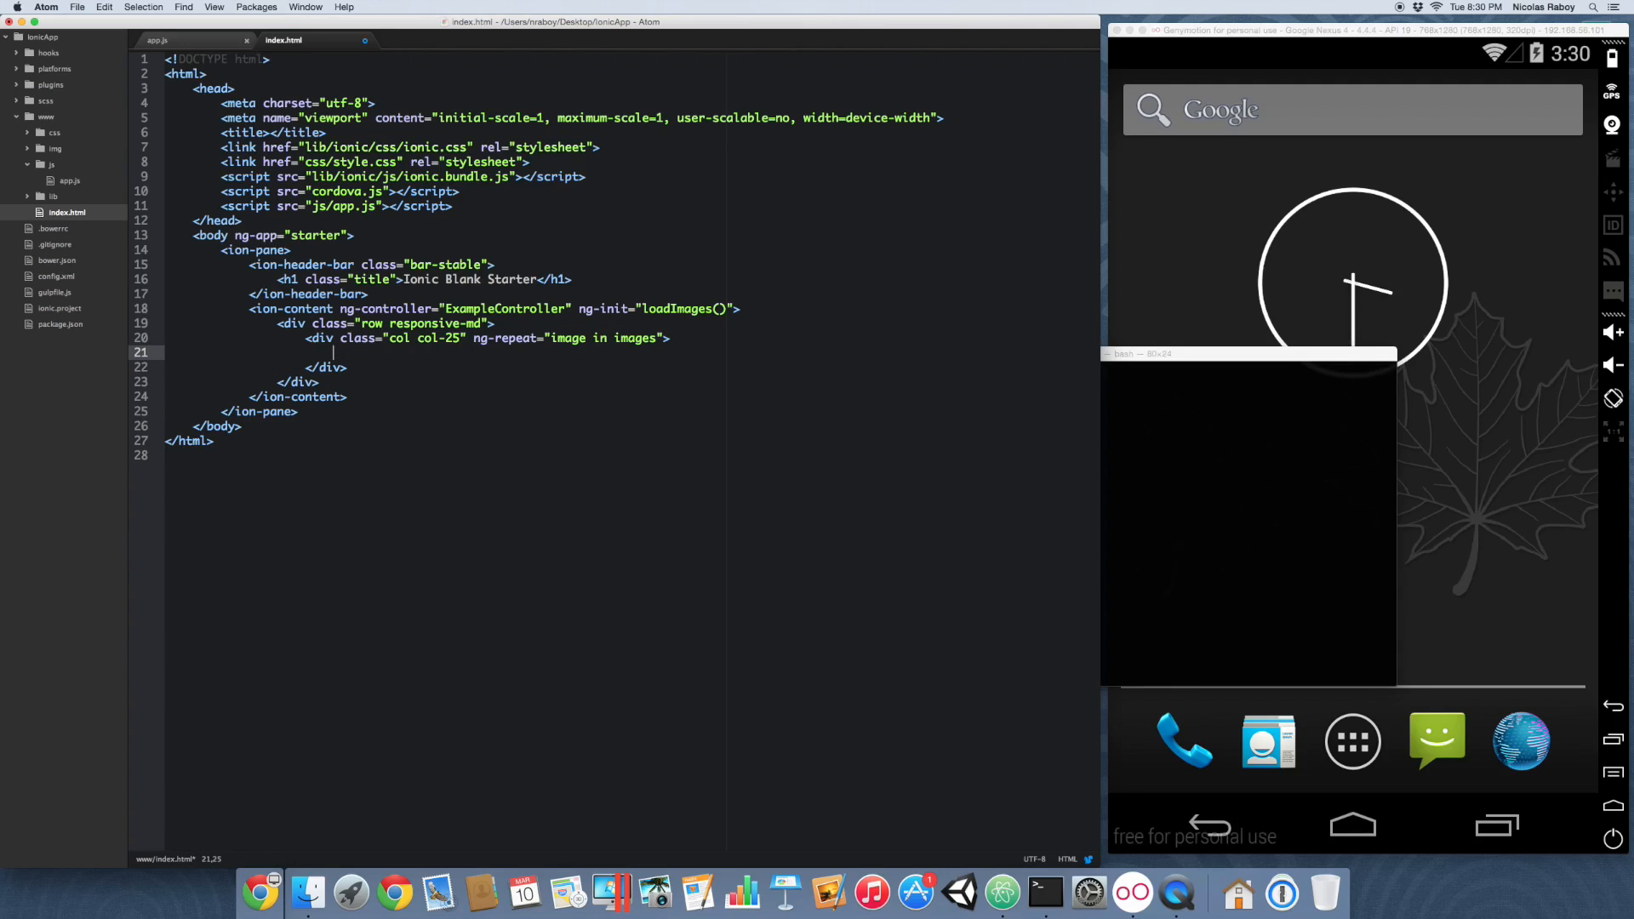
Step: Place an img with ng-src="{{image.src}}" in the column and start its width attribute
{"action": "type", "text": "<img ng-"}
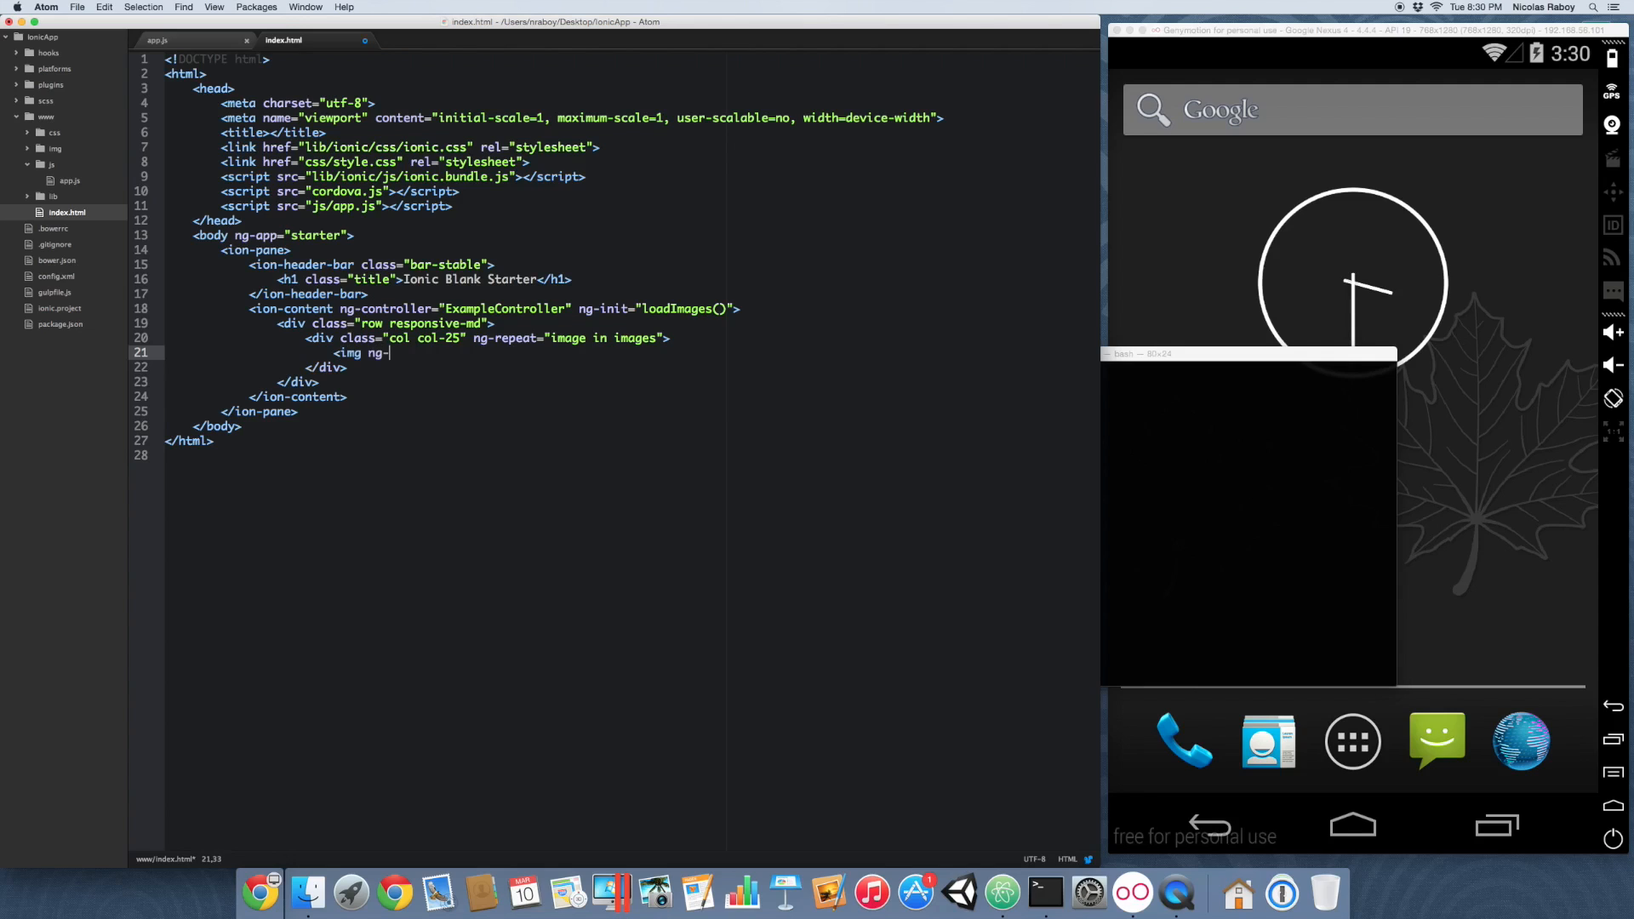
{"action": "type", "text": "src="}
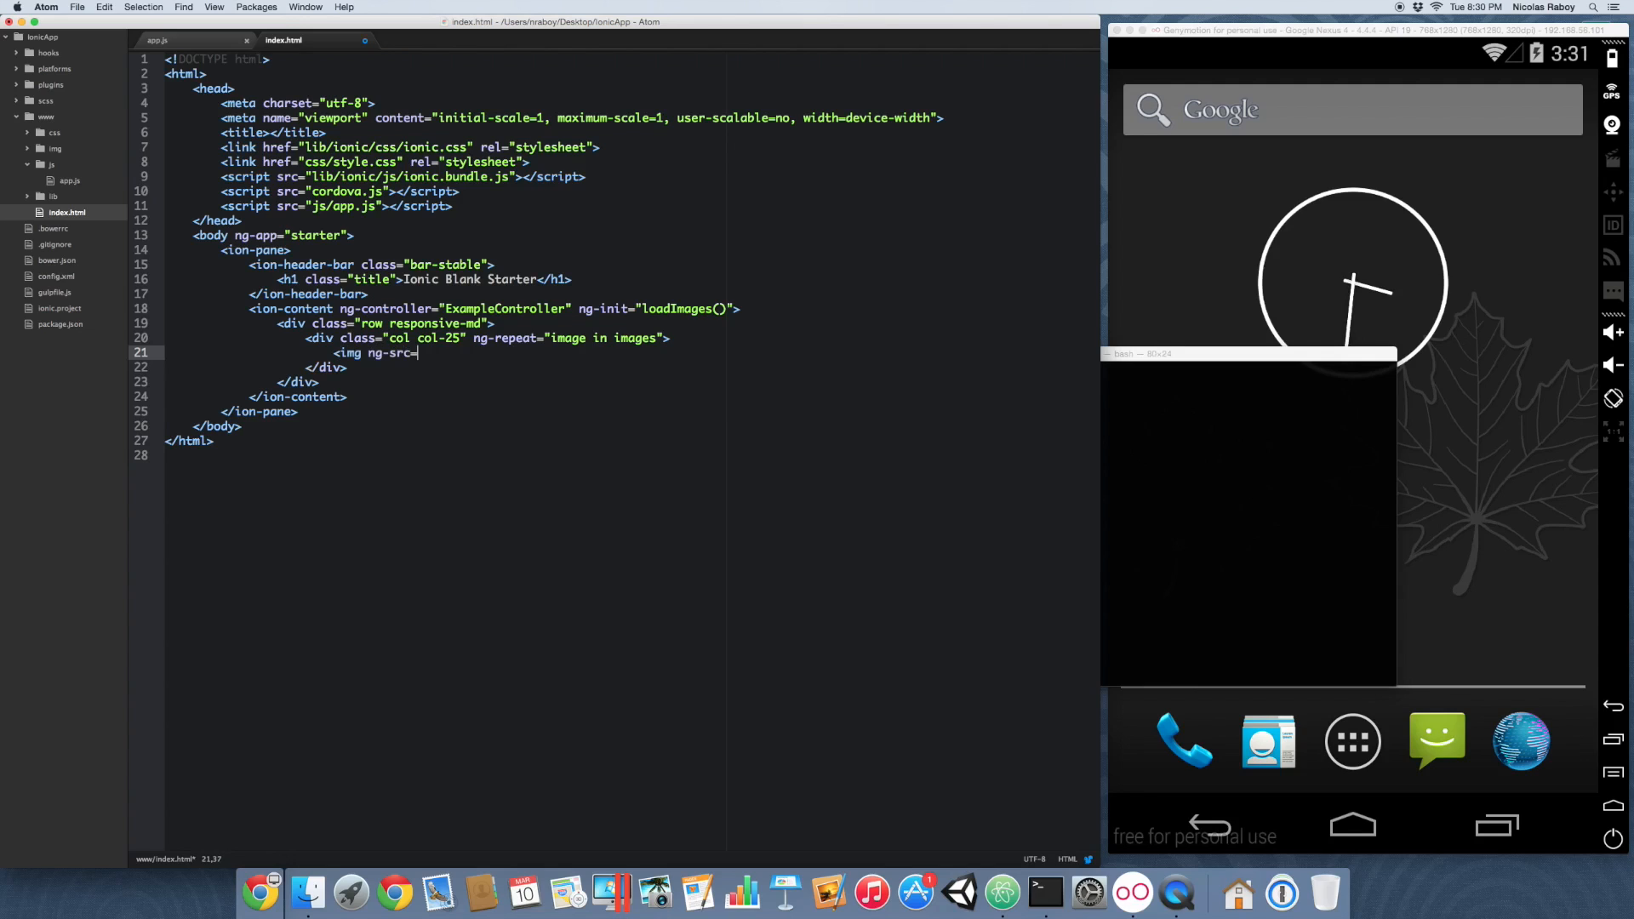
{"action": "type", "text": "\"{{}}\""}
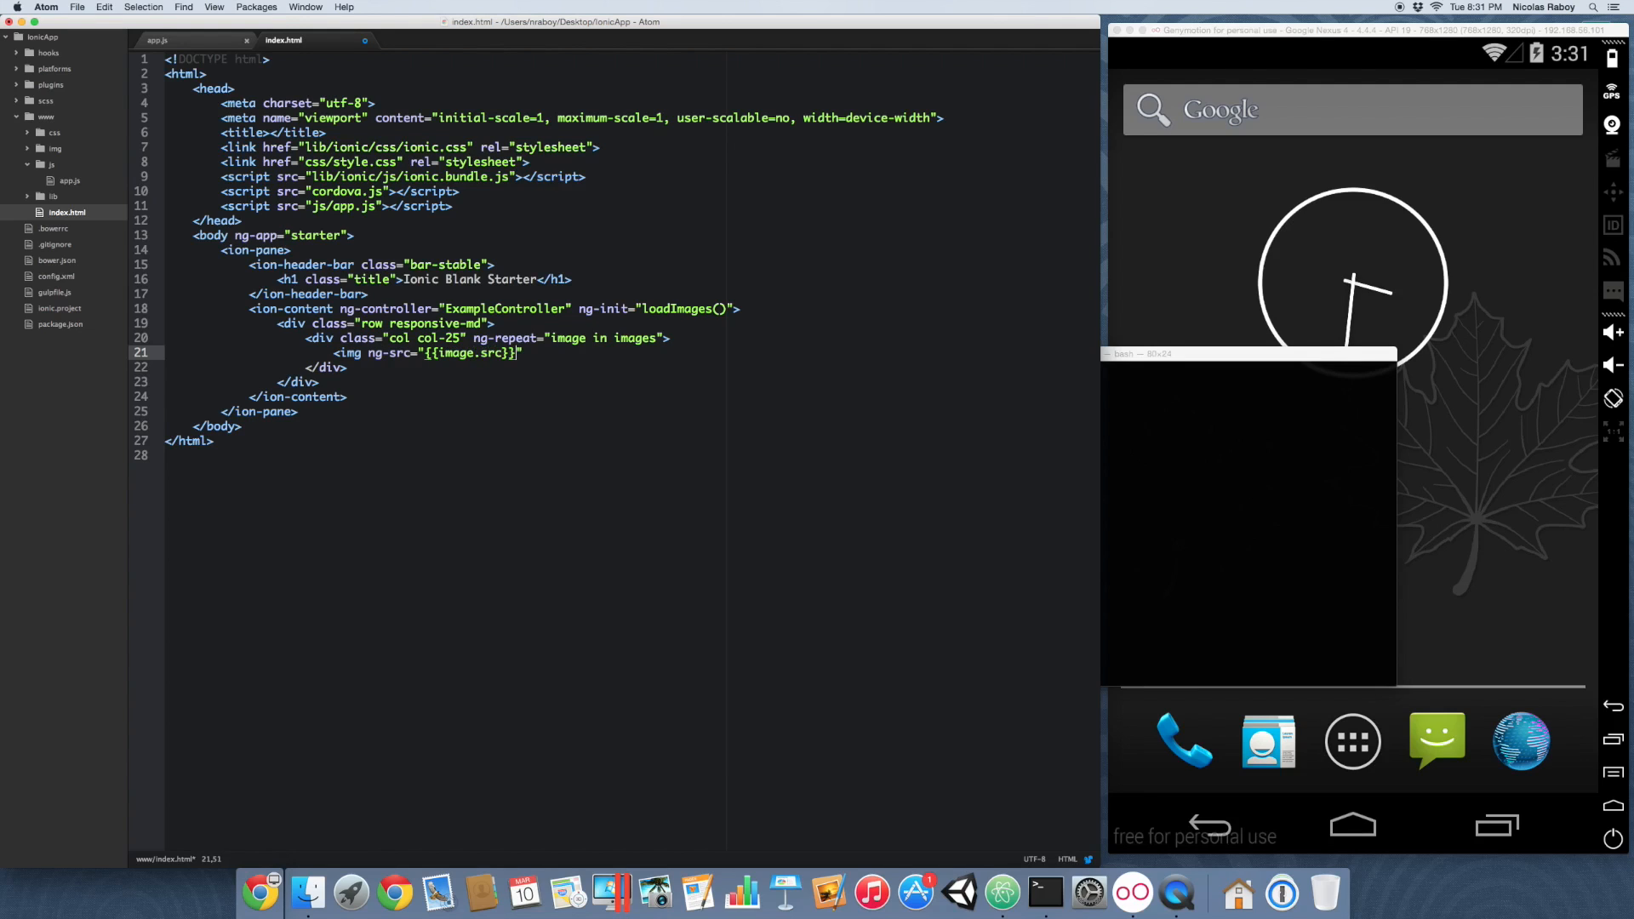
{"action": "type", "text": "width=\""}
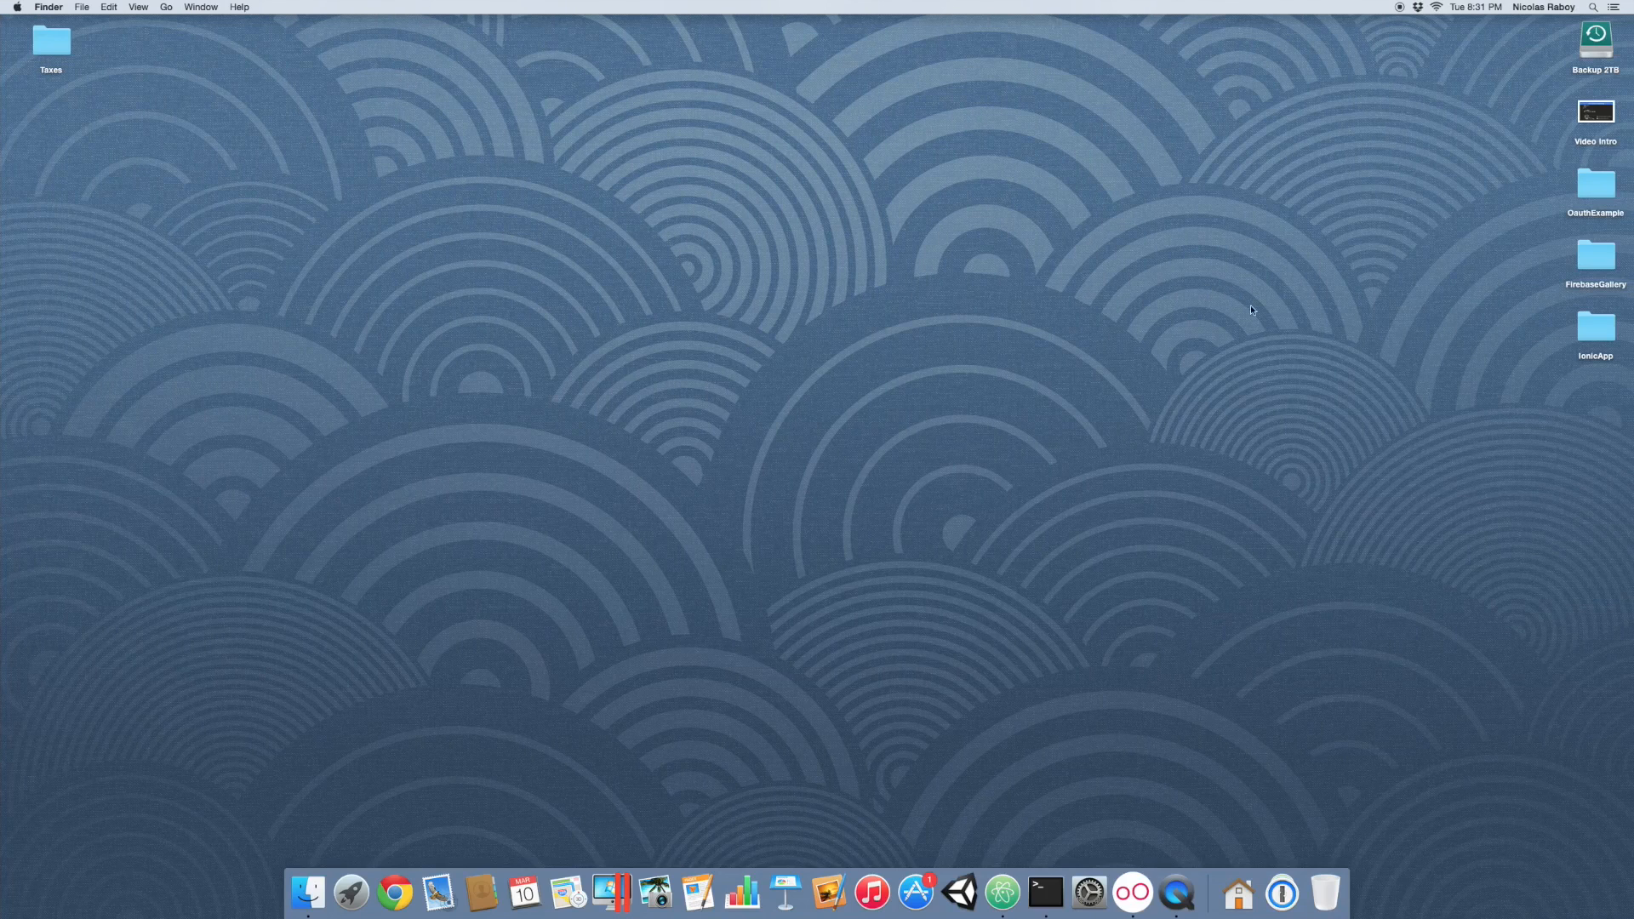
Step: Navigate into IonicApp/www in Finder and view index.html in Safari
{"action": "double_click", "coordinate": [1595, 325]}
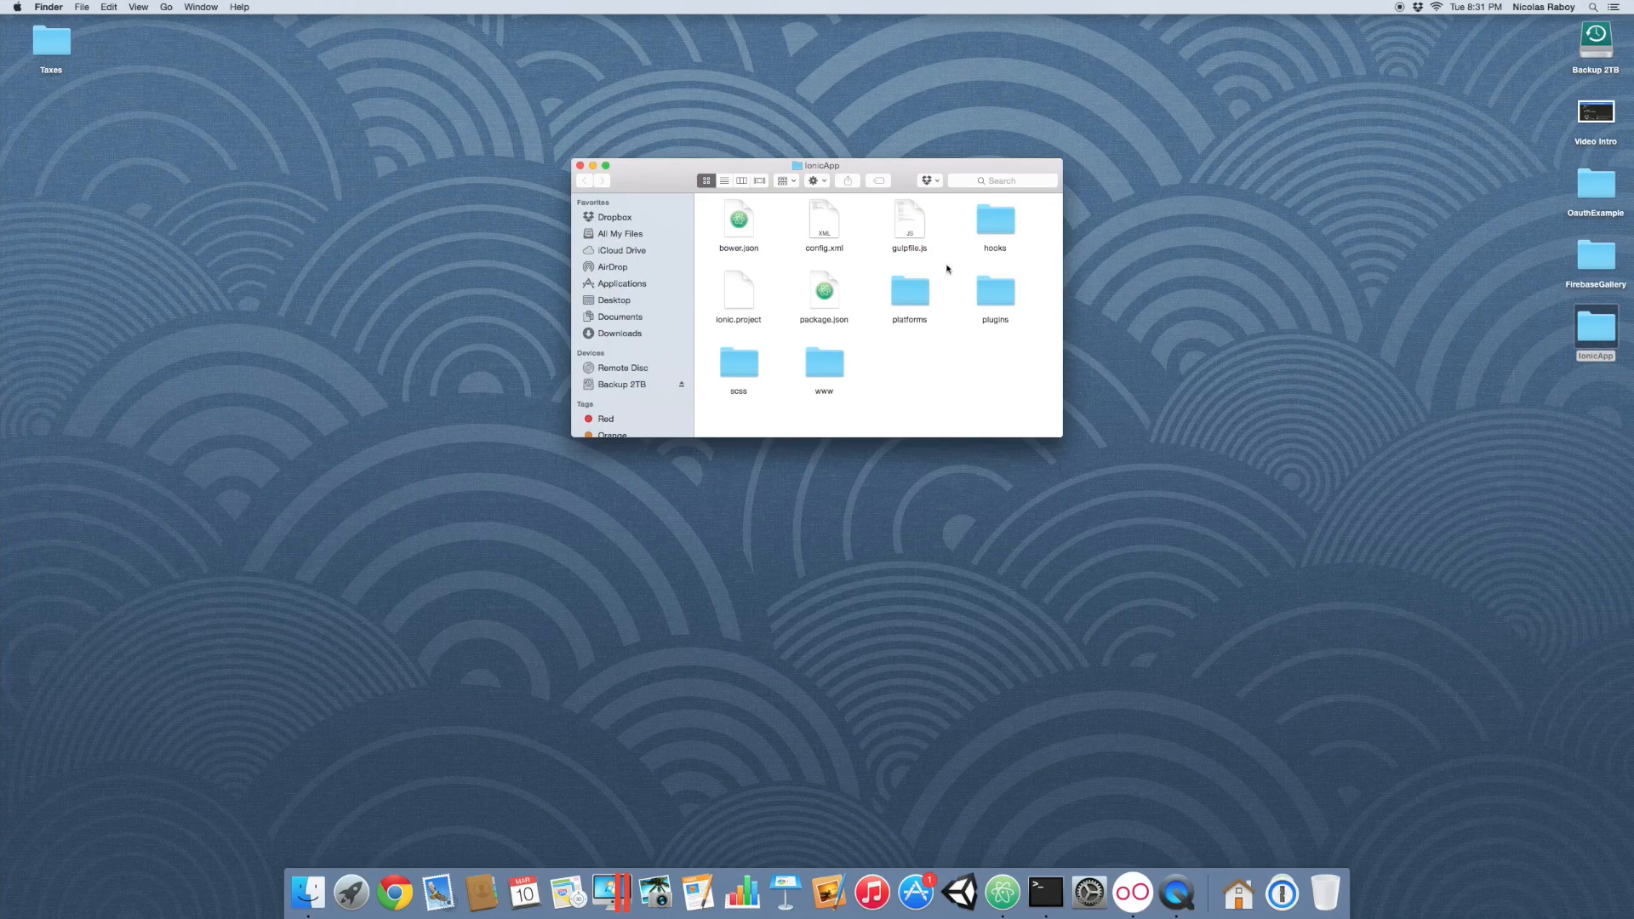
{"action": "double_click", "coordinate": [824, 362]}
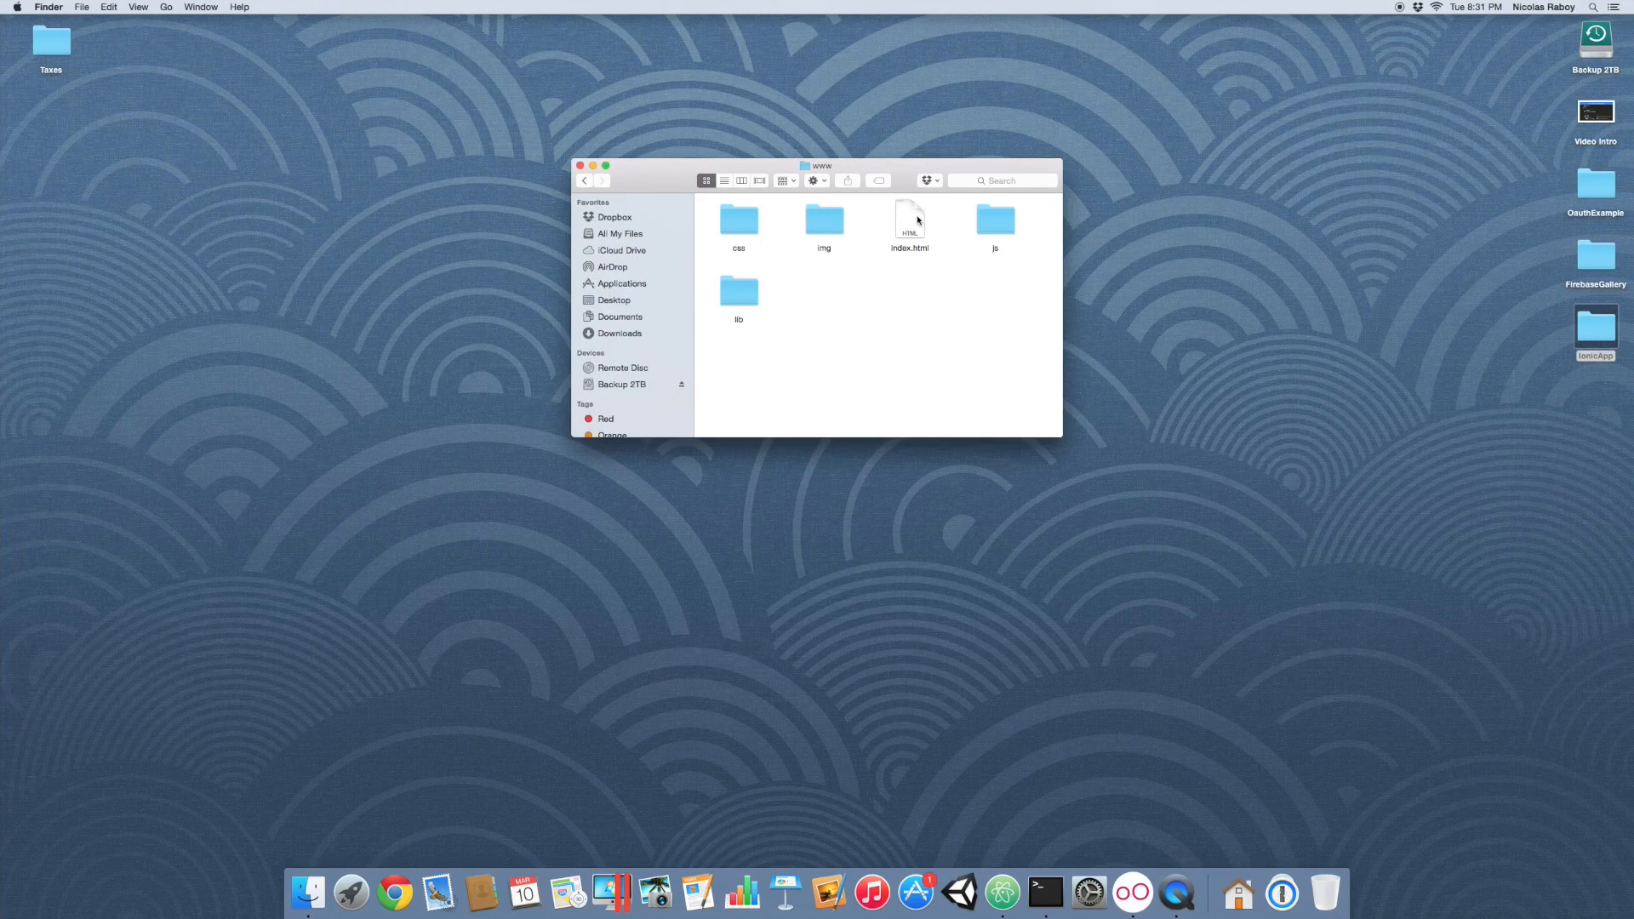
{"action": "right_click", "coordinate": [909, 220]}
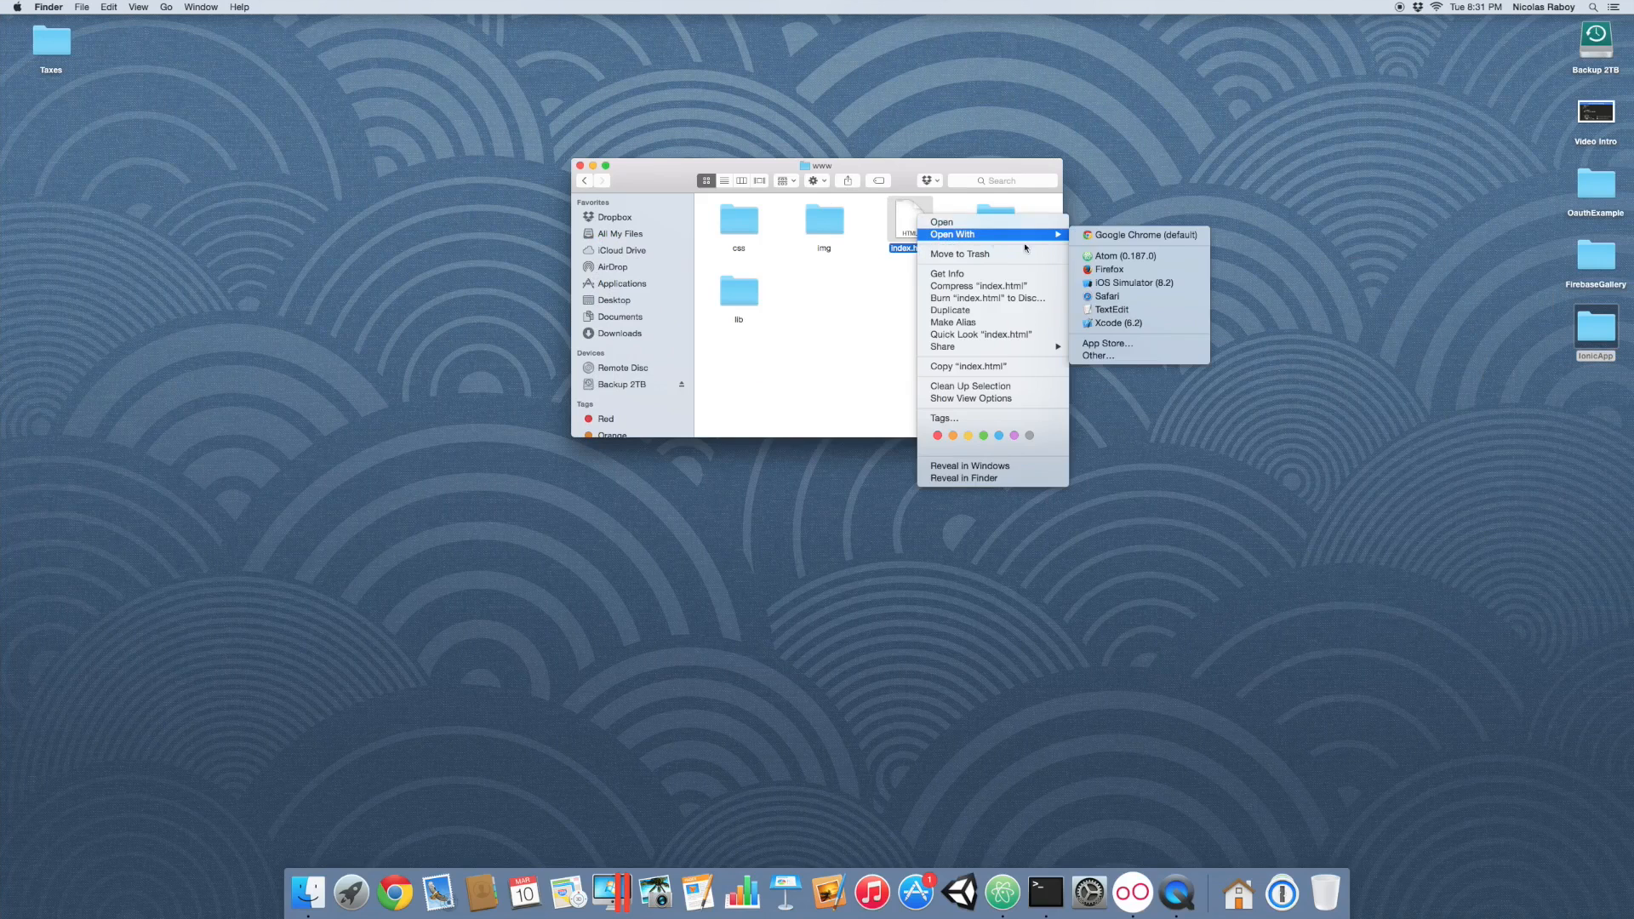
{"action": "mouse_move", "coordinate": [1130, 300]}
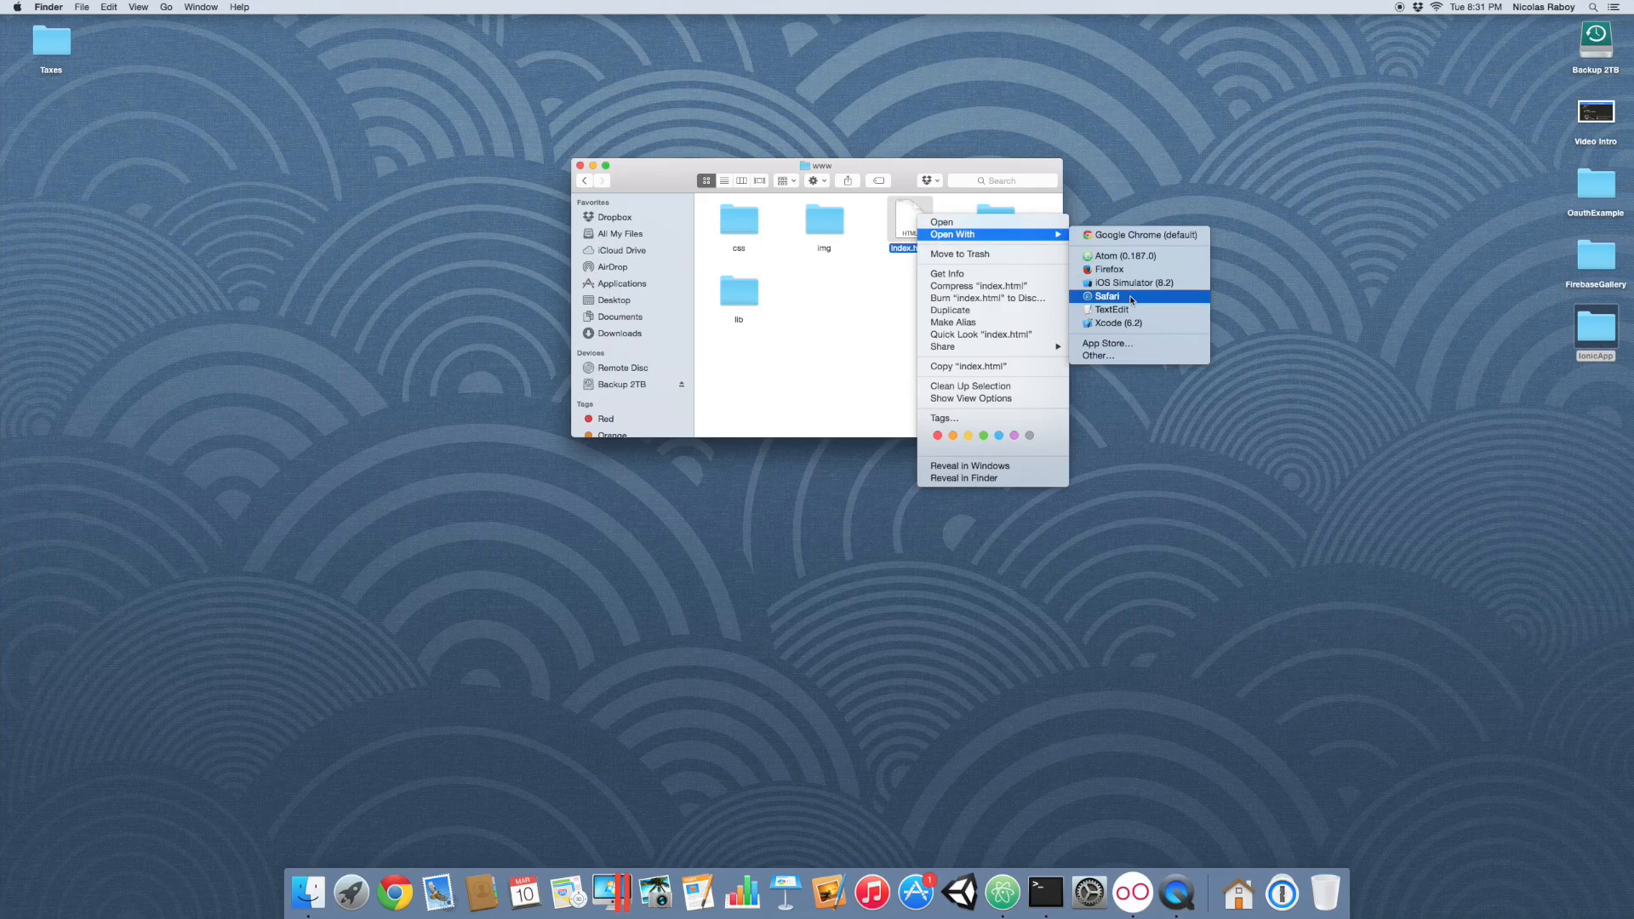
{"action": "left_click", "coordinate": [1106, 296]}
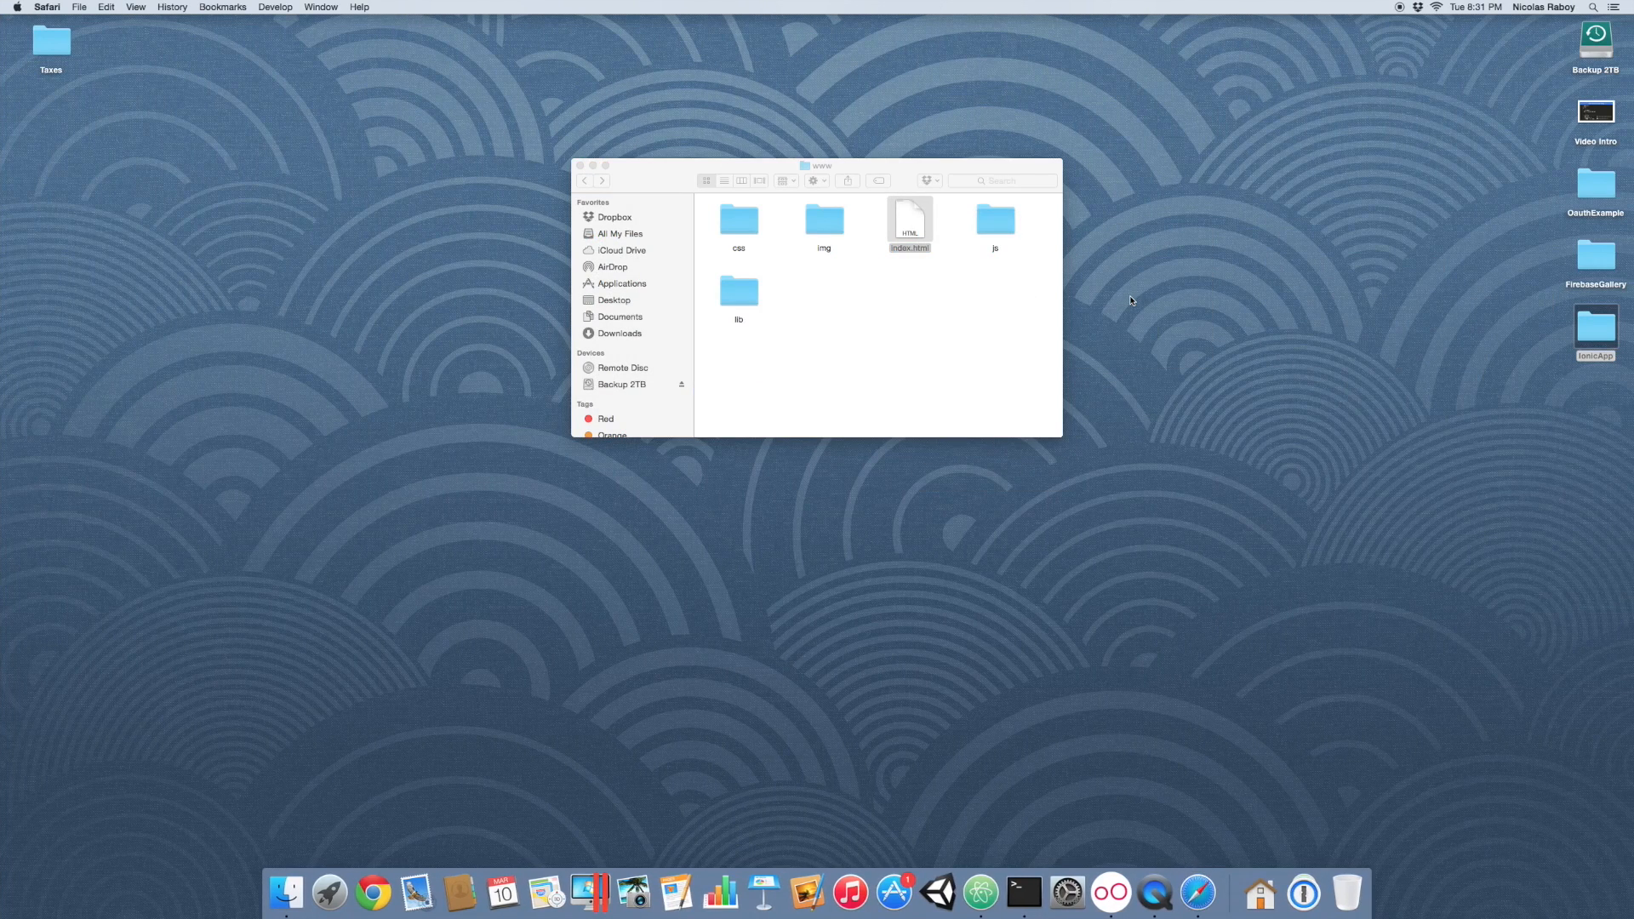
{"action": "double_click", "coordinate": [909, 219]}
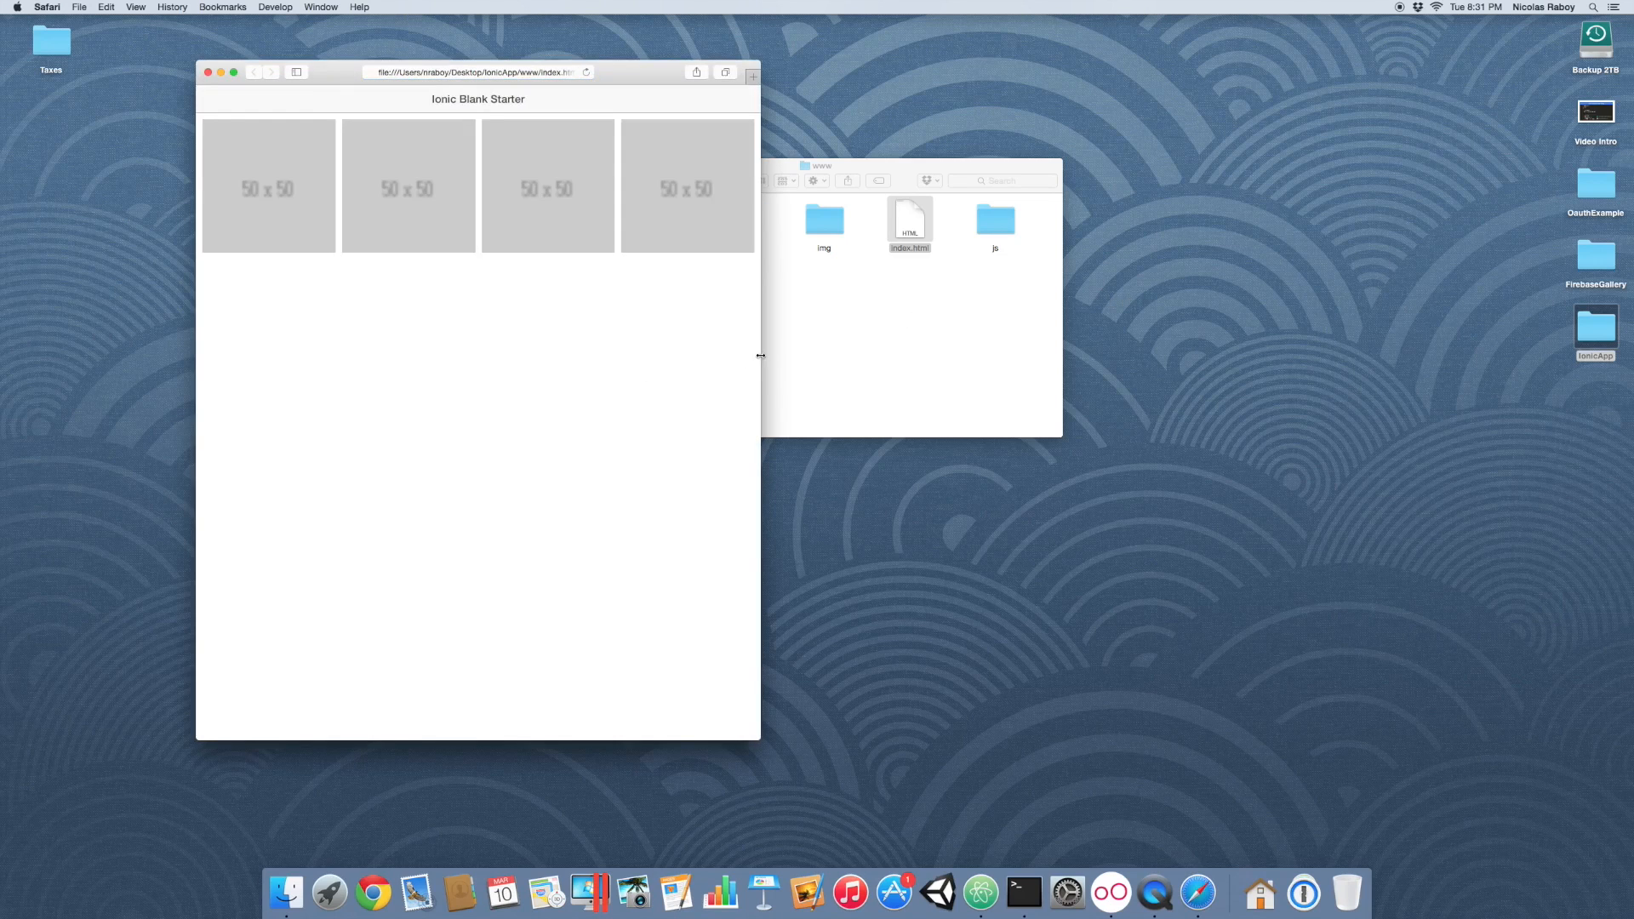
Step: Widen then narrow the Safari window and scroll through the stacked placeholder images
{"action": "left_click_drag", "start_coordinate": [759, 355], "coordinate": [740, 323]}
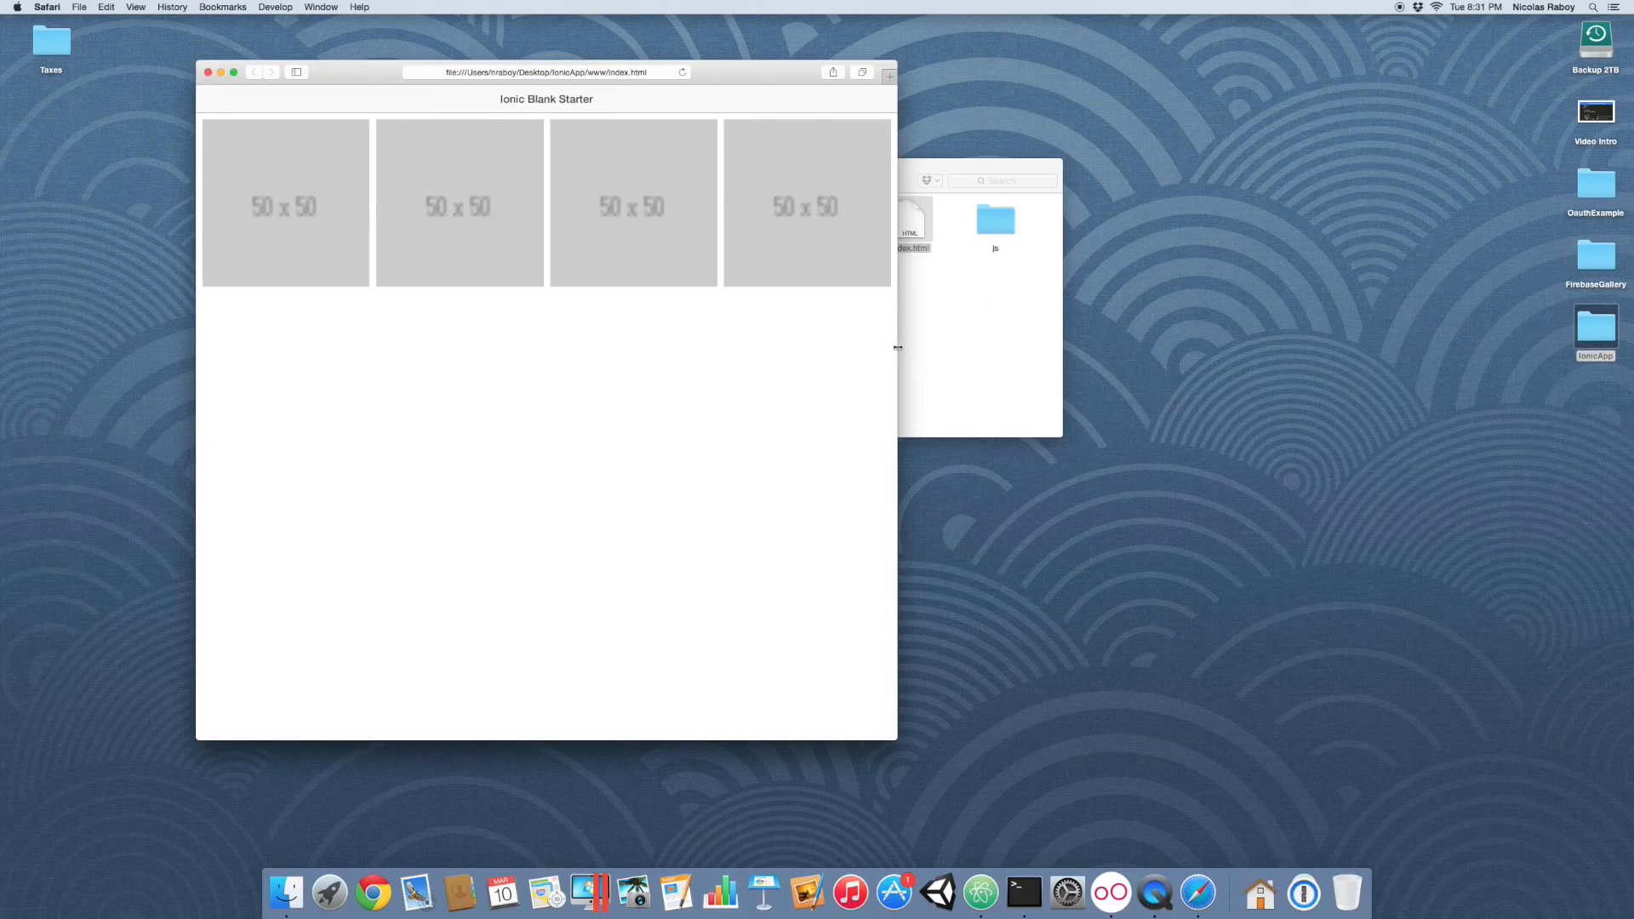
{"action": "mouse_move", "coordinate": [426, 248]}
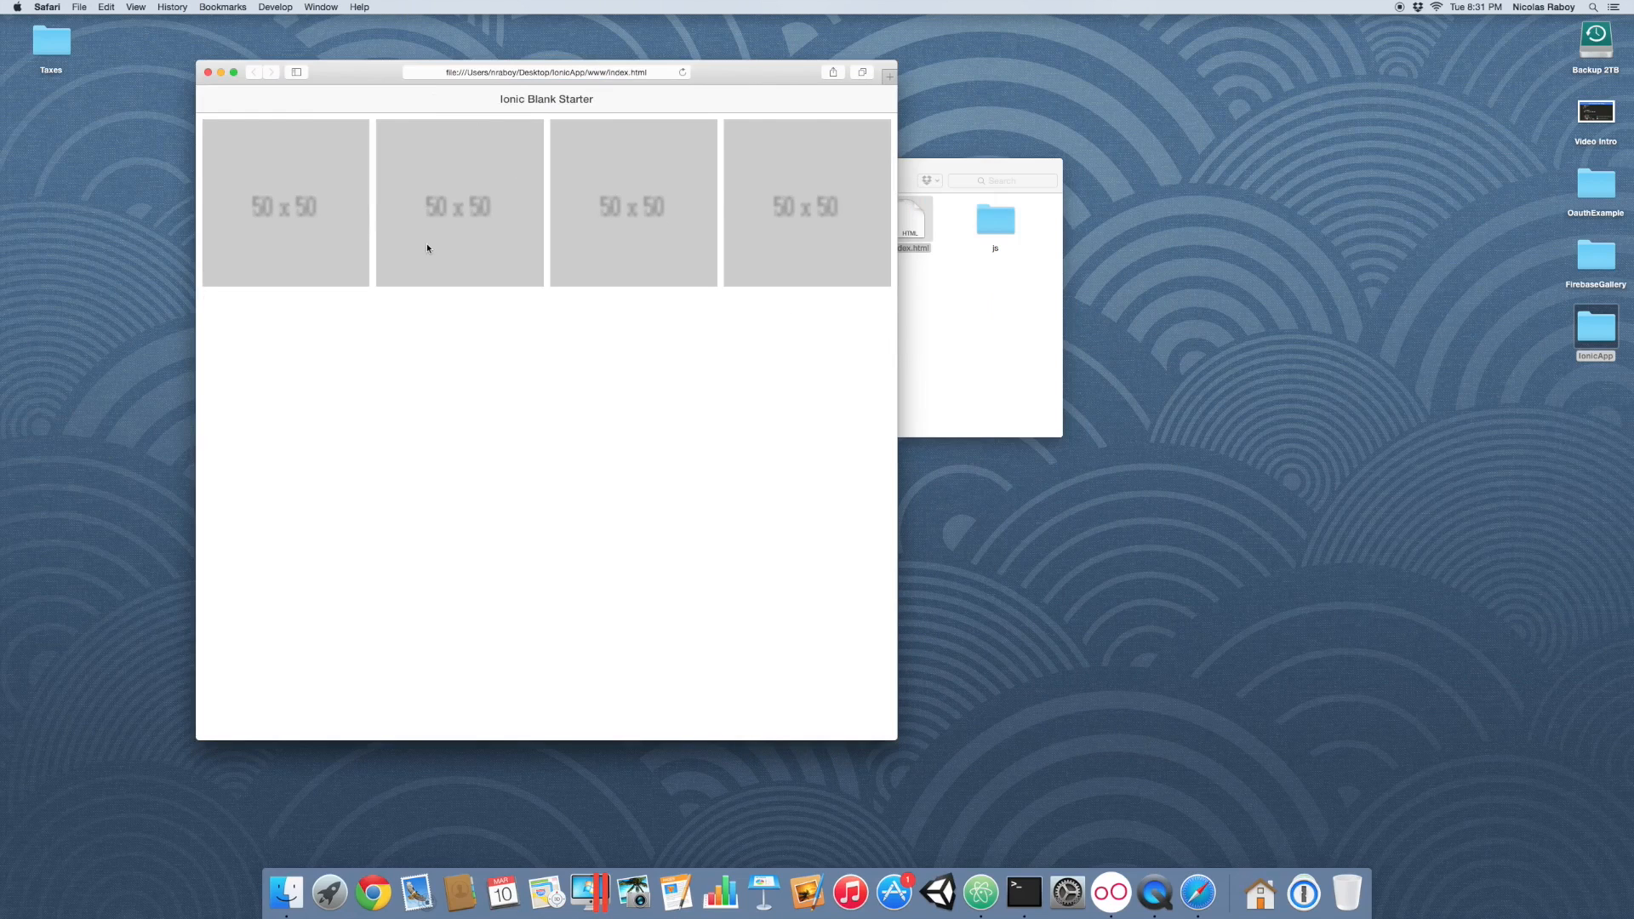
{"action": "mouse_move", "coordinate": [779, 231]}
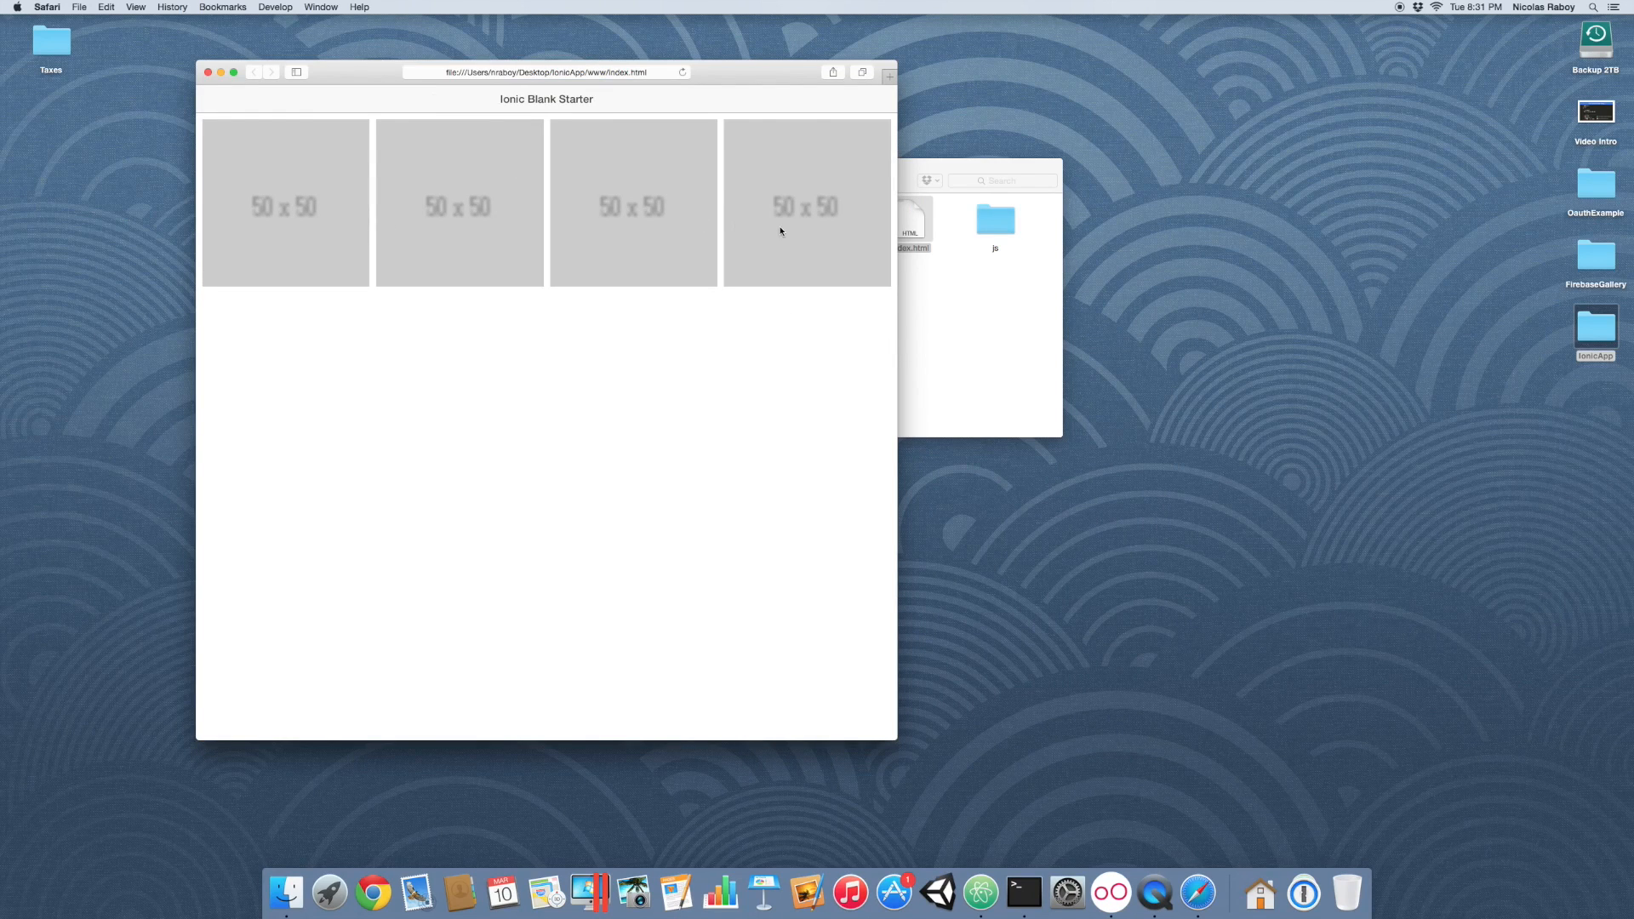
{"action": "mouse_move", "coordinate": [407, 230]}
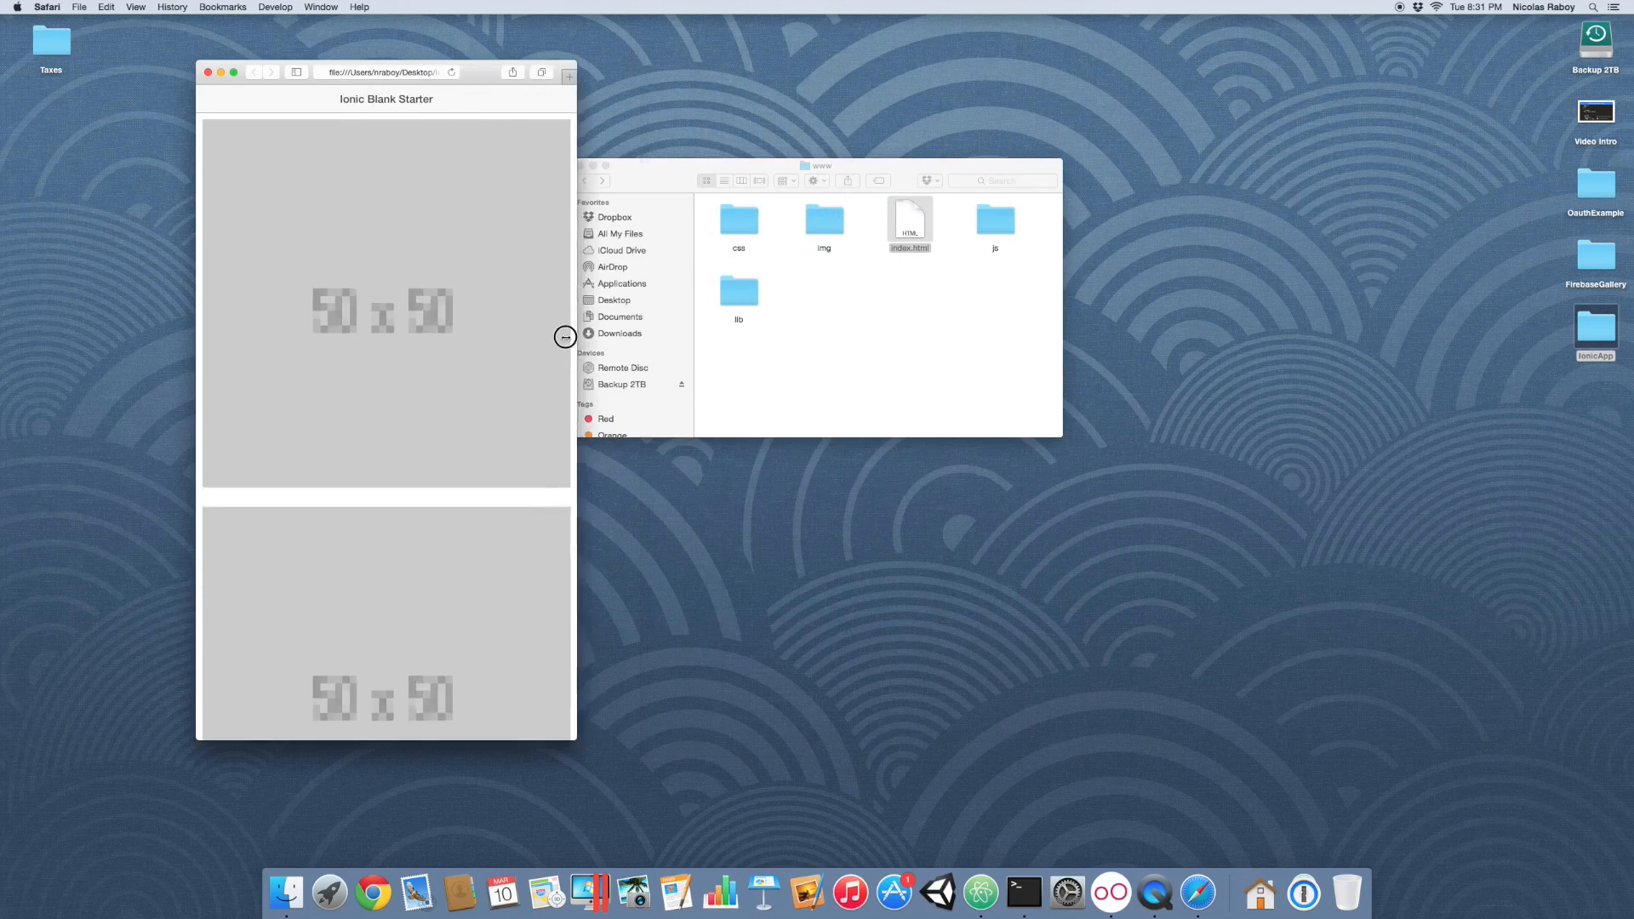
{"action": "left_click_drag", "start_coordinate": [566, 337], "coordinate": [541, 337]}
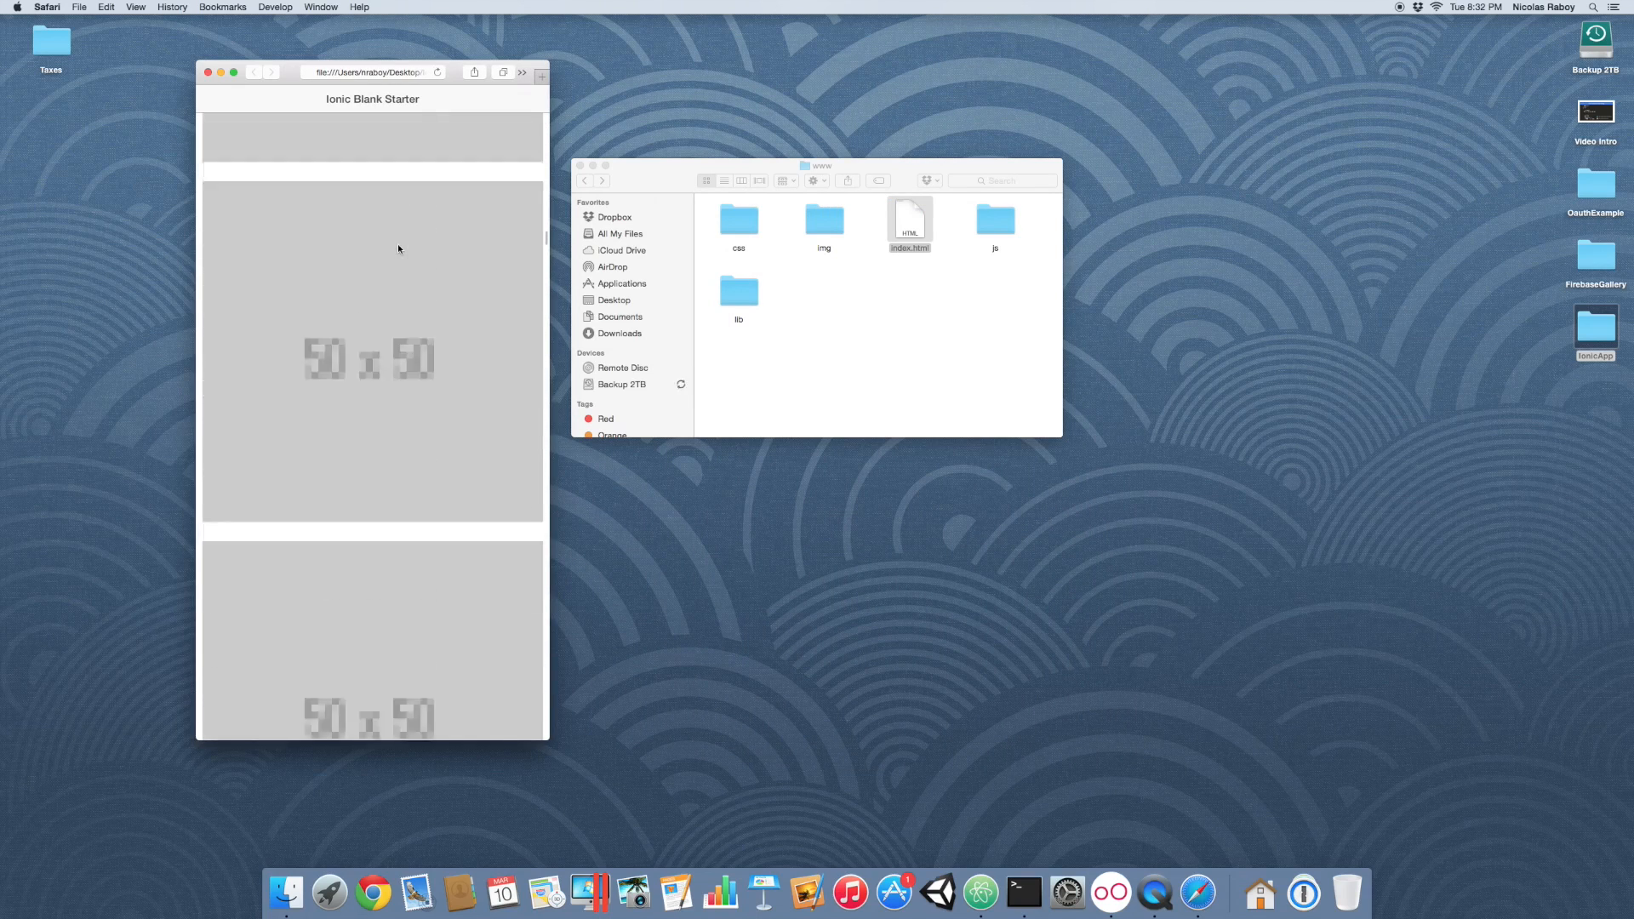
{"action": "scroll", "scroll_direction": "down", "scroll_amount": 3}
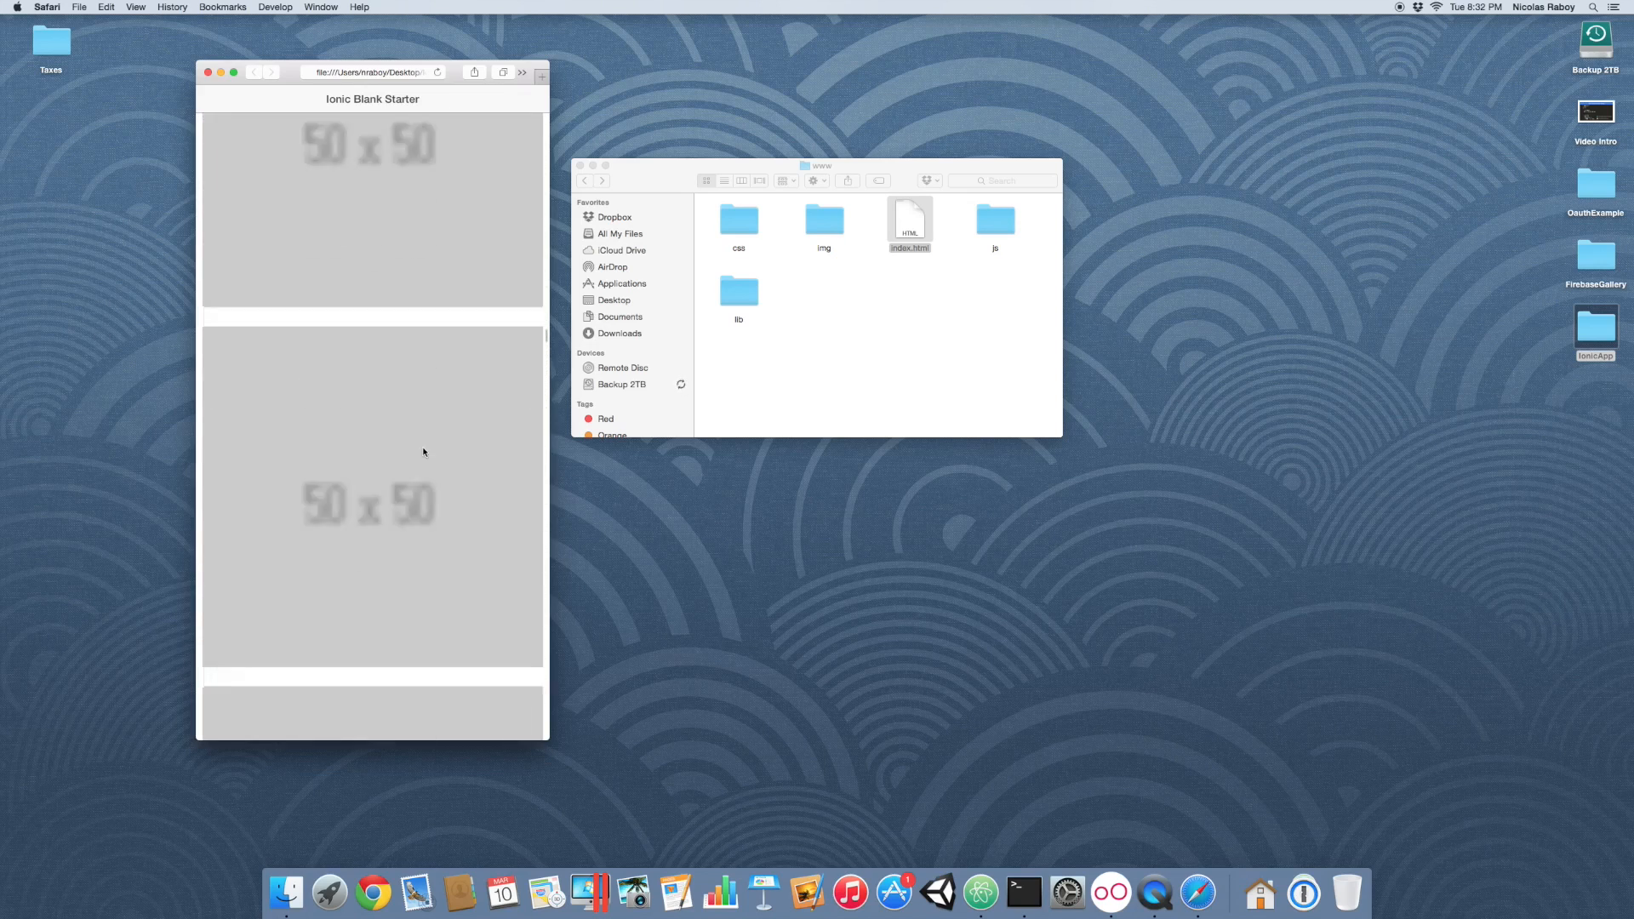
{"action": "scroll", "scroll_direction": "down", "scroll_amount": 3}
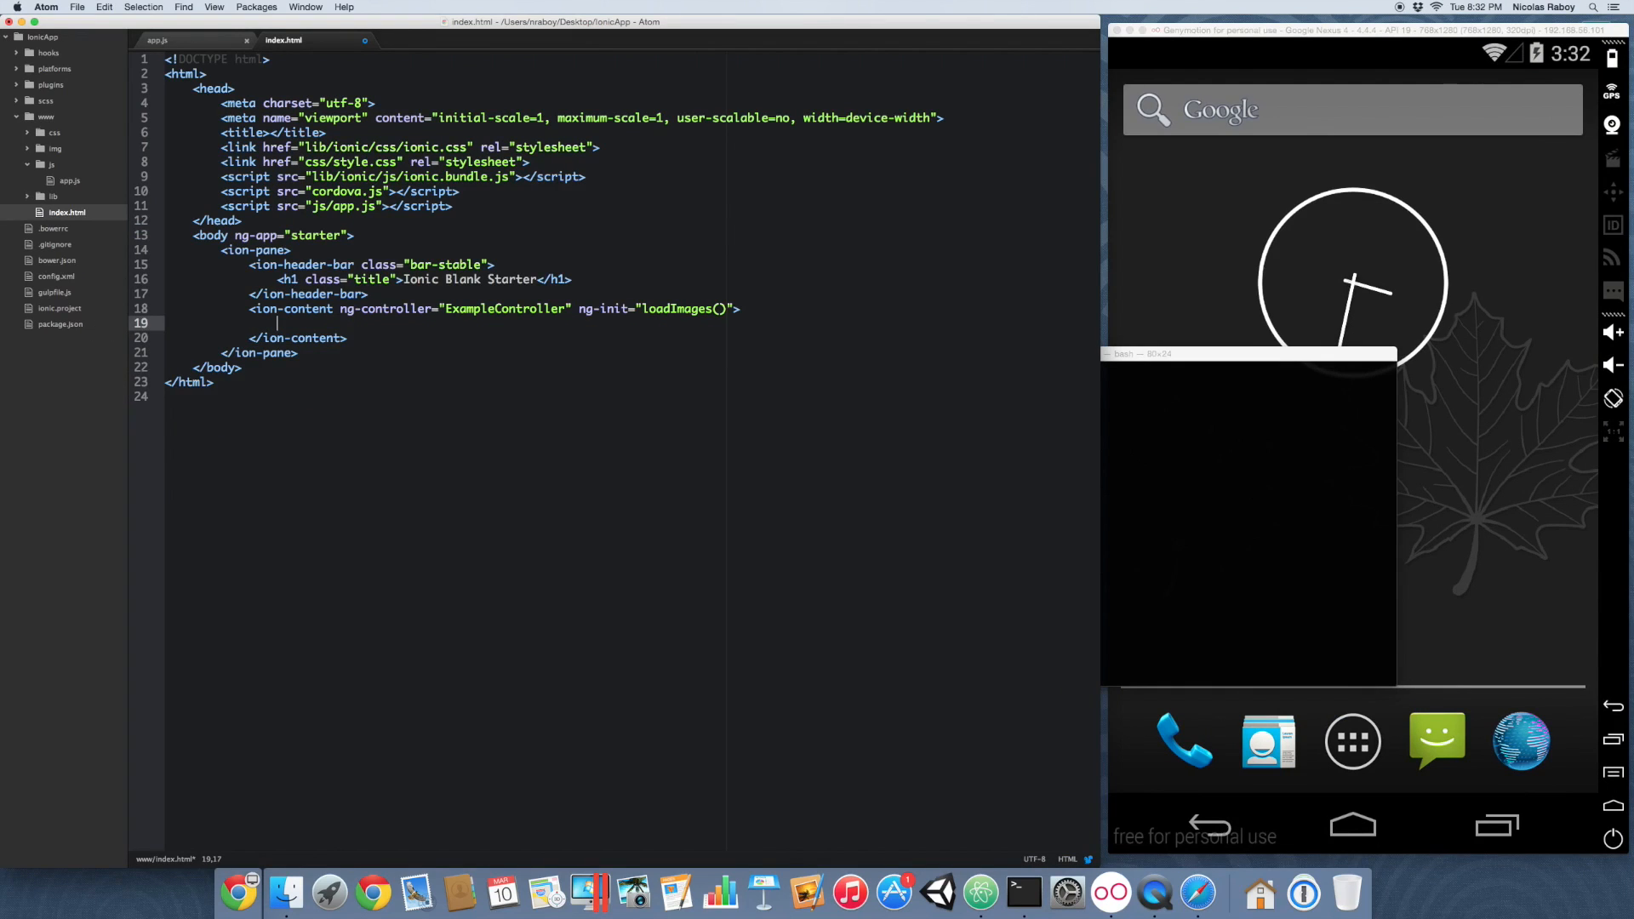
Step: Write <div class="row" ng-repeat="image in images" ng-if="$index % 4 === 0"> inside ion-content
{"action": "type", "text": "<div"}
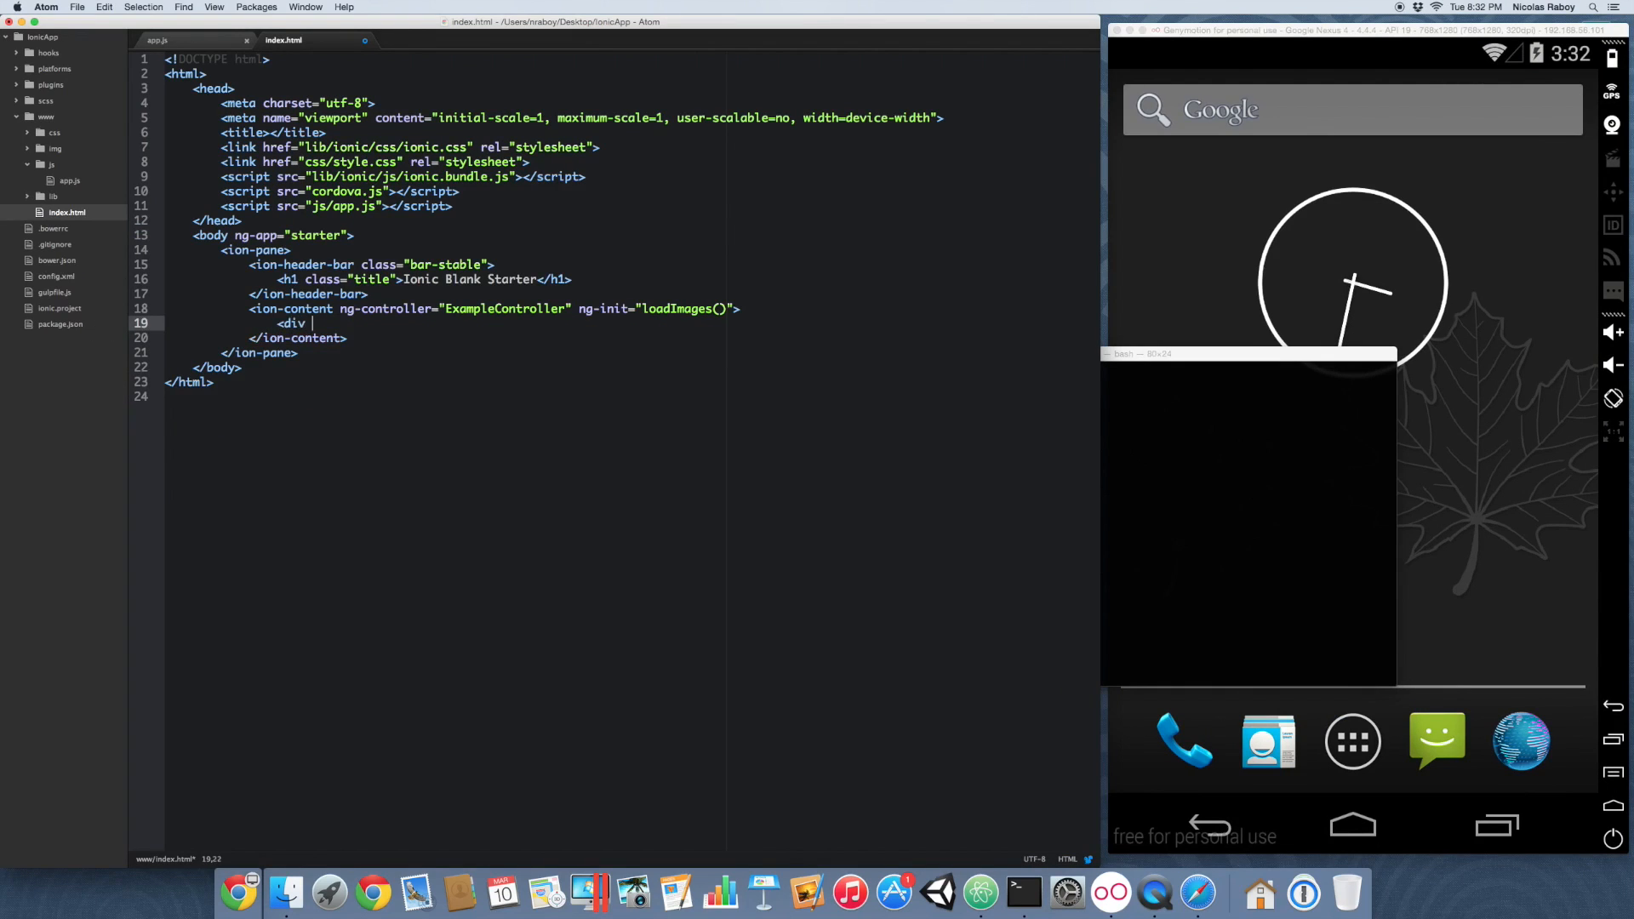
{"action": "type", "text": "class="}
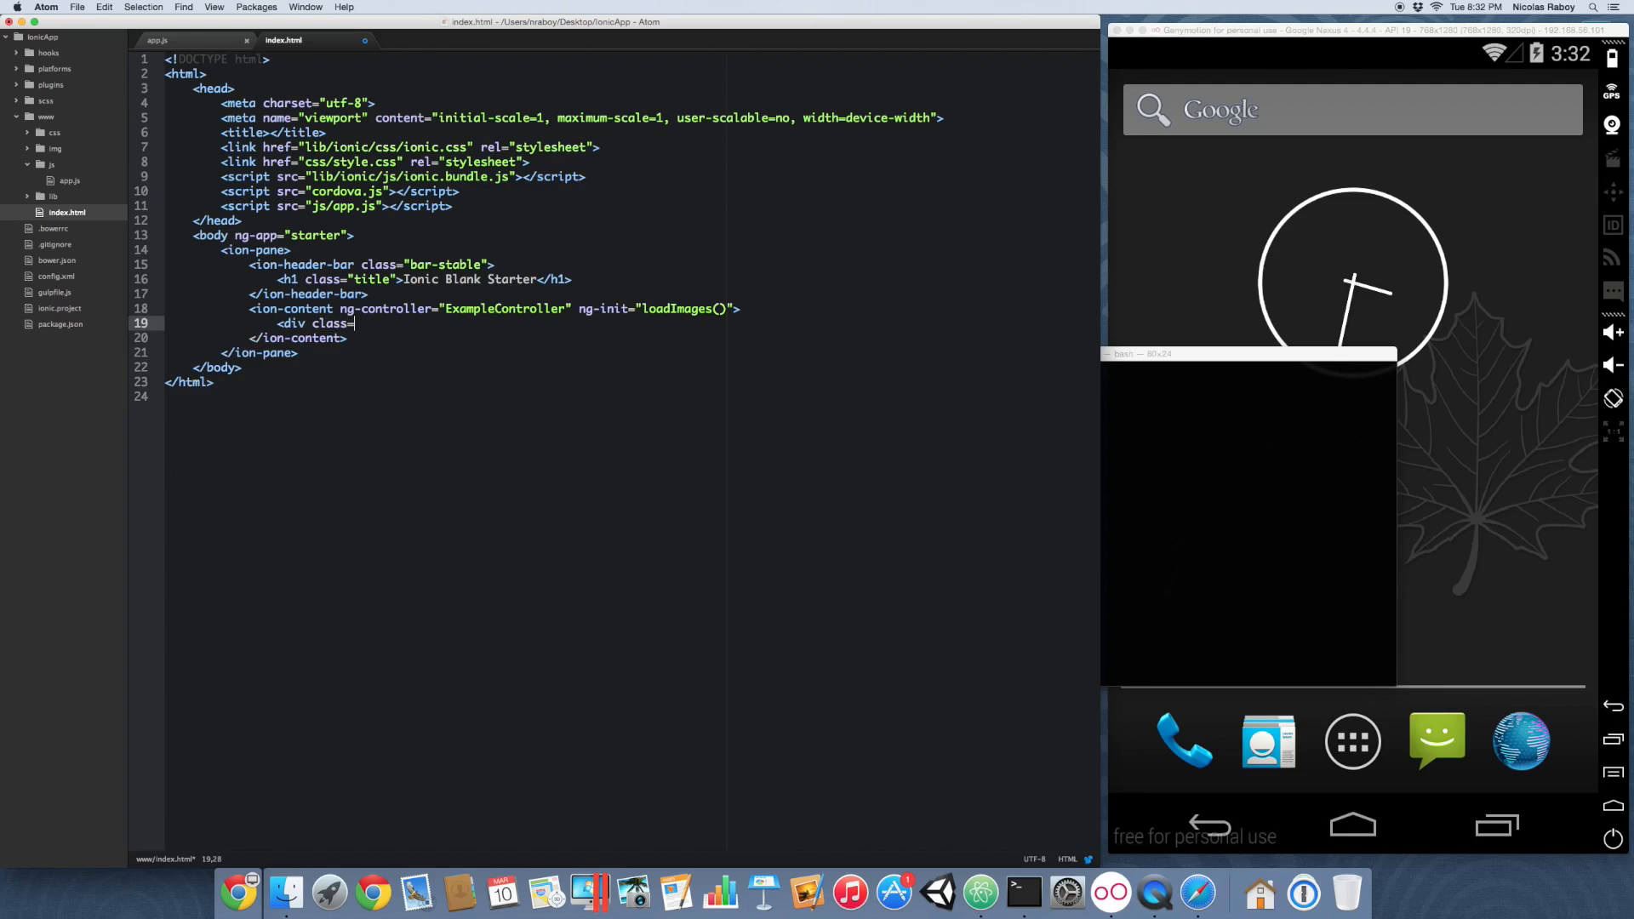
{"action": "type", "text": "\"row\" n"}
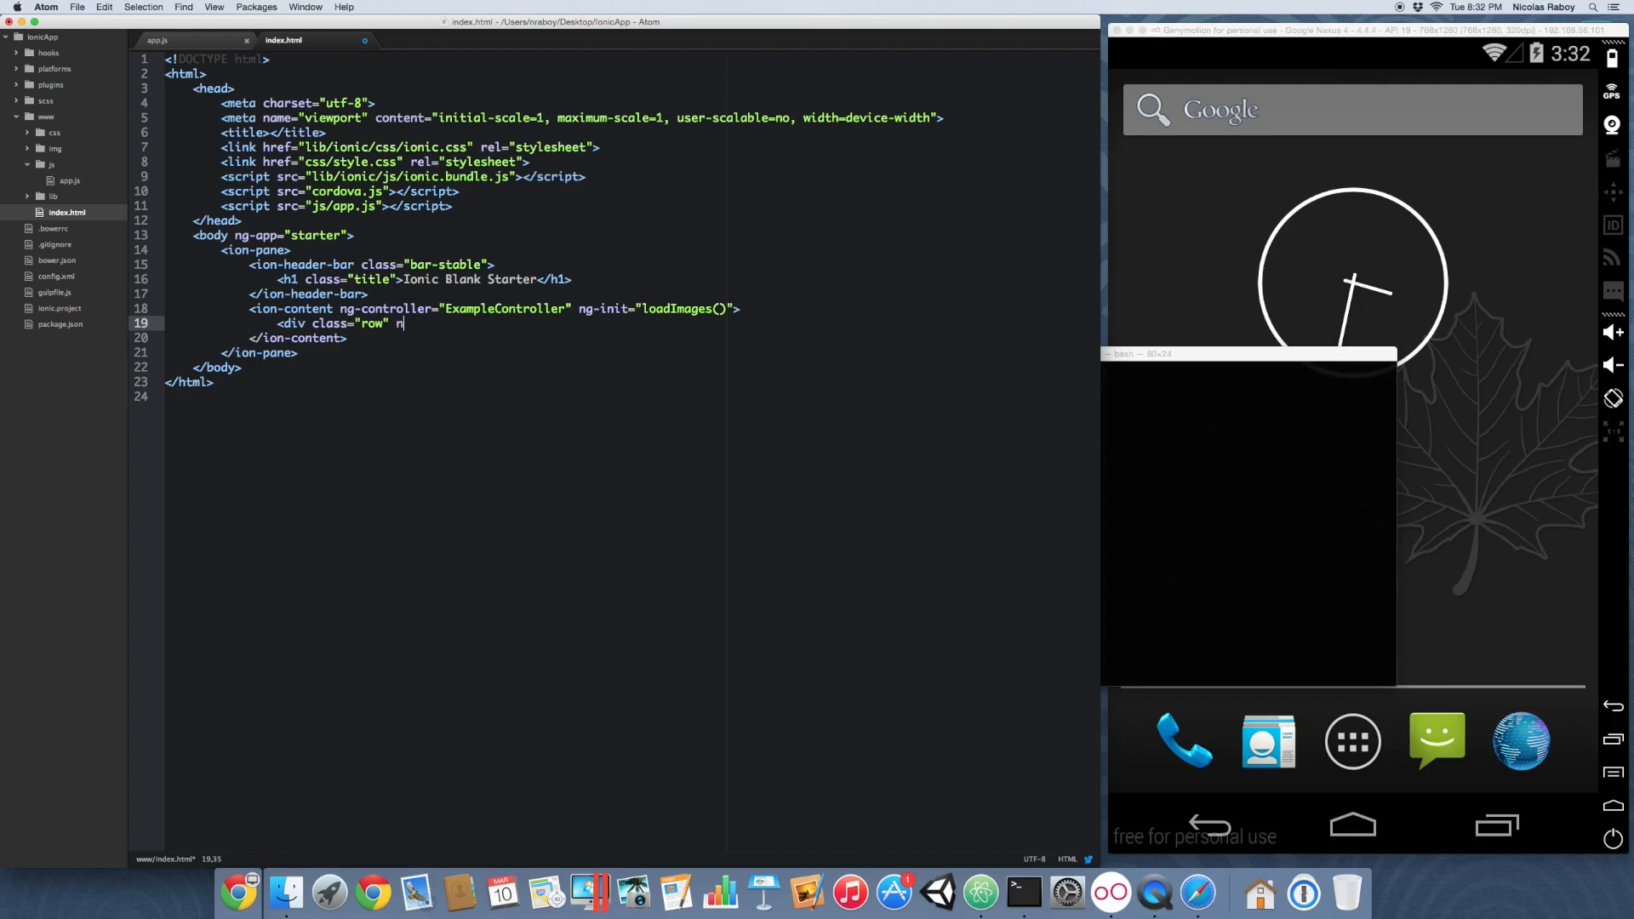
{"action": "type", "text": "ng-repe"}
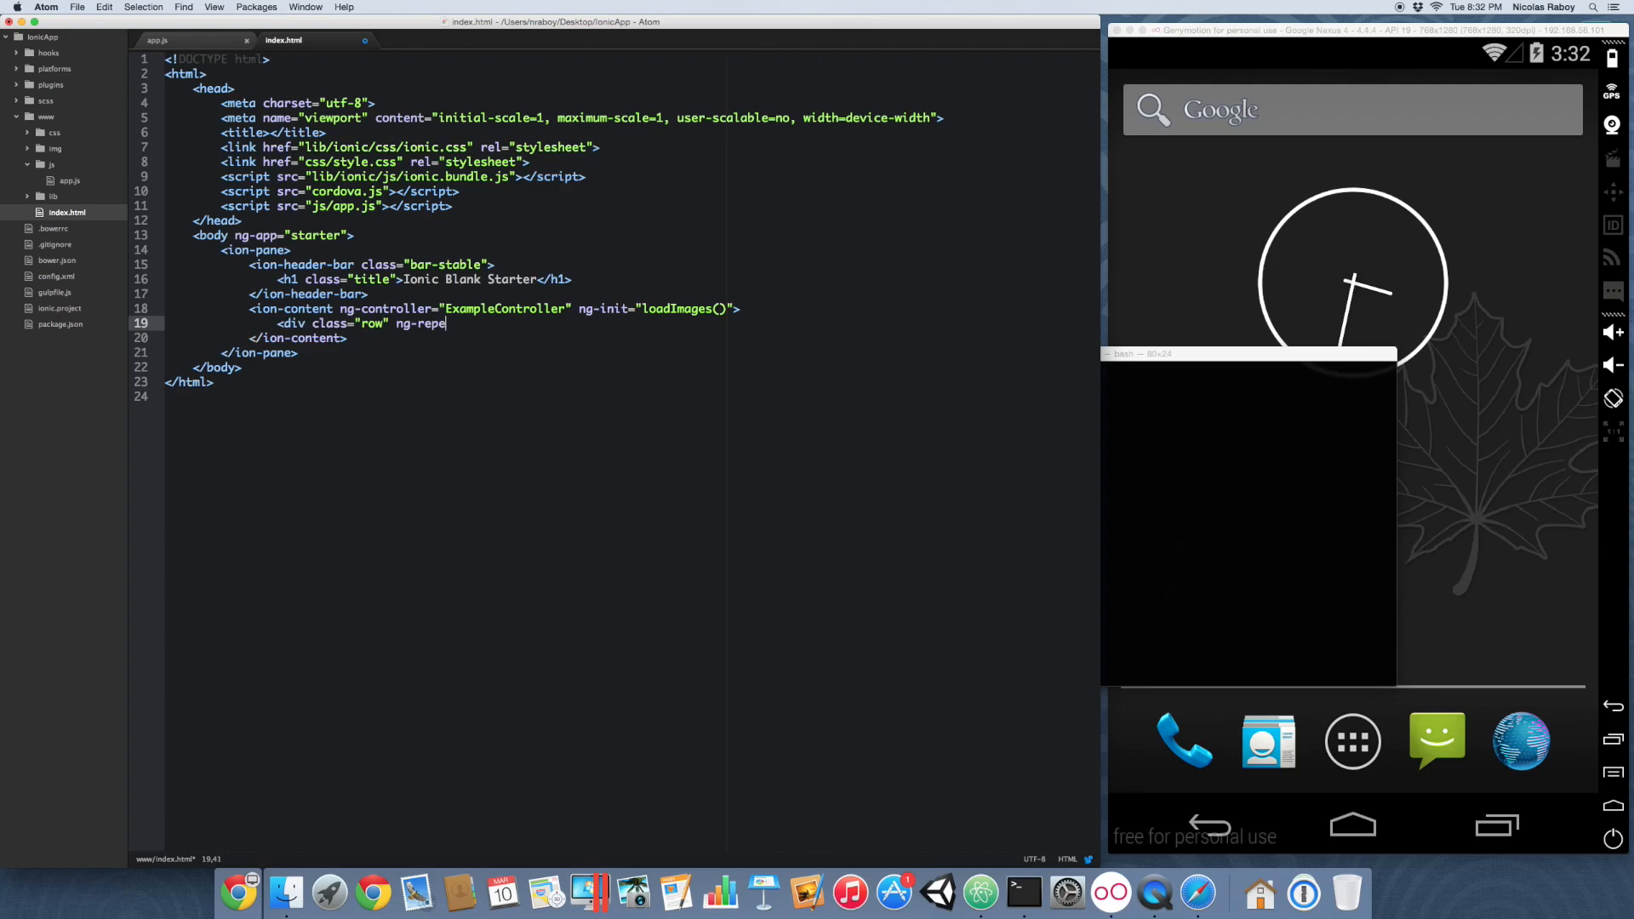
{"action": "type", "text": "at=\"image\""}
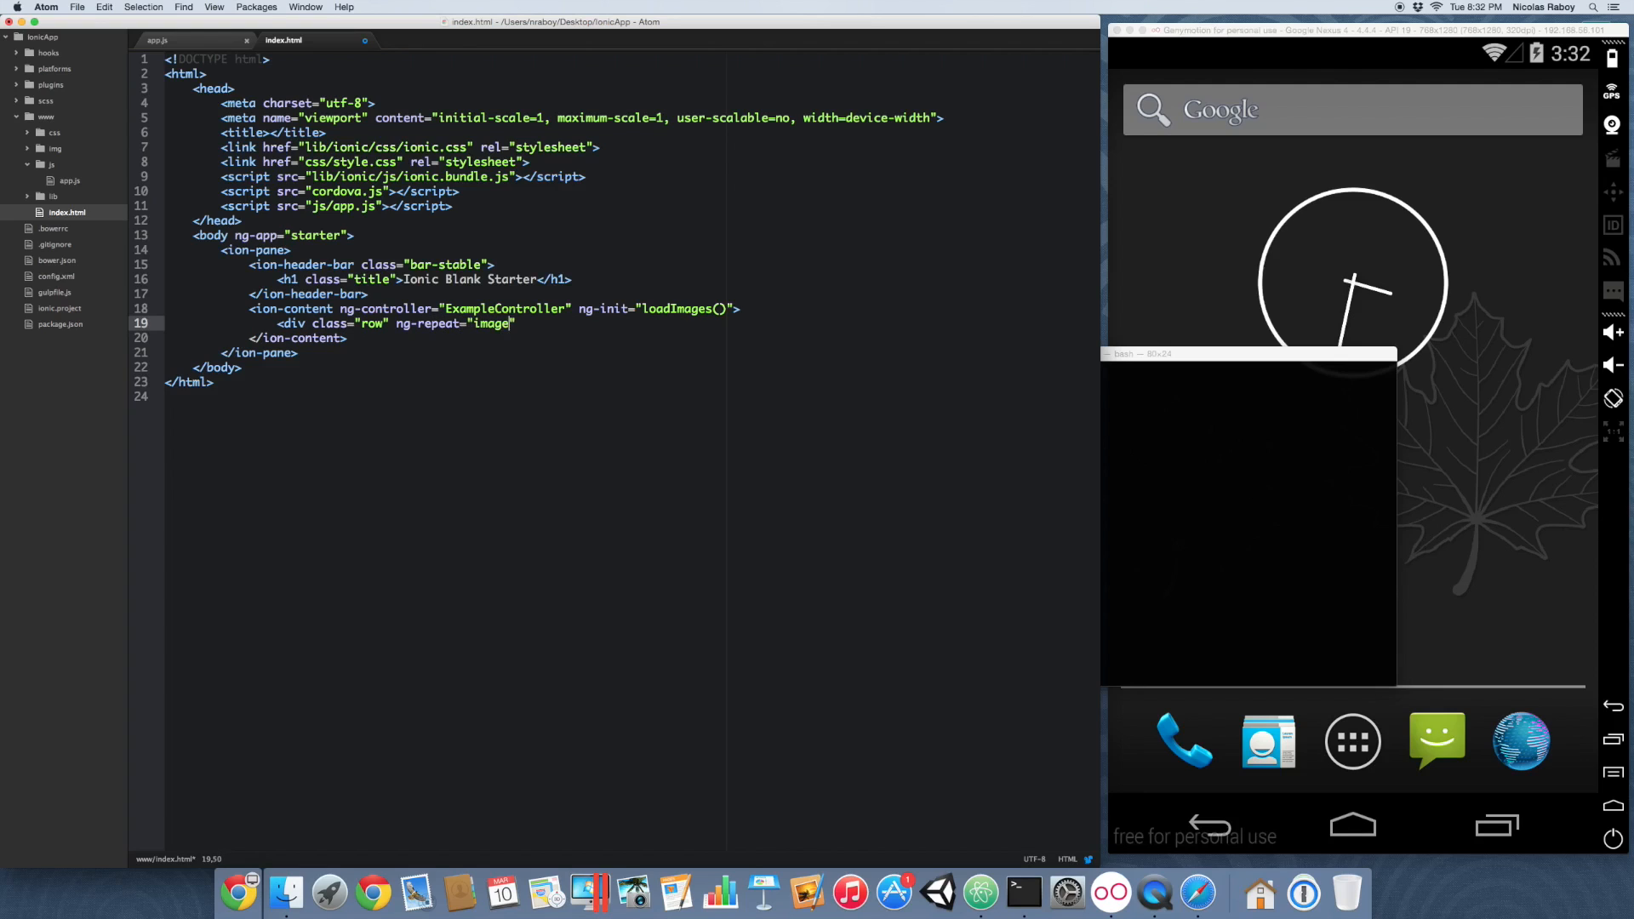
{"action": "type", "text": "in images\""}
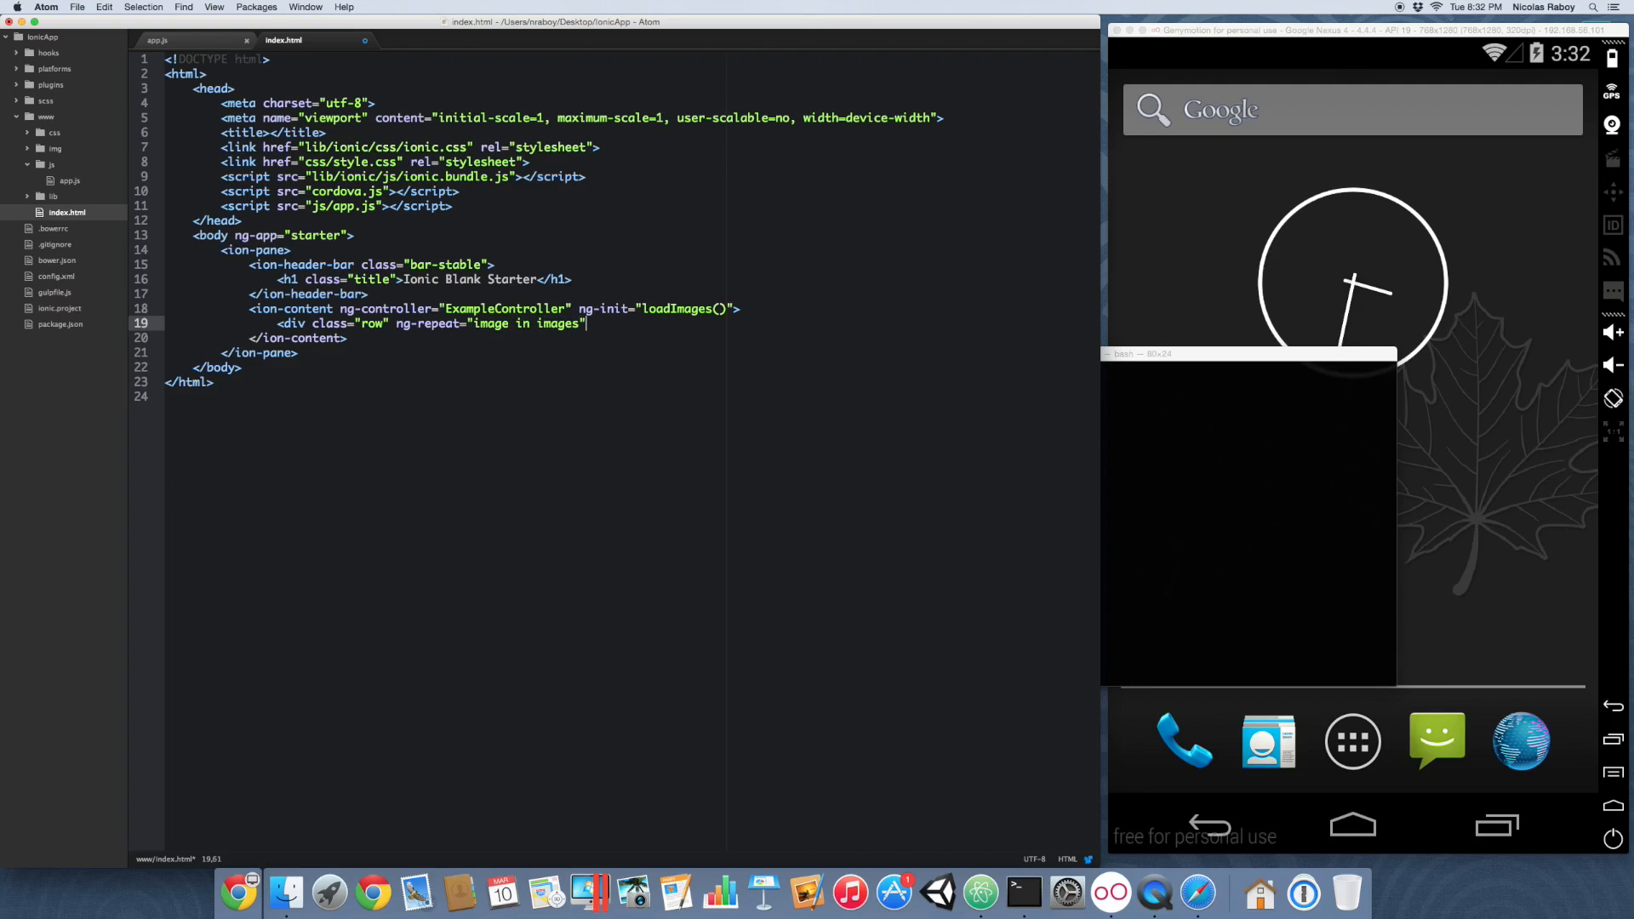
{"action": "type", "text": "ng-if"}
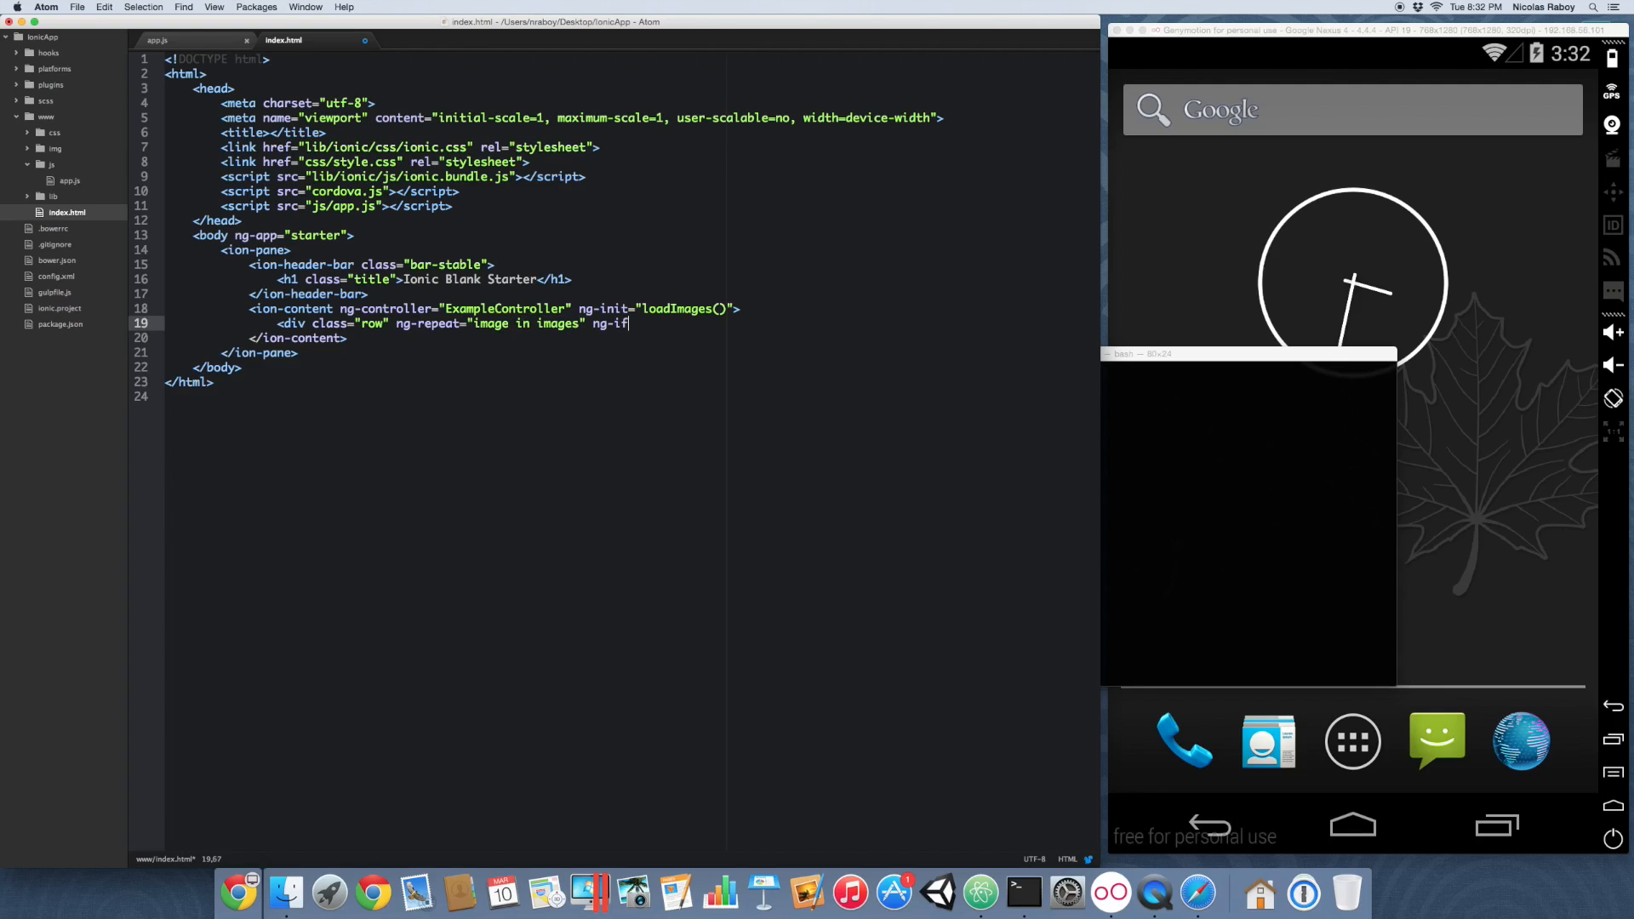
{"action": "type", "text": "=\""}
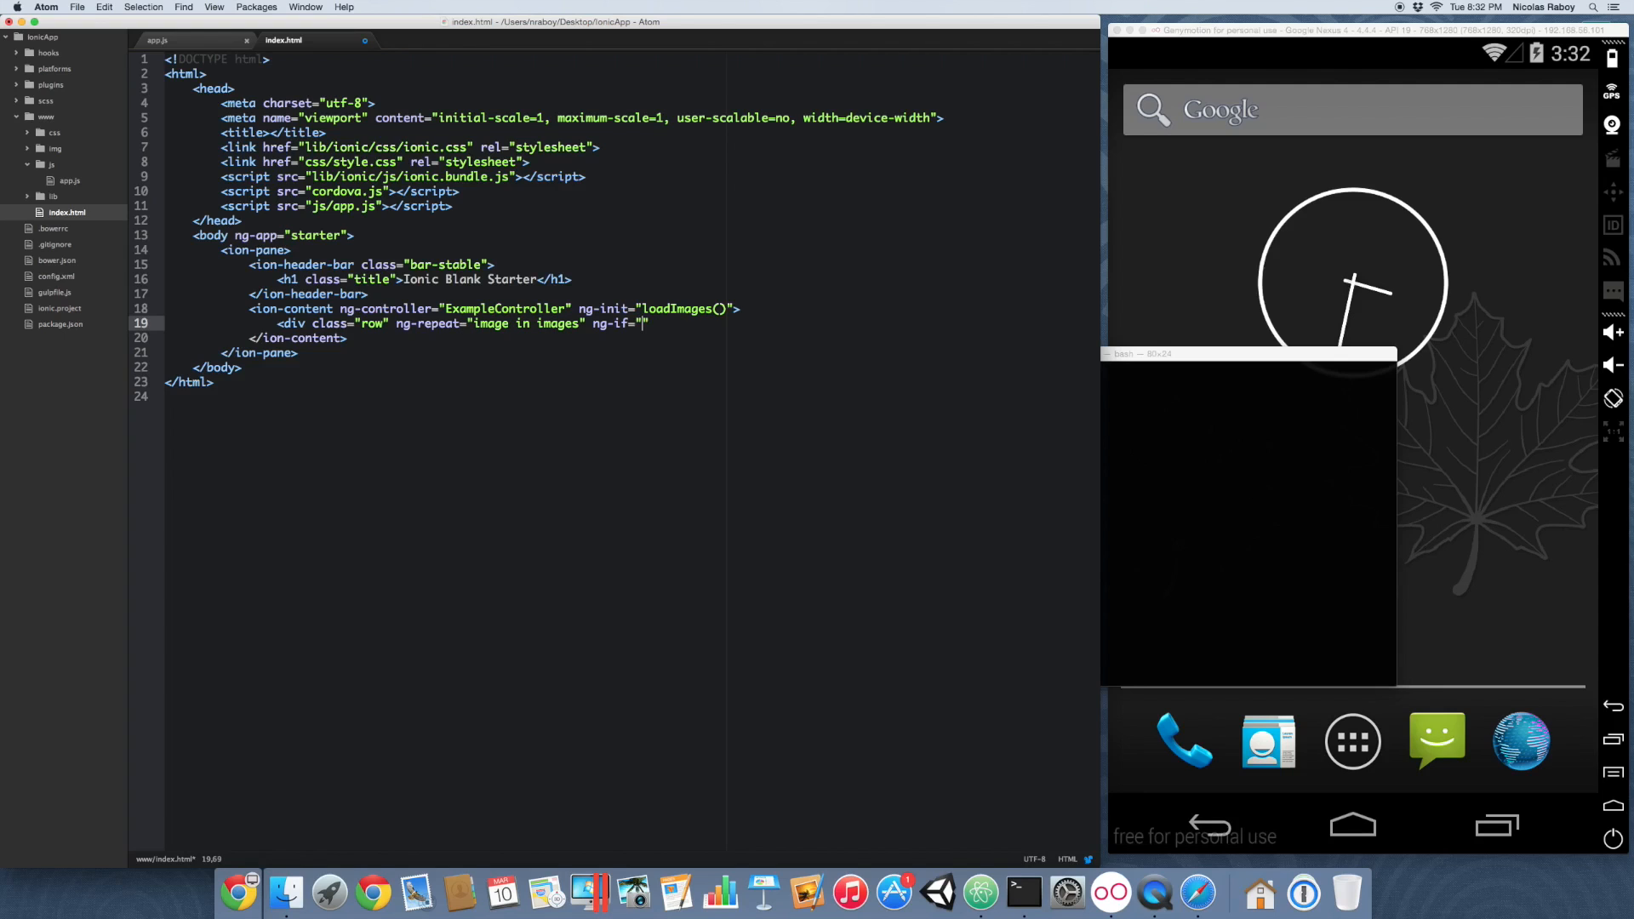
{"action": "type", "text": "$index"}
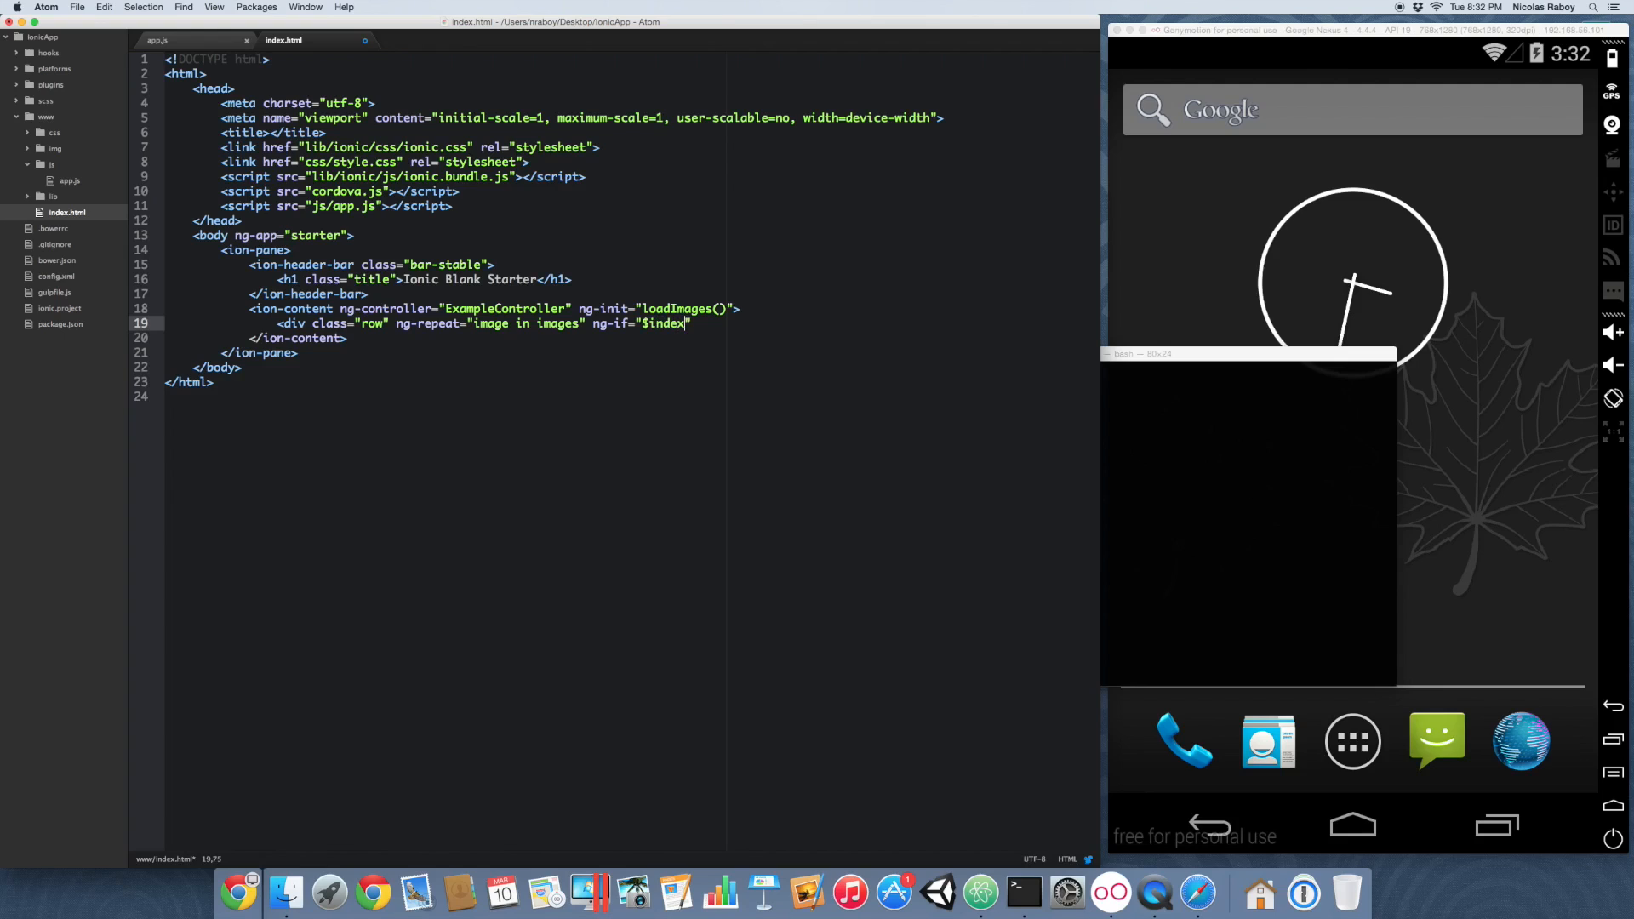
{"action": "type", "text": "% 4"}
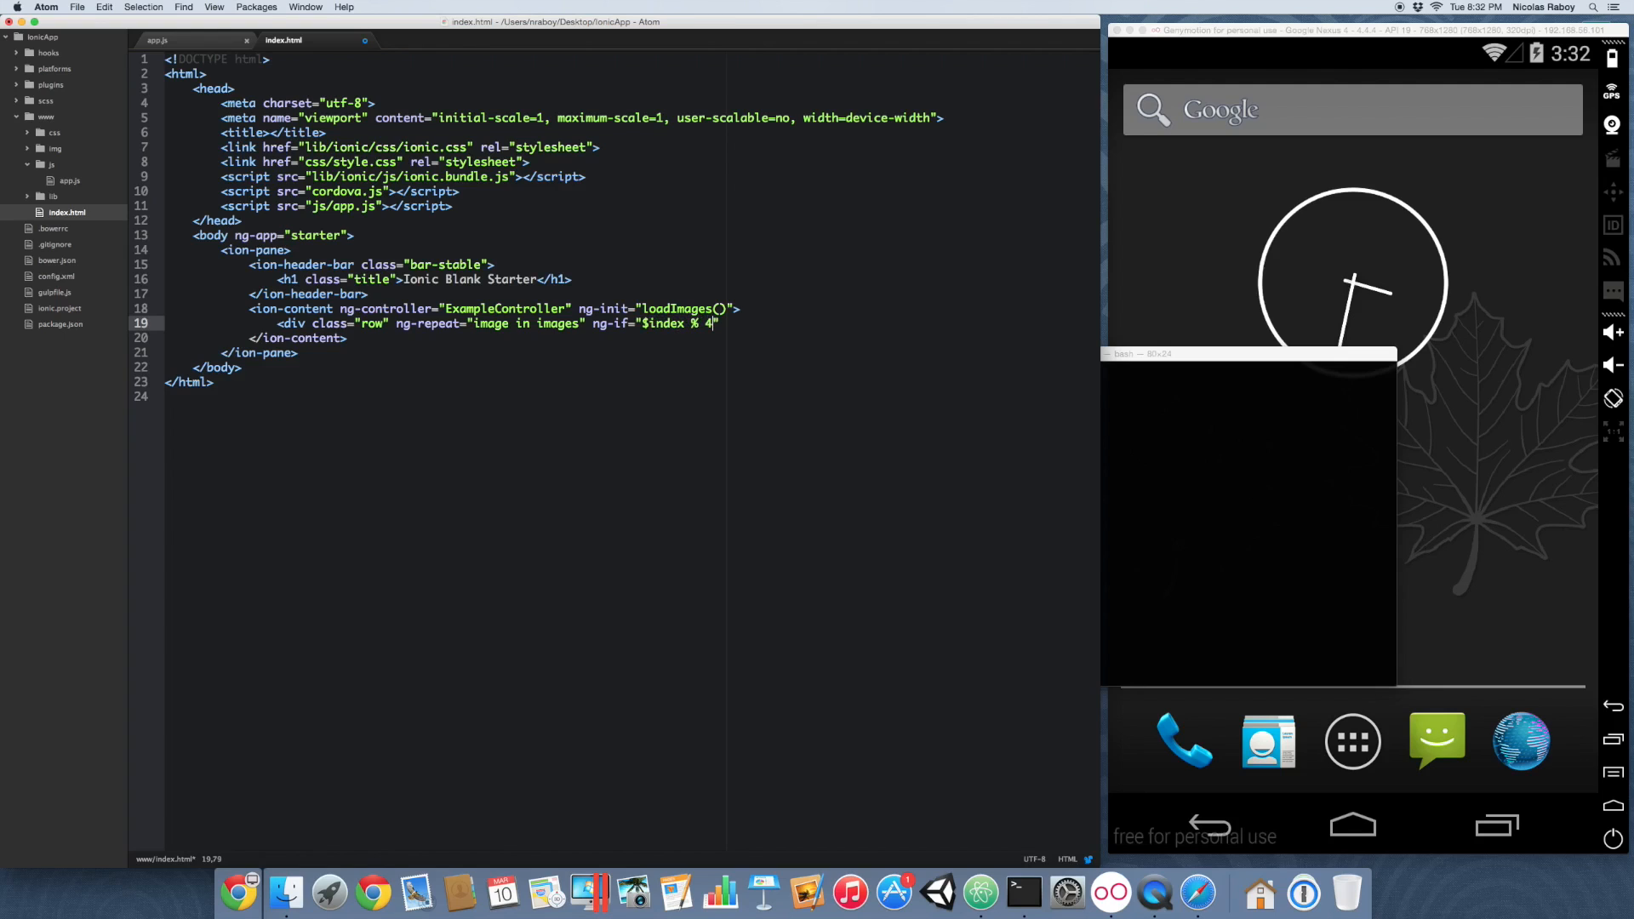
{"action": "type", "text": "=== 0"}
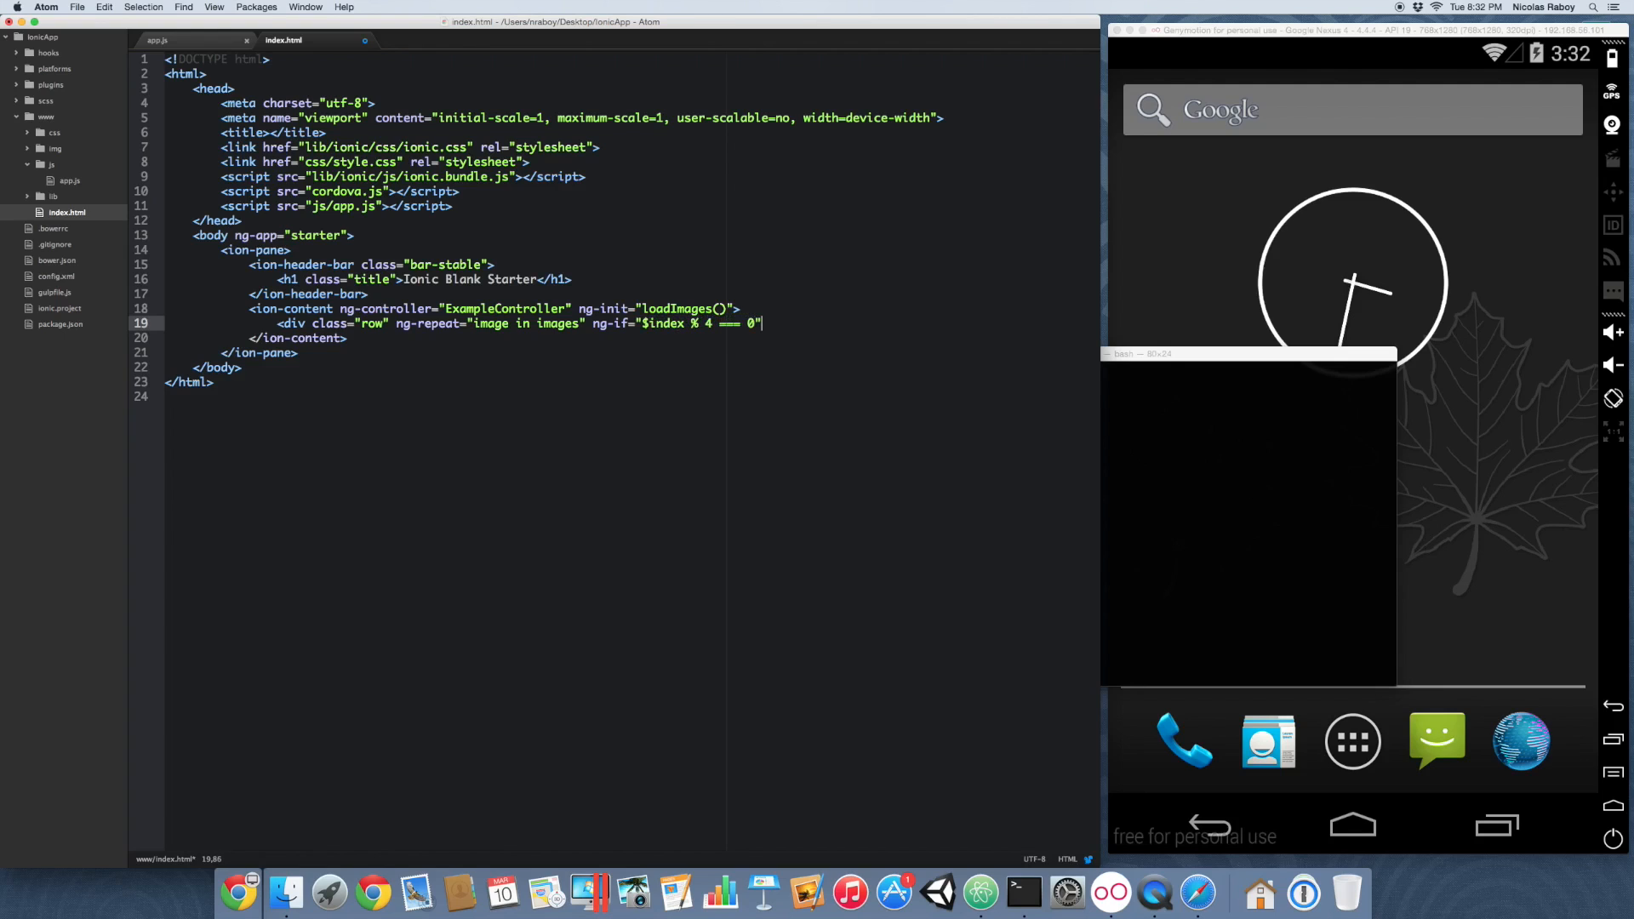
{"action": "type", "text": ">"}
{"action": "key", "text": "enter"}
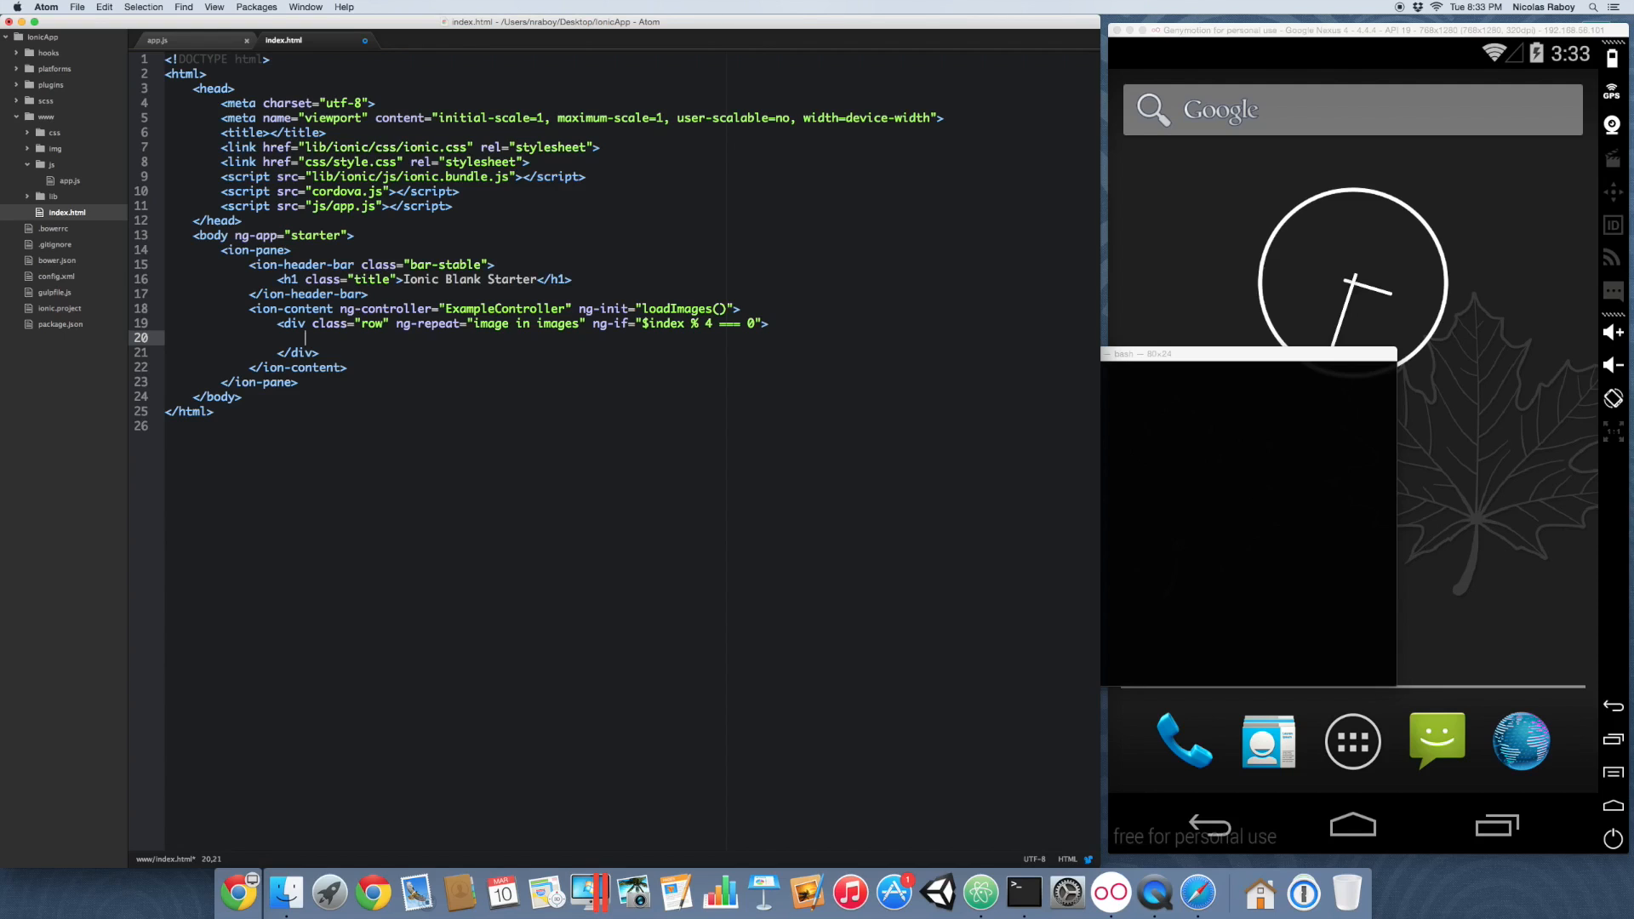
Step: Add a <div class="col col-25" ng-if="$index < images.length"> column inside the row
{"action": "type", "text": "<"}
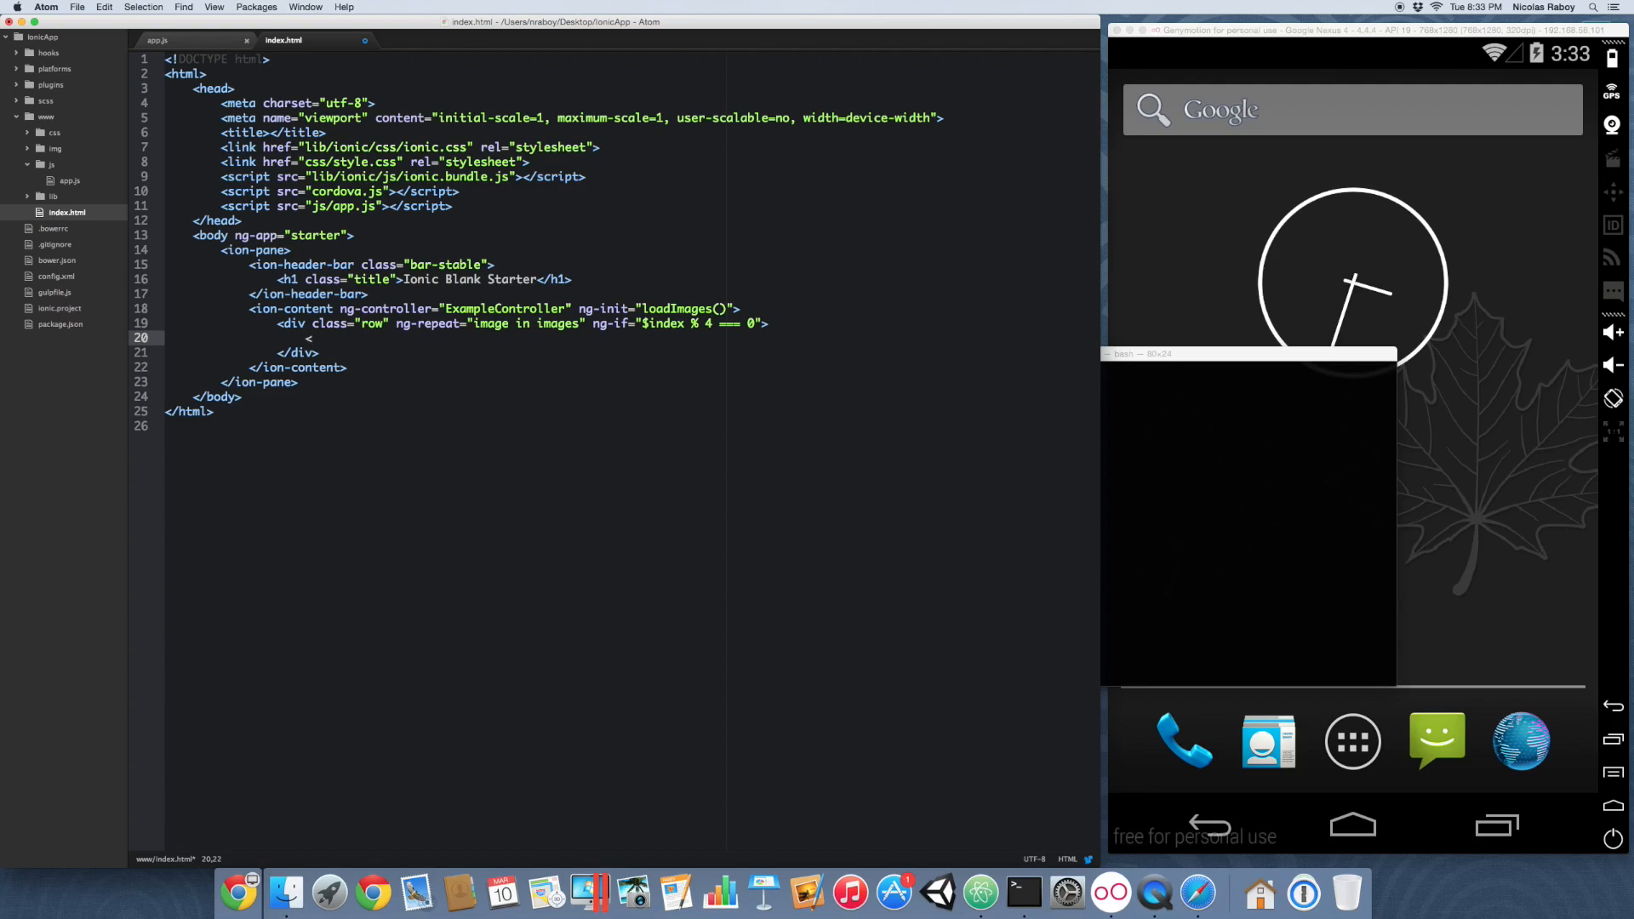
{"action": "type", "text": "iv clas"}
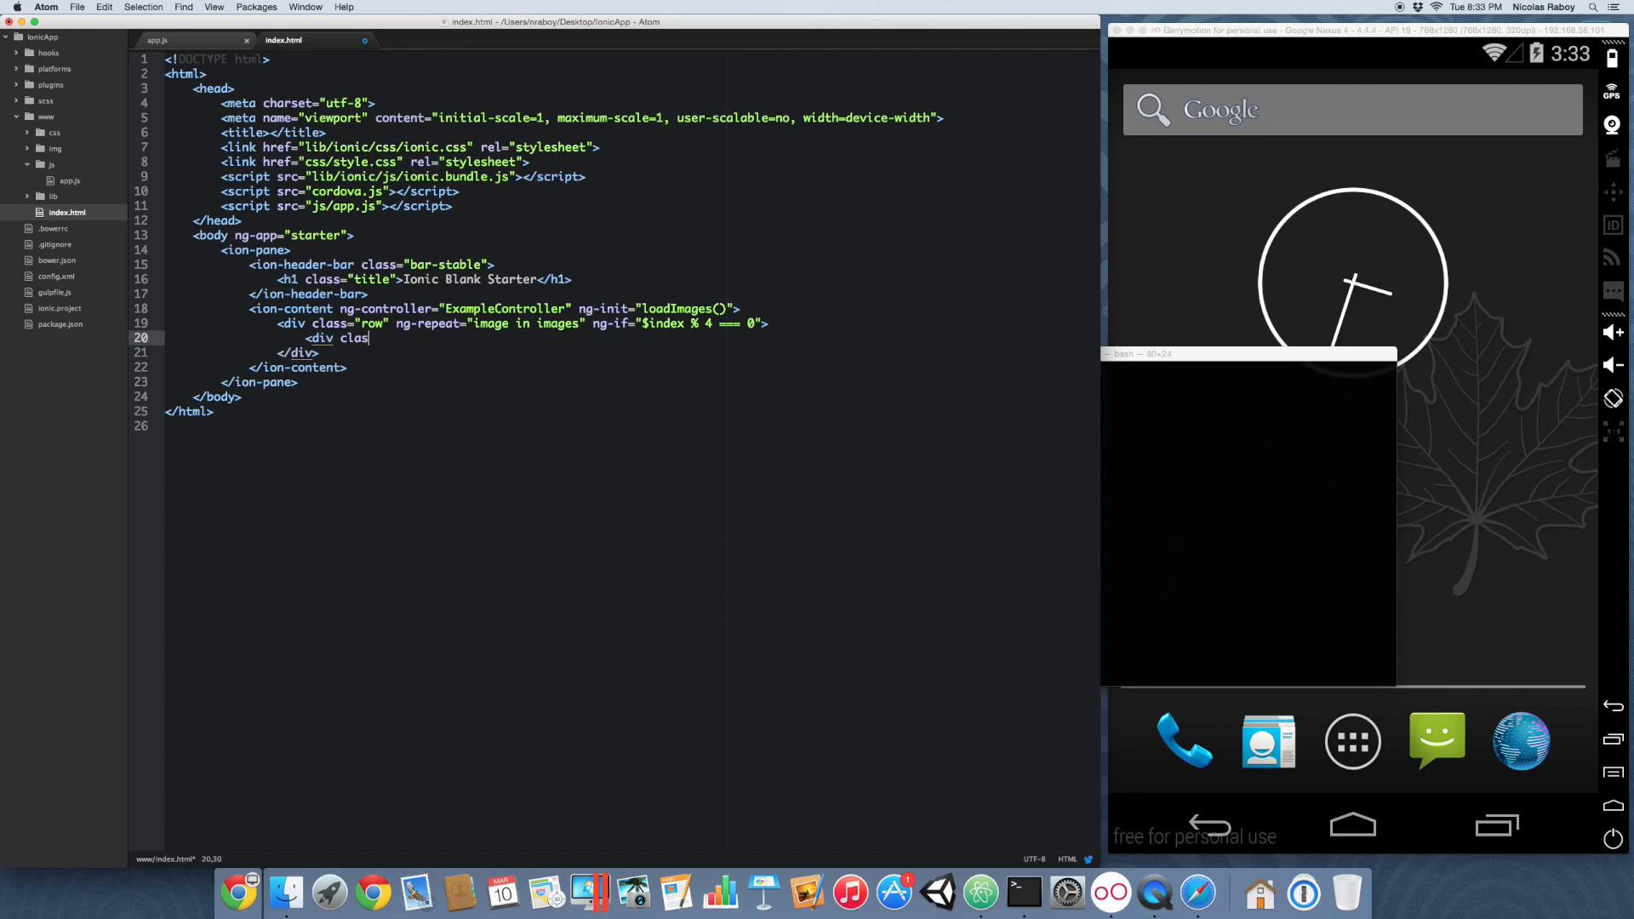
{"action": "type", "text": "s=\"col \""}
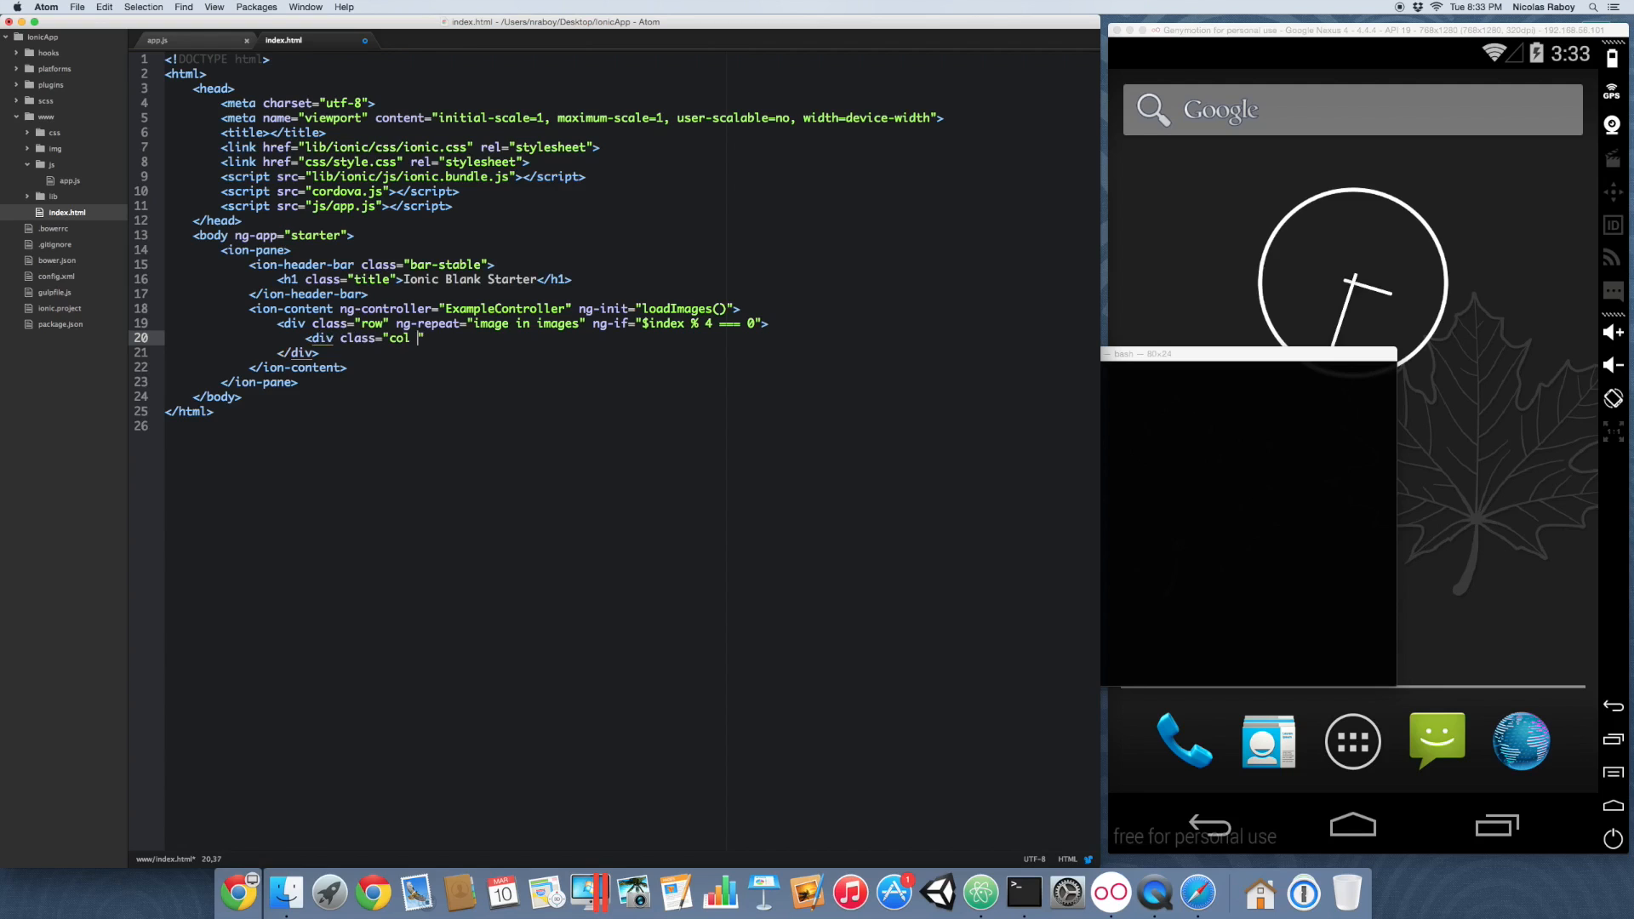
{"action": "type", "text": "col-25\""}
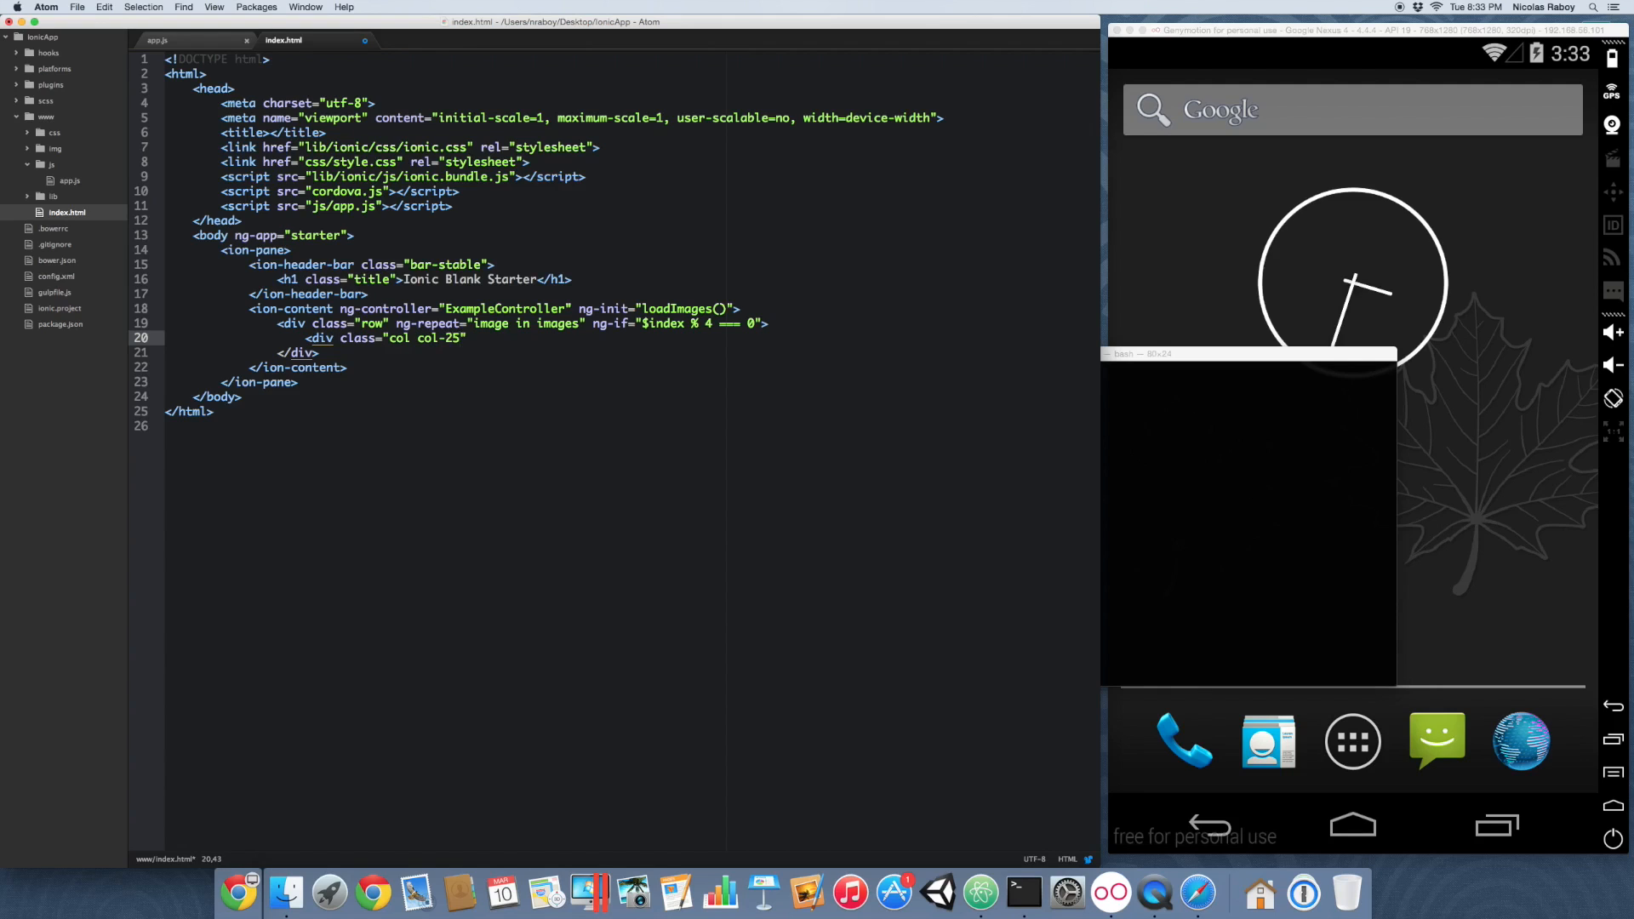
{"action": "type", "text": "ng-if"}
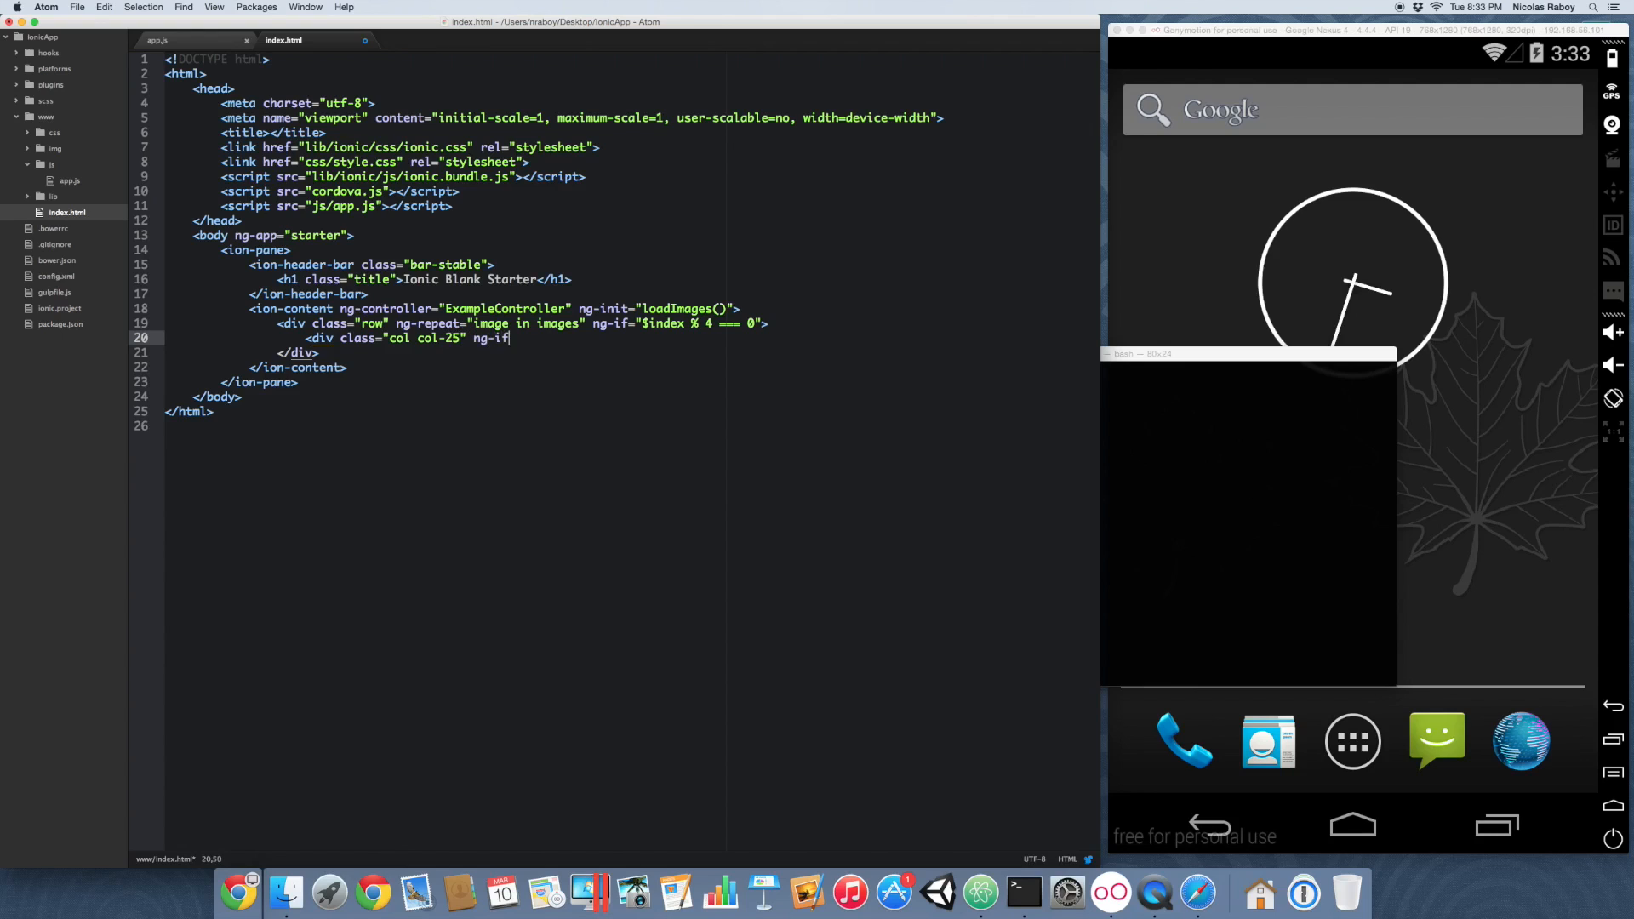
{"action": "type", "text": "\"\""}
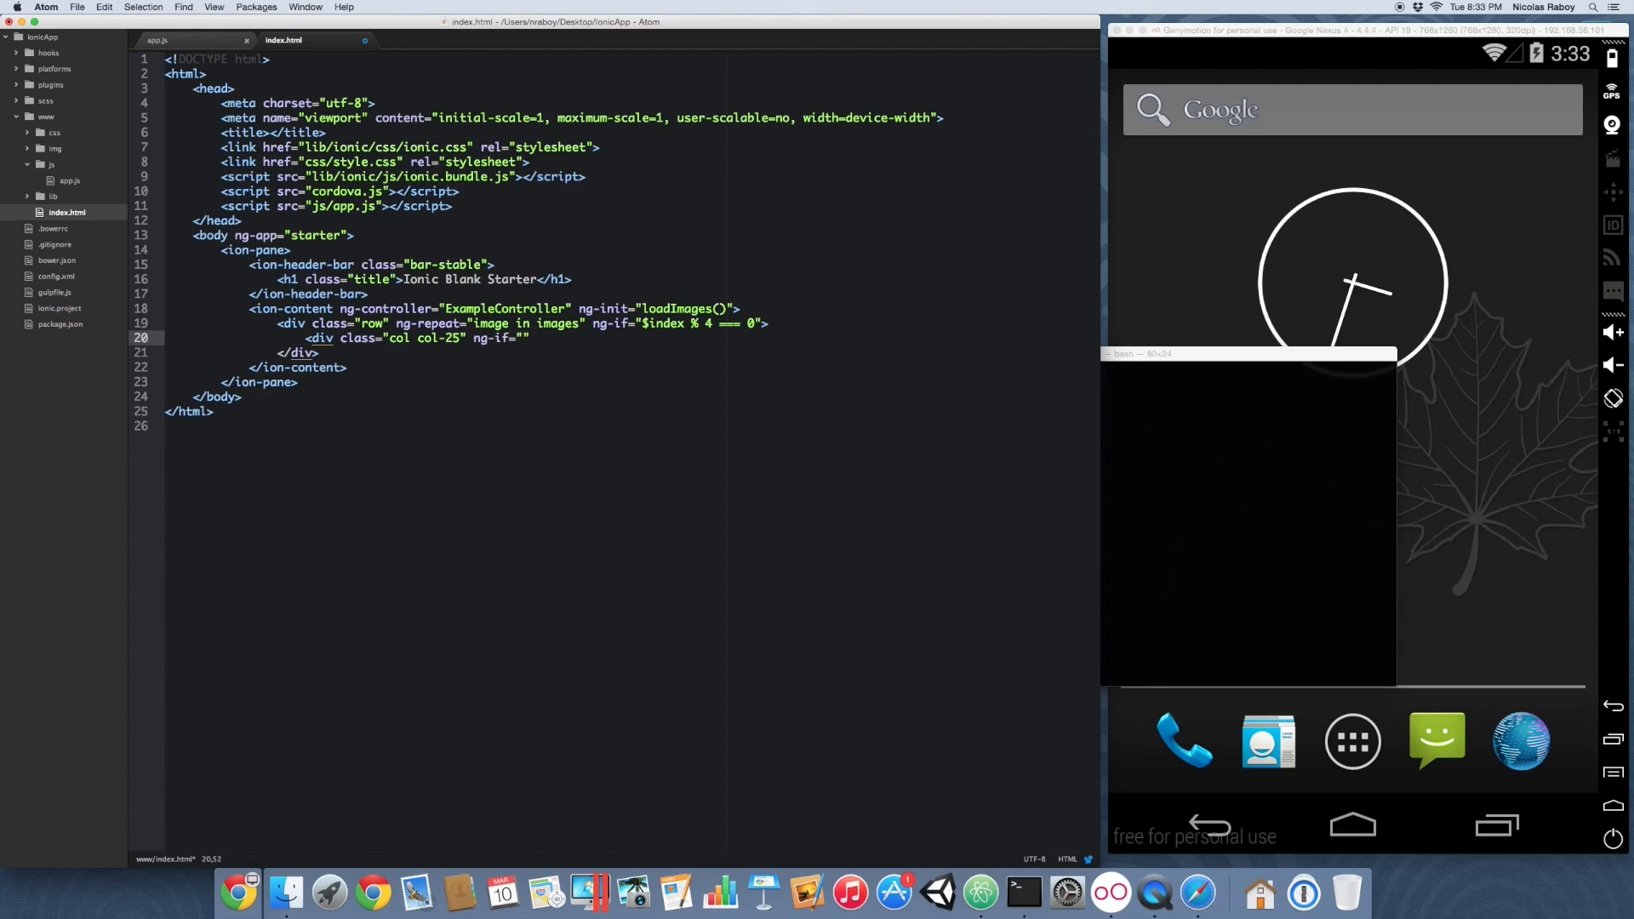
{"action": "type", "text": "$index < image"}
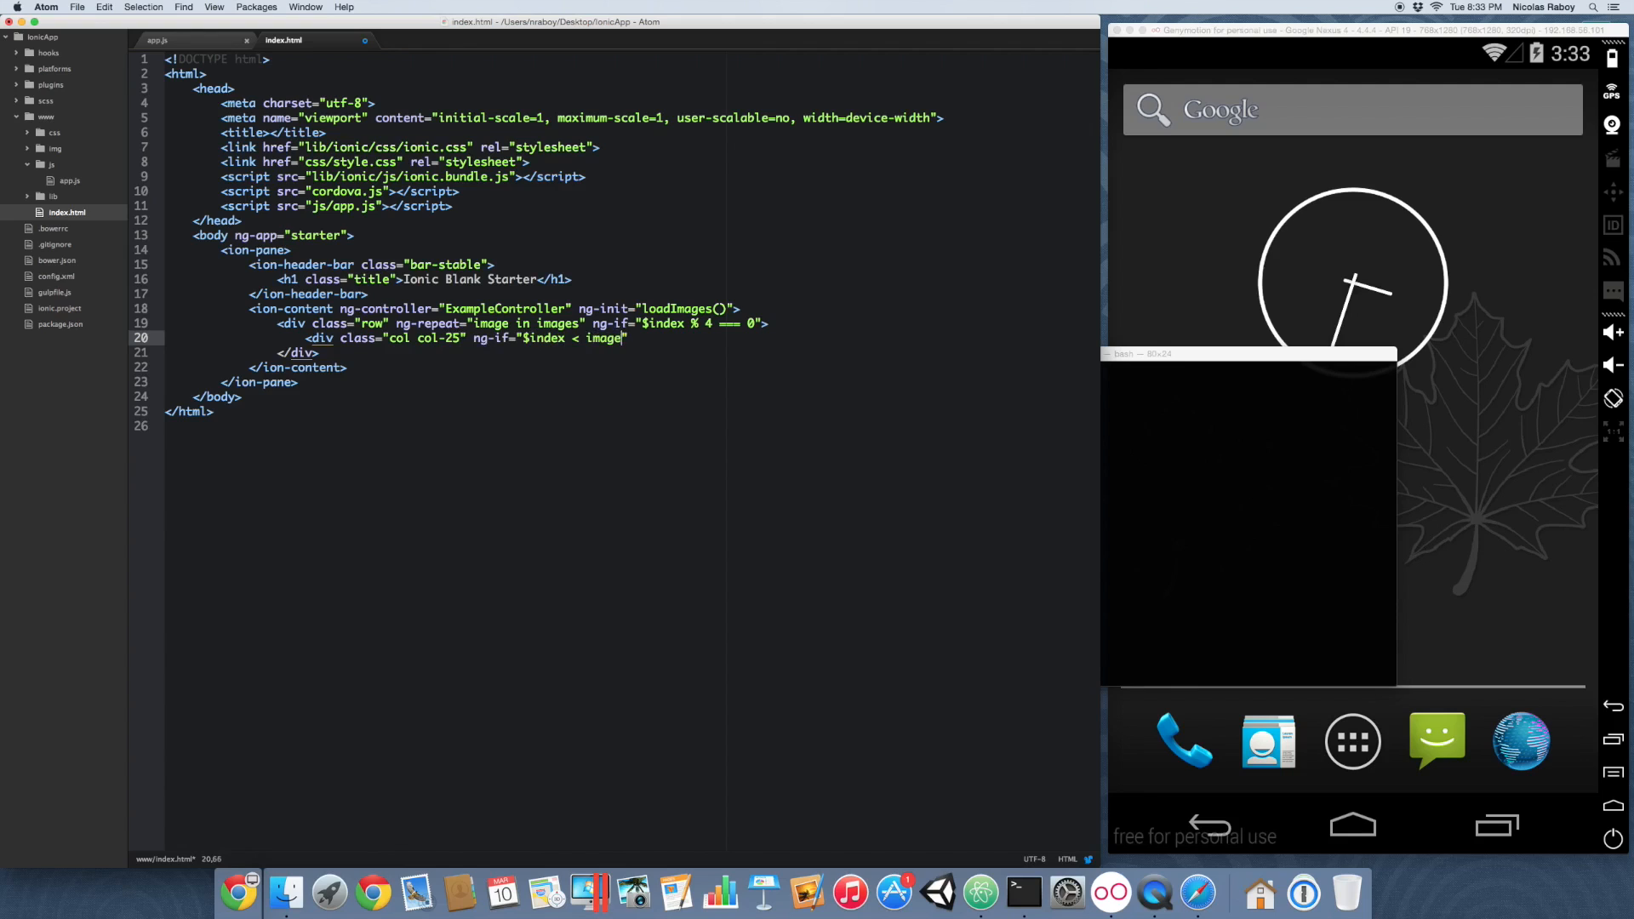
{"action": "type", "text": ".length"}
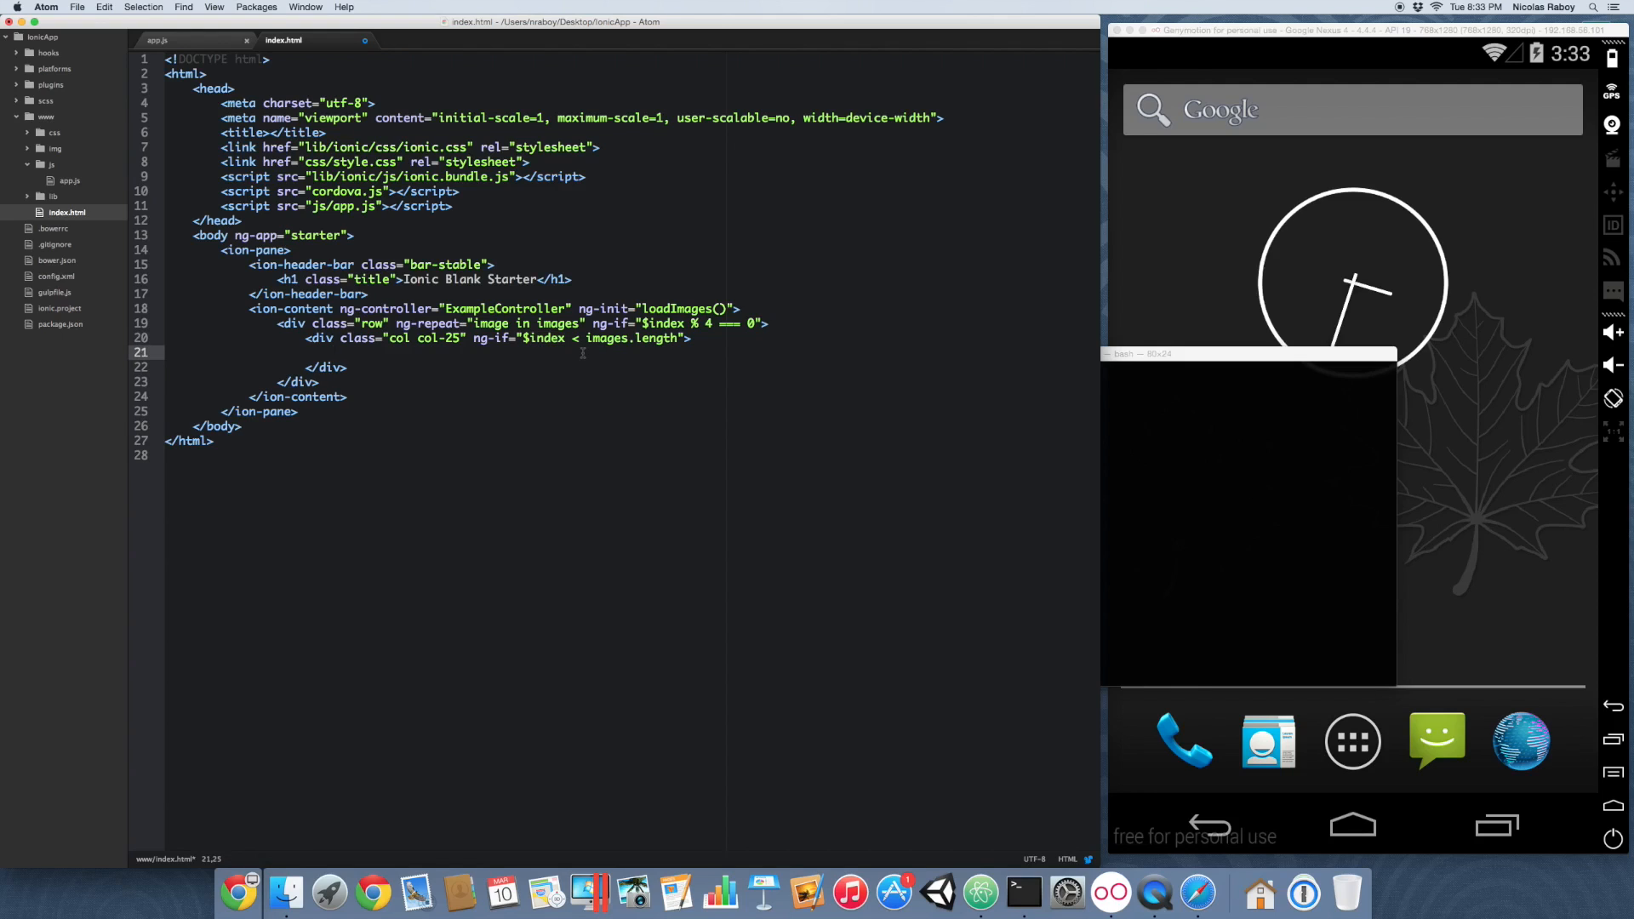
Step: Add <img ng-src="{{images[$index].src}}" width="100%" /> and offset the copied columns' indexes by + 1
{"action": "type", "text": "<img"}
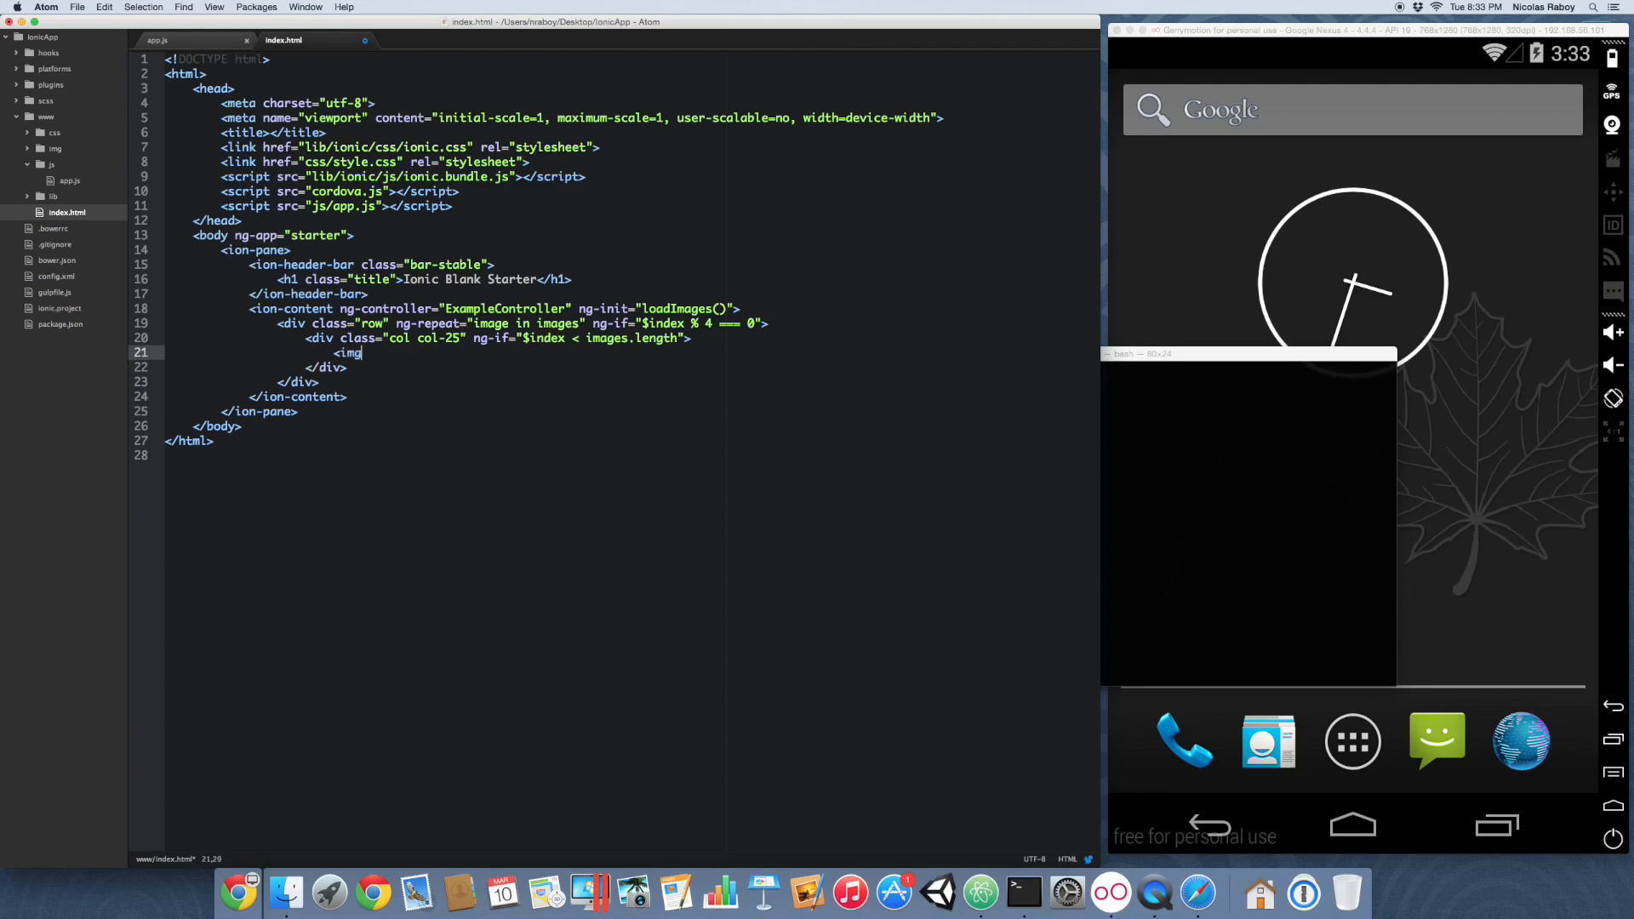
{"action": "type", "text": "ng-src"}
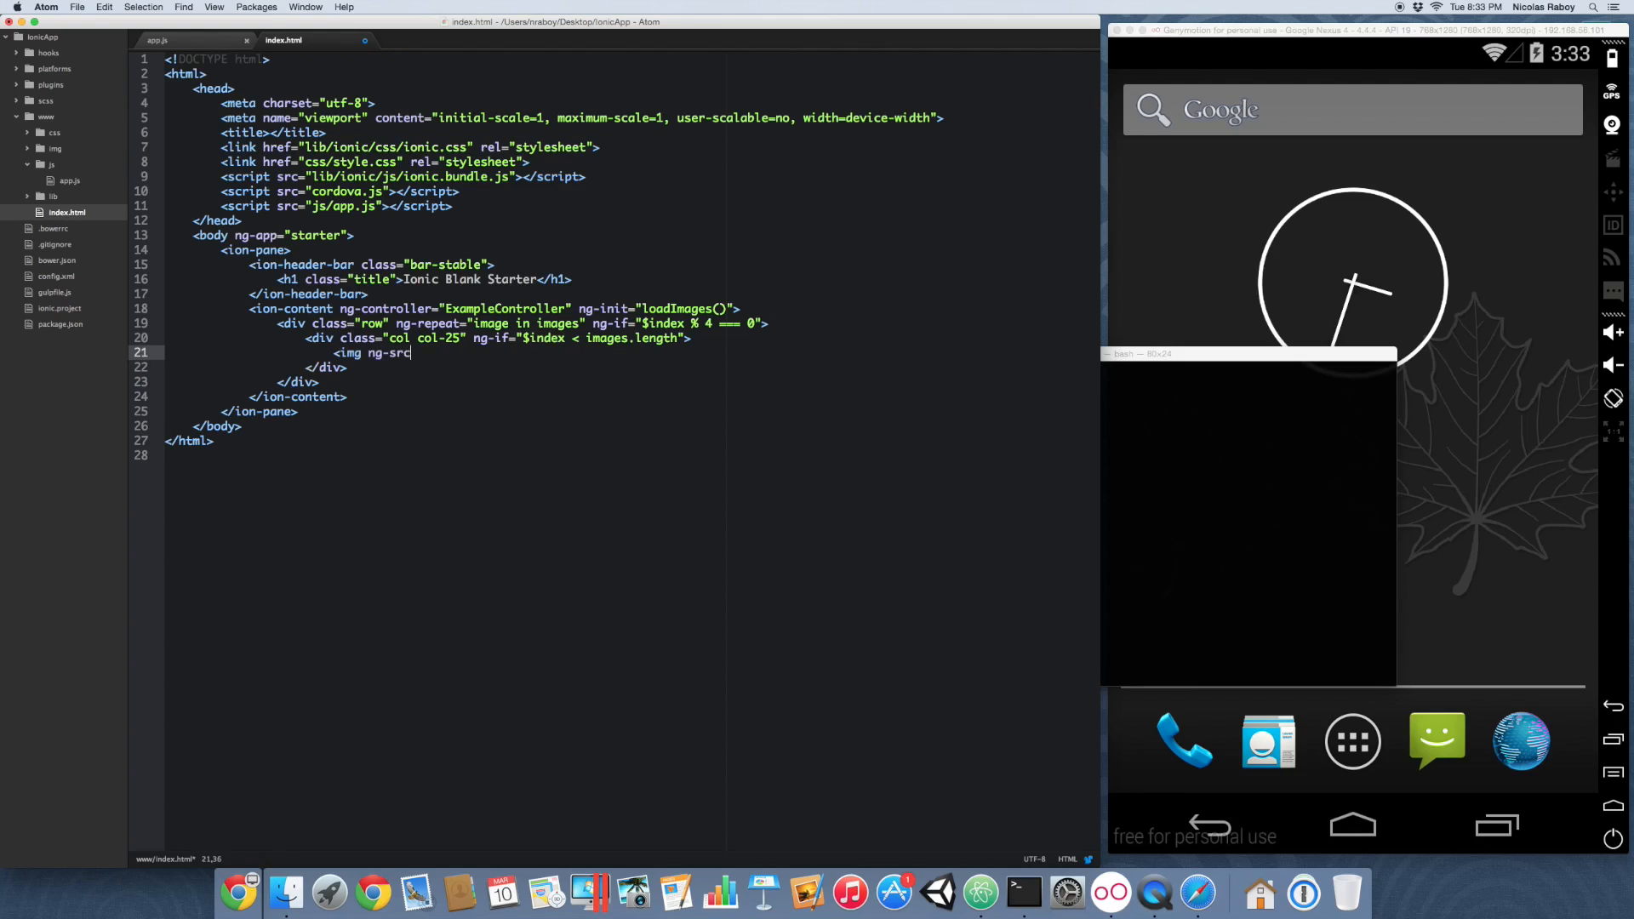
{"action": "type", "text": "=\"{{}}\""}
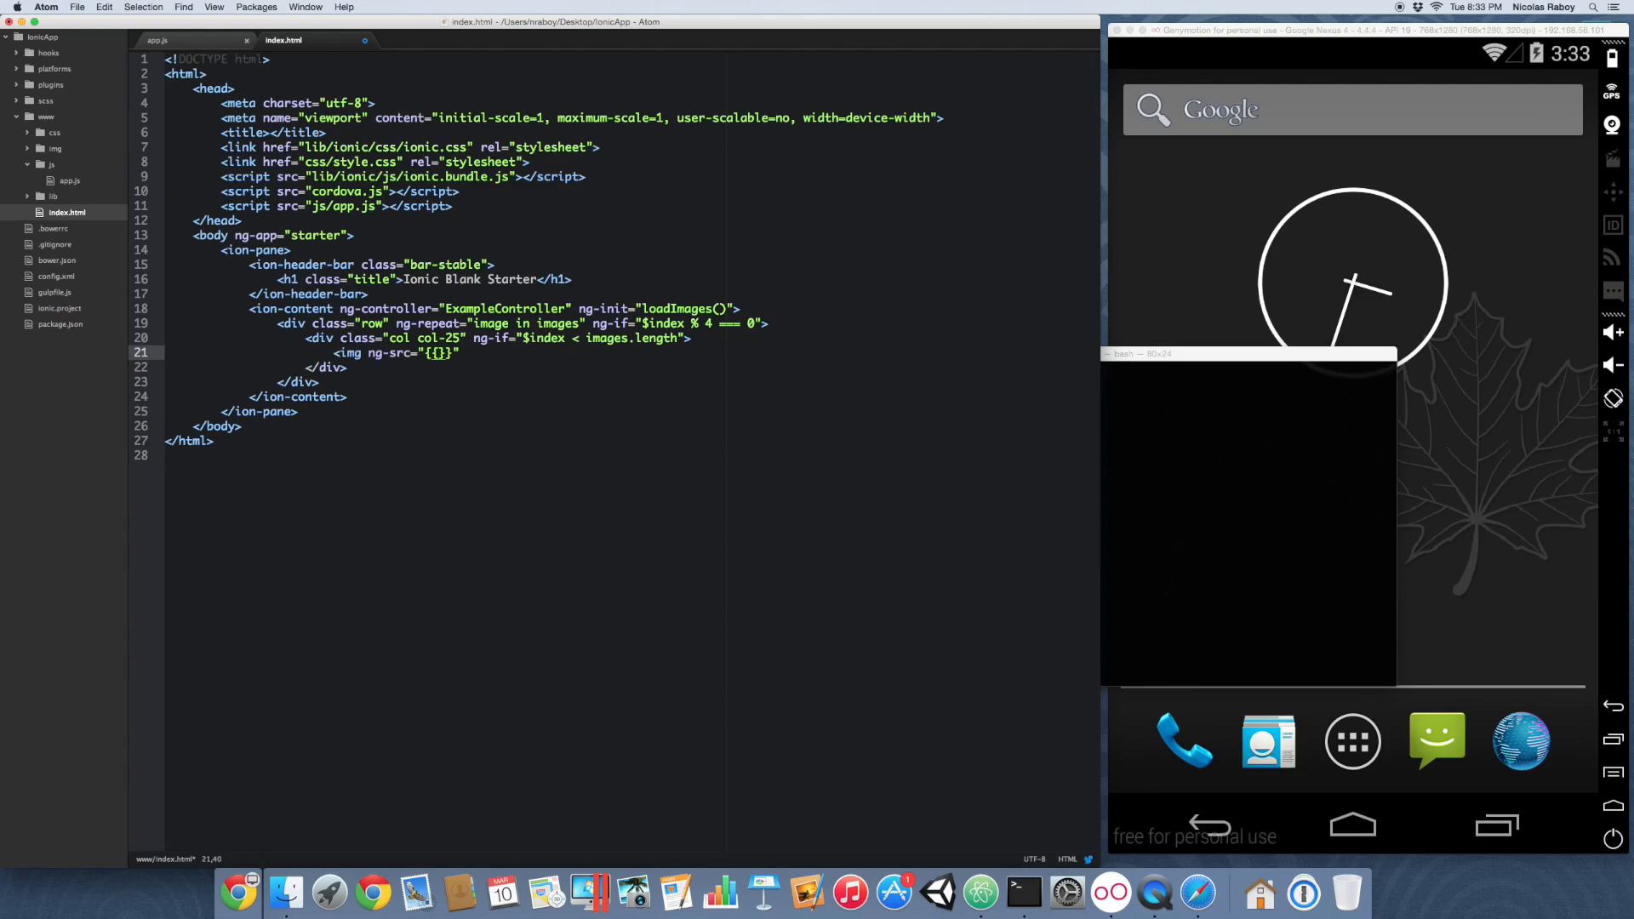
{"action": "type", "text": "images[]"}
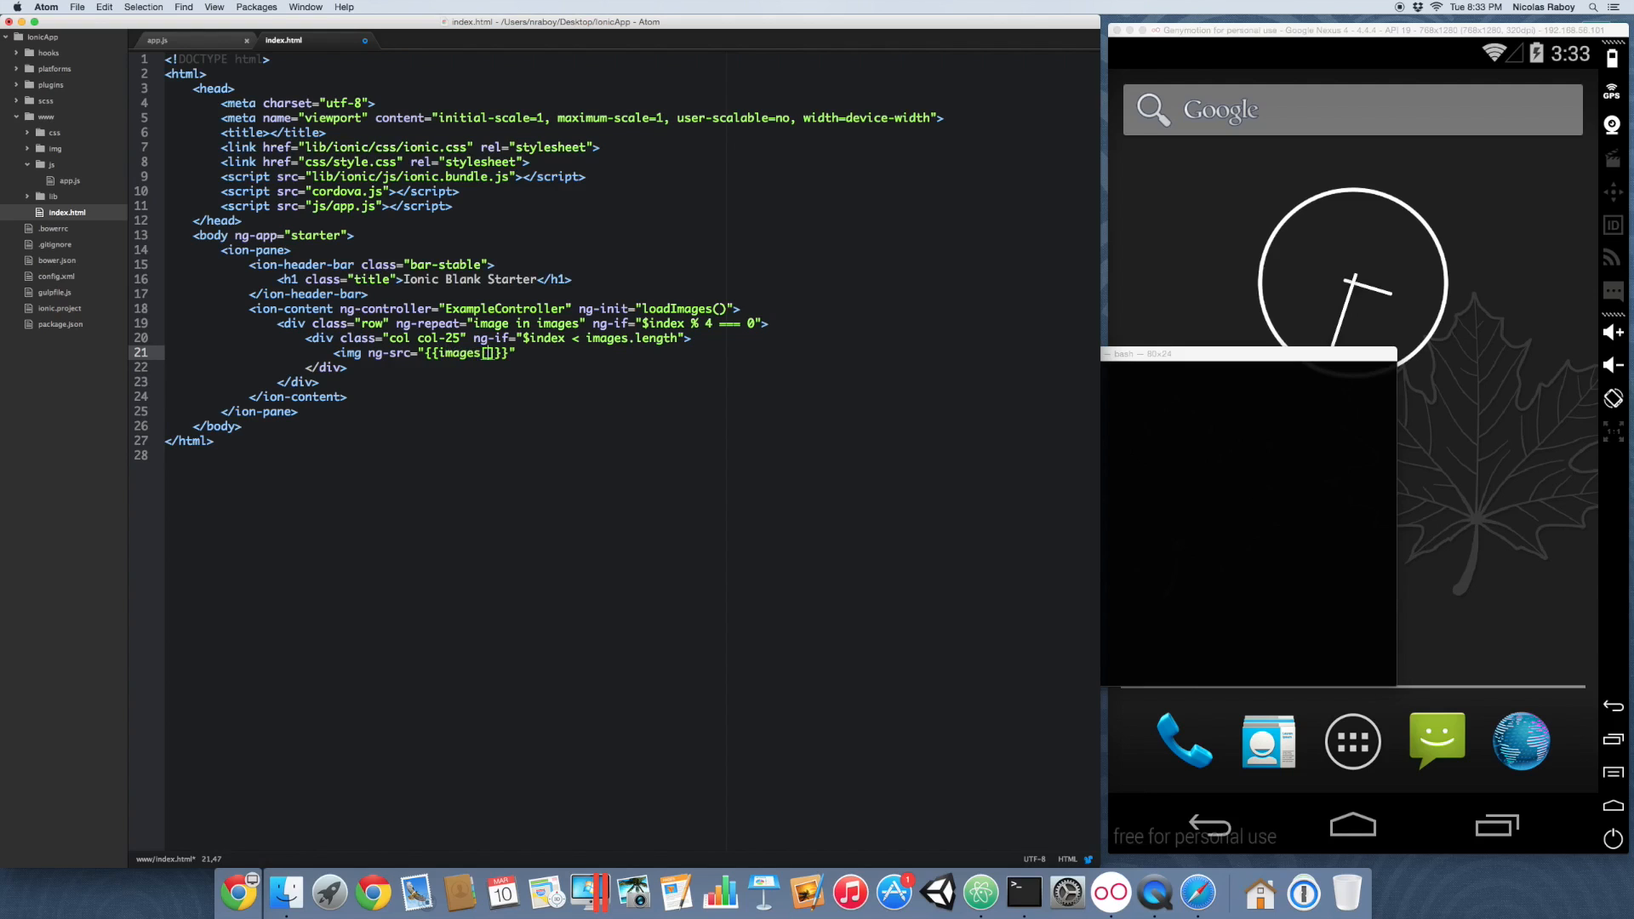
{"action": "type", "text": "$"}
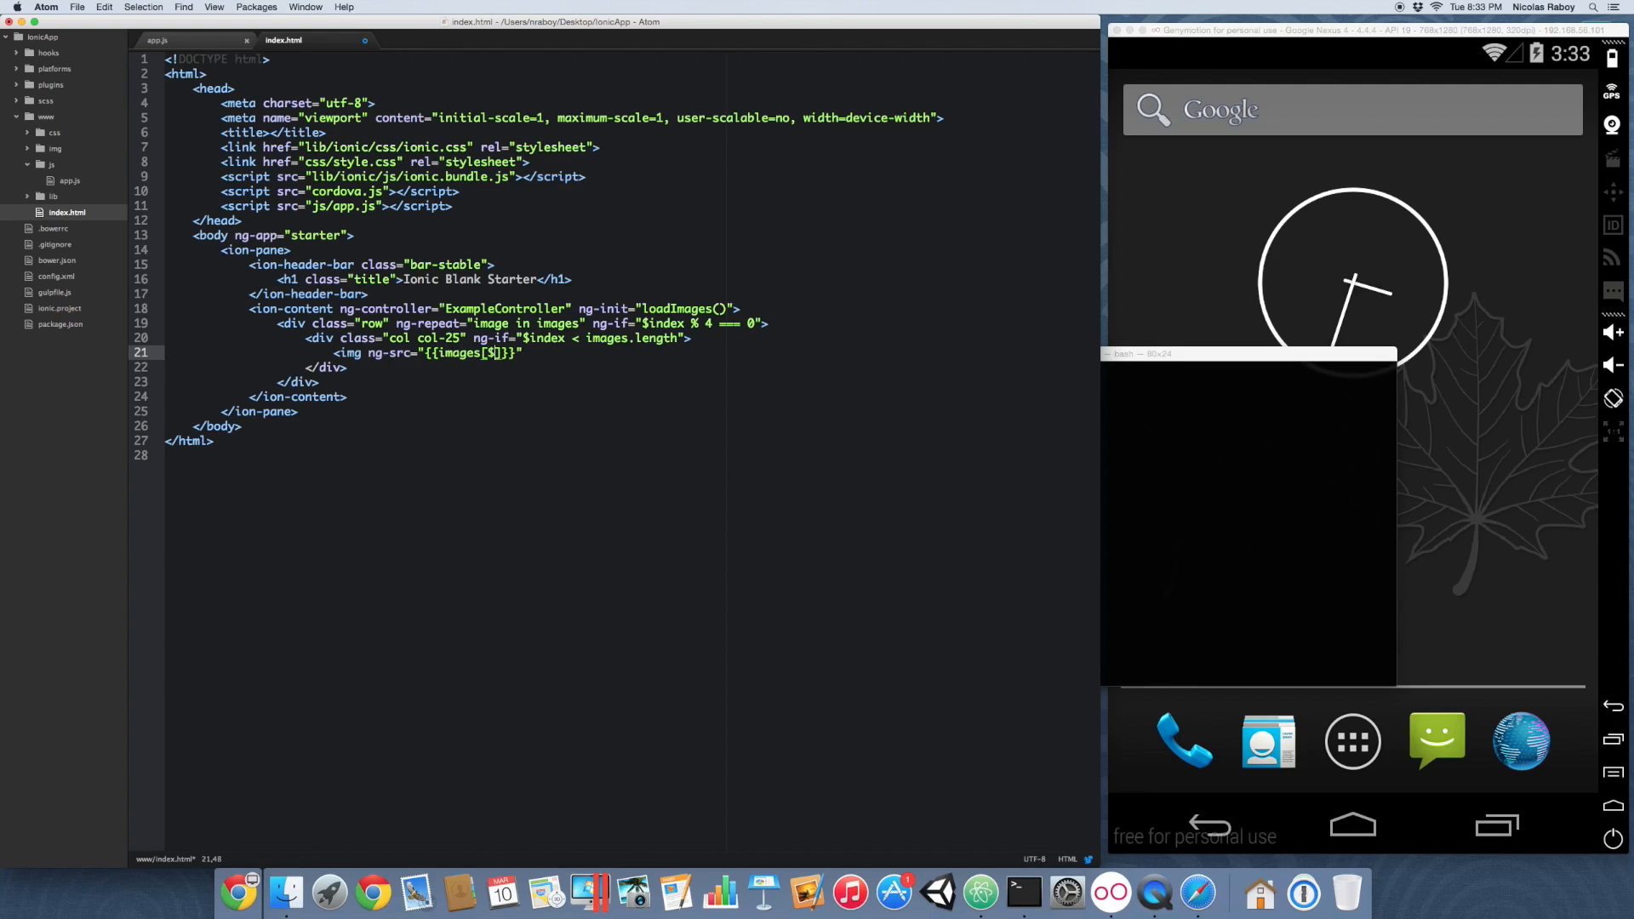
{"action": "type", "text": "index"}
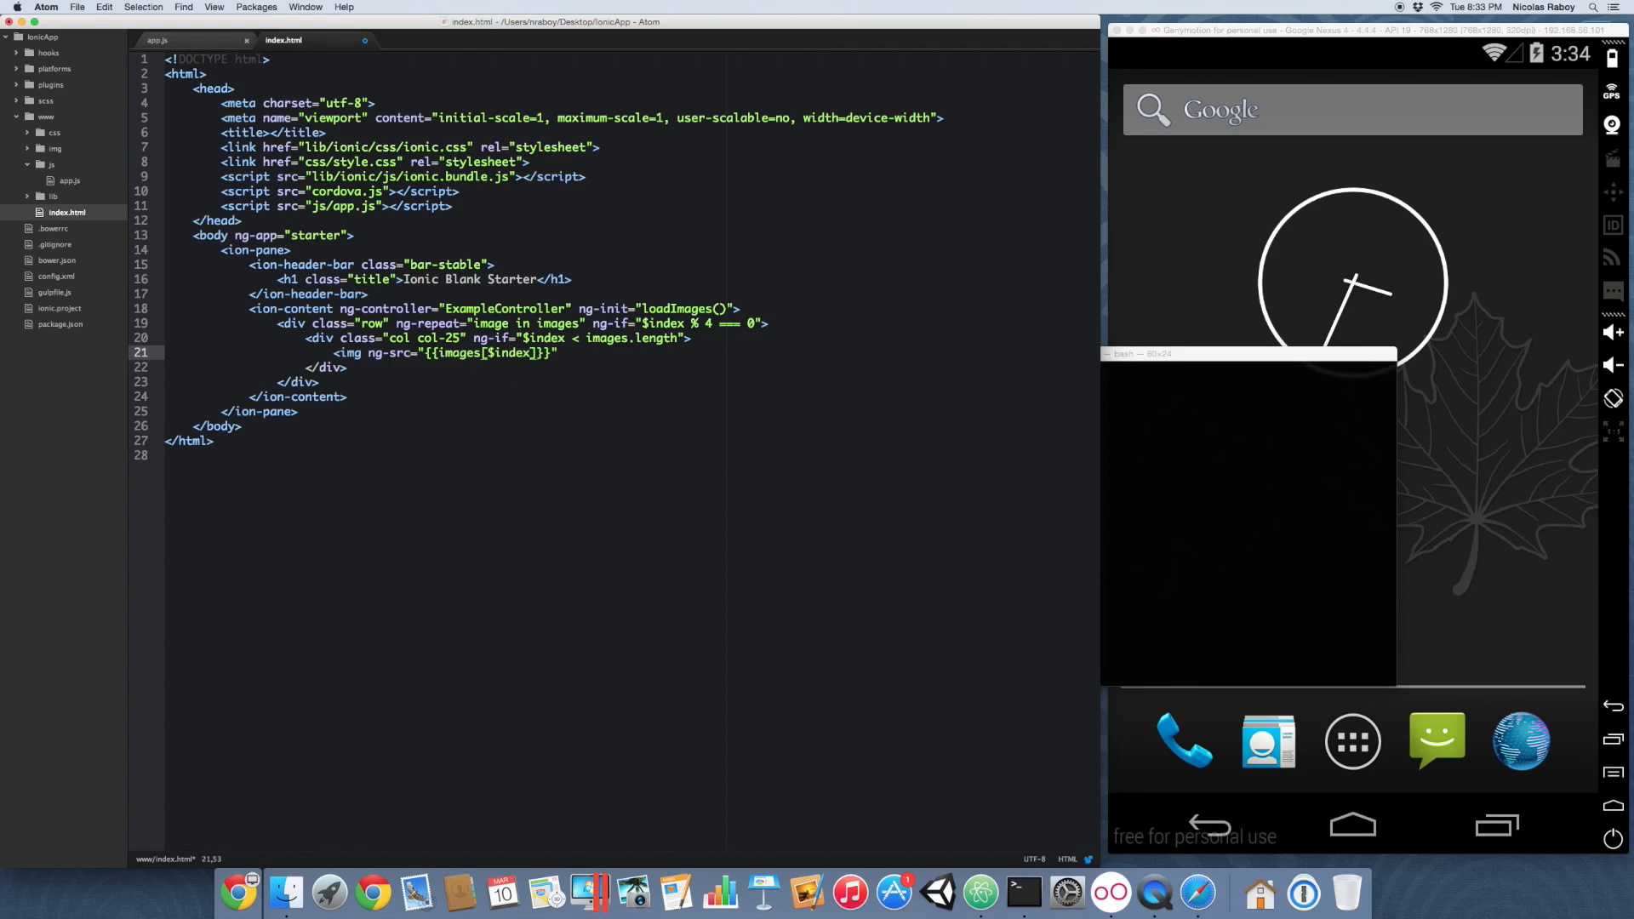
{"action": "type", "text": ".src"}
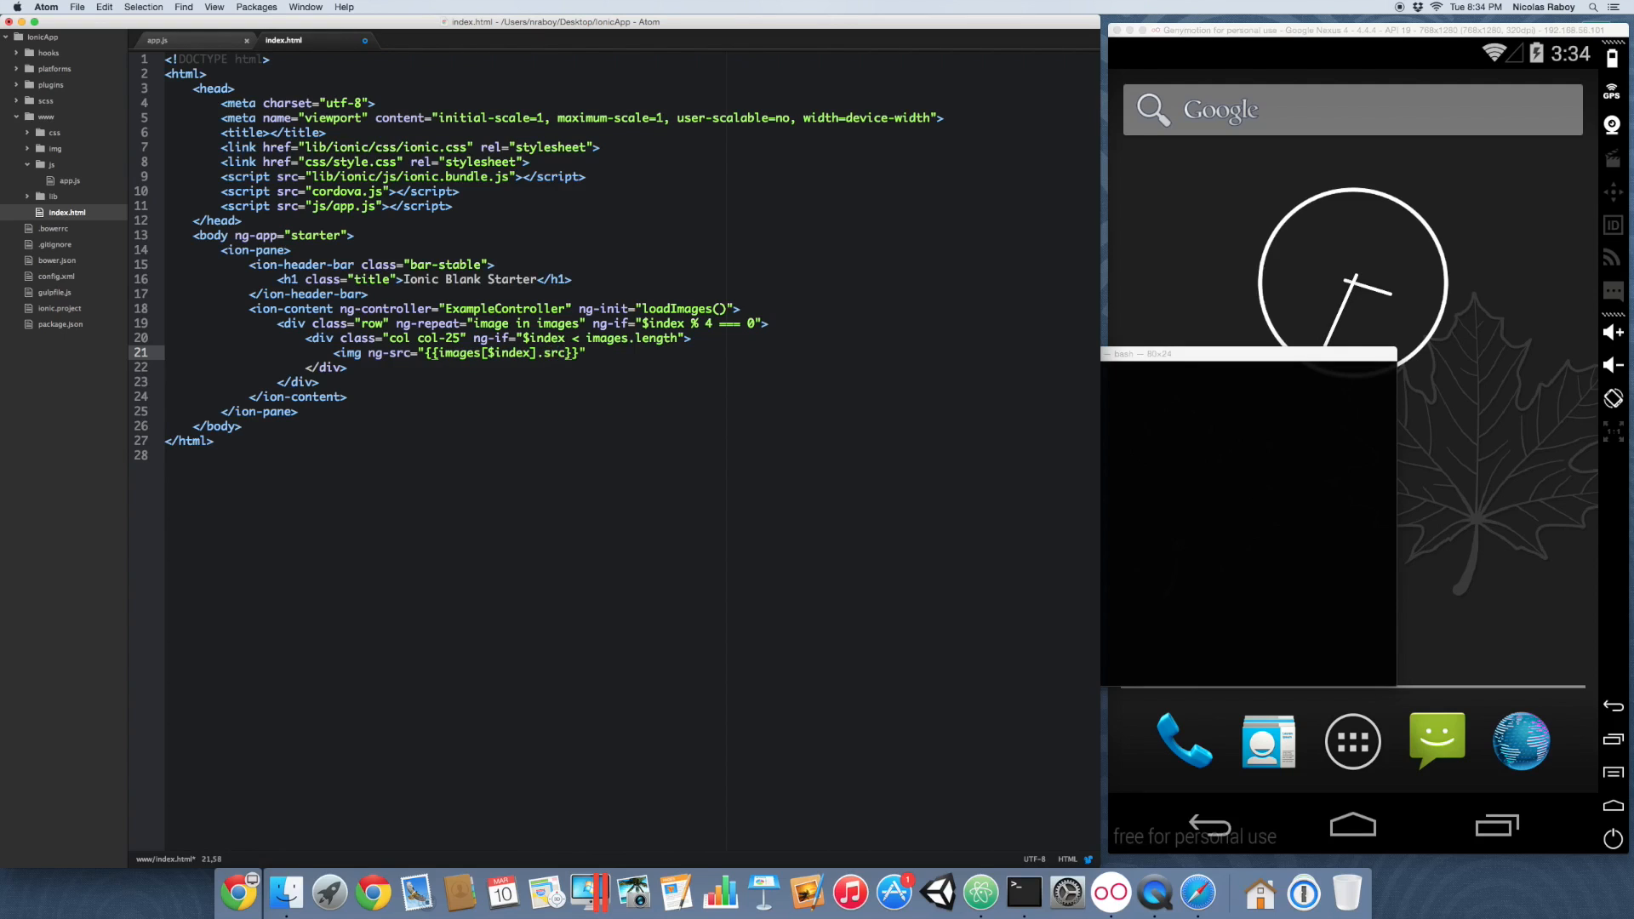
{"action": "type", "text": "width"}
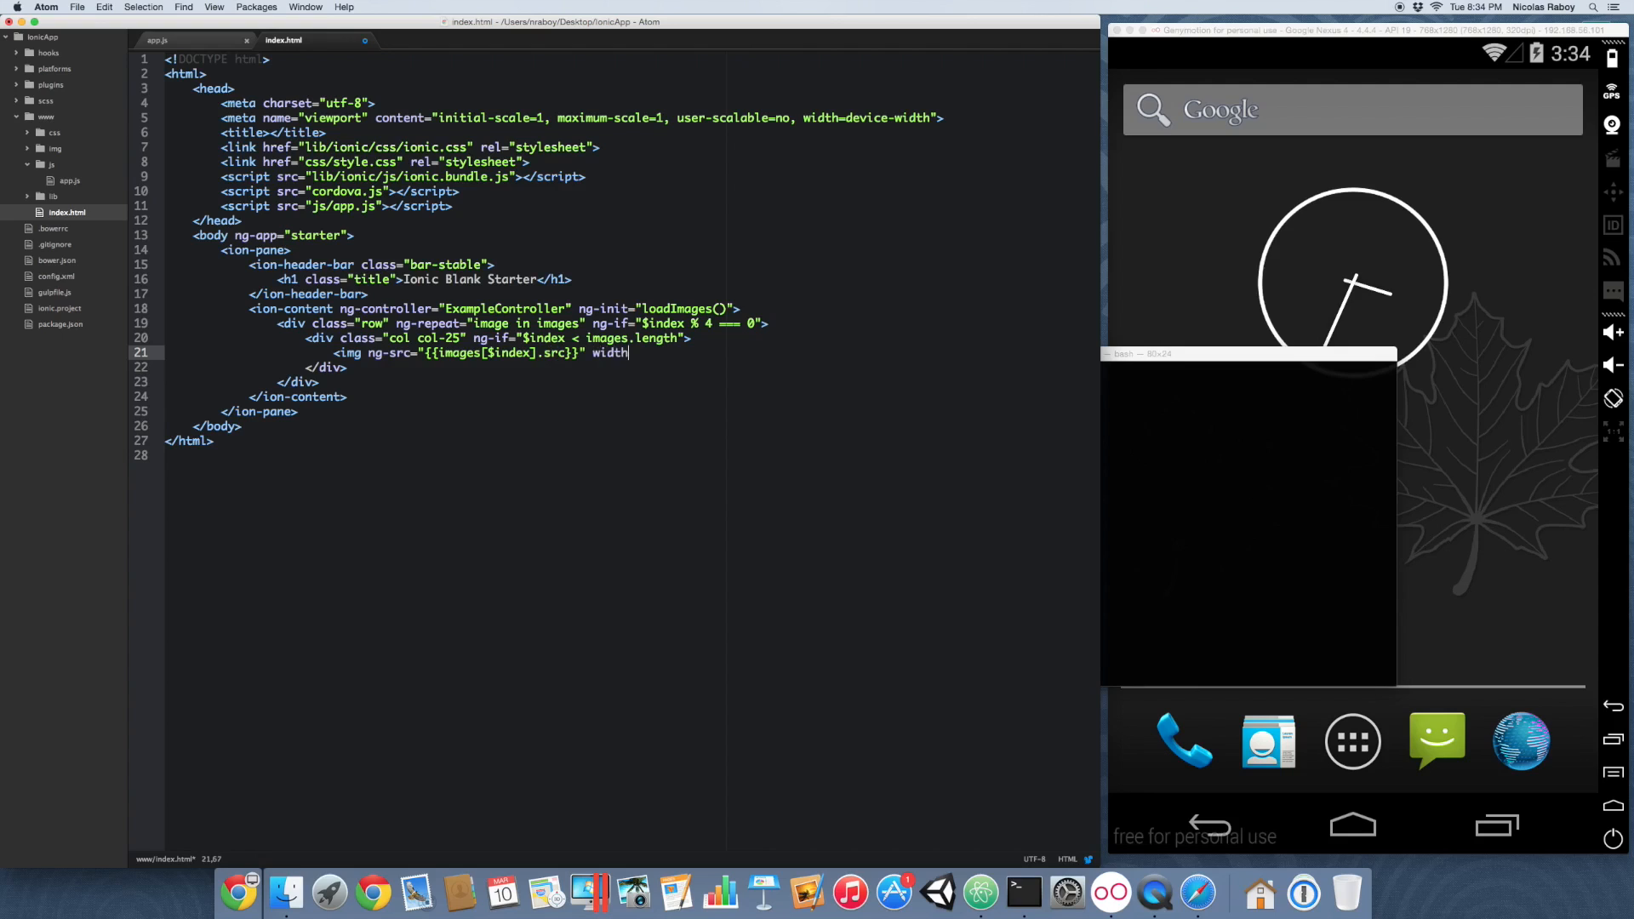
{"action": "type", "text": "=\"100%\" />"}
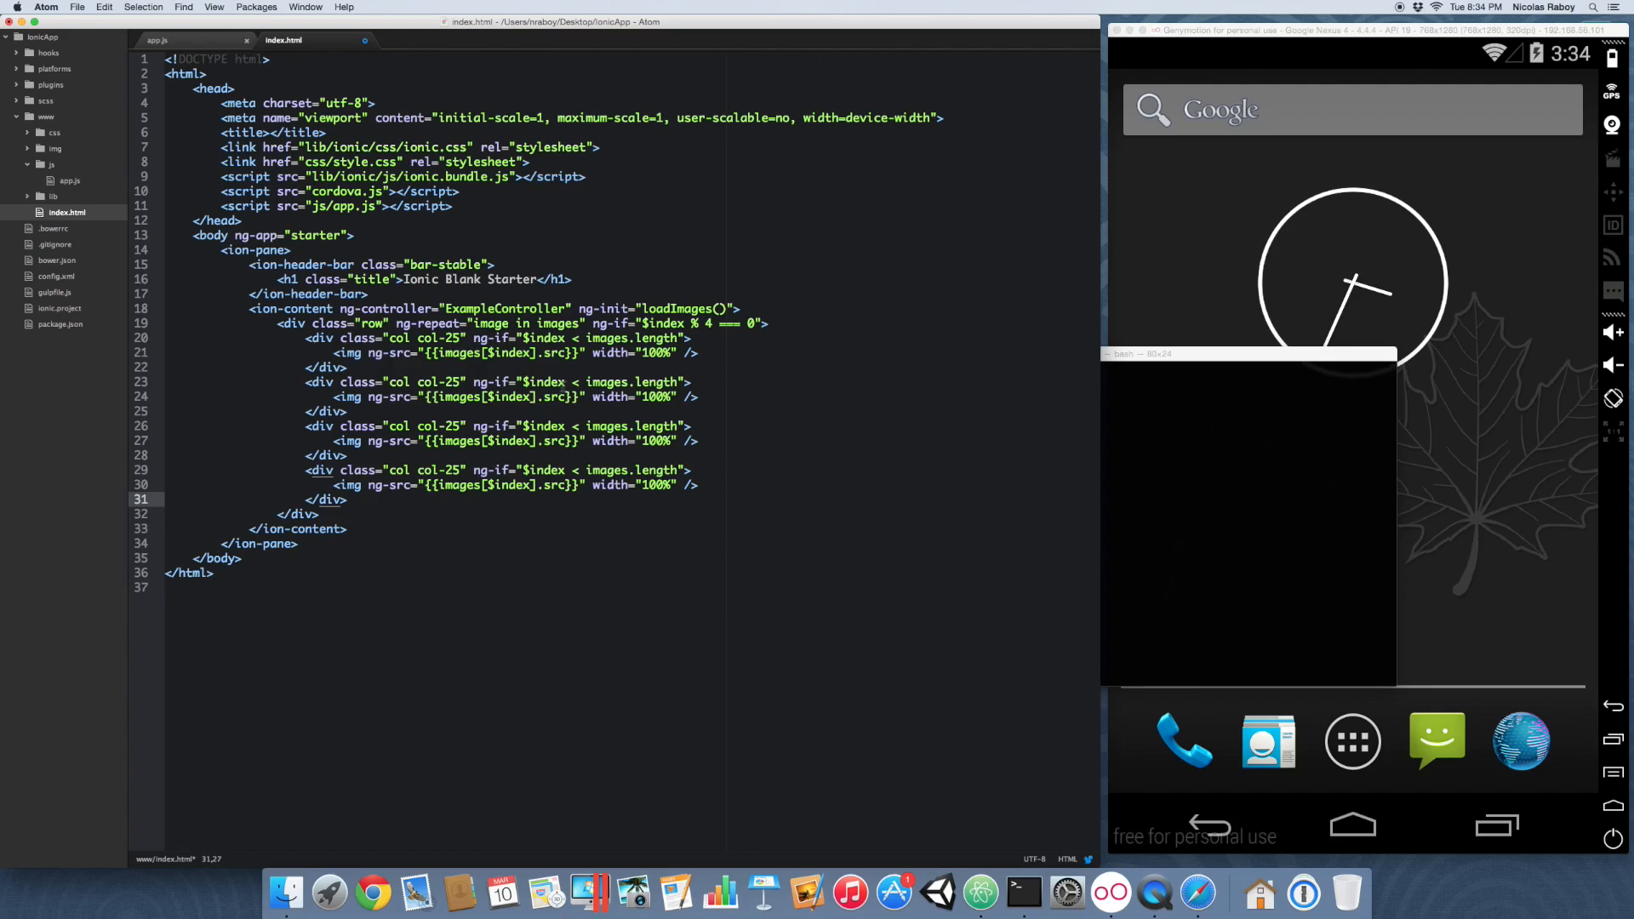
{"action": "type", "text": "+ 1"}
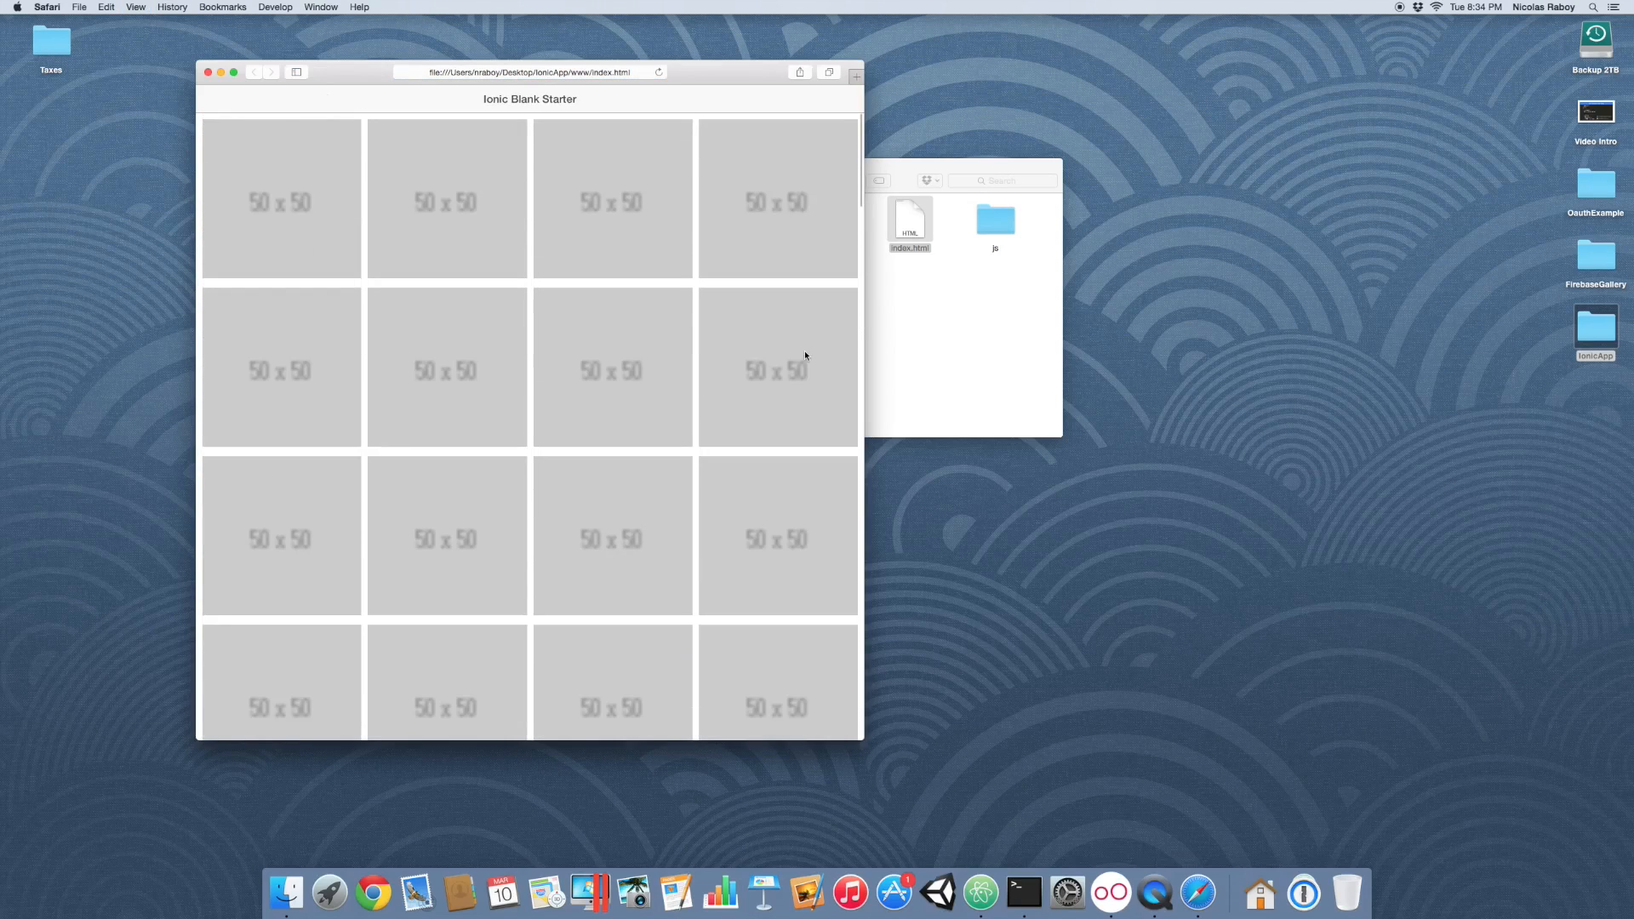
{"action": "mouse_move", "coordinate": [856, 332]}
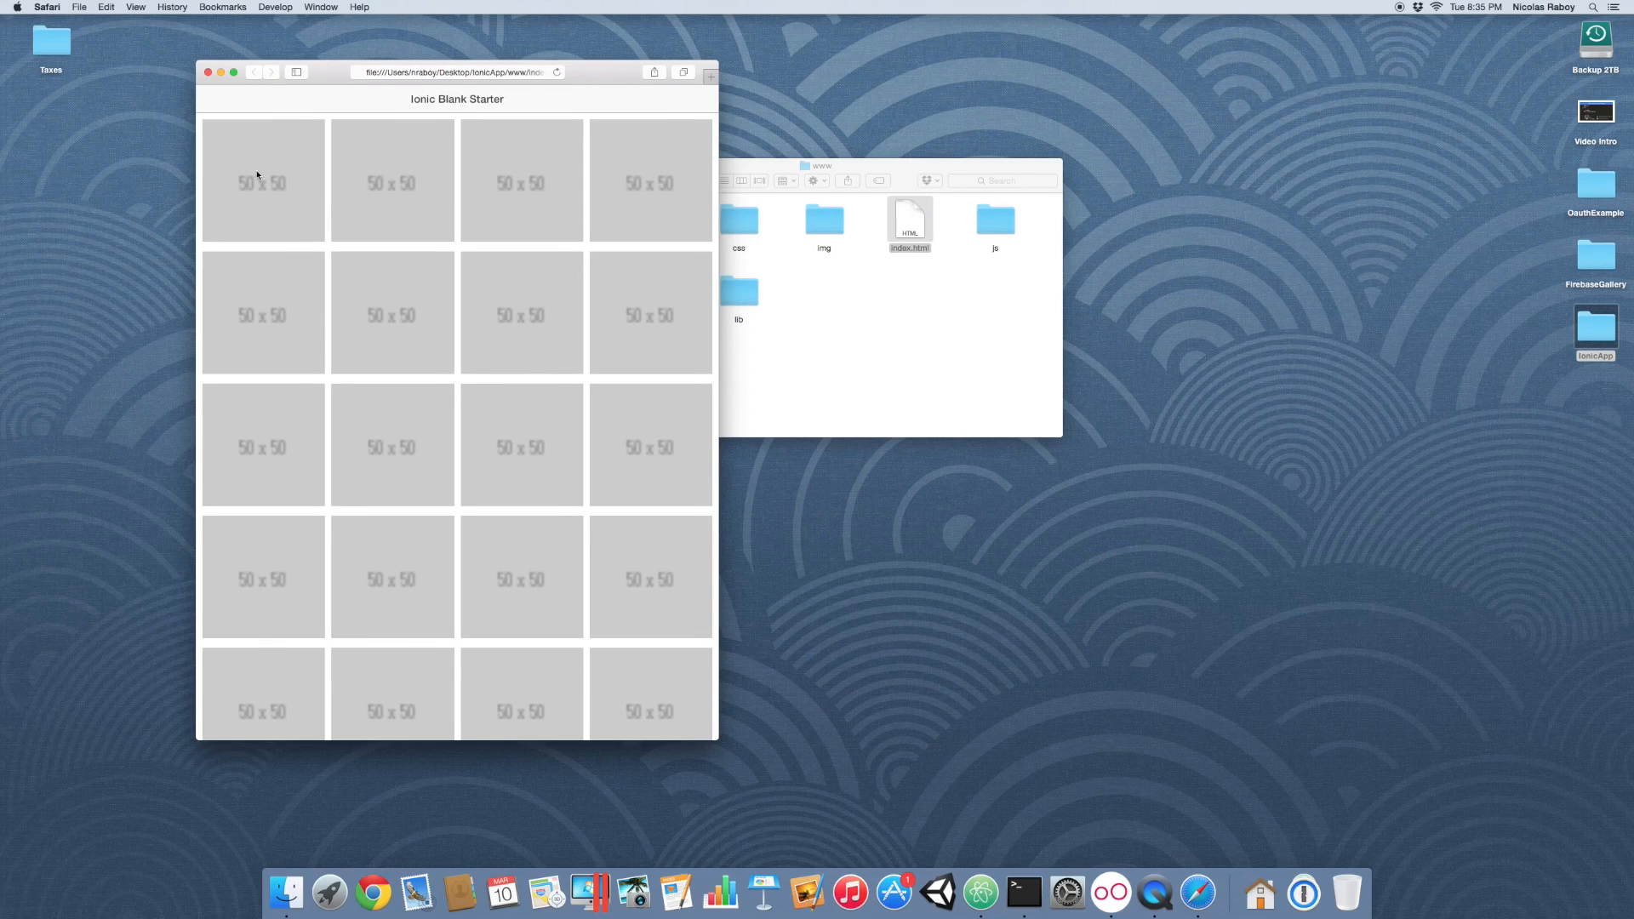
{"action": "mouse_move", "coordinate": [674, 193]}
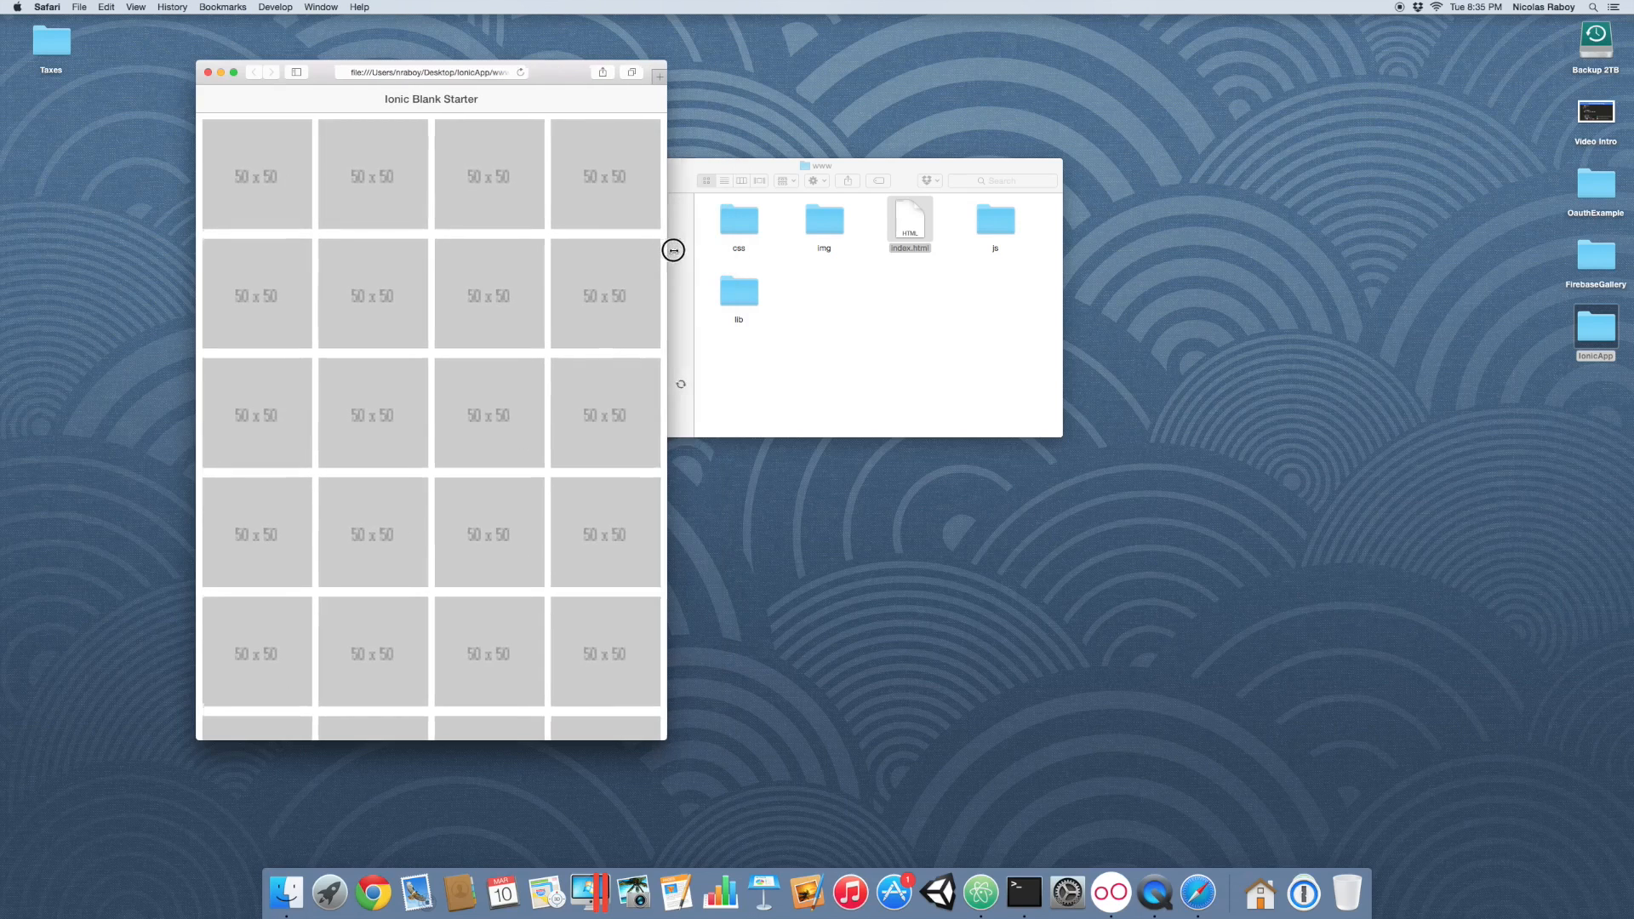
Step: Resize the Safari window to confirm the four-column grid rescales with the width
{"action": "left_click_drag", "start_coordinate": [667, 251], "coordinate": [737, 251]}
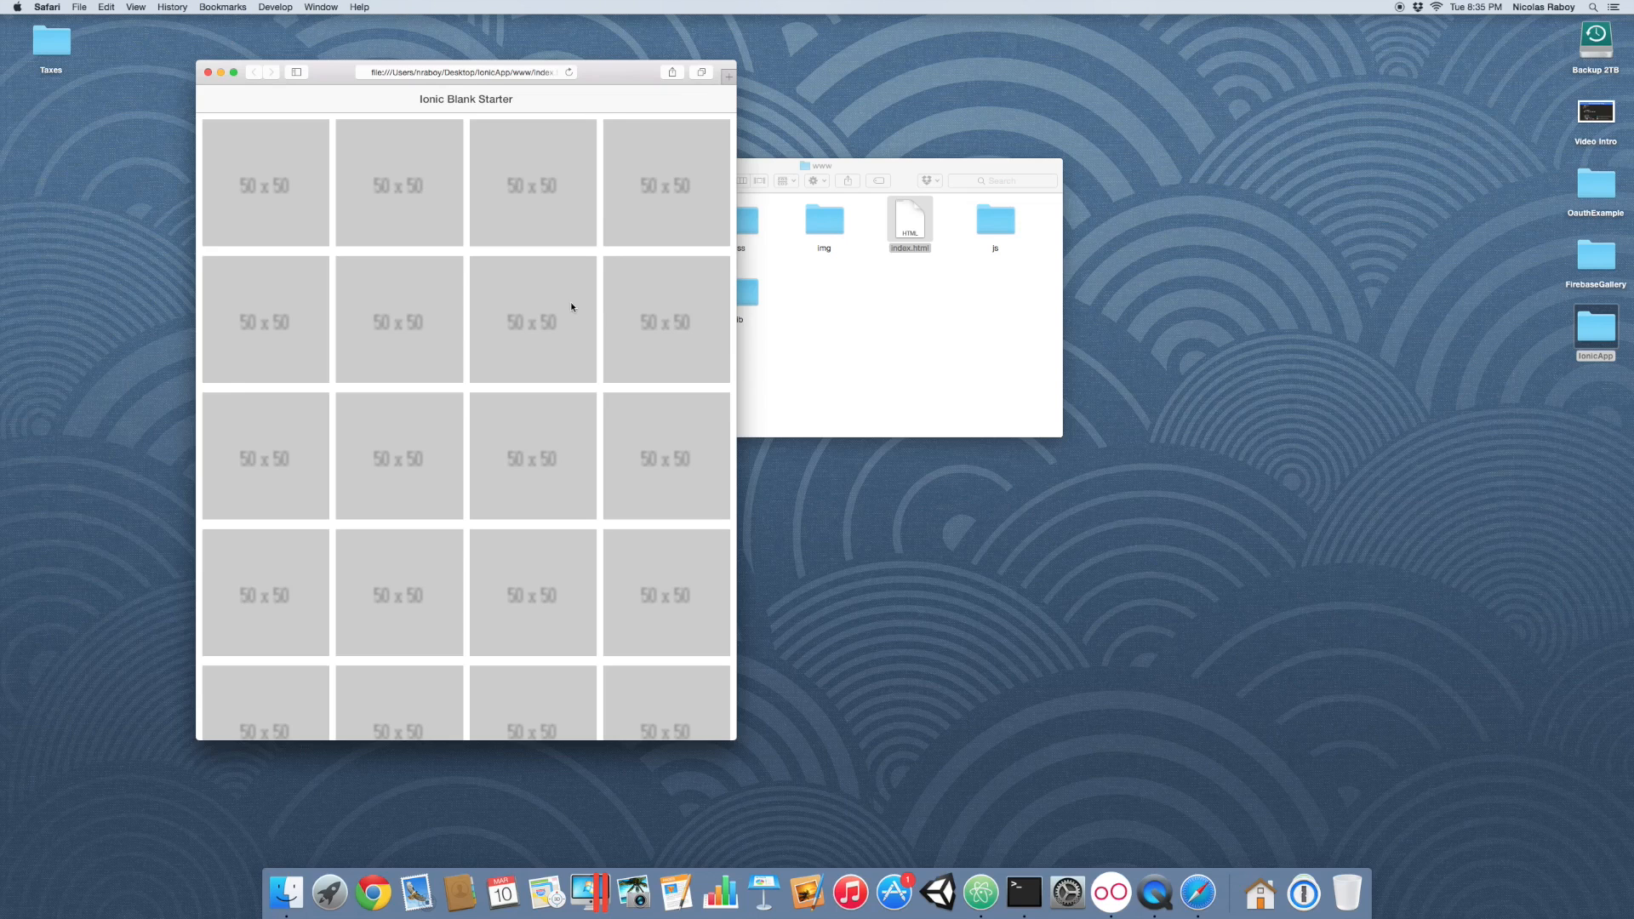
{"action": "mouse_move", "coordinate": [603, 259]}
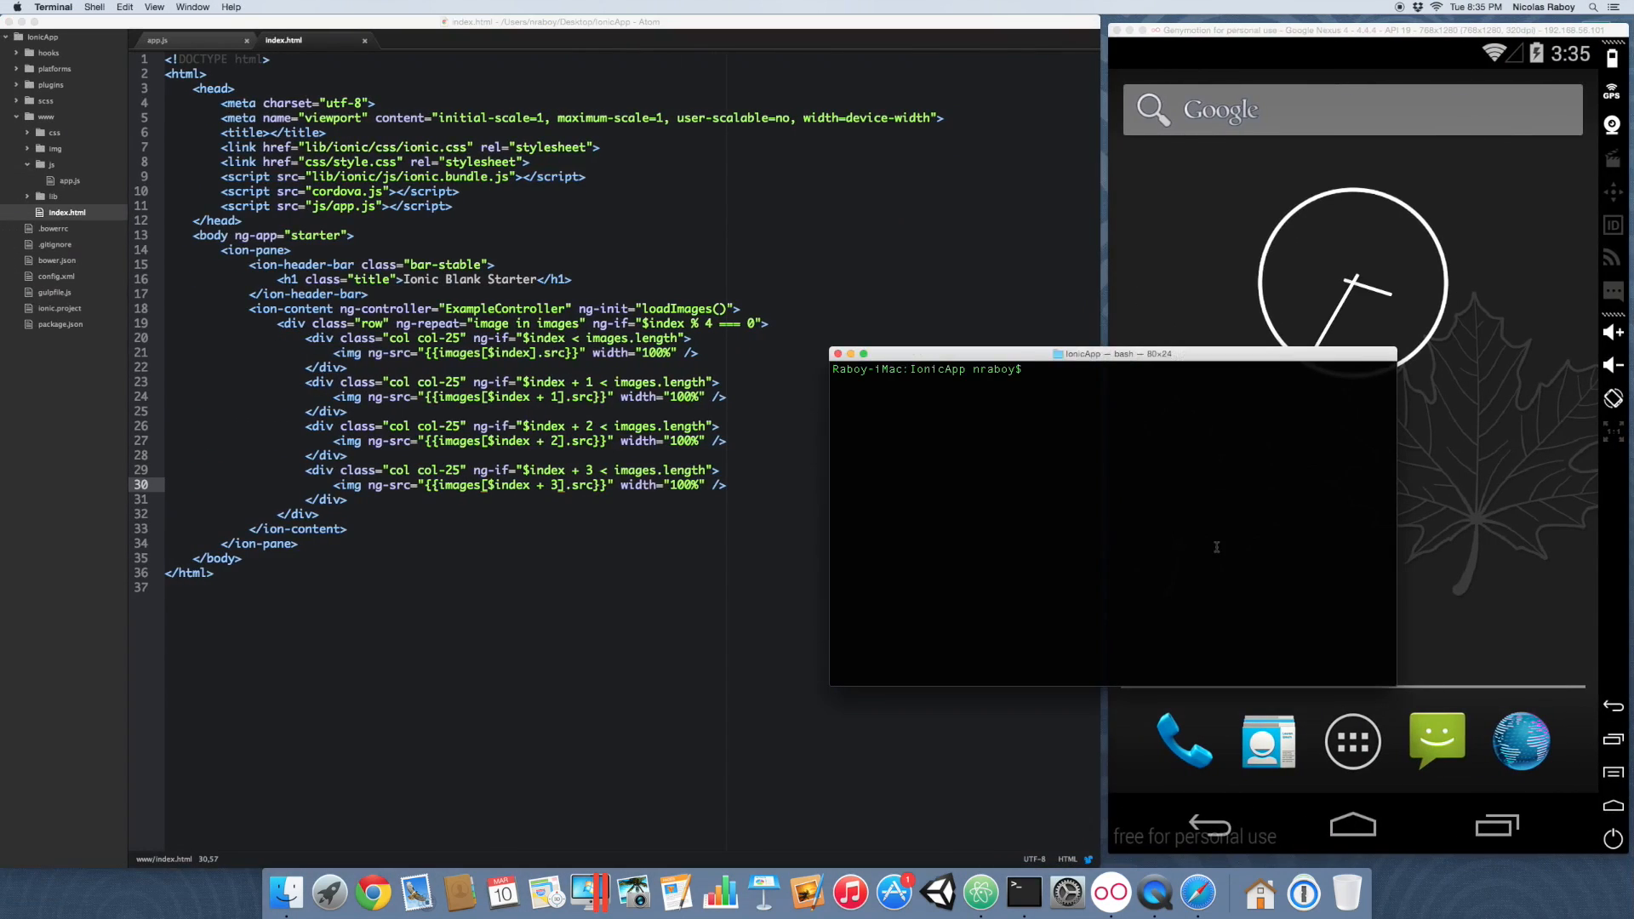
Step: Run ionic build android, then adb install -r the ant-build debug APK onto the emulator
{"action": "type", "text": "ionic bu"}
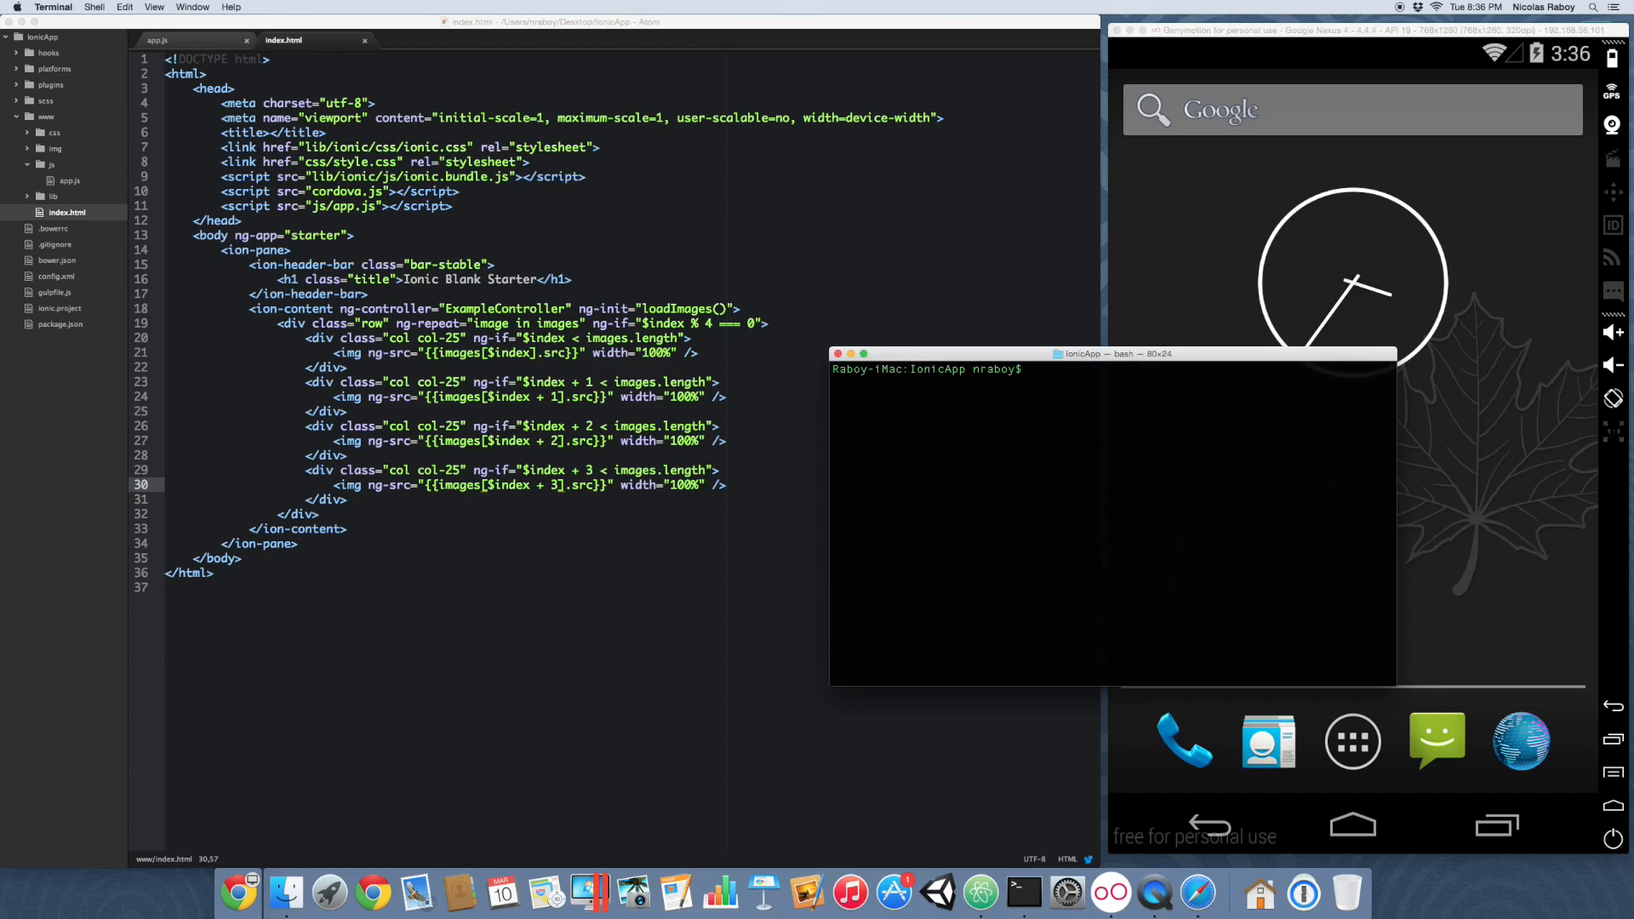
{"action": "type", "text": "adb install"}
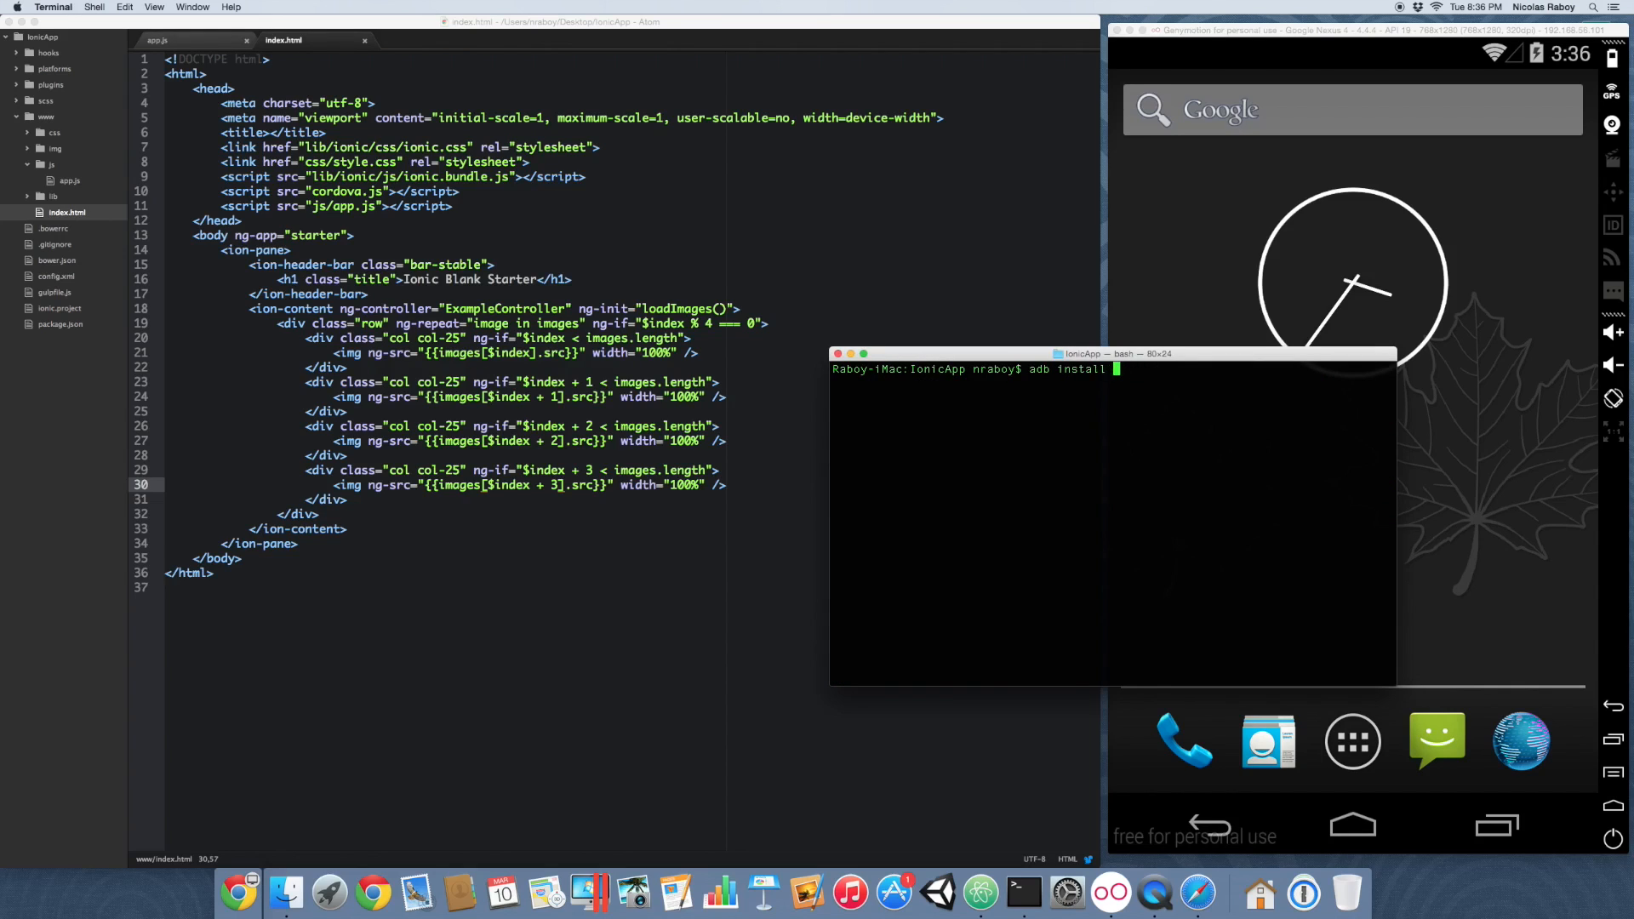
{"action": "type", "text": "-r platforms/android/"}
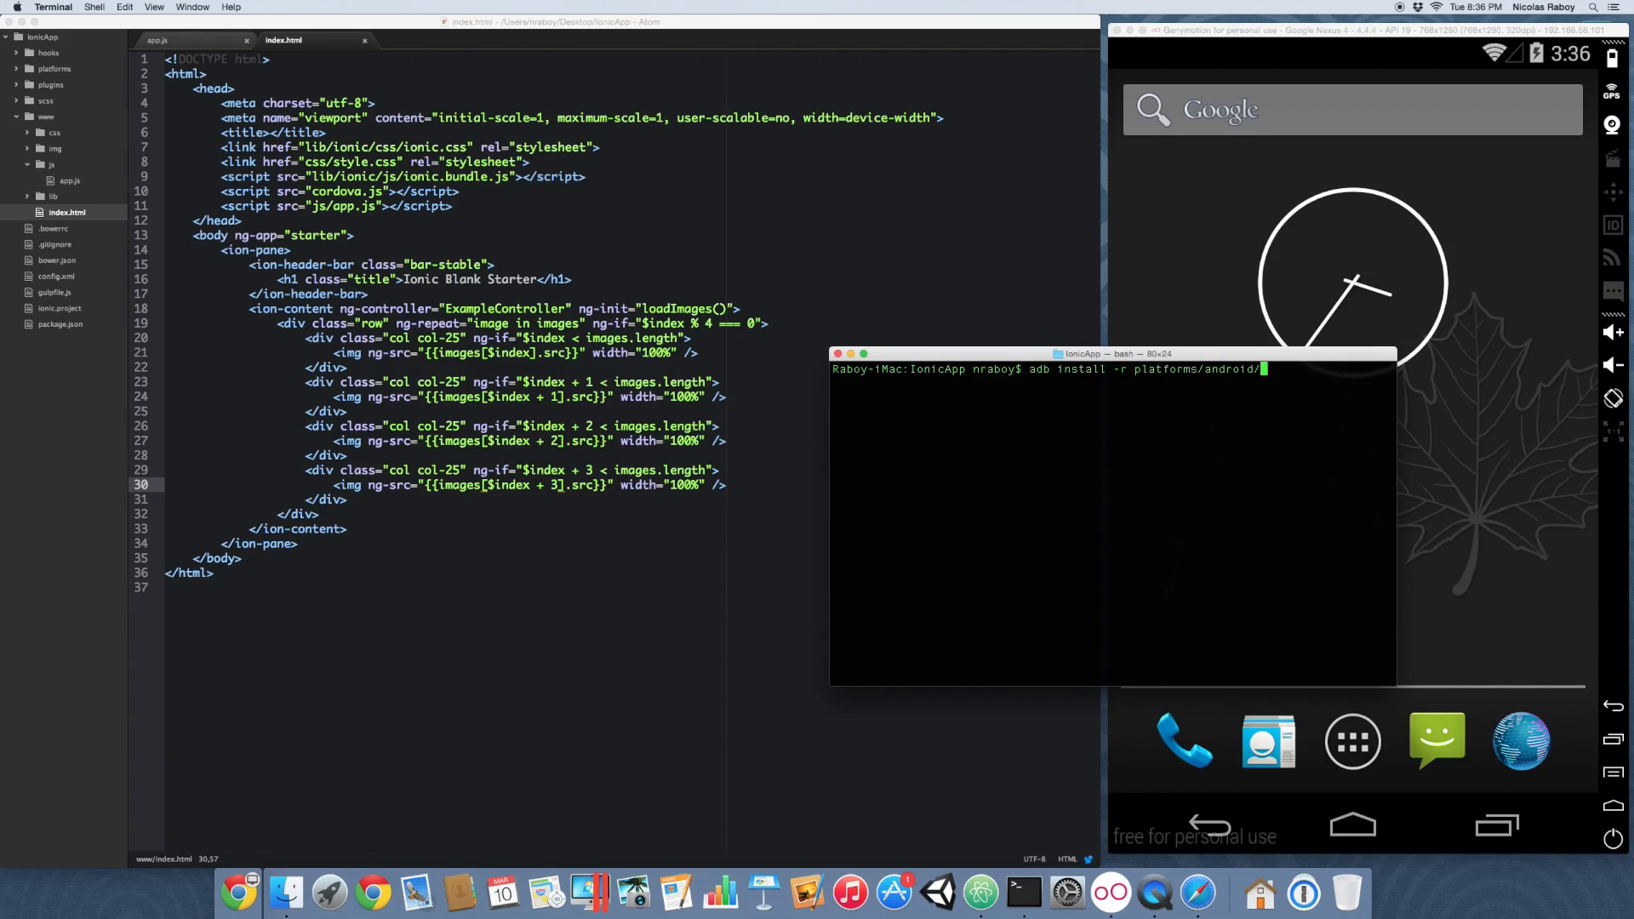
{"action": "type", "text": "ant-build/M"}
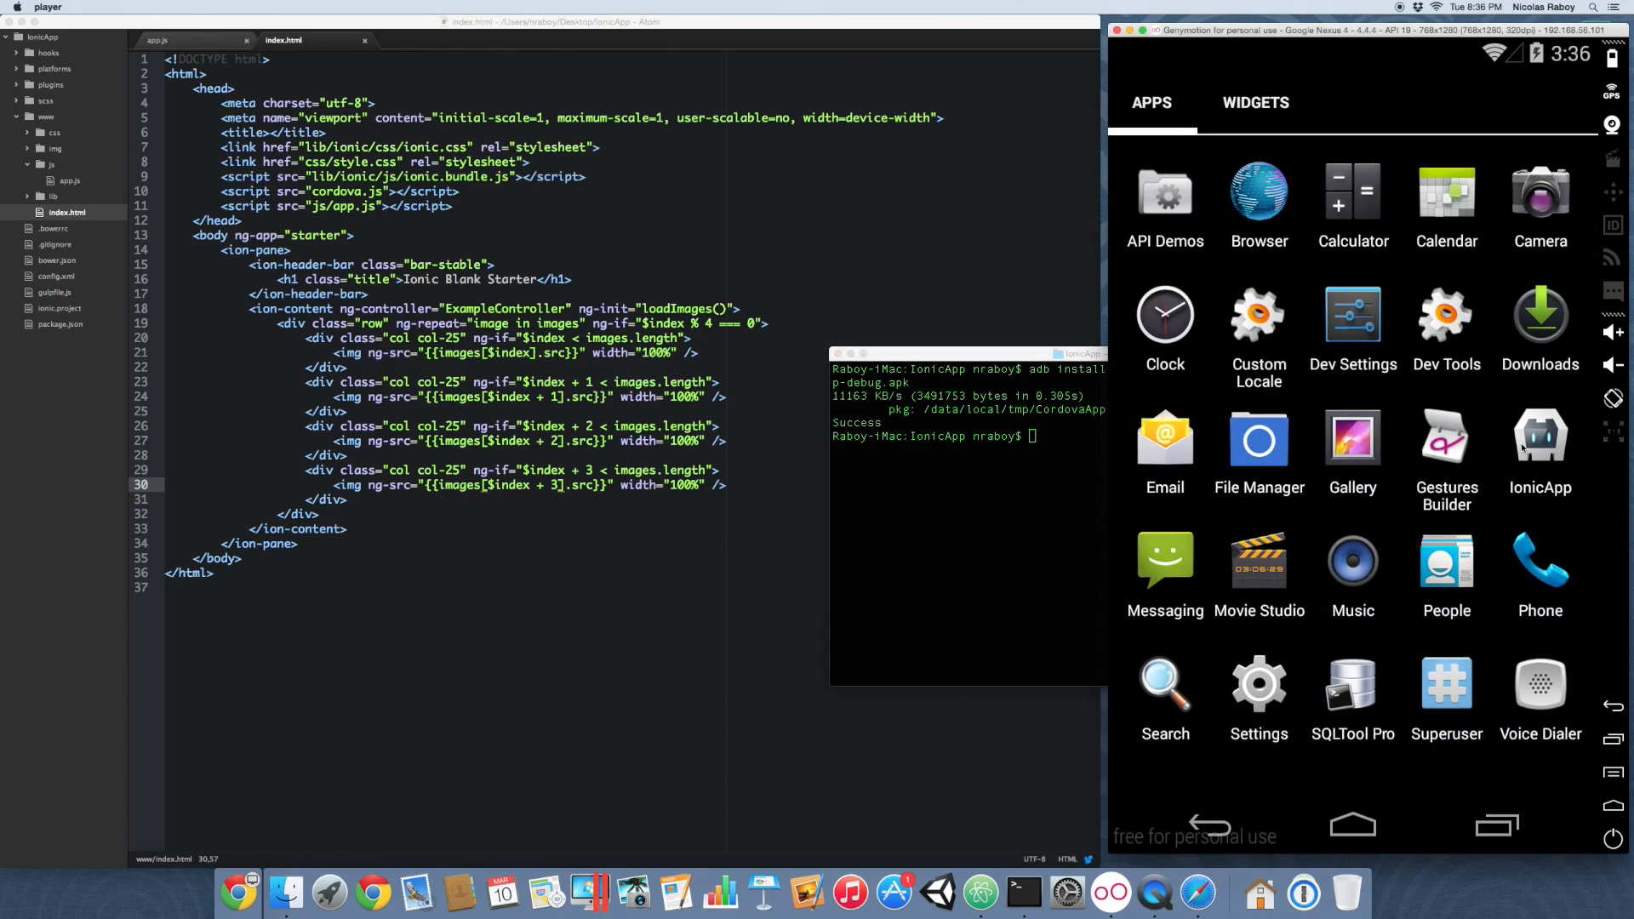
Step: Launch IonicApp on the emulator and scroll through its four-across image grid
{"action": "left_click", "coordinate": [1539, 437]}
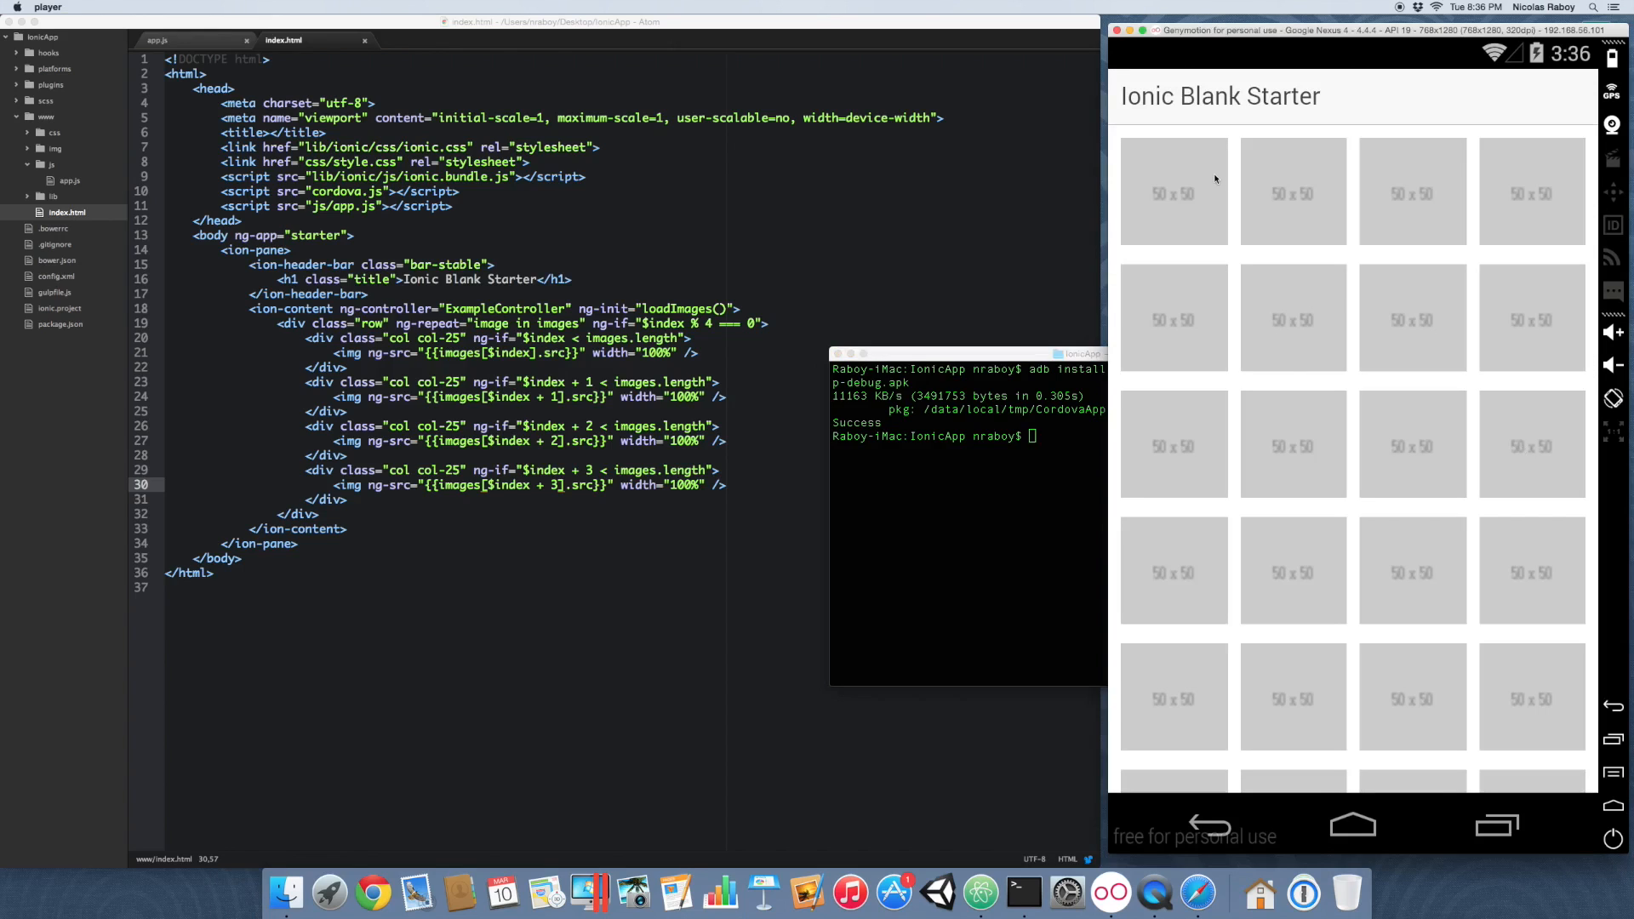
{"action": "scroll", "scroll_direction": "down", "scroll_amount": 3}
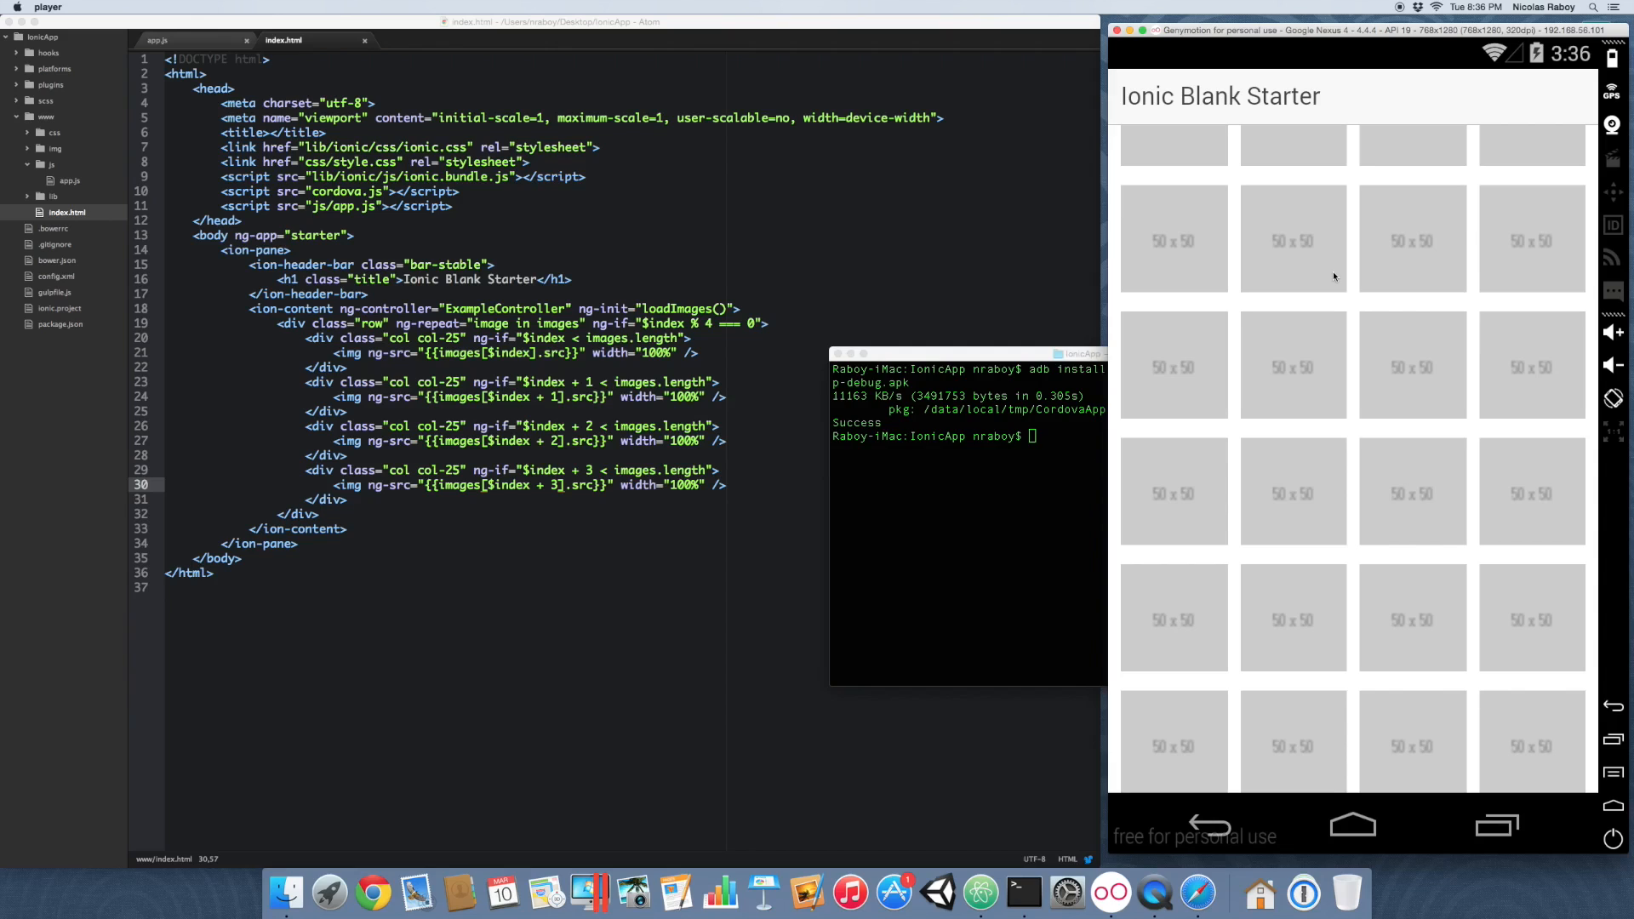
{"action": "mouse_move", "coordinate": [863, 350]}
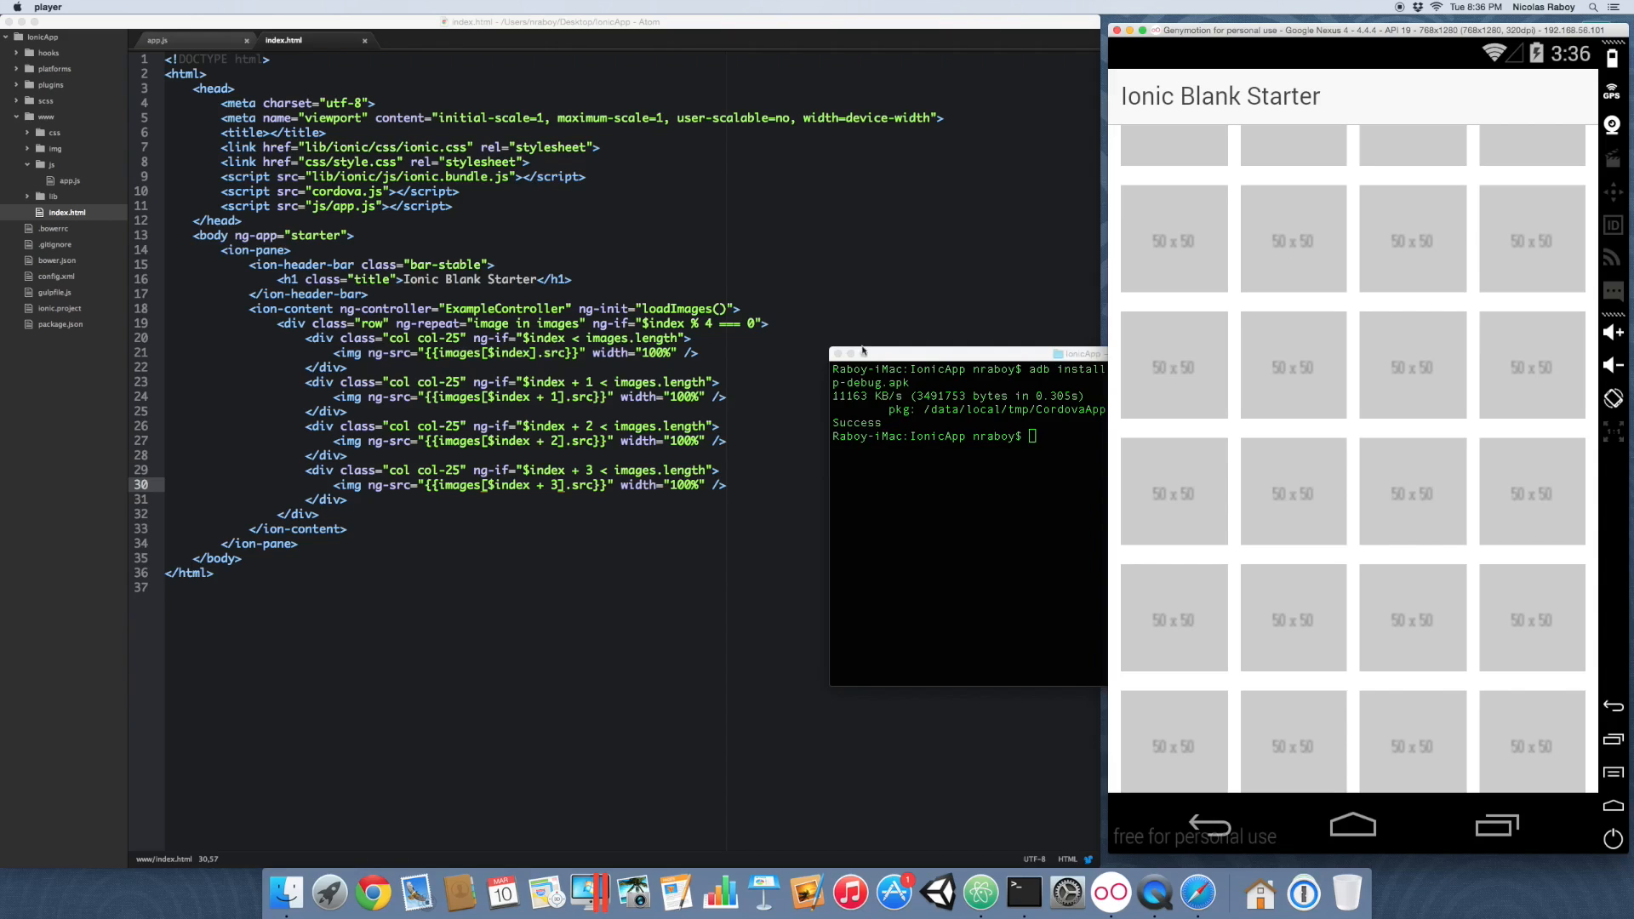